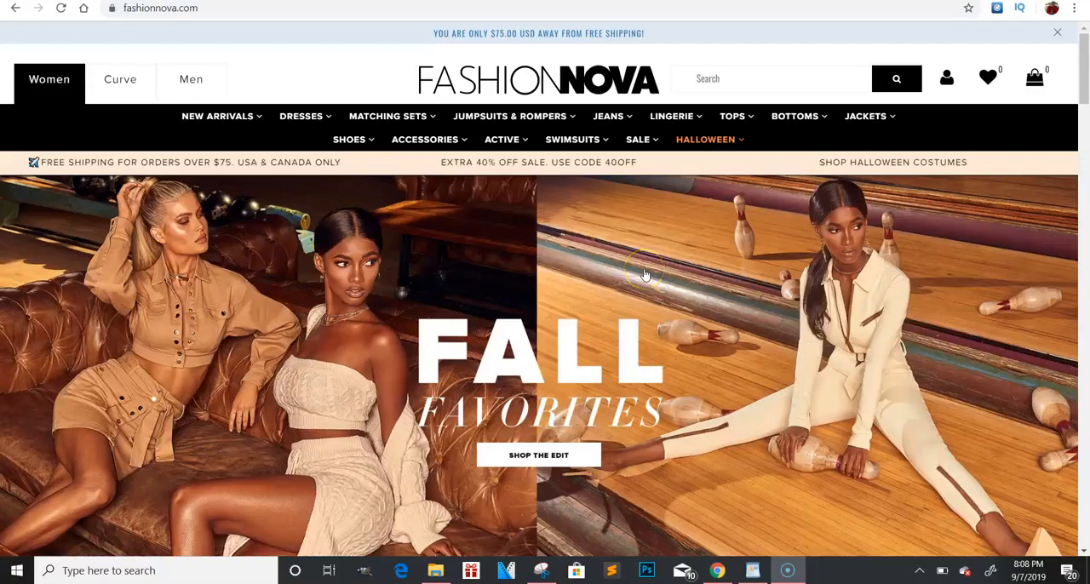
{"action": "mouse_move", "coordinate": [644, 274]}
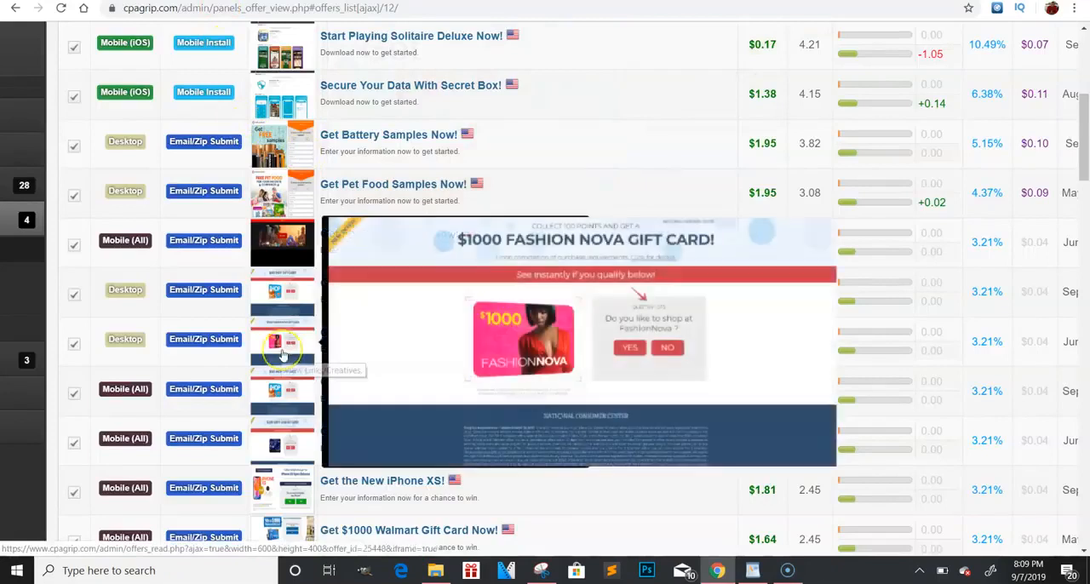
{"action": "mouse_move", "coordinate": [282, 353]}
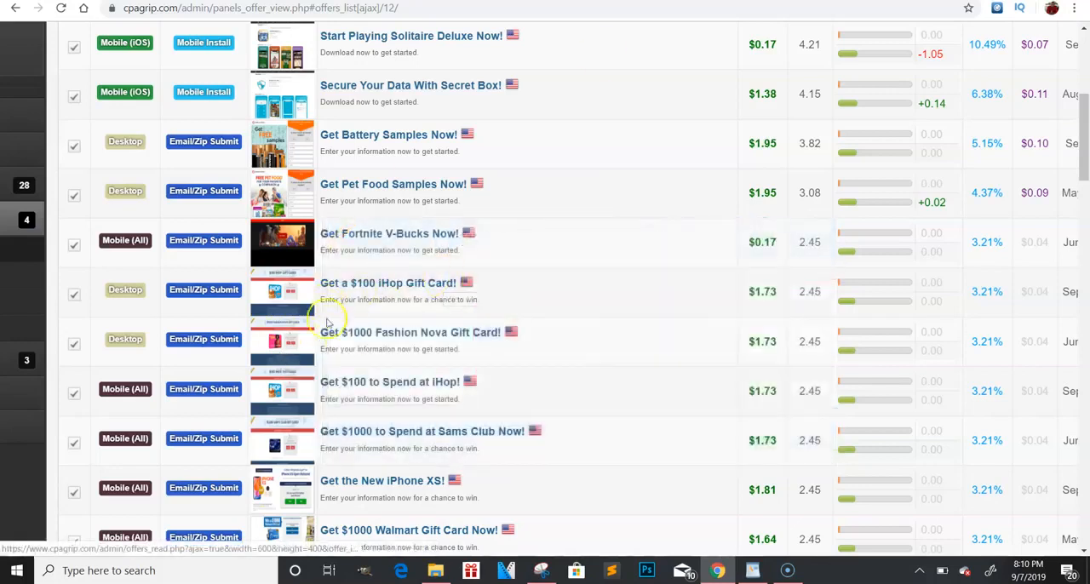
{"action": "mouse_move", "coordinate": [467, 373]}
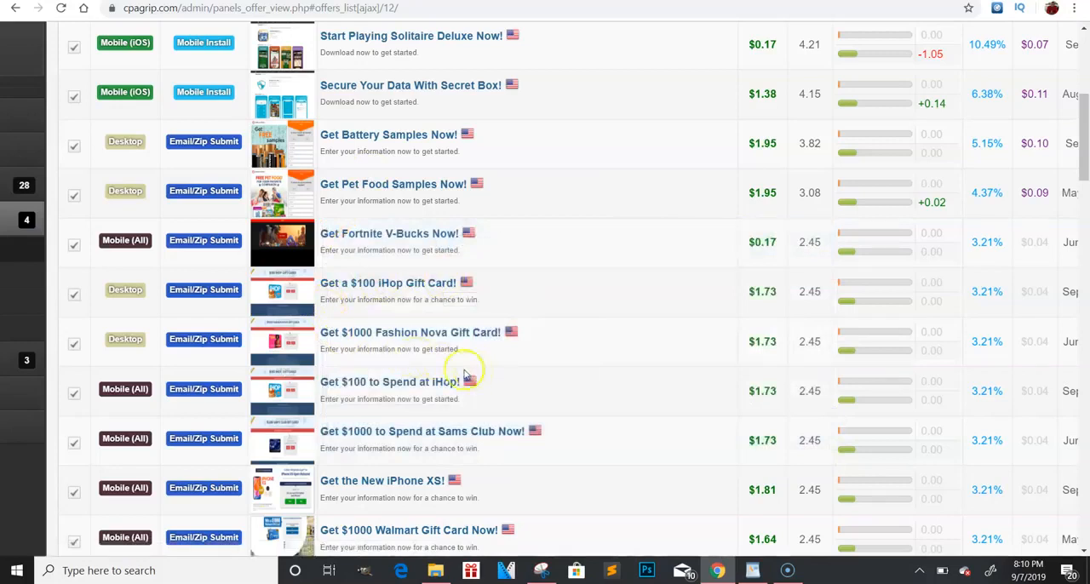
{"action": "mouse_move", "coordinate": [406, 364]}
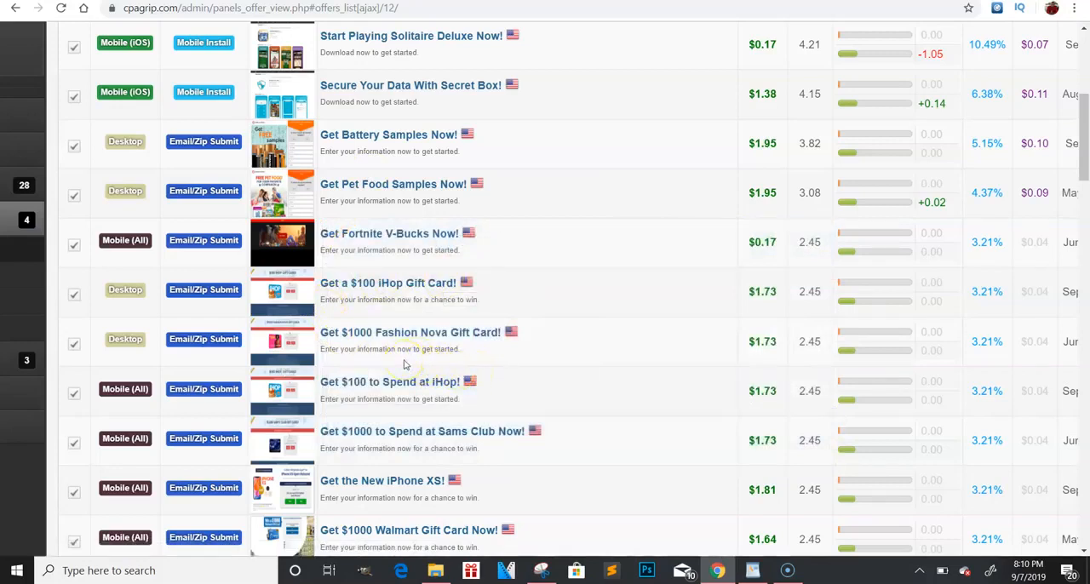
{"action": "mouse_move", "coordinate": [906, 32]}
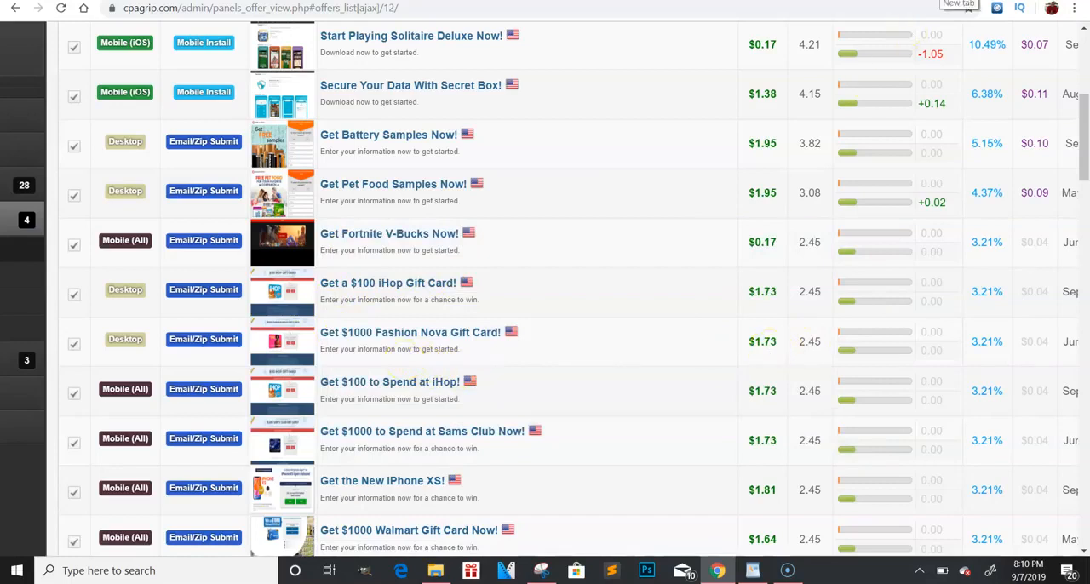
{"action": "mouse_move", "coordinate": [571, 371]}
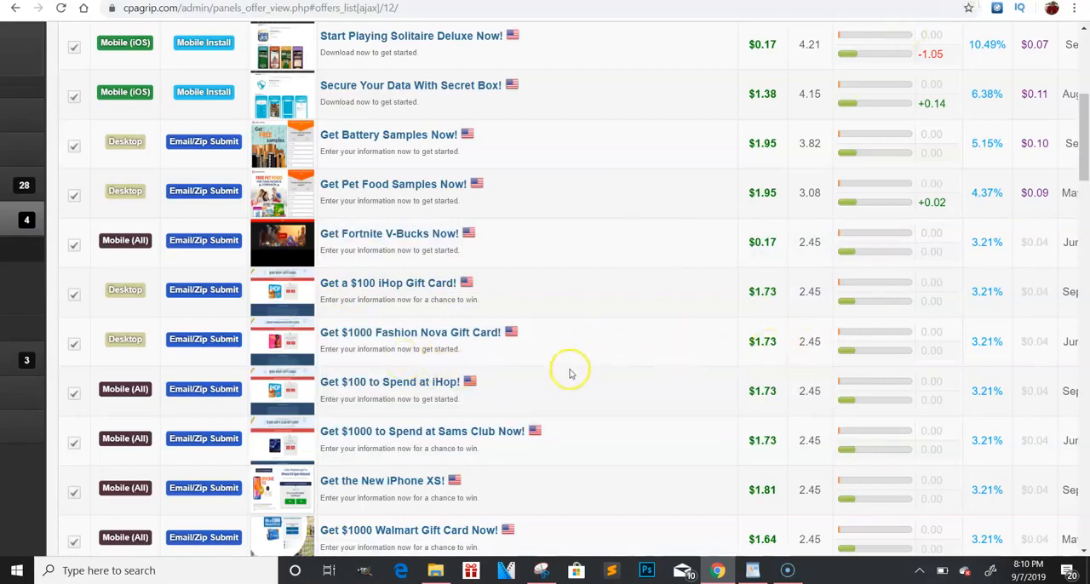
{"action": "mouse_move", "coordinate": [567, 378]}
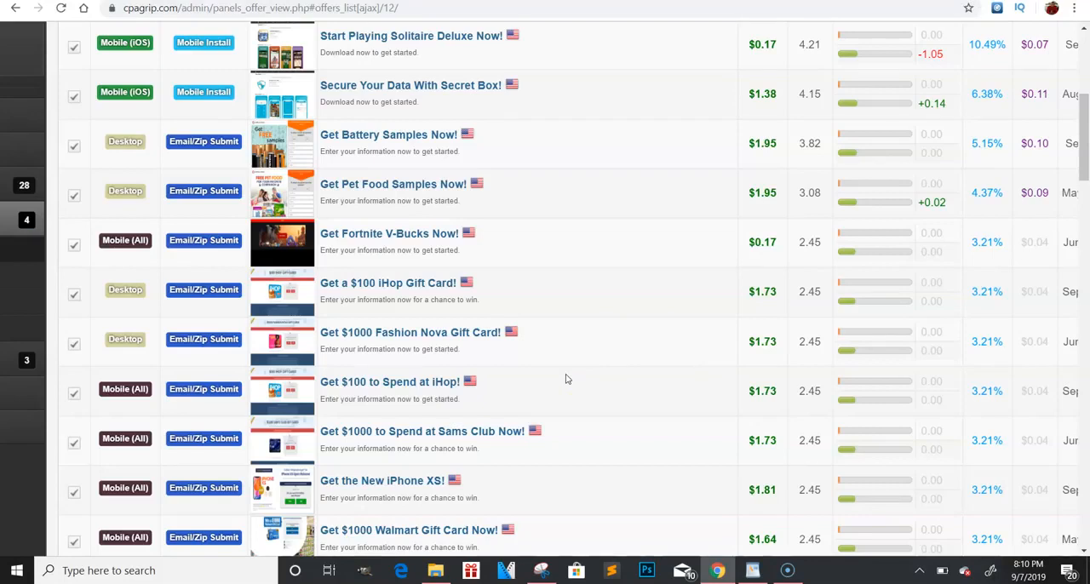
{"action": "mouse_move", "coordinate": [569, 62]}
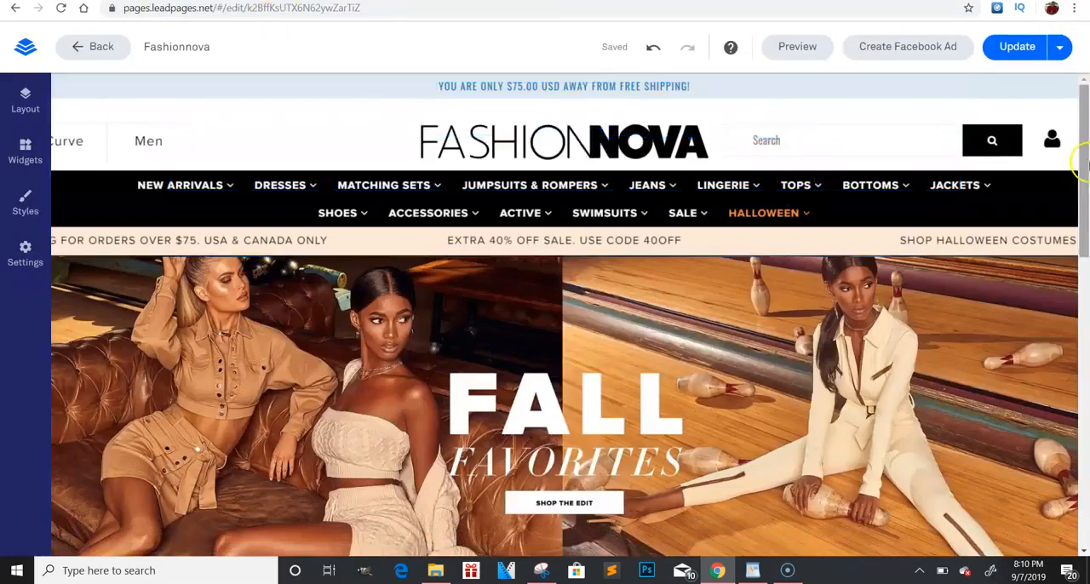
{"action": "mouse_move", "coordinate": [1076, 179]}
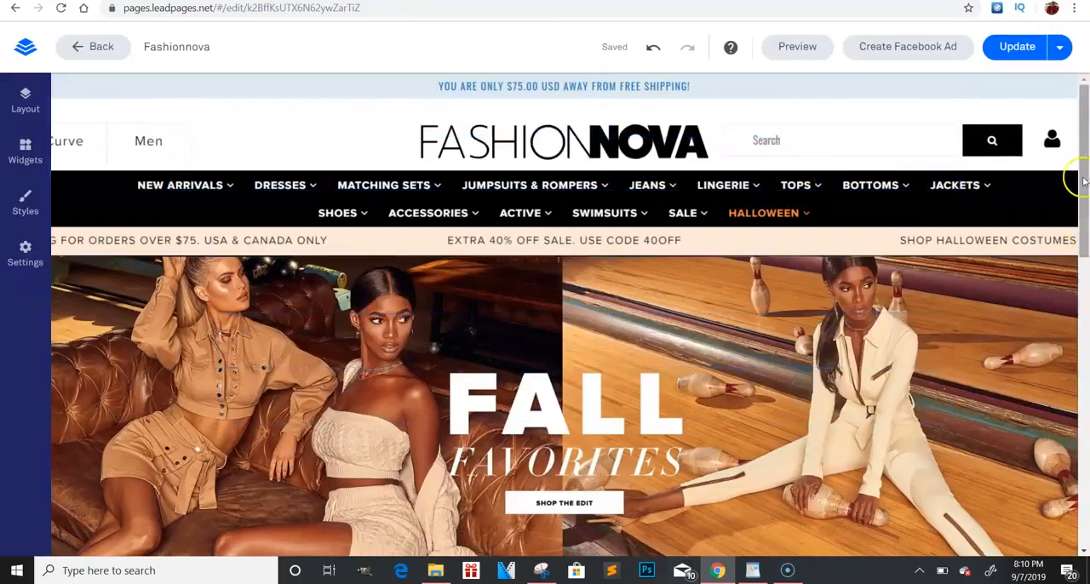
Scroll down the Fashion Nova page to review its content
{"action": "scroll", "scroll_direction": "down", "scroll_amount": 3}
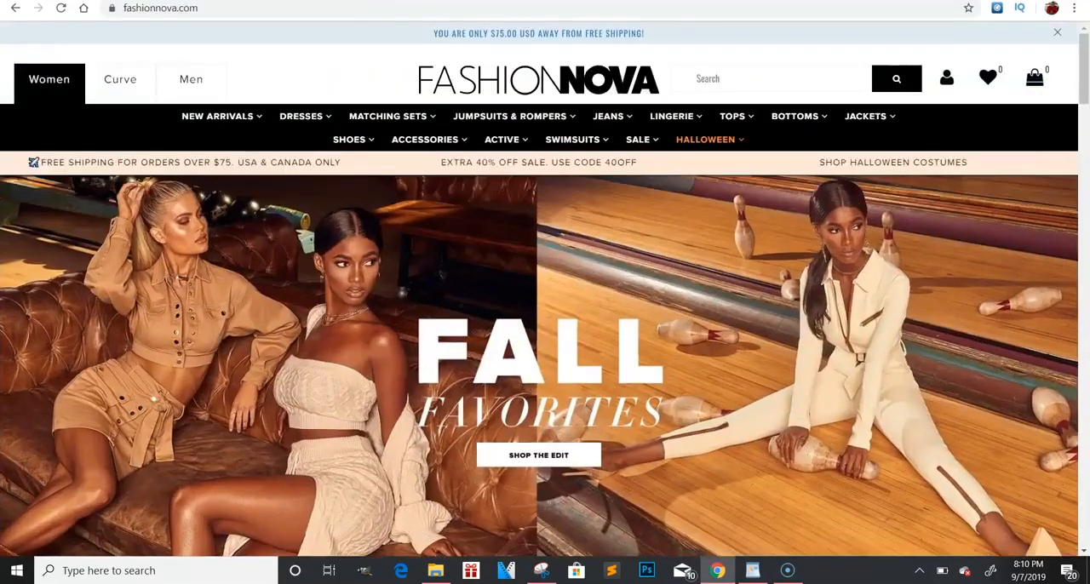
{"action": "scroll", "scroll_direction": "down", "scroll_amount": 3}
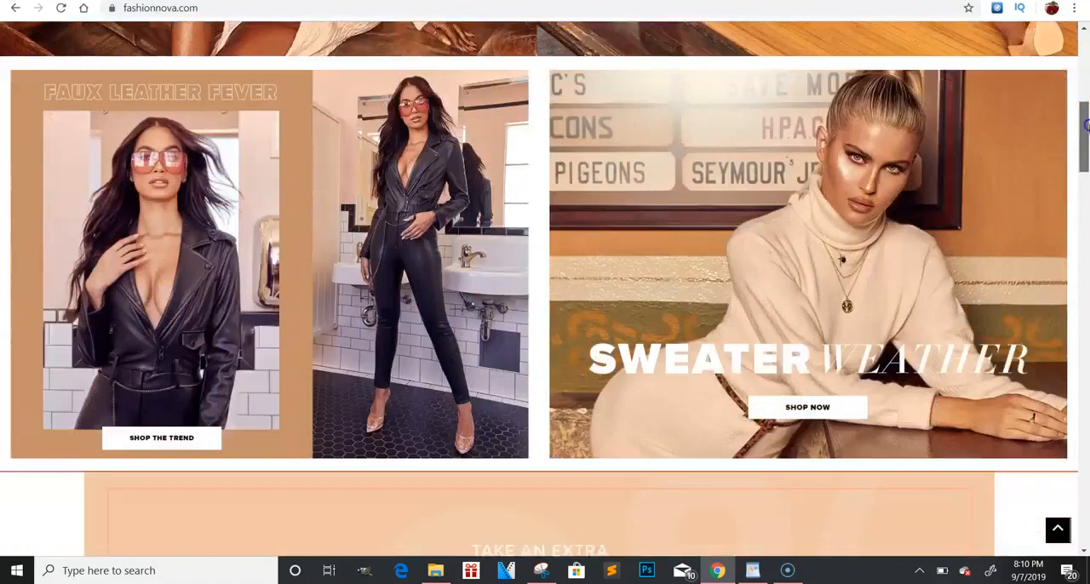
{"action": "scroll", "scroll_direction": "down", "scroll_amount": 3}
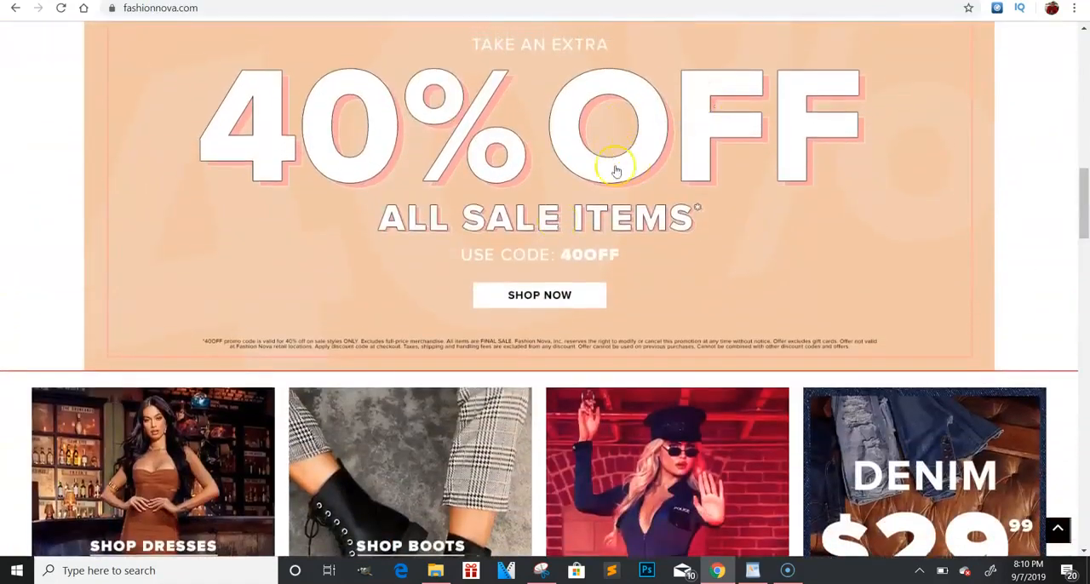
{"action": "scroll", "scroll_direction": "down", "scroll_amount": 3}
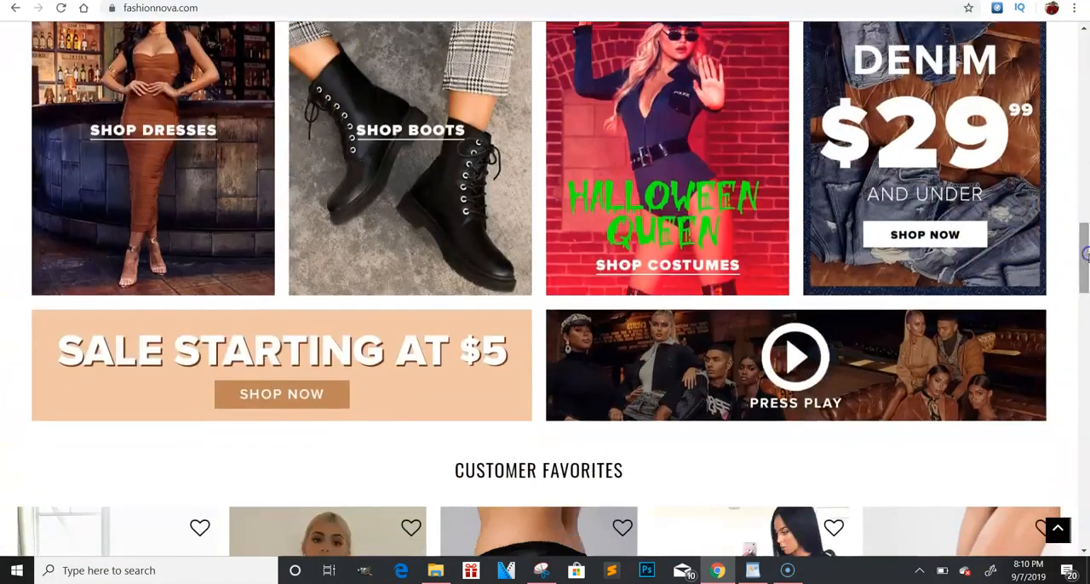
{"action": "scroll", "scroll_direction": "down", "scroll_amount": 3}
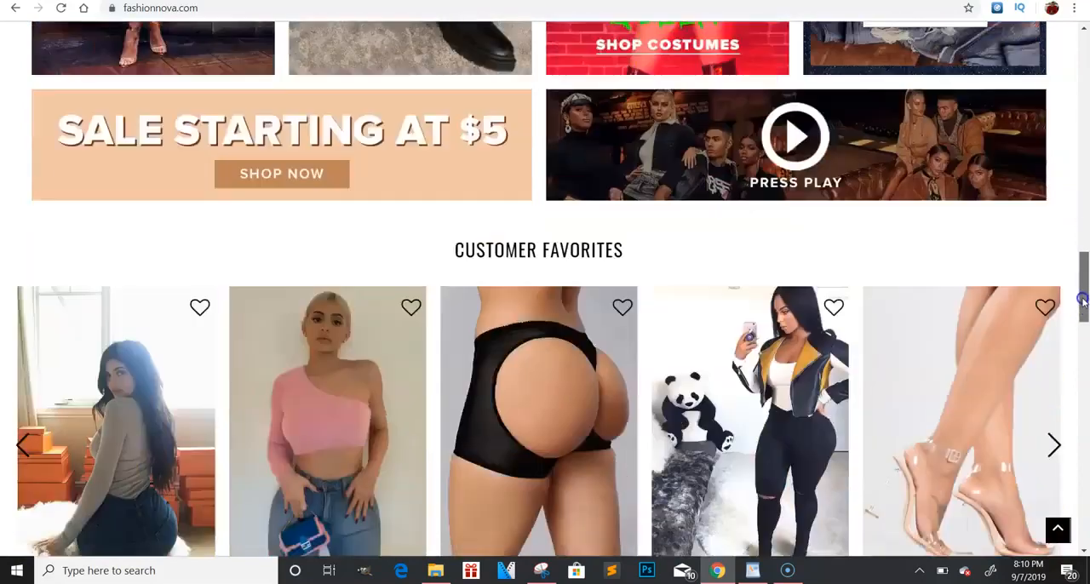
{"action": "scroll", "scroll_direction": "down", "scroll_amount": 3}
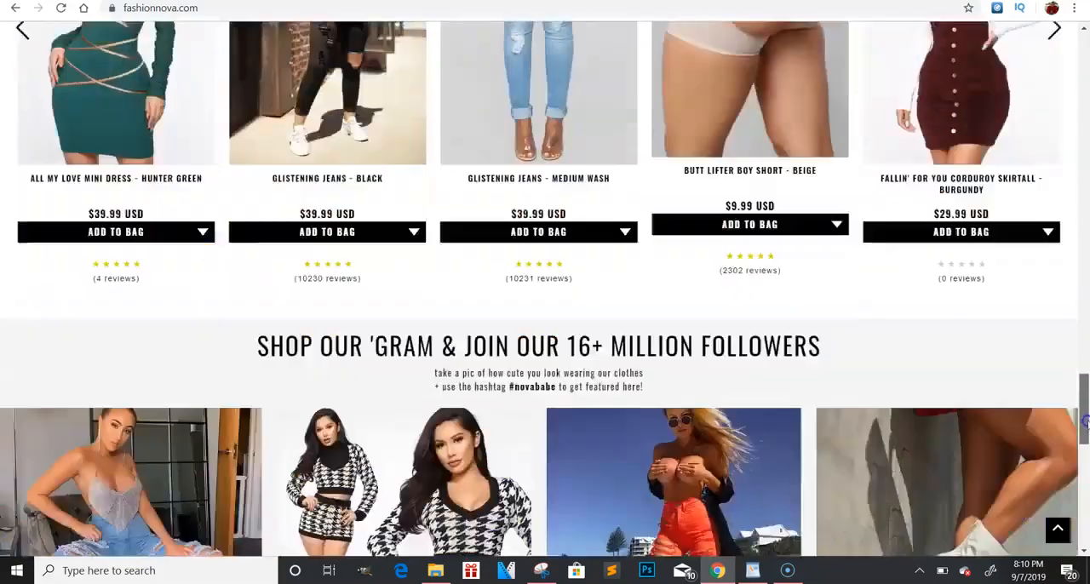
{"action": "scroll", "scroll_direction": "down", "scroll_amount": 3}
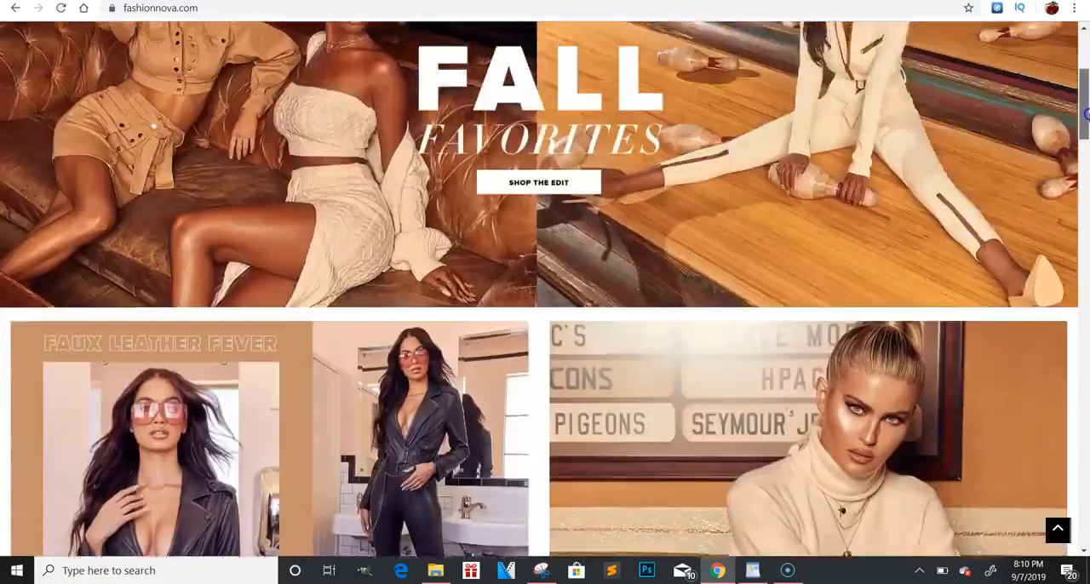
{"action": "scroll", "scroll_direction": "up", "scroll_amount": 3}
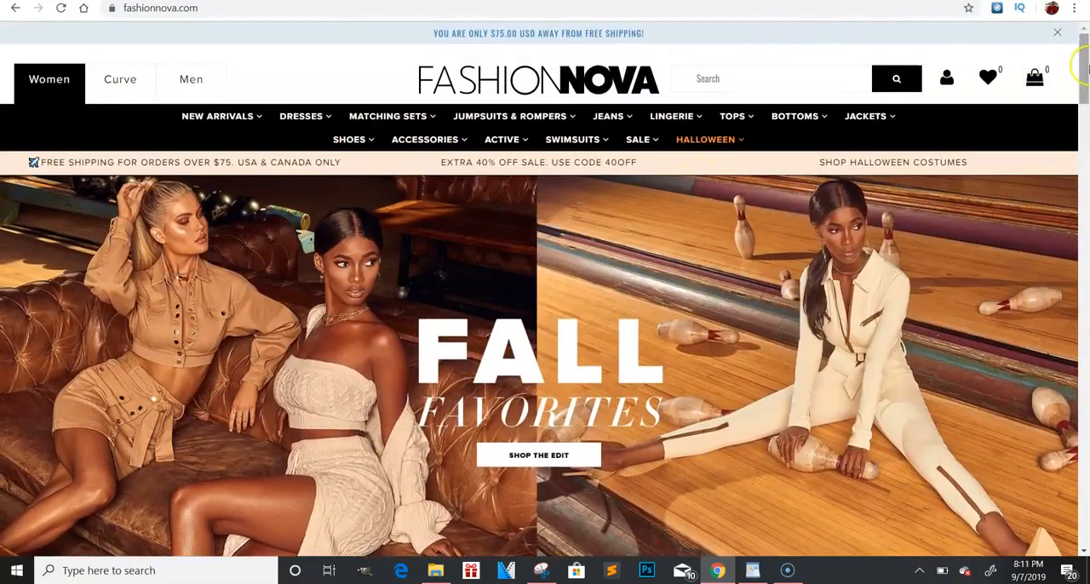
{"action": "scroll", "scroll_direction": "down", "scroll_amount": 3}
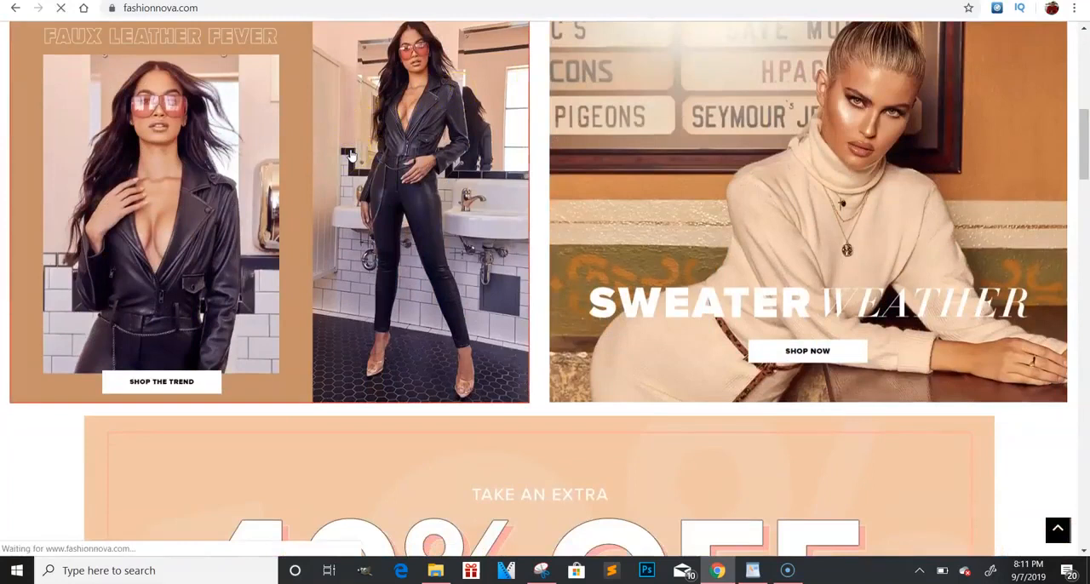
{"action": "left_click", "coordinate": [160, 381]}
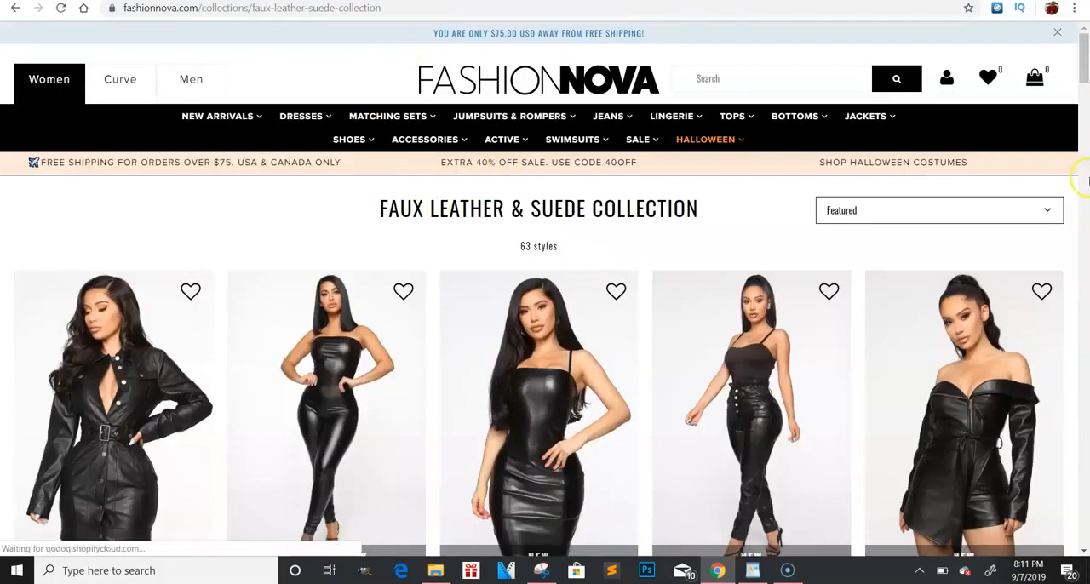
{"action": "mouse_move", "coordinate": [292, 152]}
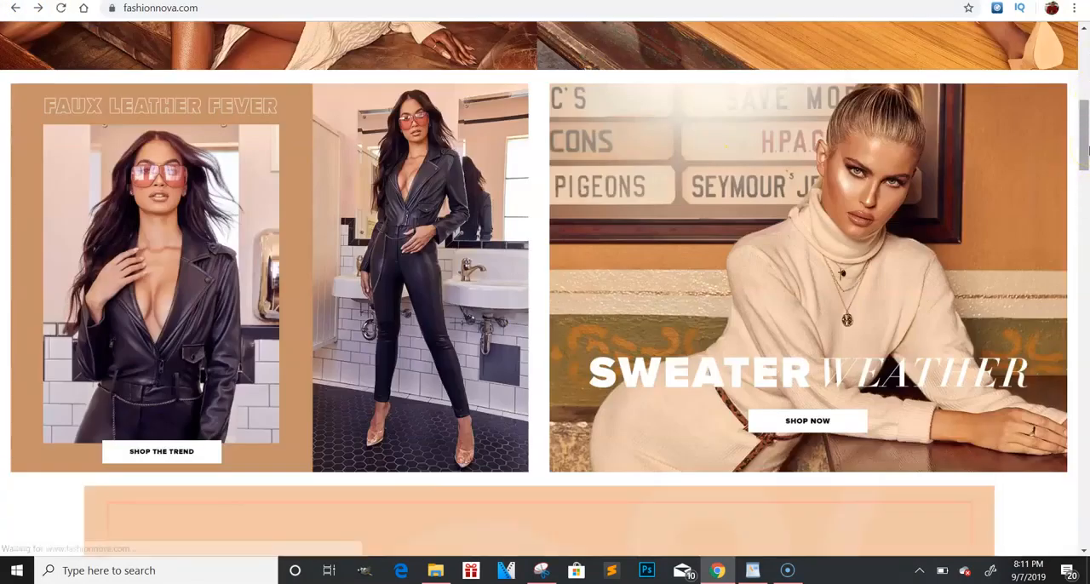
{"action": "mouse_move", "coordinate": [350, 436]}
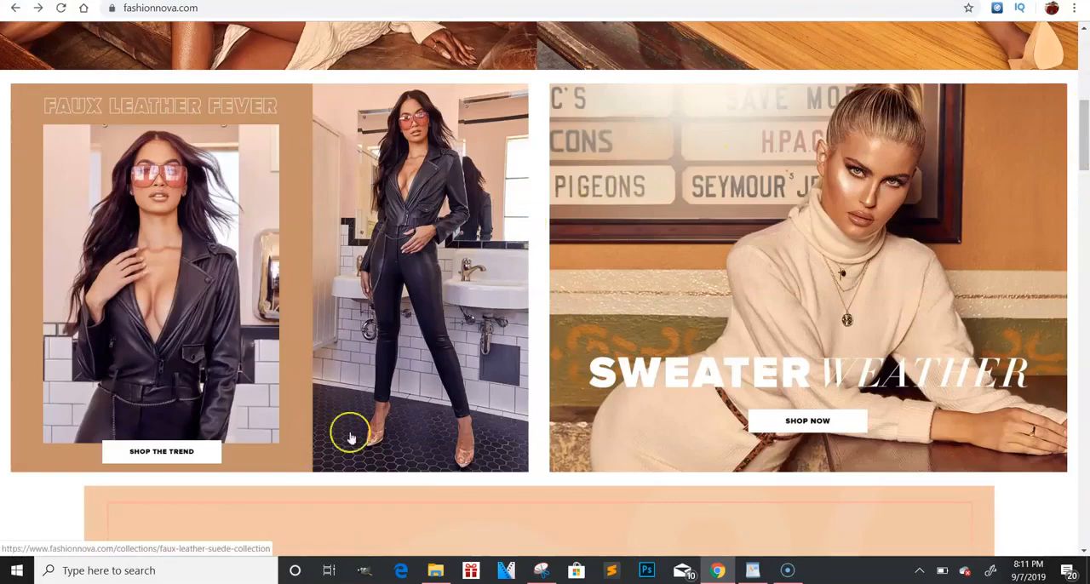
{"action": "mouse_move", "coordinate": [225, 400]}
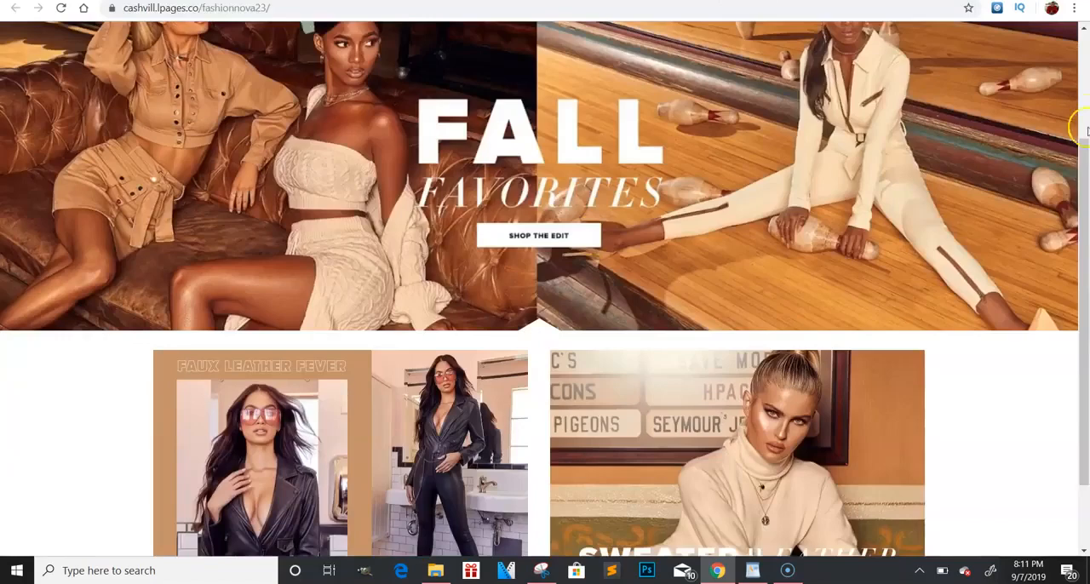
Make the 40% OFF sale banner link open a pop-up
{"action": "scroll", "scroll_direction": "down", "scroll_amount": 3}
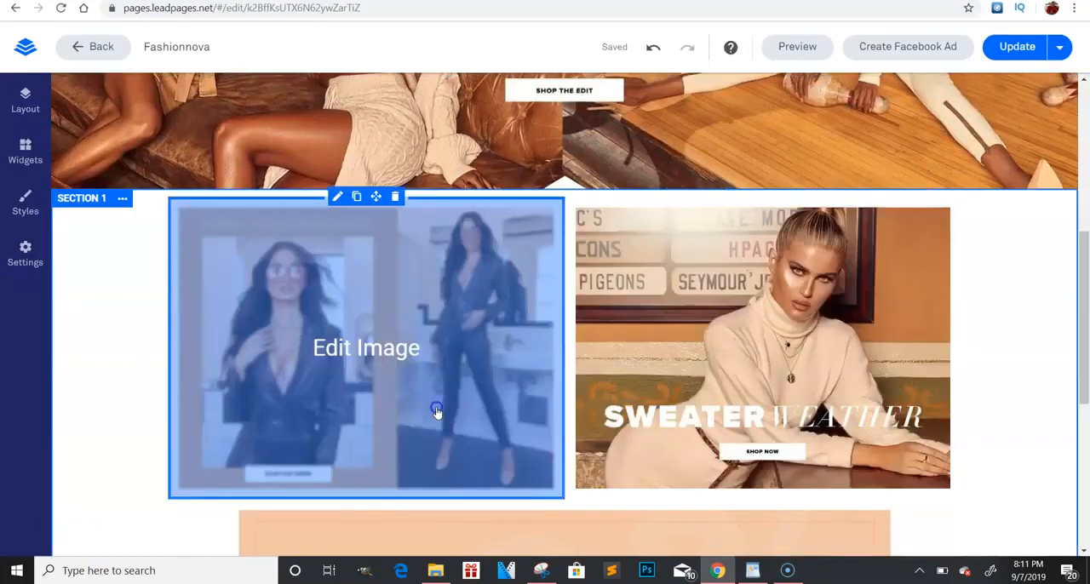
{"action": "scroll", "scroll_direction": "down", "scroll_amount": 3}
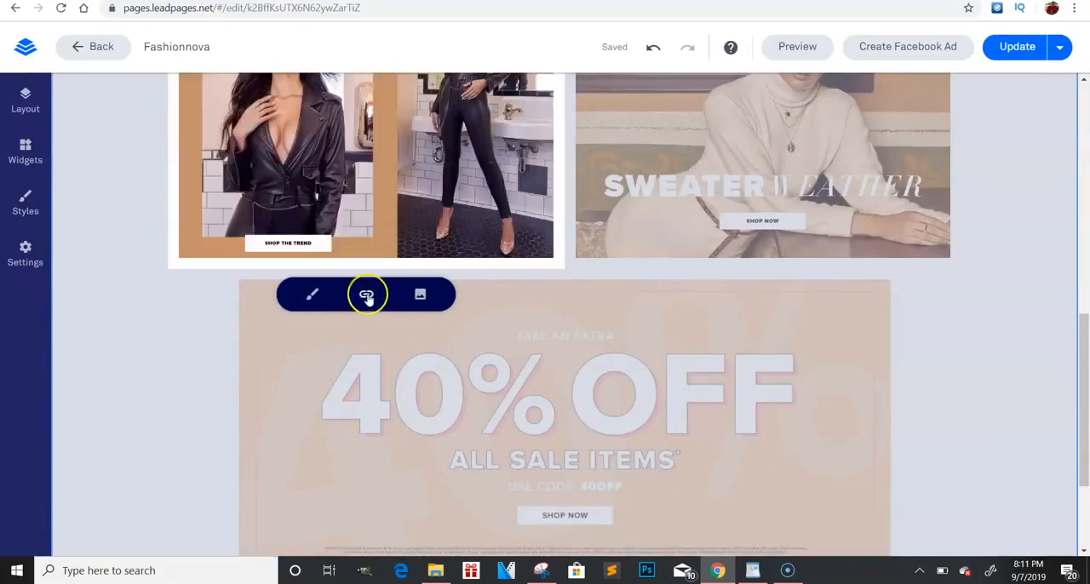
{"action": "left_click", "coordinate": [367, 293]}
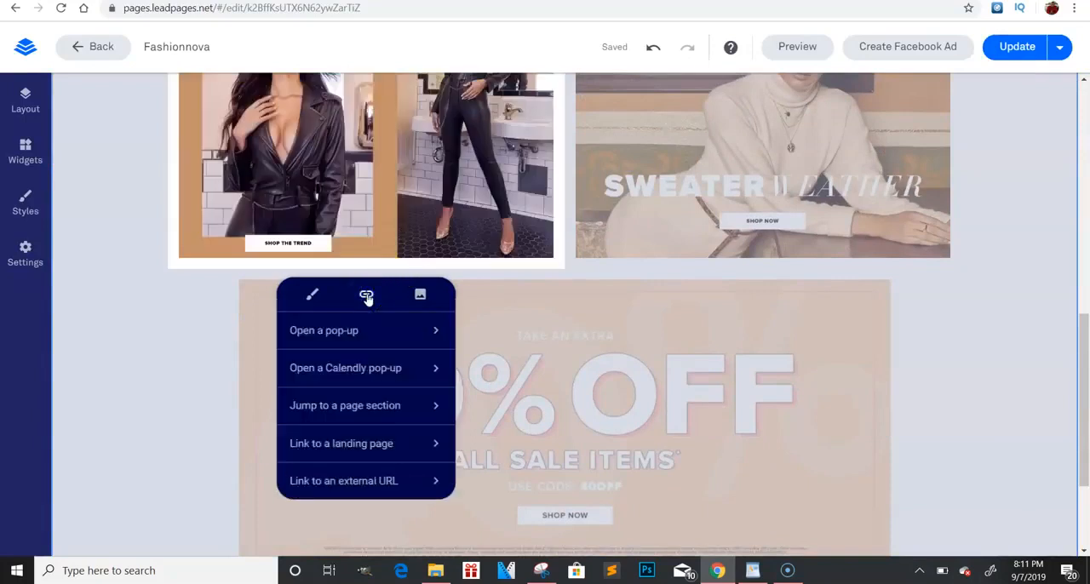
{"action": "mouse_move", "coordinate": [368, 368]}
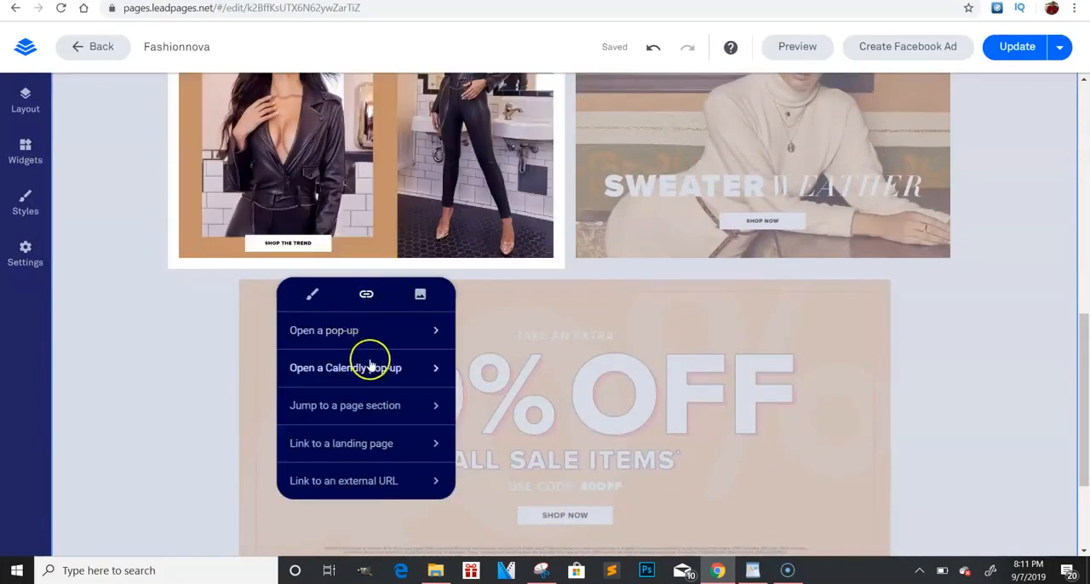
{"action": "left_click", "coordinate": [324, 331]}
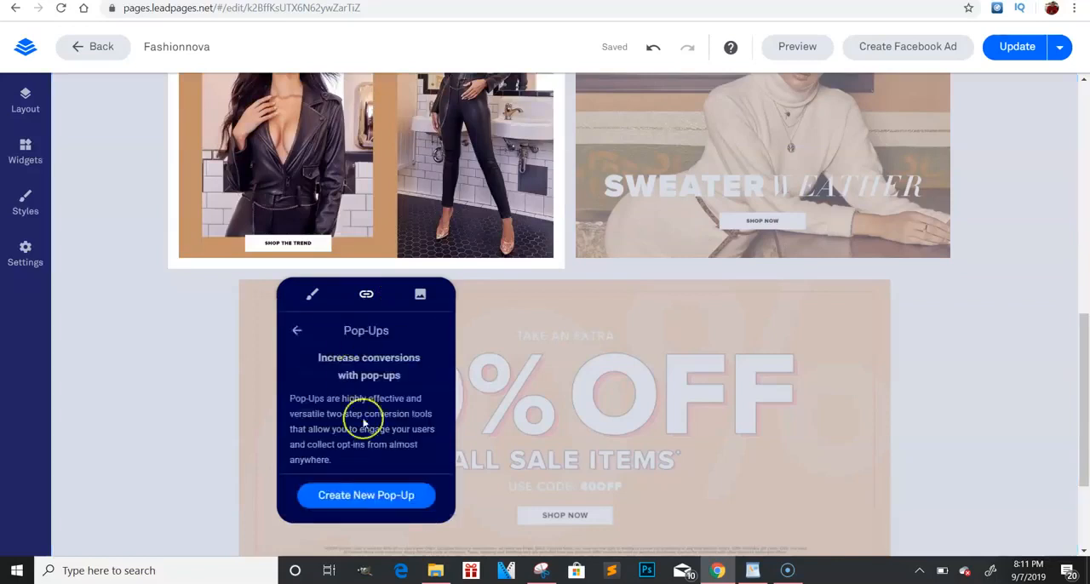
Create a new pop-up and begin its headline 'Do You Want A $1,000'
{"action": "left_click", "coordinate": [364, 494]}
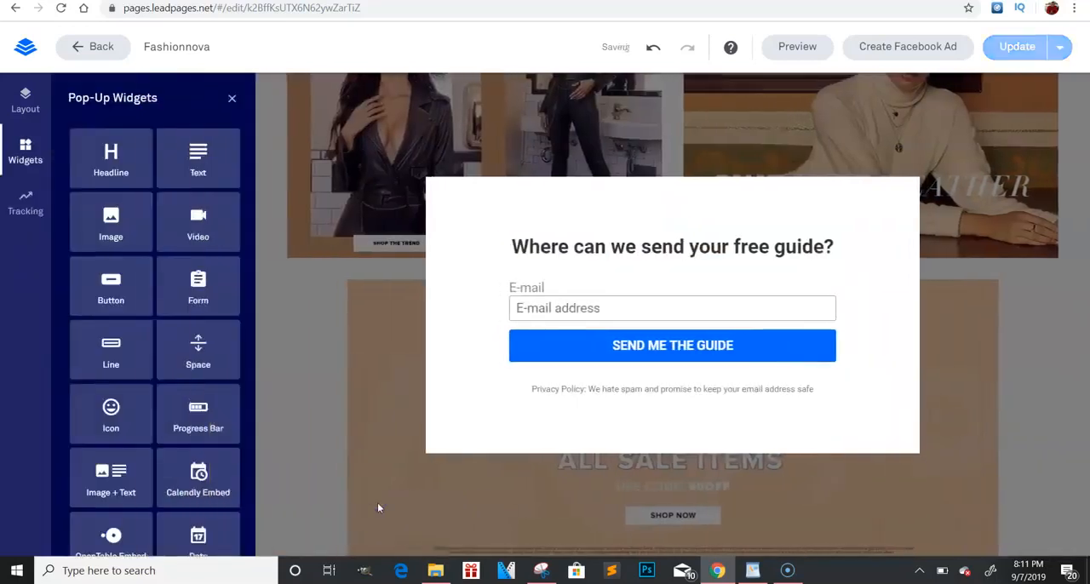
{"action": "left_click", "coordinate": [672, 245]}
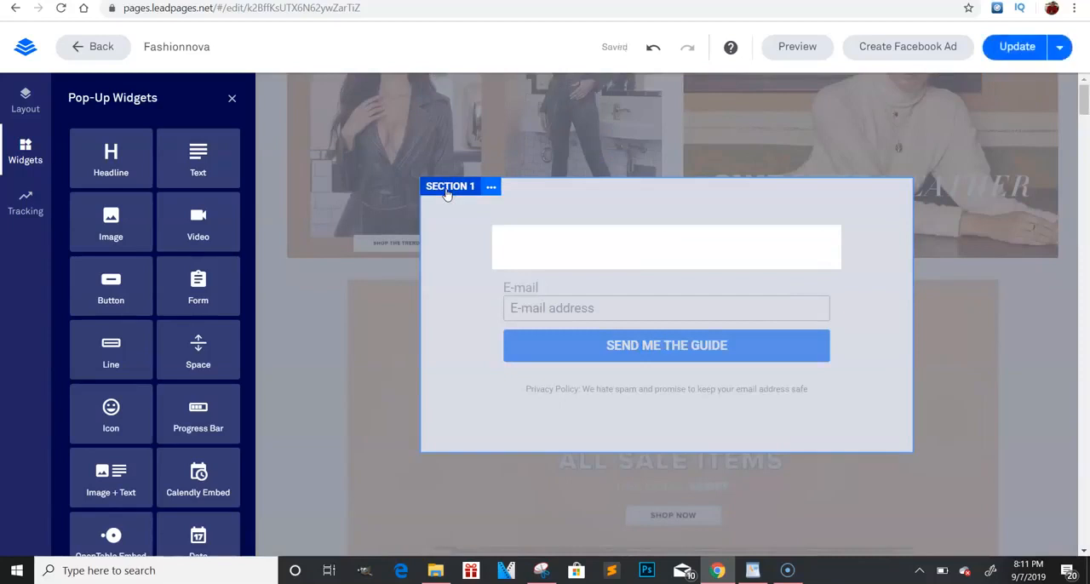
{"action": "type", "text": "Do You"}
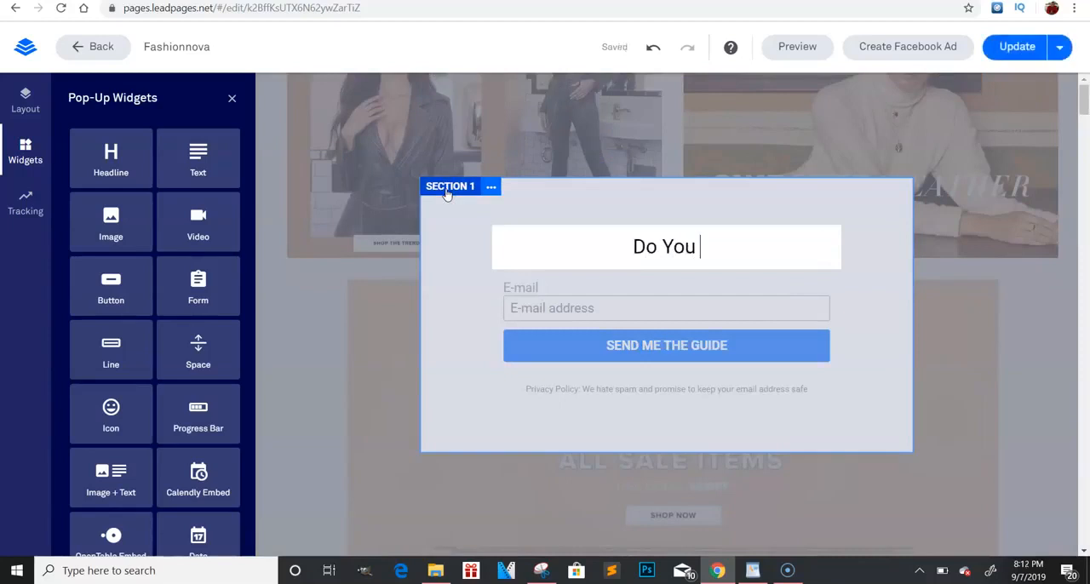
{"action": "type", "text": "Want A"}
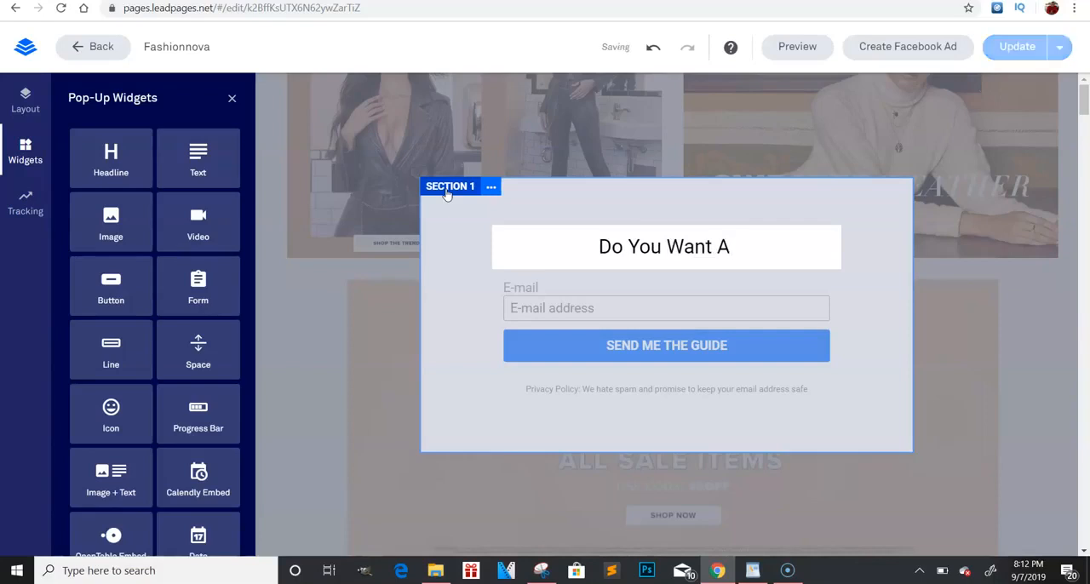
{"action": "type", "text": "$"}
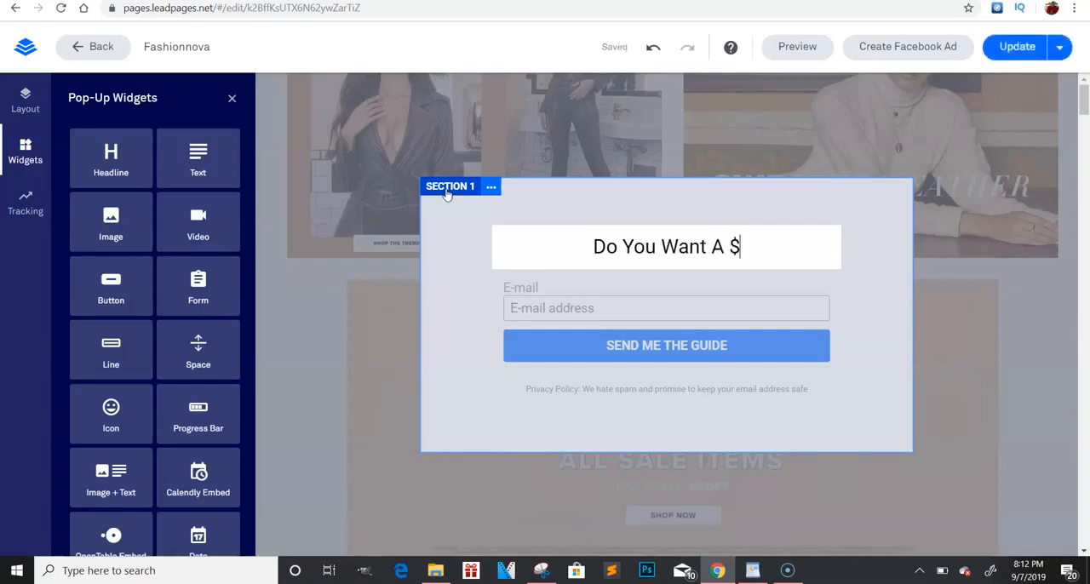
{"action": "type", "text": "1o0"}
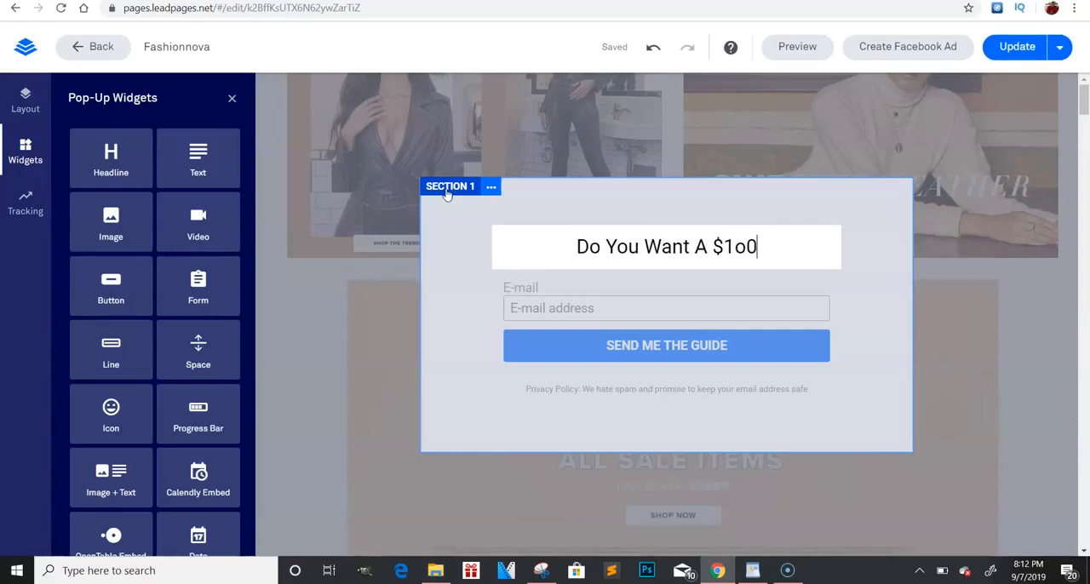
{"action": "key", "text": "Backspace"}
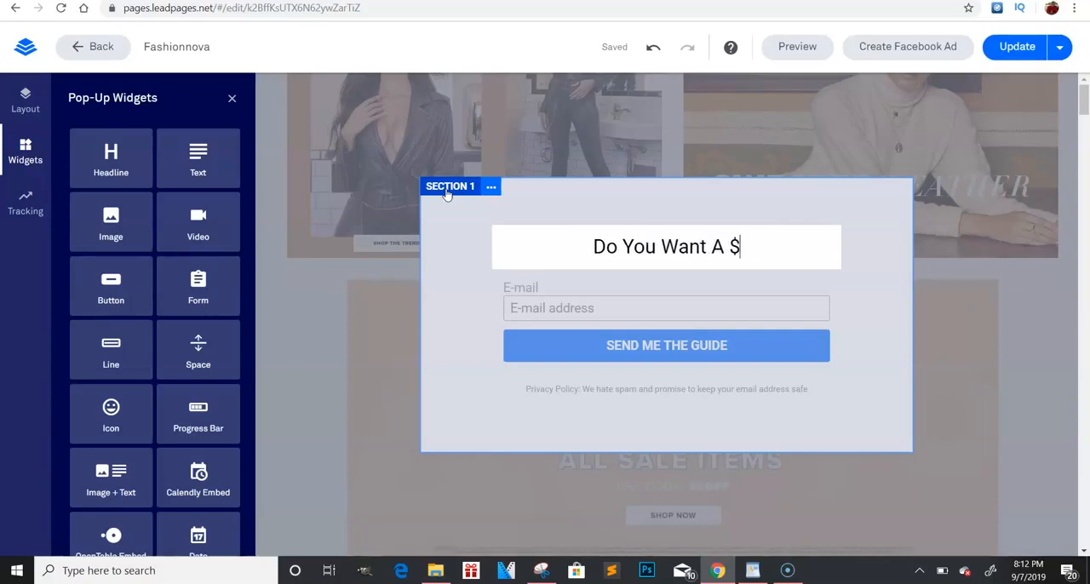
{"action": "type", "text": "1"}
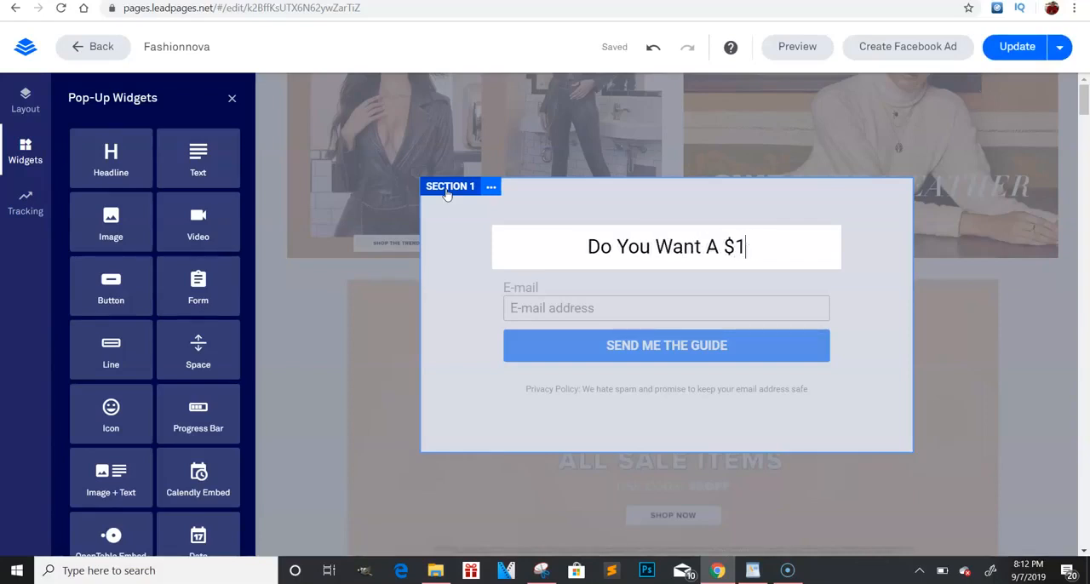
{"action": "type", "text": "000"}
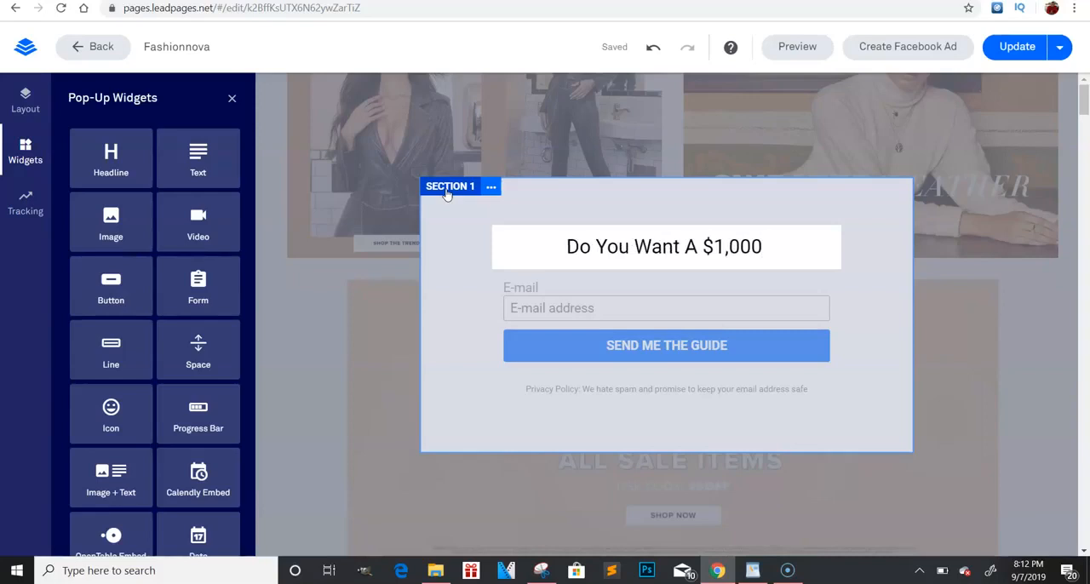
Complete the headline as 'Do You Want A $1,000 Fashion nova Giftcard ?'
{"action": "type", "text": "Fash"}
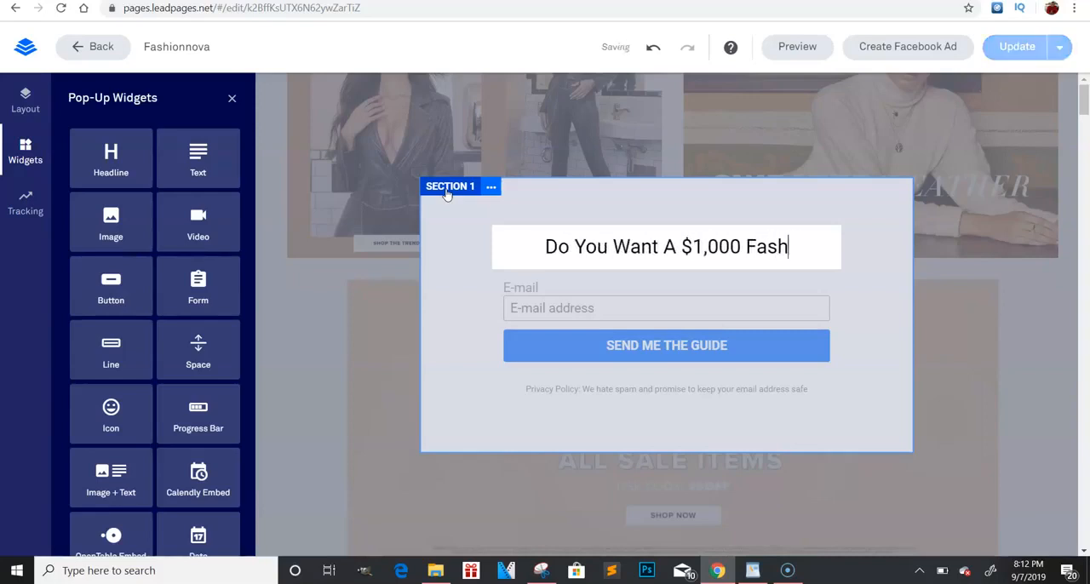
{"action": "type", "text": "ionva"}
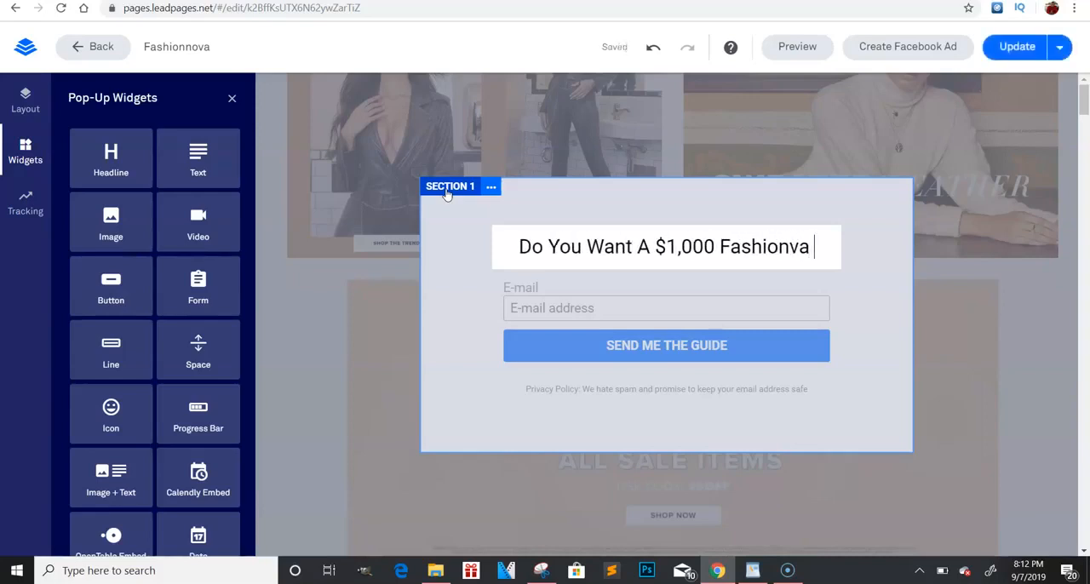
{"action": "key", "text": "Backspace"}
{"action": "type", "text": " no"}
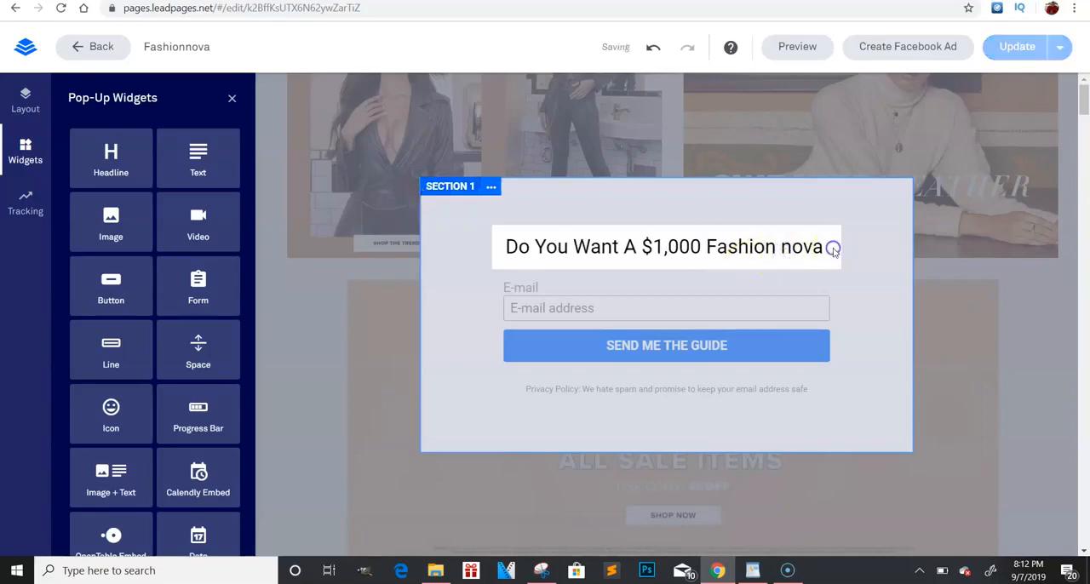
{"action": "type", "text": "Gif"}
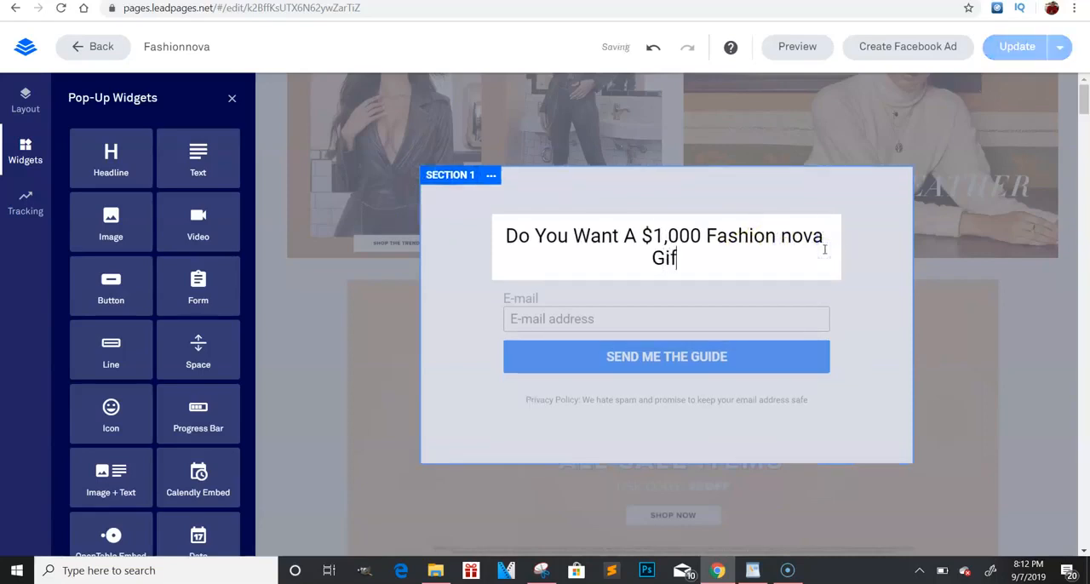
{"action": "type", "text": "tca"}
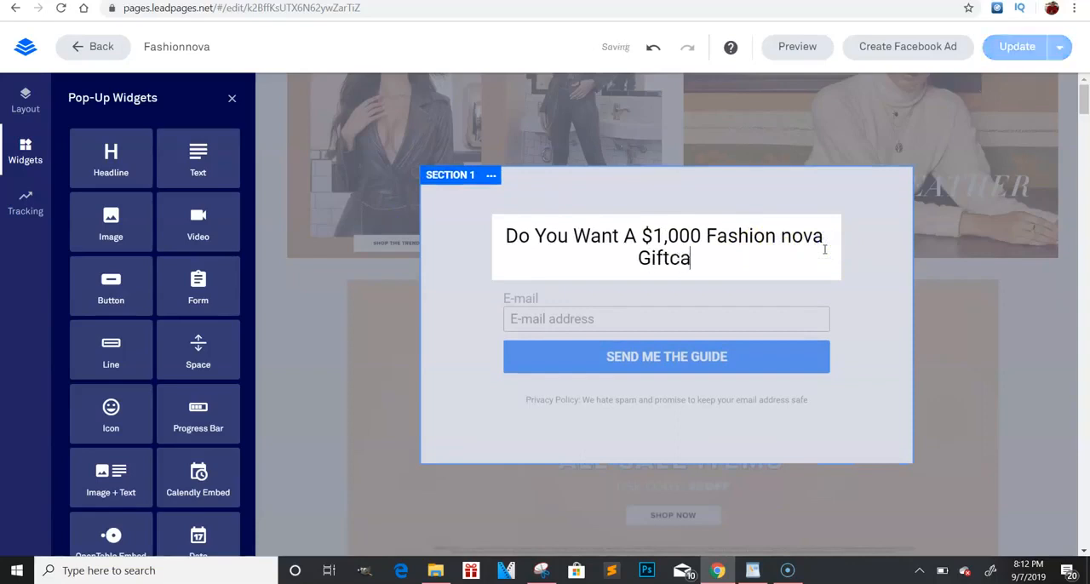
{"action": "type", "text": "rd"}
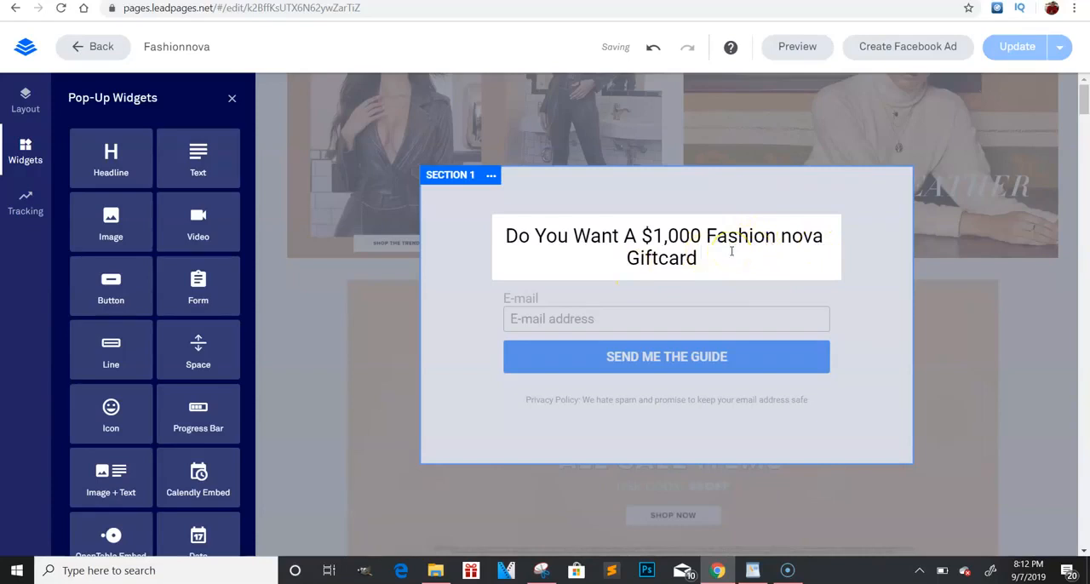
{"action": "left_click", "coordinate": [701, 259]}
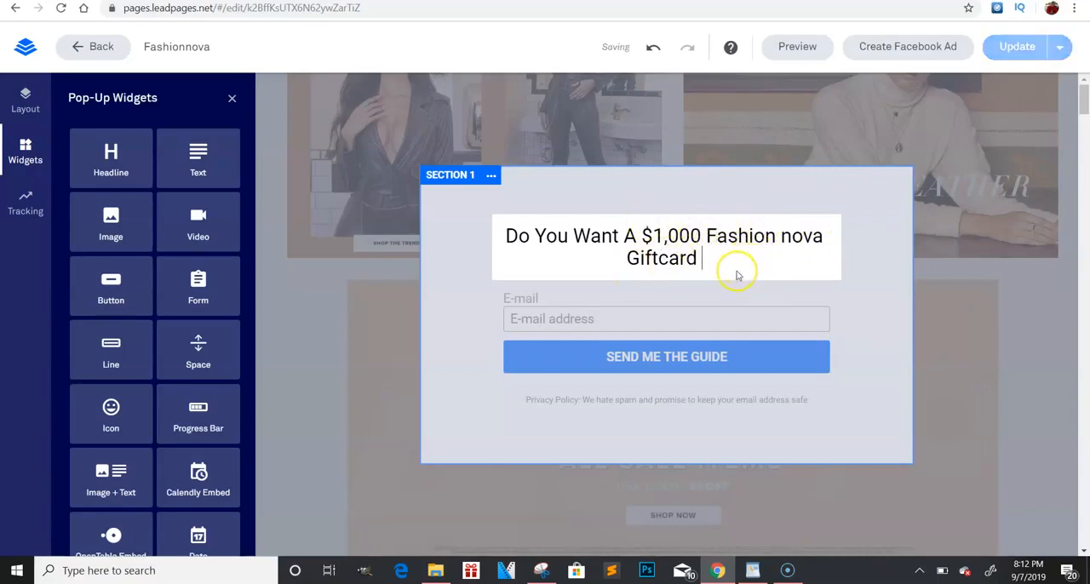
{"action": "type", "text": "?"}
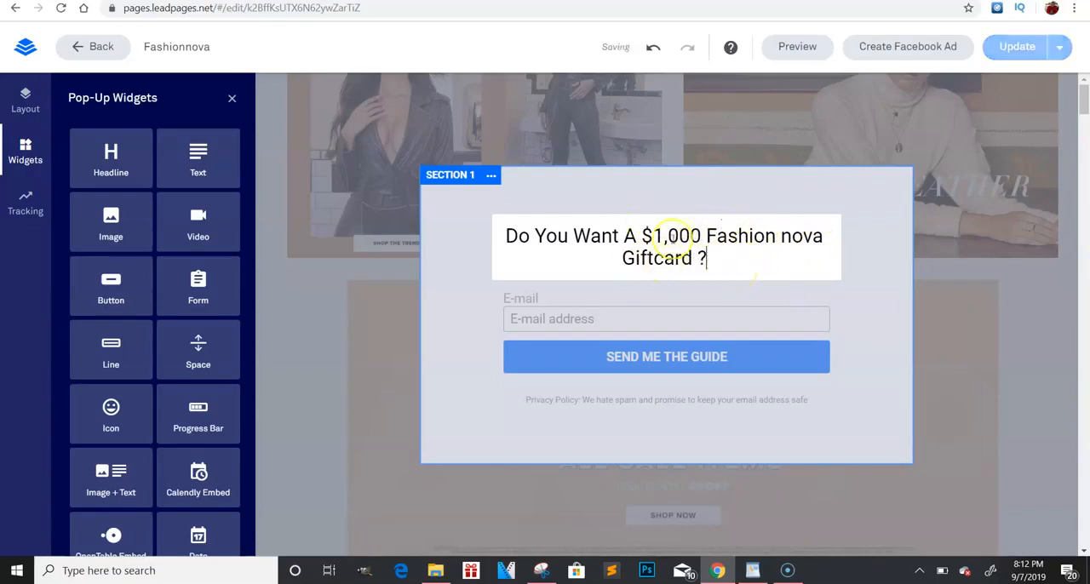
Make the headline bold, delete the email signup form, and add an image block below
{"action": "left_click", "coordinate": [671, 247]}
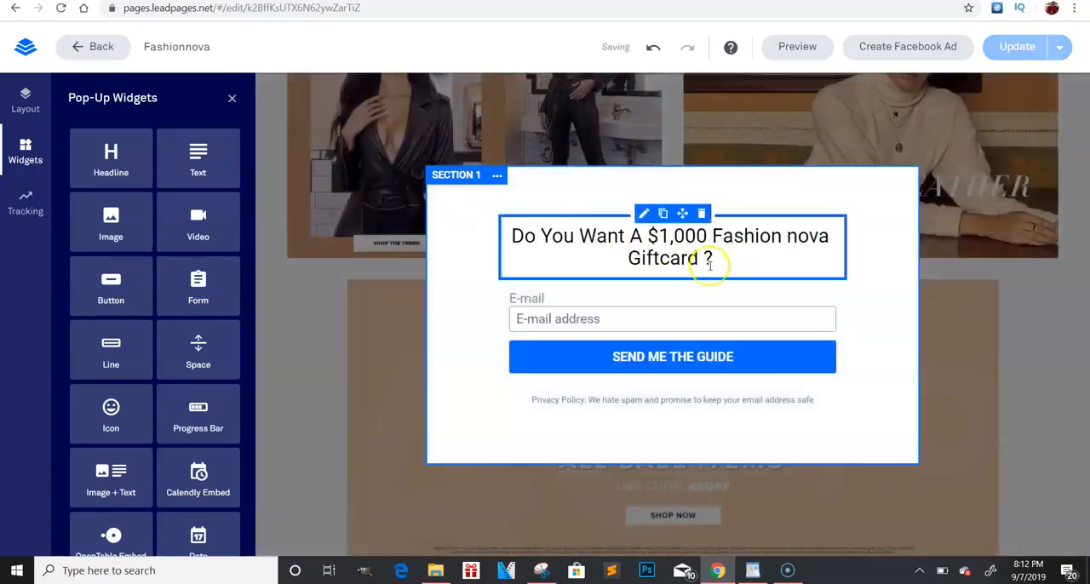
{"action": "triple_click", "coordinate": [667, 247]}
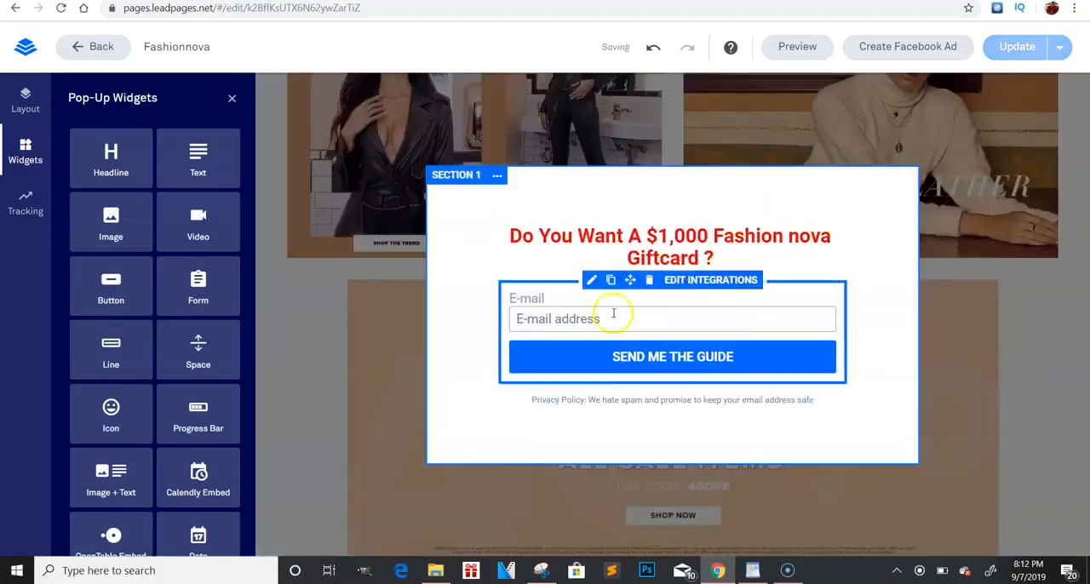
{"action": "left_click", "coordinate": [734, 235]}
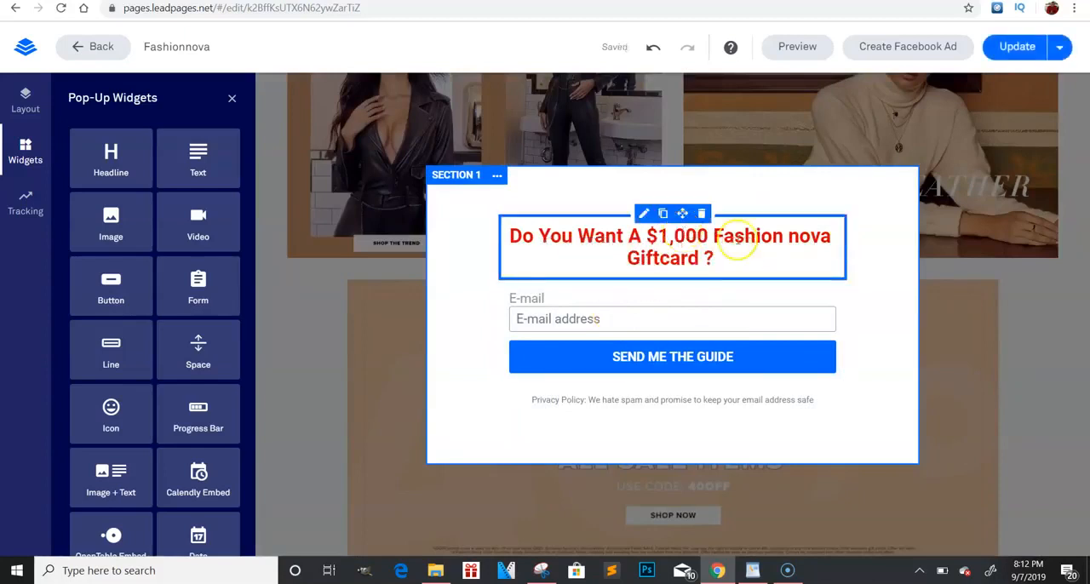
{"action": "mouse_move", "coordinate": [702, 259]}
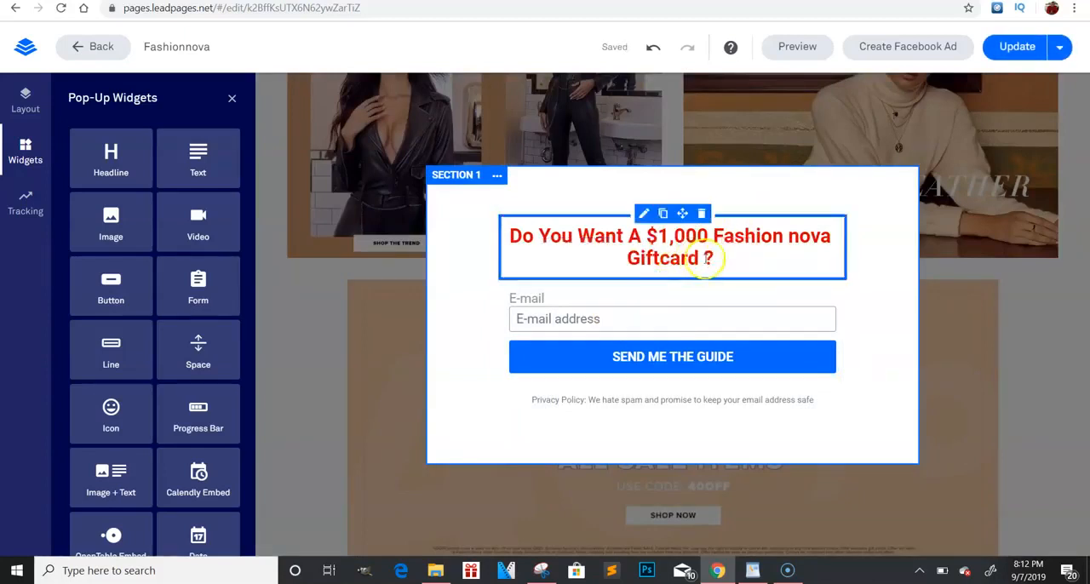
{"action": "left_click", "coordinate": [702, 213]}
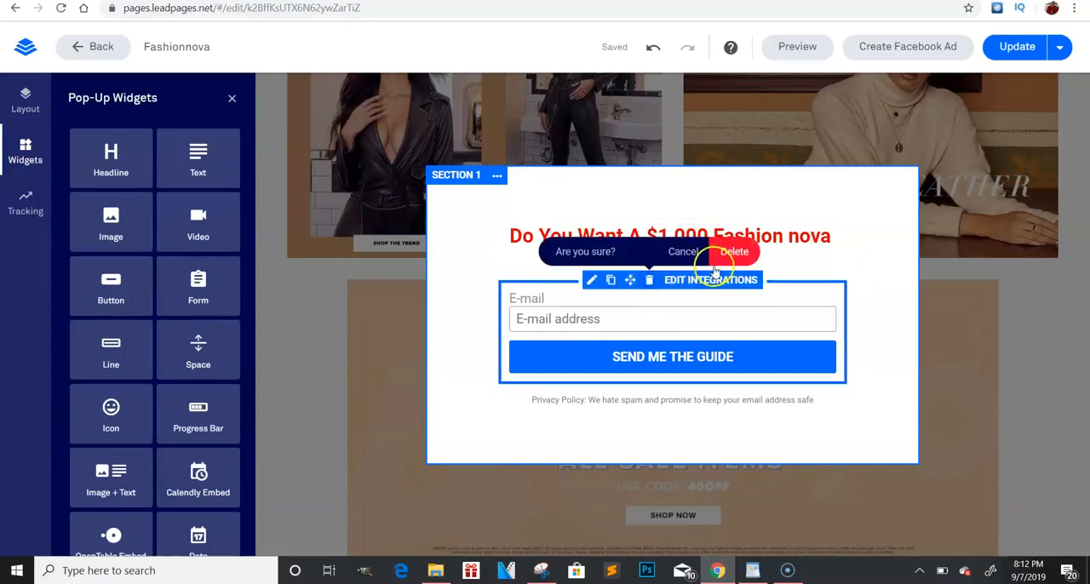
{"action": "left_click", "coordinate": [733, 253]}
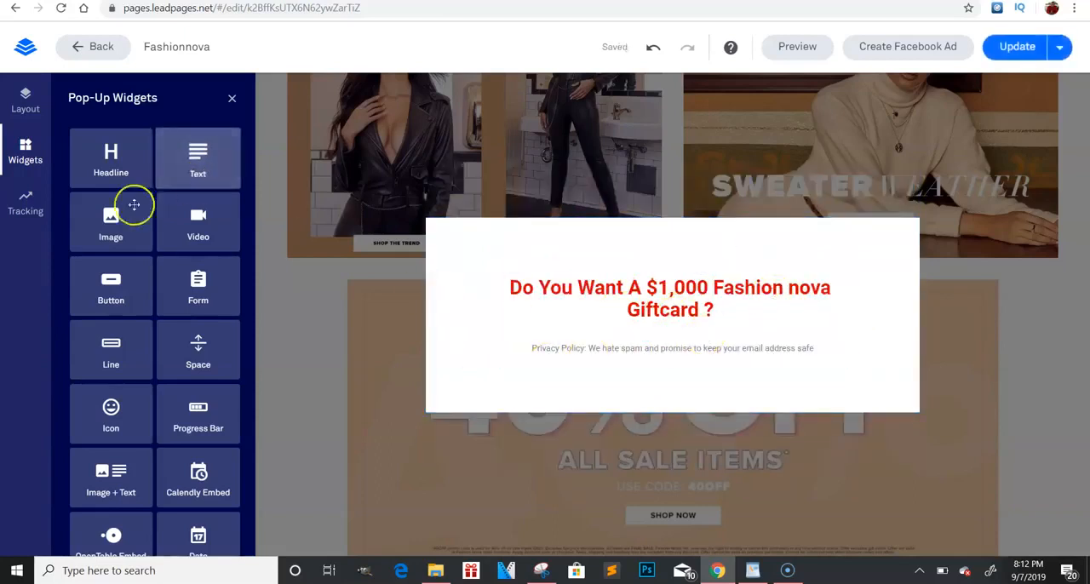
{"action": "left_click_drag", "start_coordinate": [111, 222], "coordinate": [673, 341]}
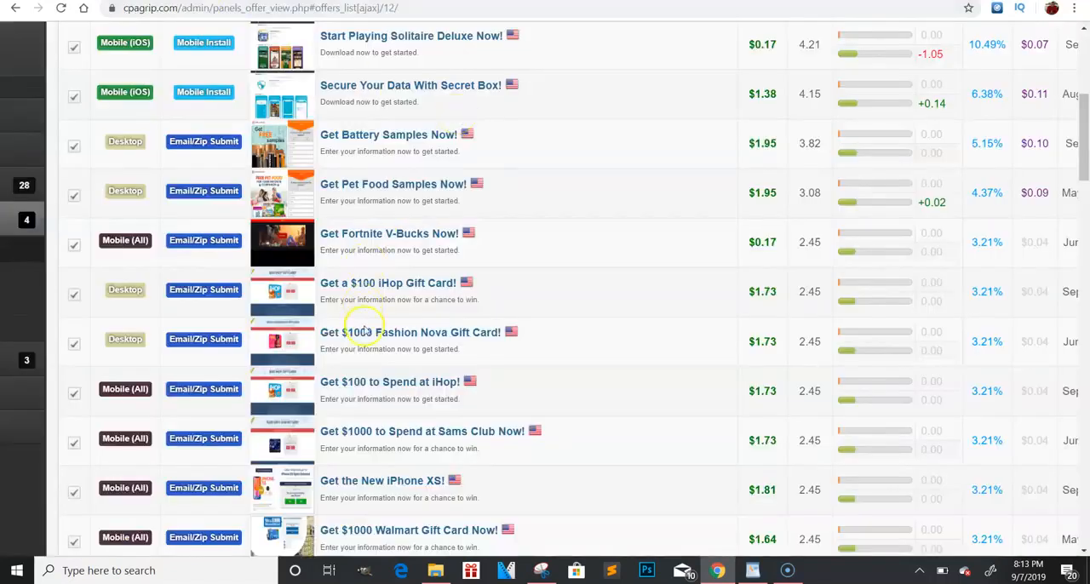
Save the $1000 Fashion Nova gift card image from the CPAGrip offer into Downloads
{"action": "left_click", "coordinate": [411, 333]}
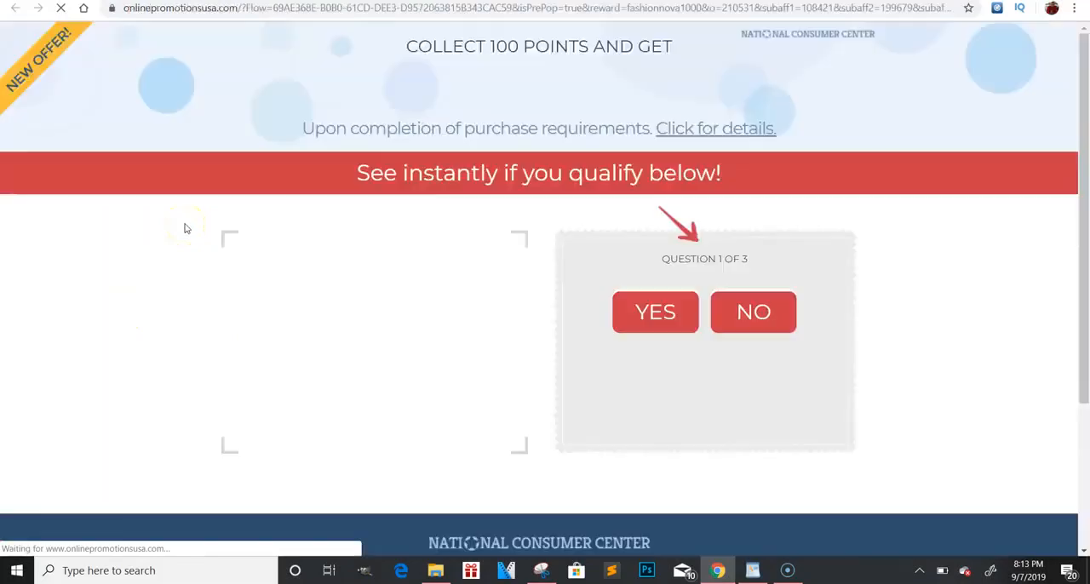
{"action": "right_click", "coordinate": [341, 337]}
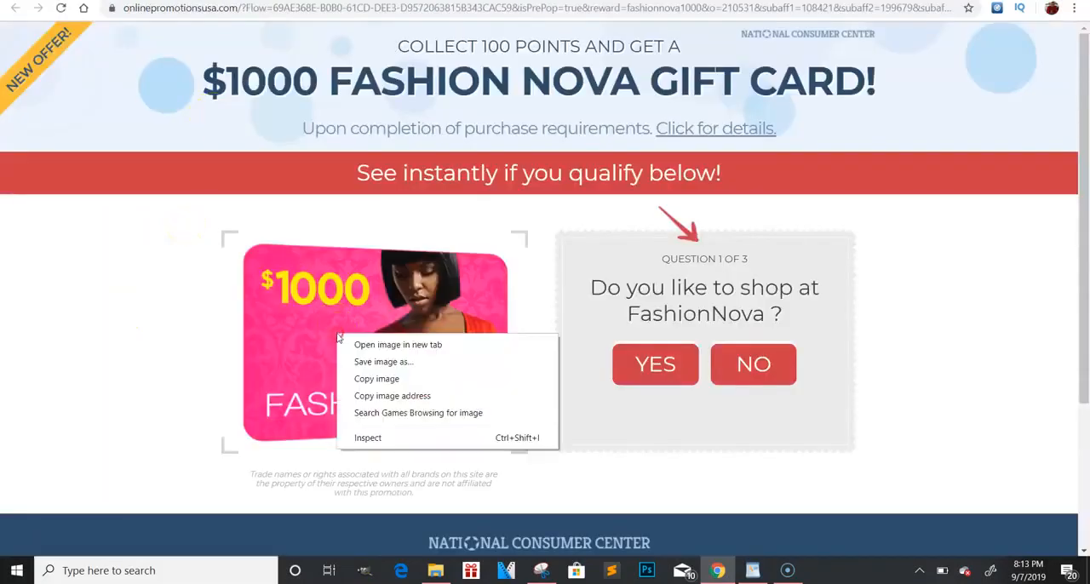
{"action": "left_click", "coordinate": [384, 361]}
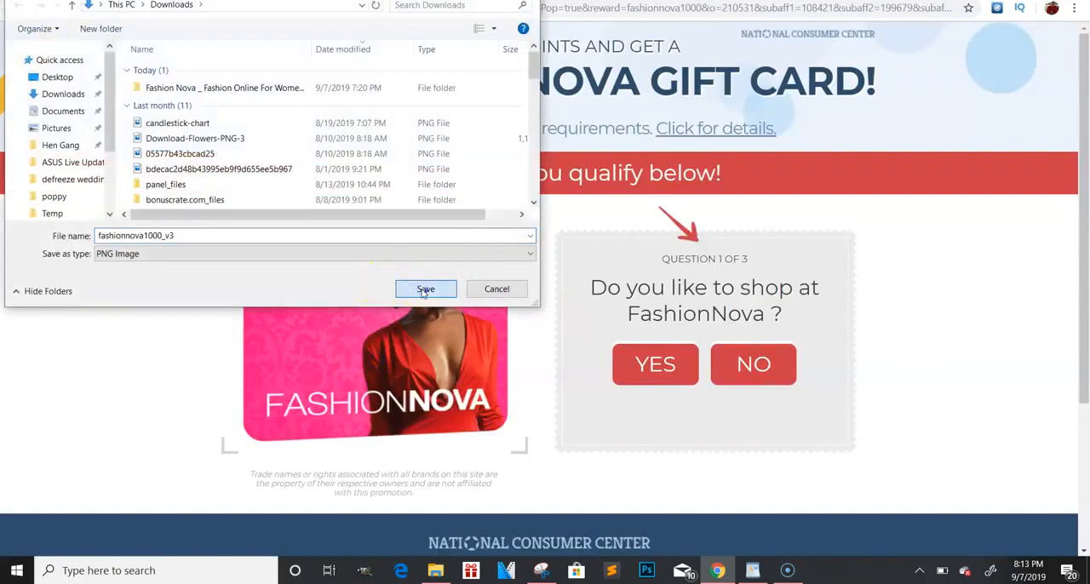
{"action": "left_click", "coordinate": [426, 289]}
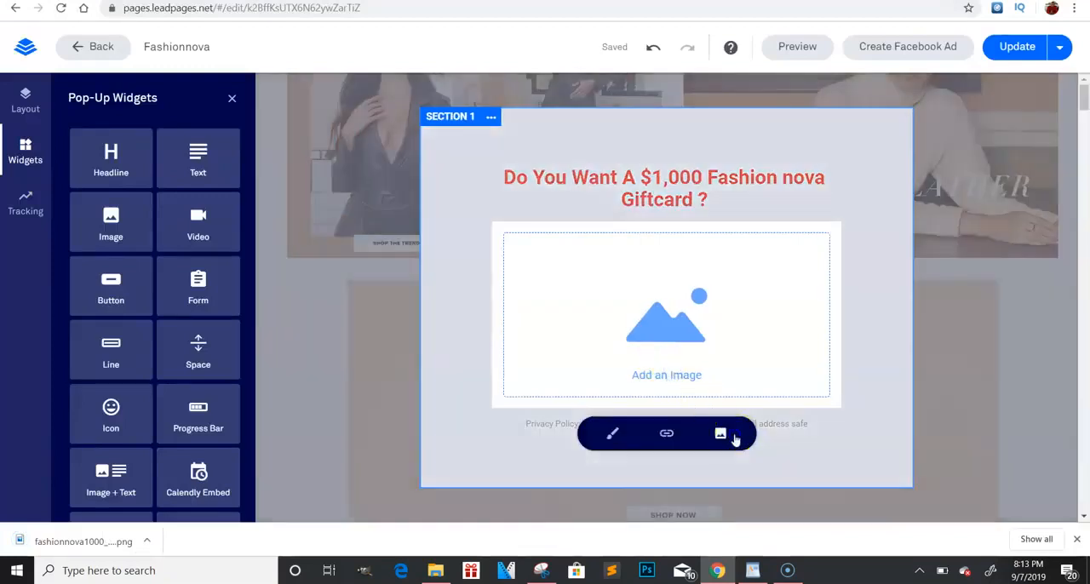
Upload the saved fashionnova1000_v3 picture into the pop-up's image block
{"action": "left_click", "coordinate": [719, 433]}
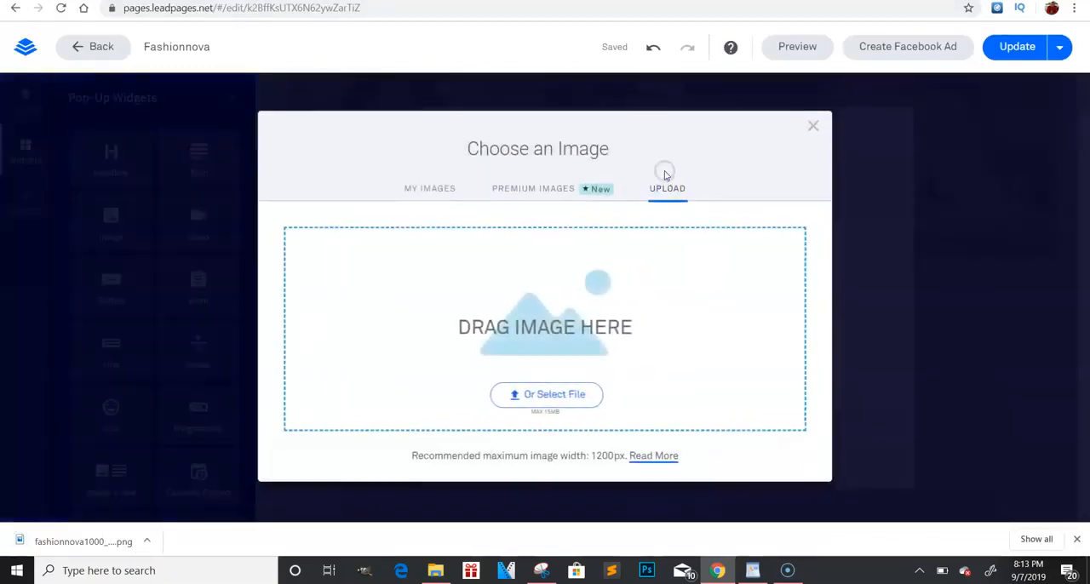
{"action": "left_click", "coordinate": [546, 395]}
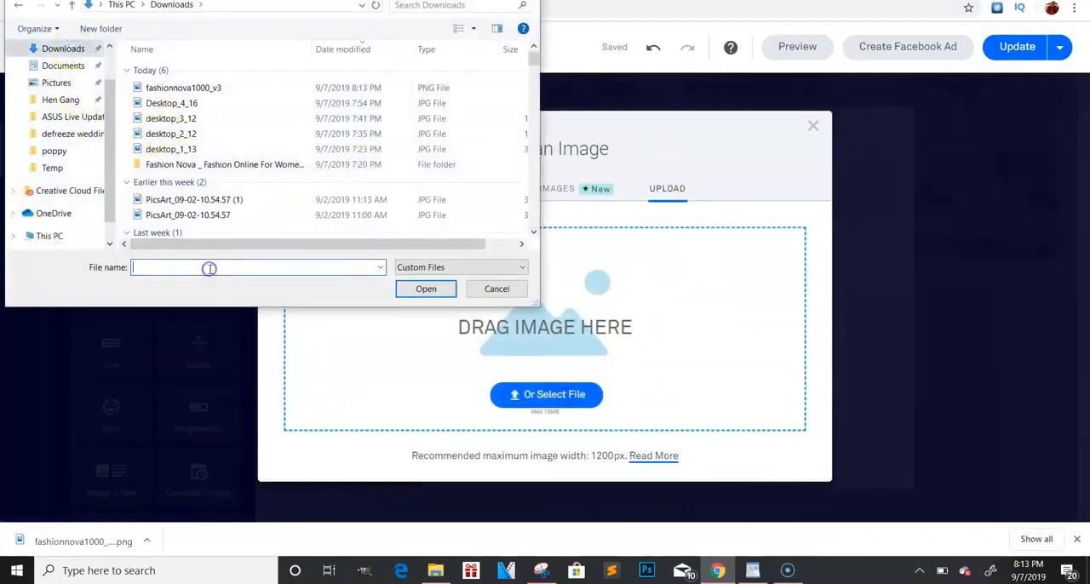
{"action": "type", "text": "fash"}
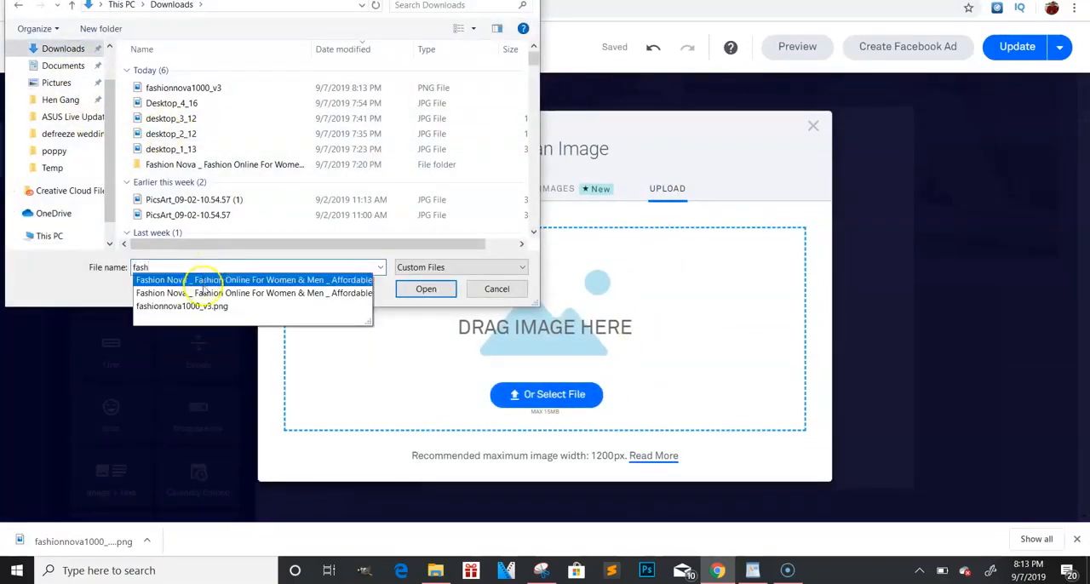
{"action": "left_click", "coordinate": [426, 290]}
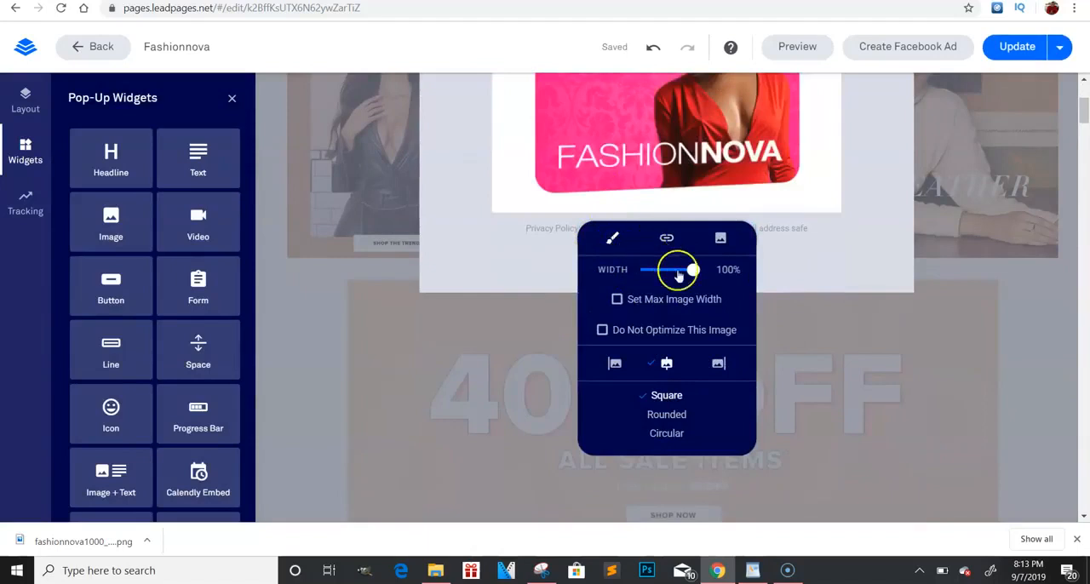
{"action": "left_click_drag", "start_coordinate": [695, 269], "coordinate": [668, 177]}
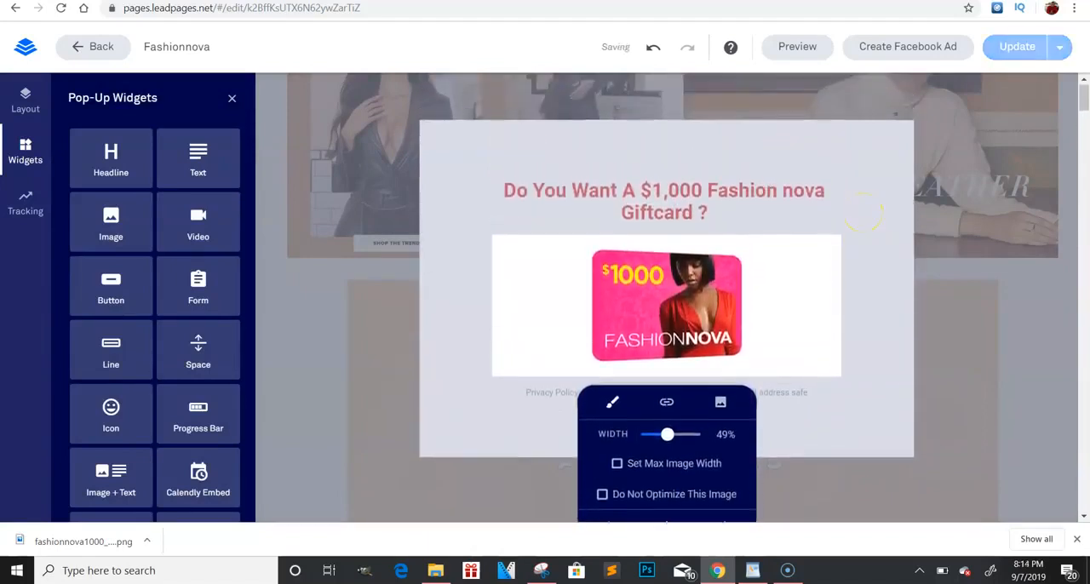
{"action": "left_click", "coordinate": [860, 208]}
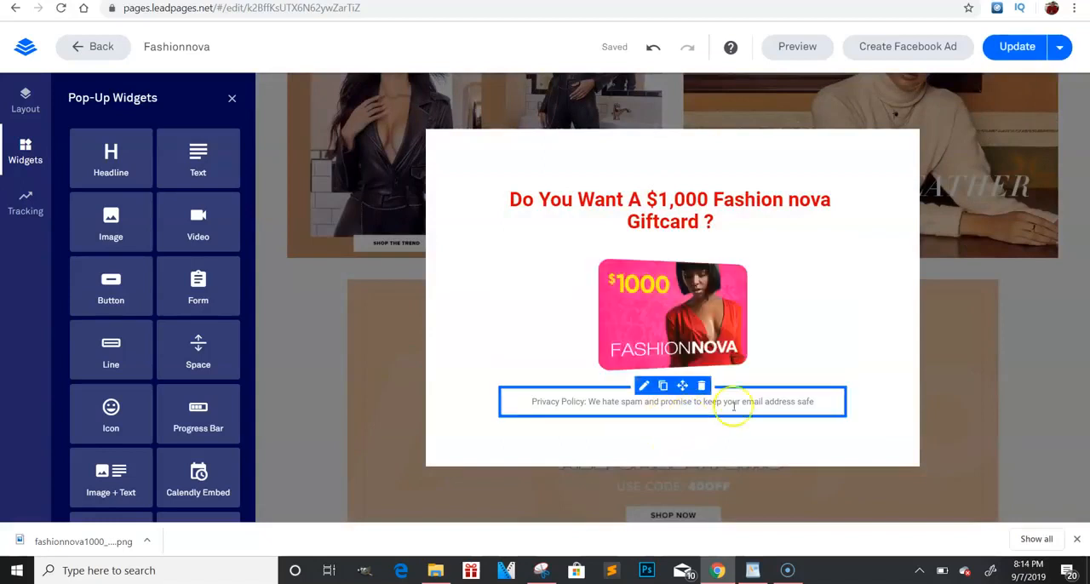
{"action": "left_click", "coordinate": [671, 314]}
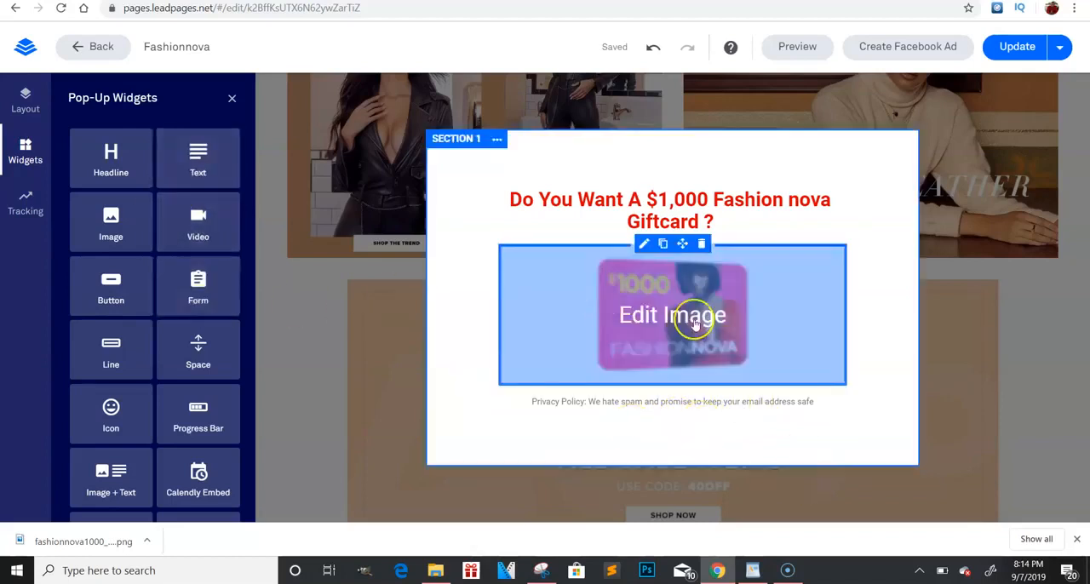
{"action": "mouse_move", "coordinate": [579, 385]}
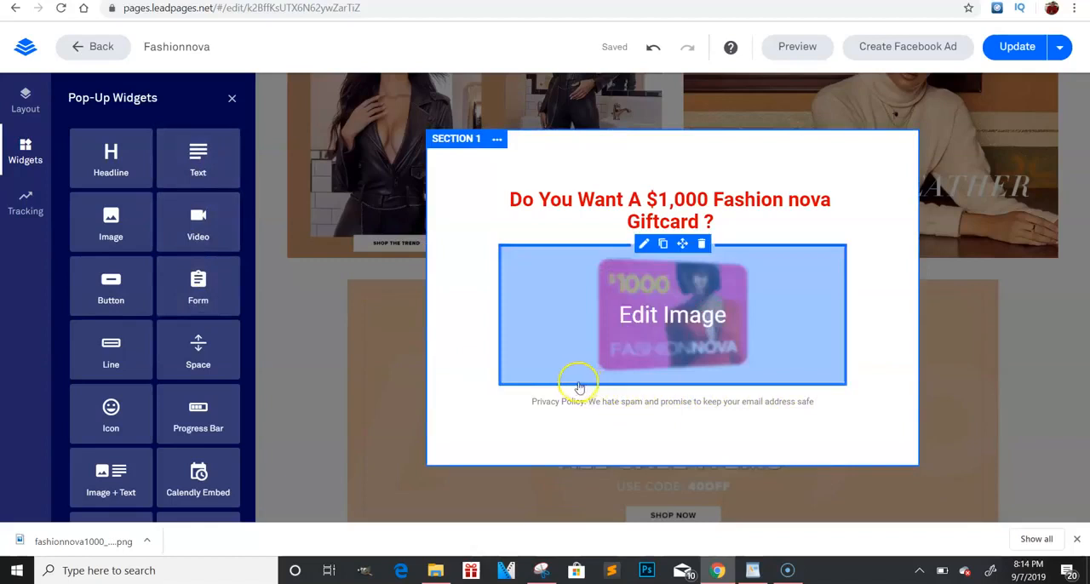
{"action": "left_click", "coordinate": [671, 402]}
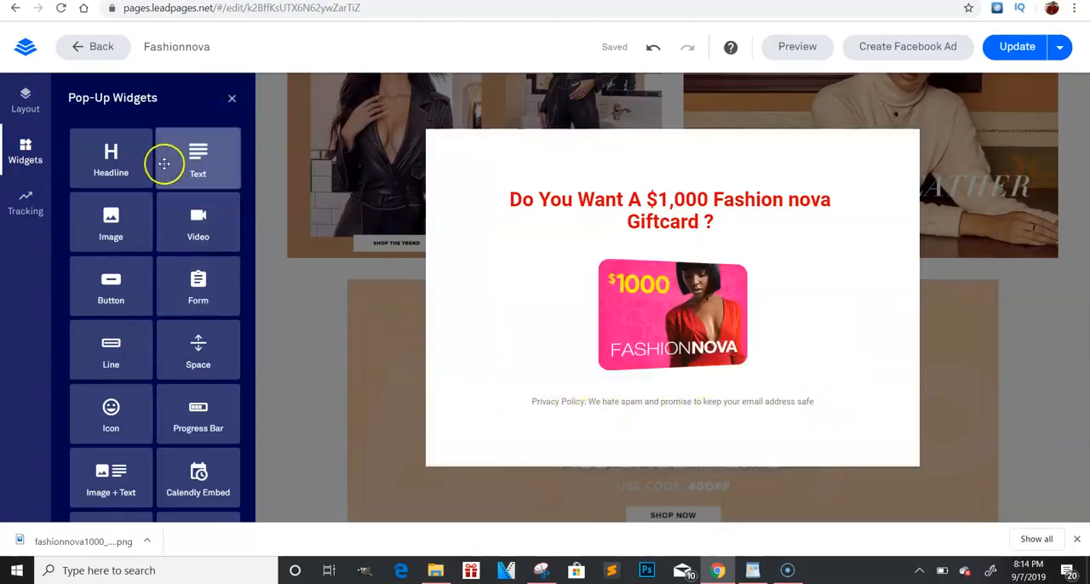
{"action": "mouse_move", "coordinate": [111, 174]}
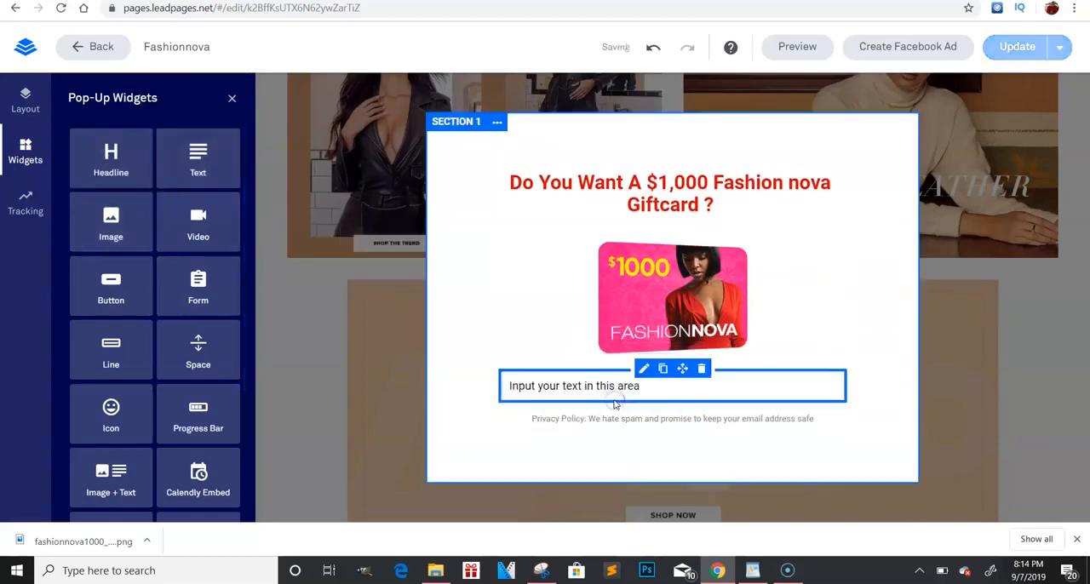
{"action": "left_click", "coordinate": [634, 385]}
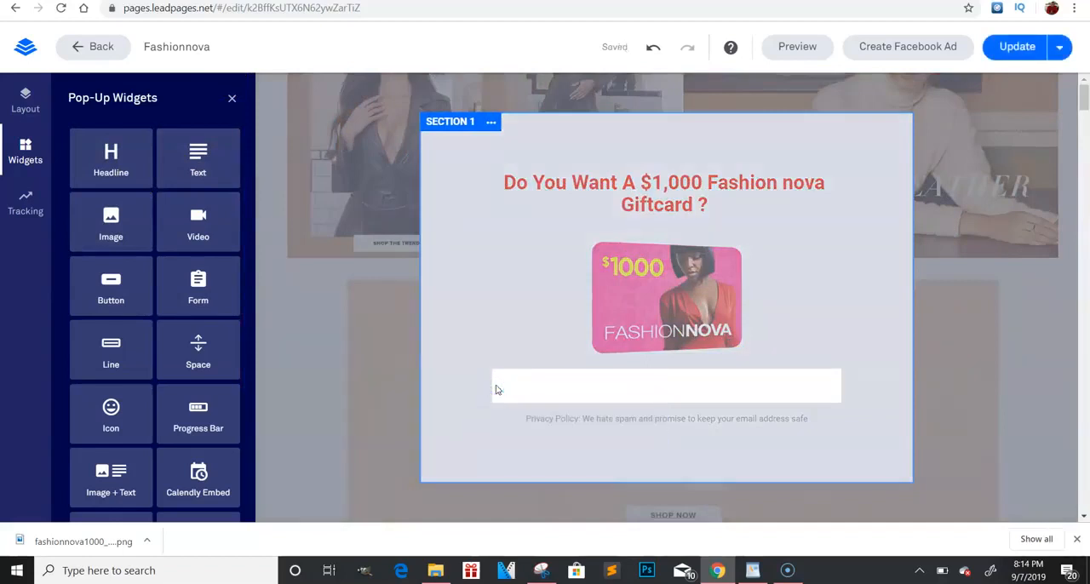
{"action": "left_click", "coordinate": [671, 385]}
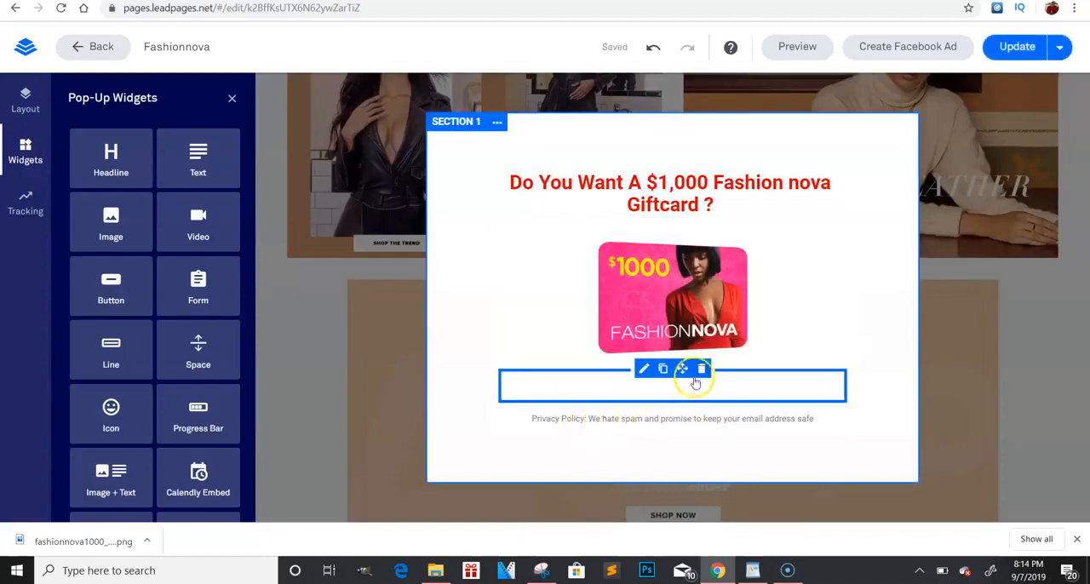
{"action": "left_click", "coordinate": [701, 368]}
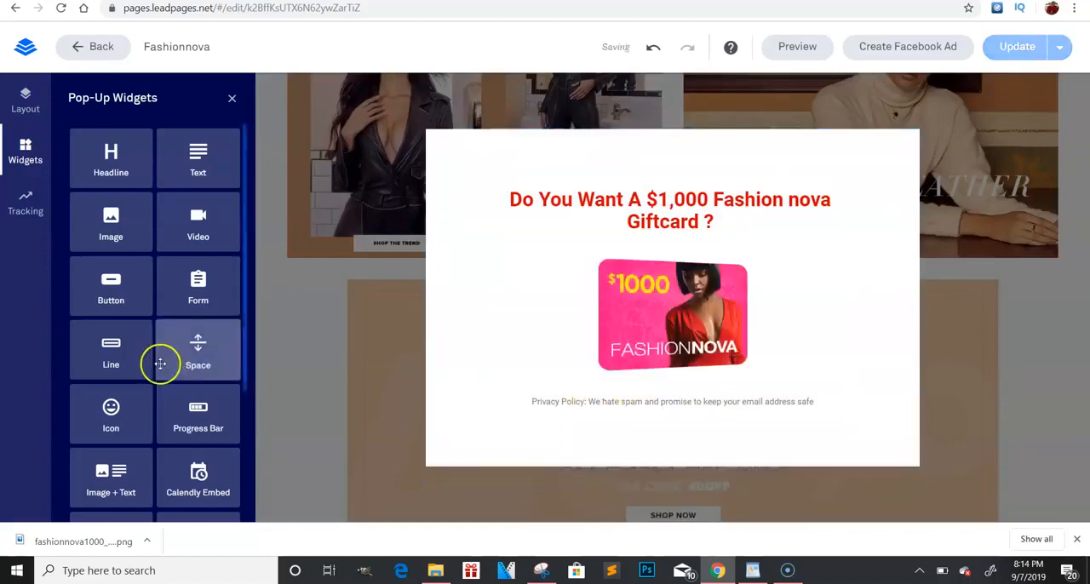
Add a button below the gift card image labelled 'No, Not Interested'
{"action": "left_click_drag", "start_coordinate": [111, 286], "coordinate": [688, 469]}
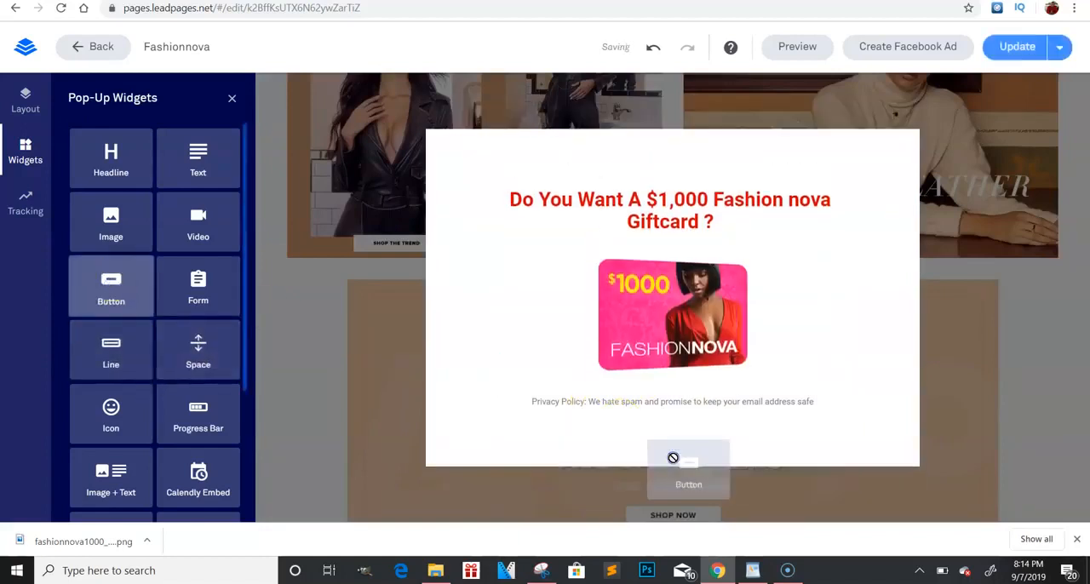
{"action": "left_click", "coordinate": [688, 460]}
{"action": "type", "text": "N"}
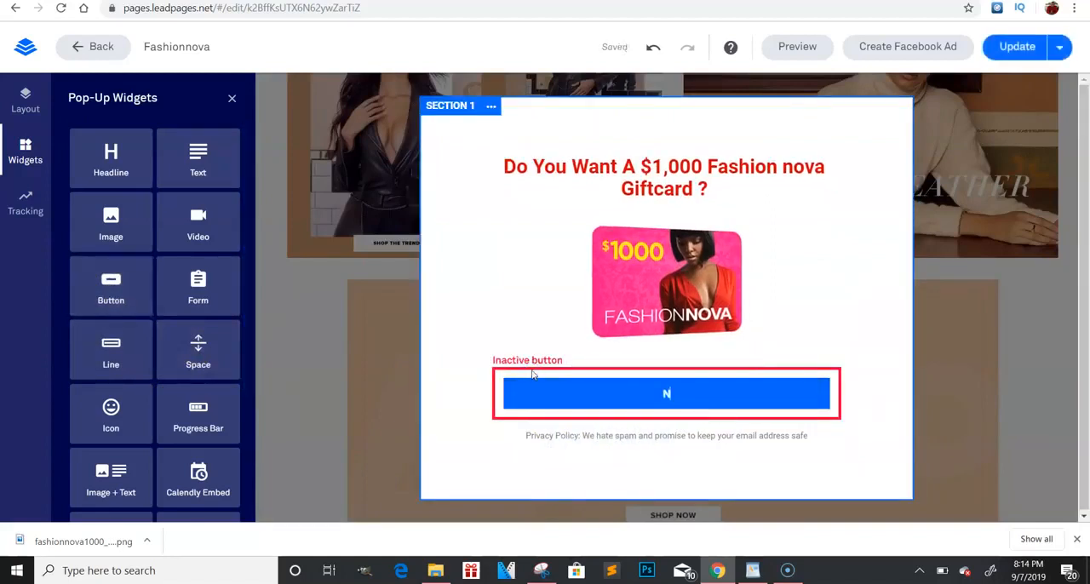
{"action": "type", "text": "o"}
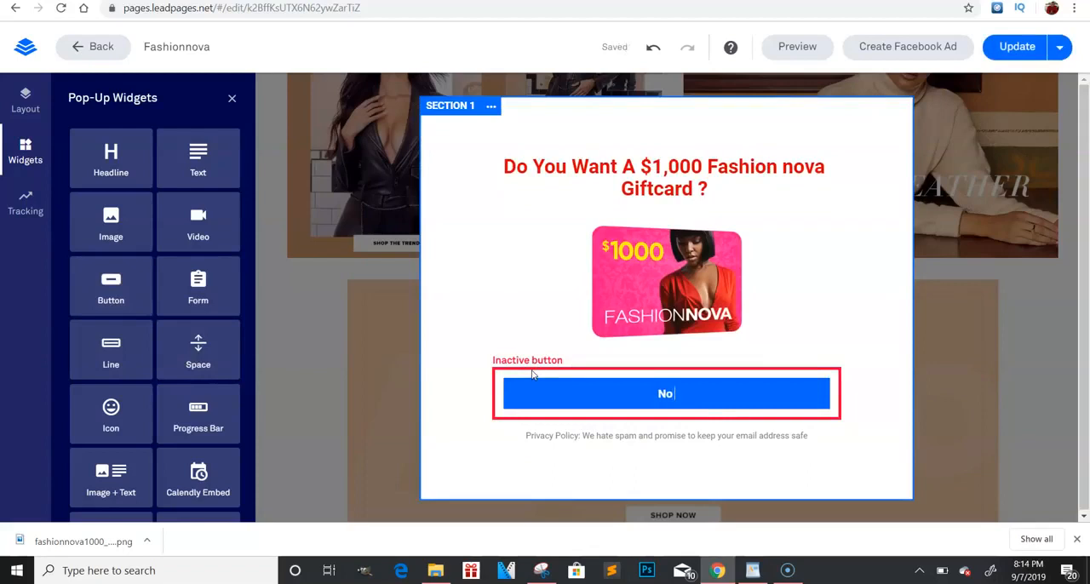
{"action": "type", "text": ", Not Interest"}
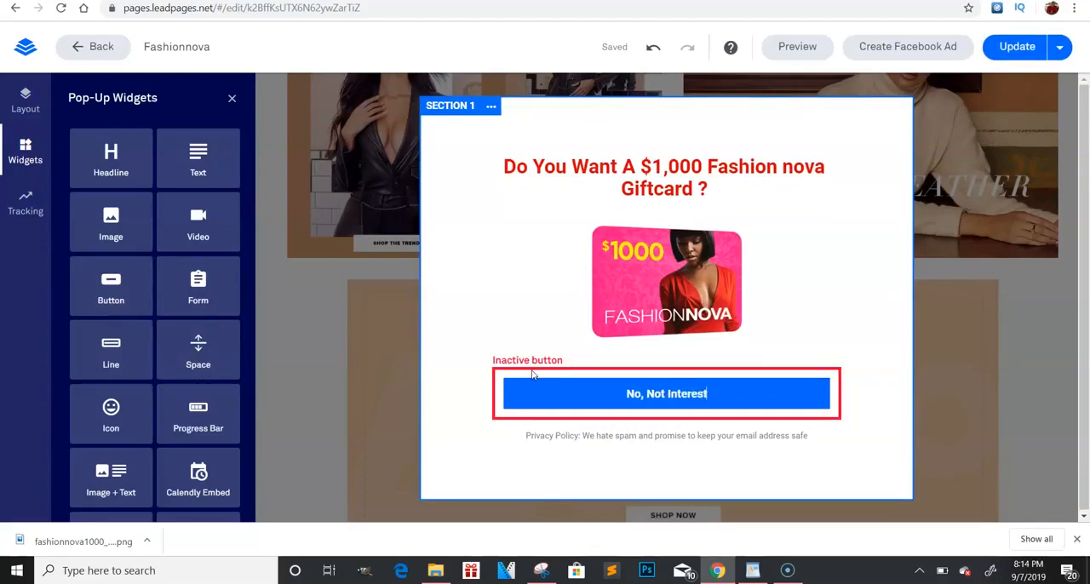
{"action": "left_click", "coordinate": [664, 177]}
{"action": "type", "text": " F"}
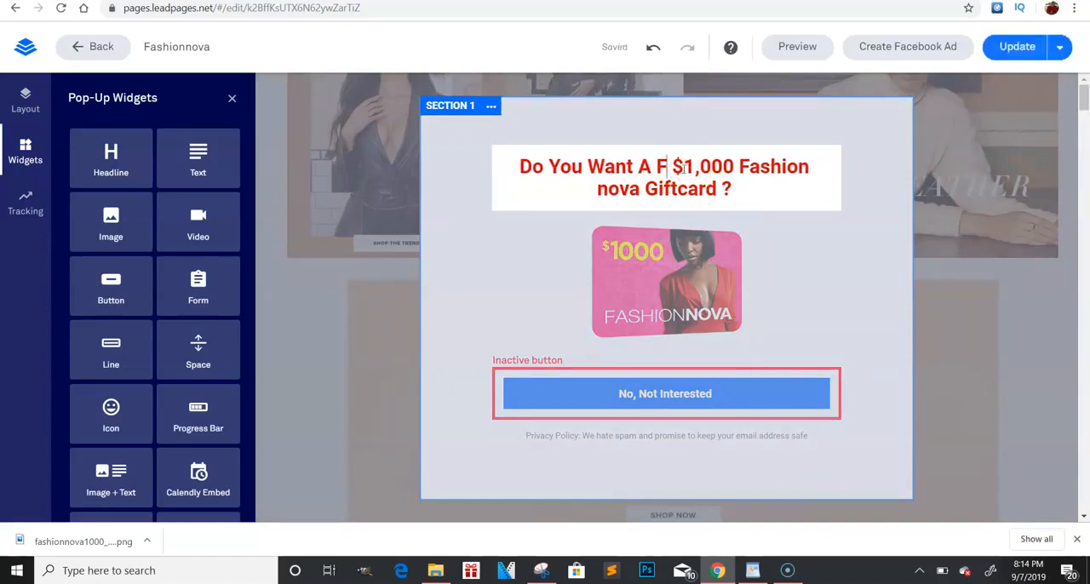
Add the word 'FREE' to the headline and select it
{"action": "type", "text": "REE"}
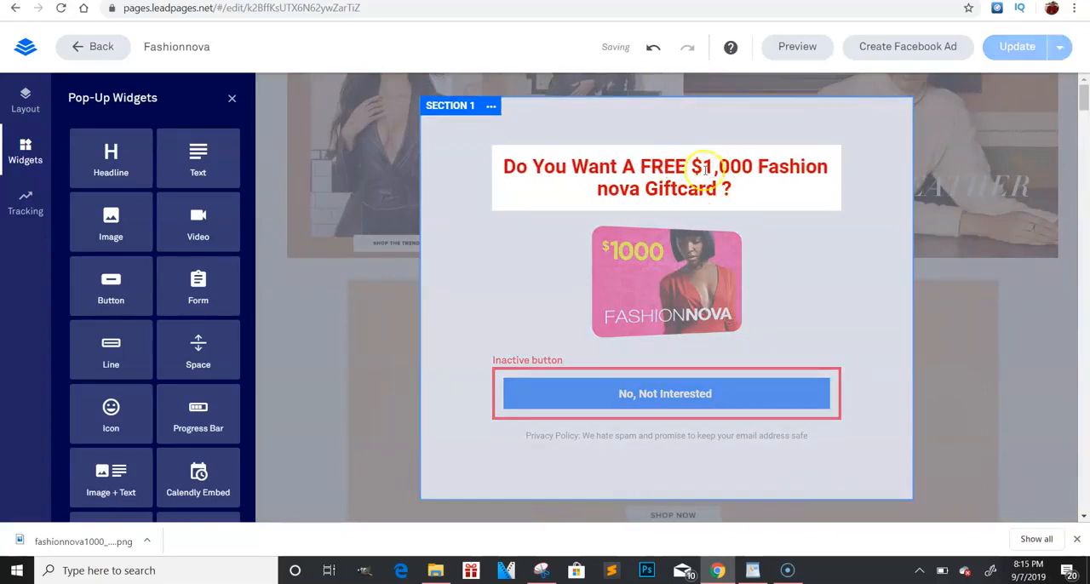
{"action": "left_click", "coordinate": [665, 177]}
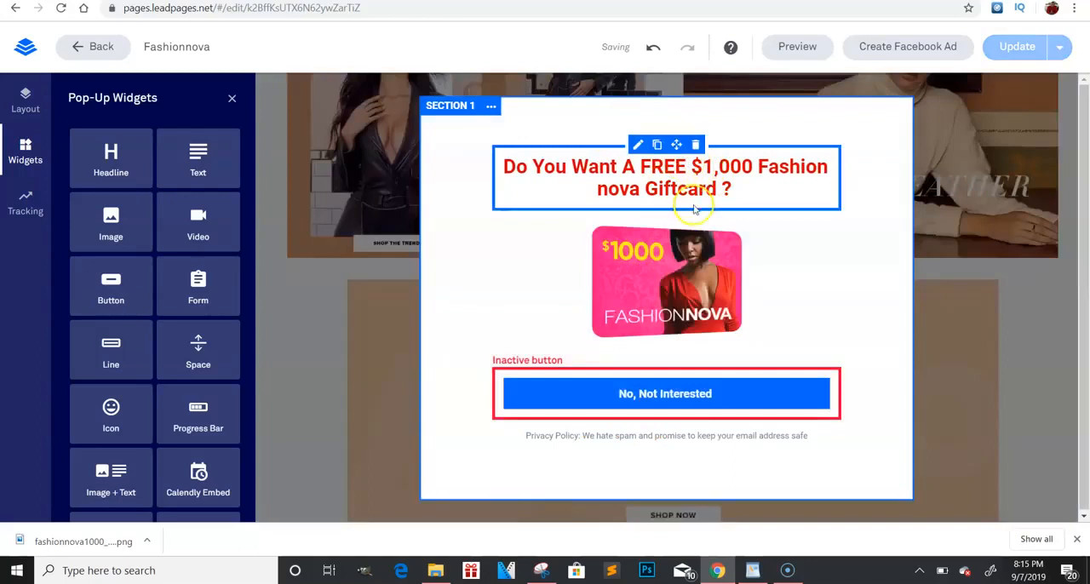
{"action": "double_click", "coordinate": [663, 167]}
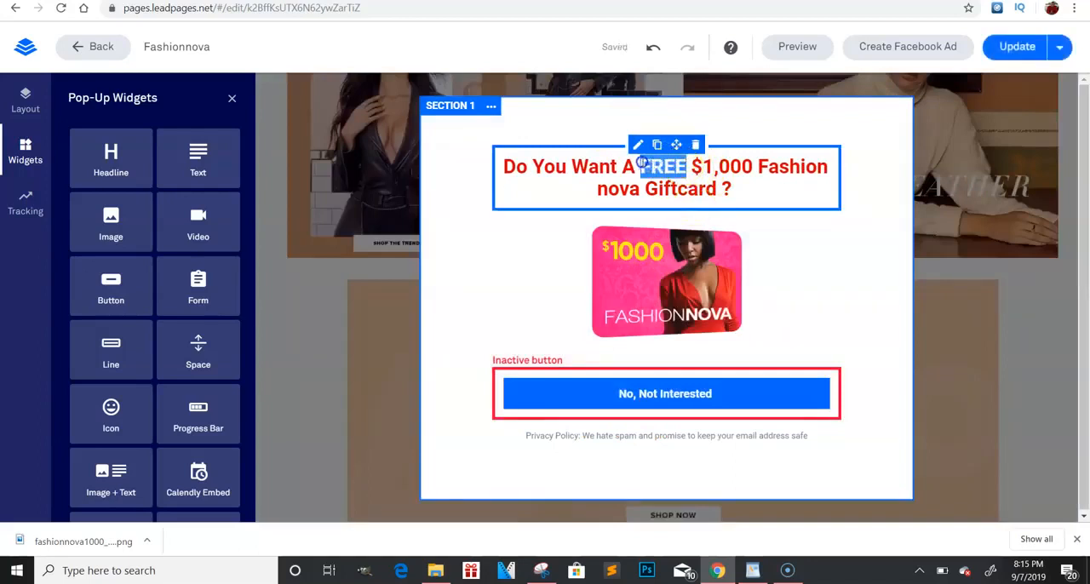
Colour the word FREE a custom red via the text colour picker
{"action": "left_click", "coordinate": [725, 211]}
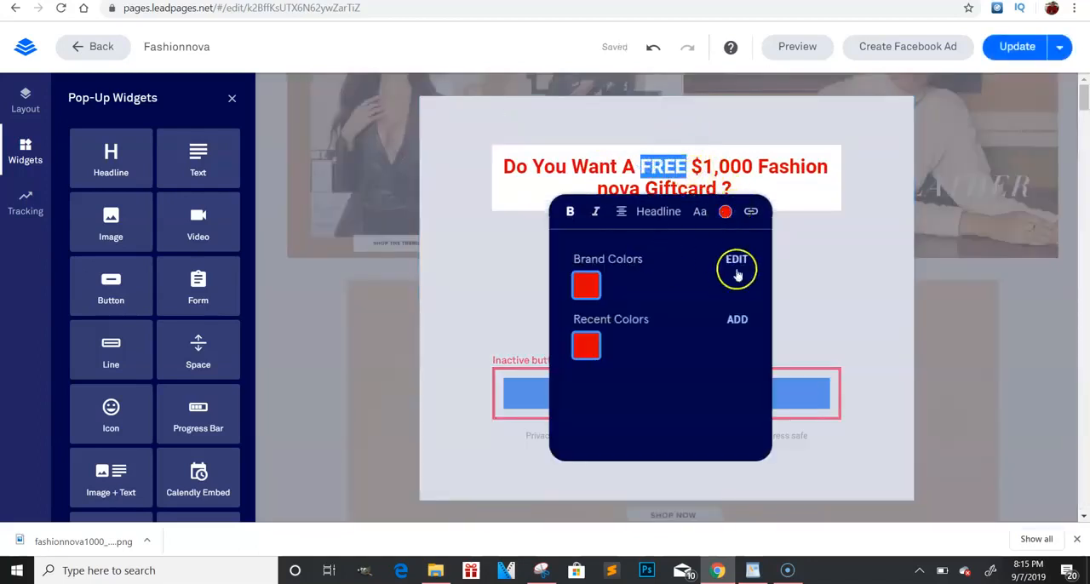
{"action": "left_click", "coordinate": [736, 262]}
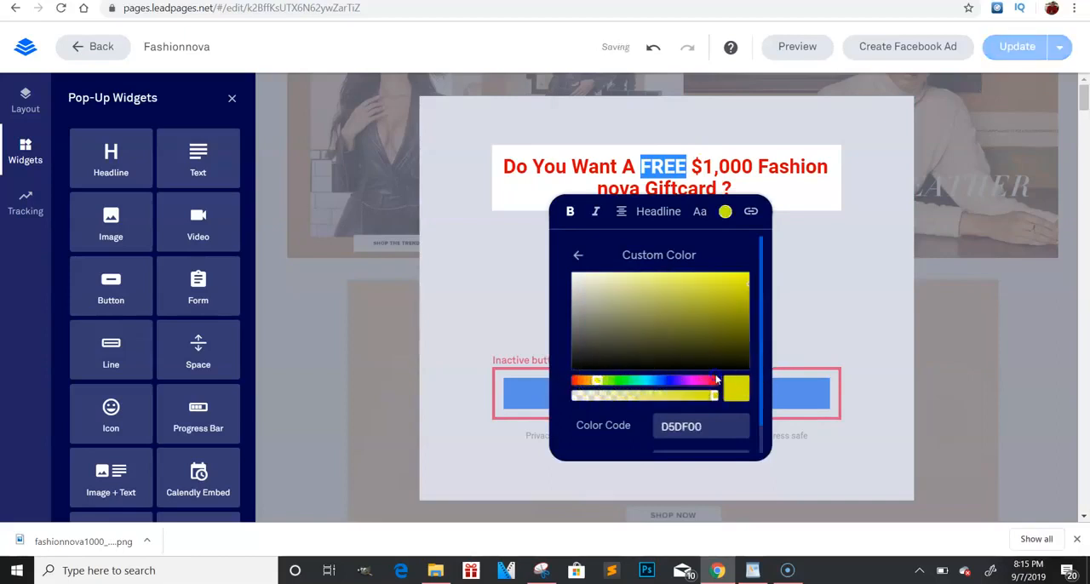
{"action": "left_click", "coordinate": [736, 332]}
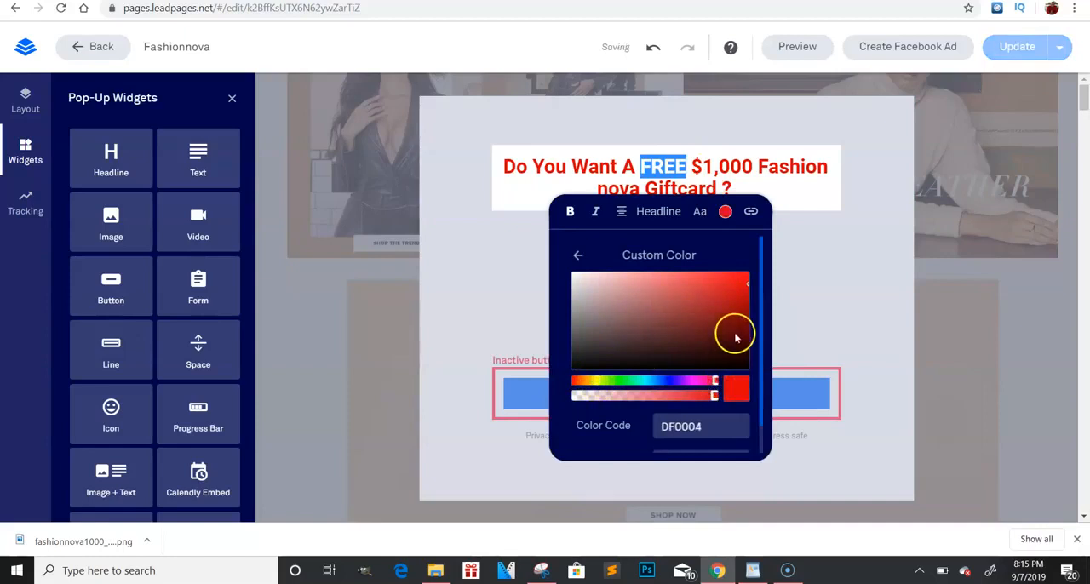
{"action": "left_click", "coordinate": [845, 195]}
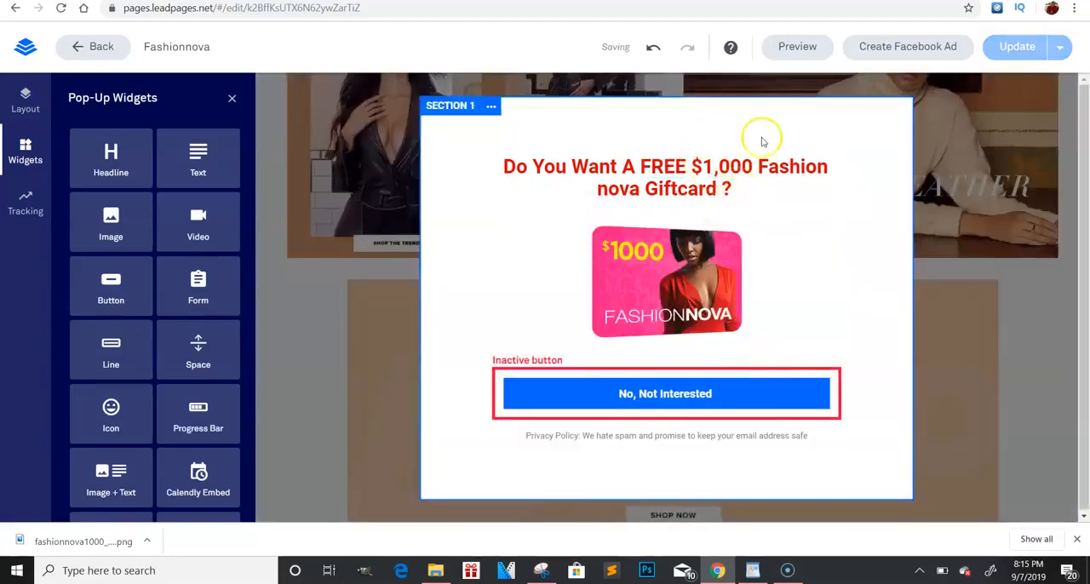
{"action": "left_click", "coordinate": [736, 281]}
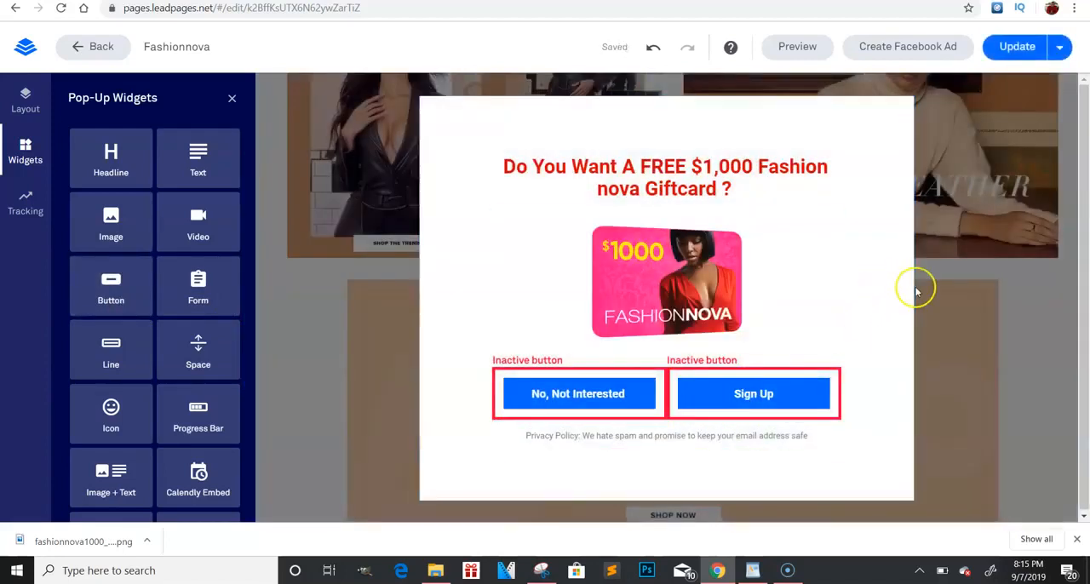
Select the Sign Up button, then bring up editing options for the No, Not Interested button
{"action": "left_click", "coordinate": [753, 394]}
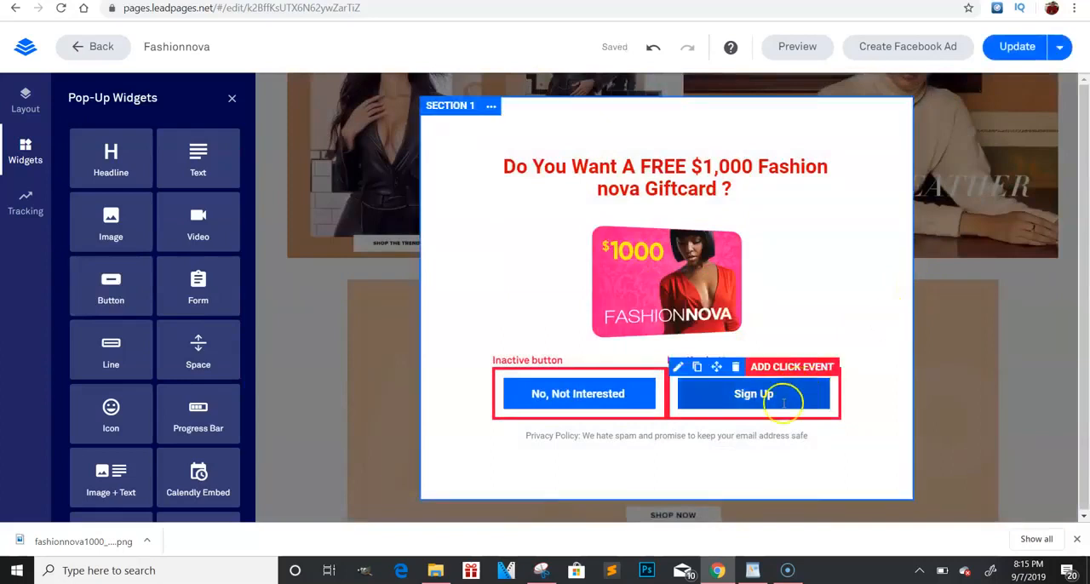
{"action": "left_click", "coordinate": [578, 393]}
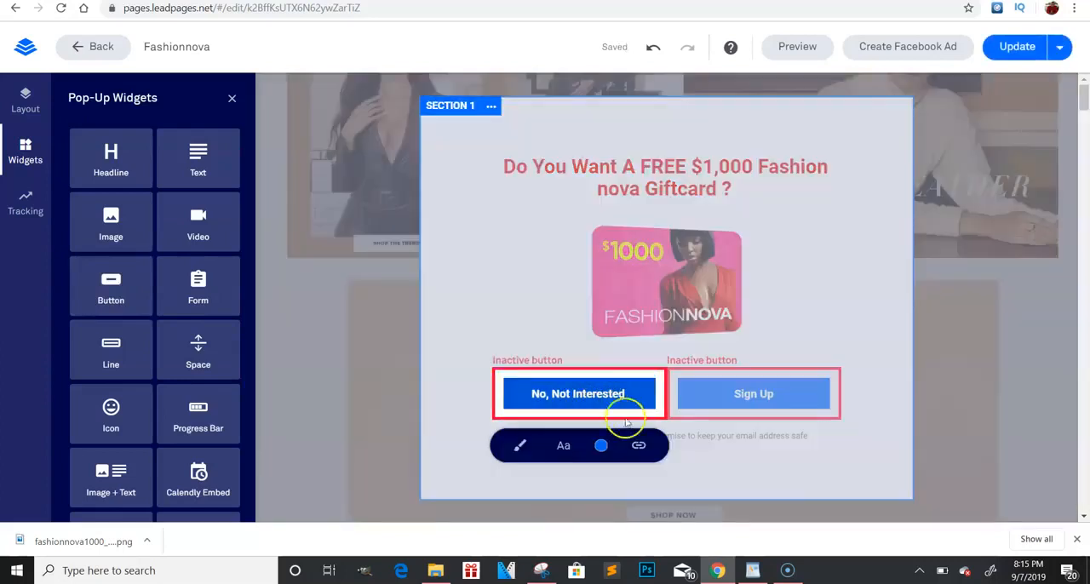
{"action": "left_click", "coordinate": [637, 446]}
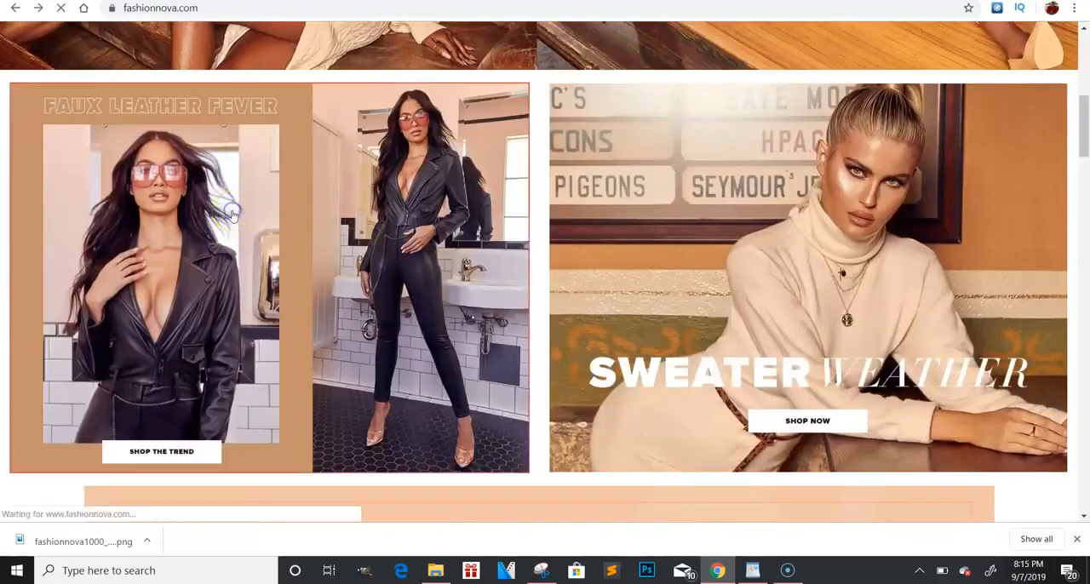
Open the Faux Leather Fever collection on Fashion Nova and copy its URL
{"action": "left_click", "coordinate": [160, 452]}
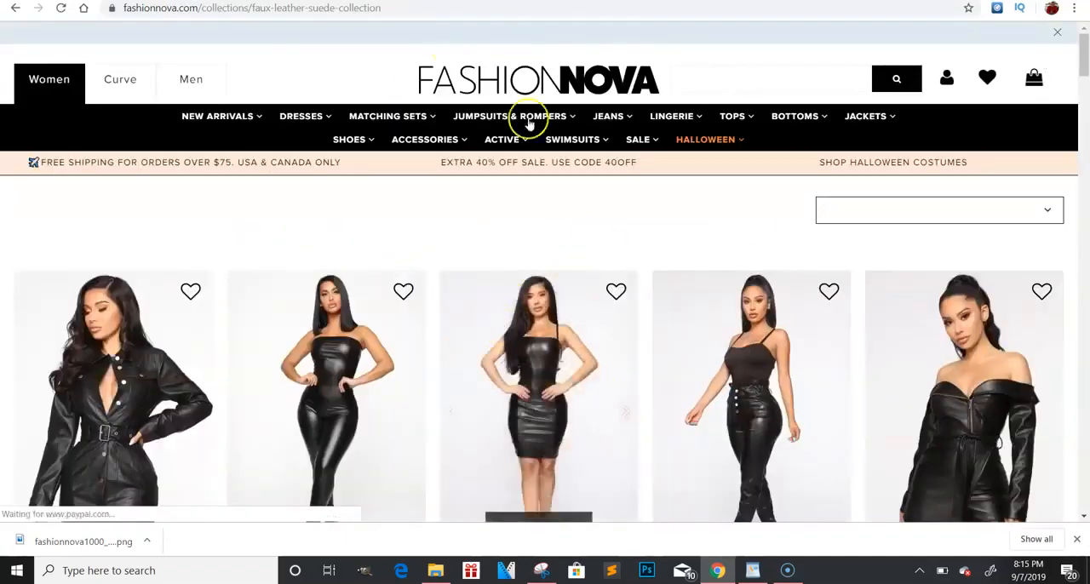
{"action": "right_click", "coordinate": [247, 7]}
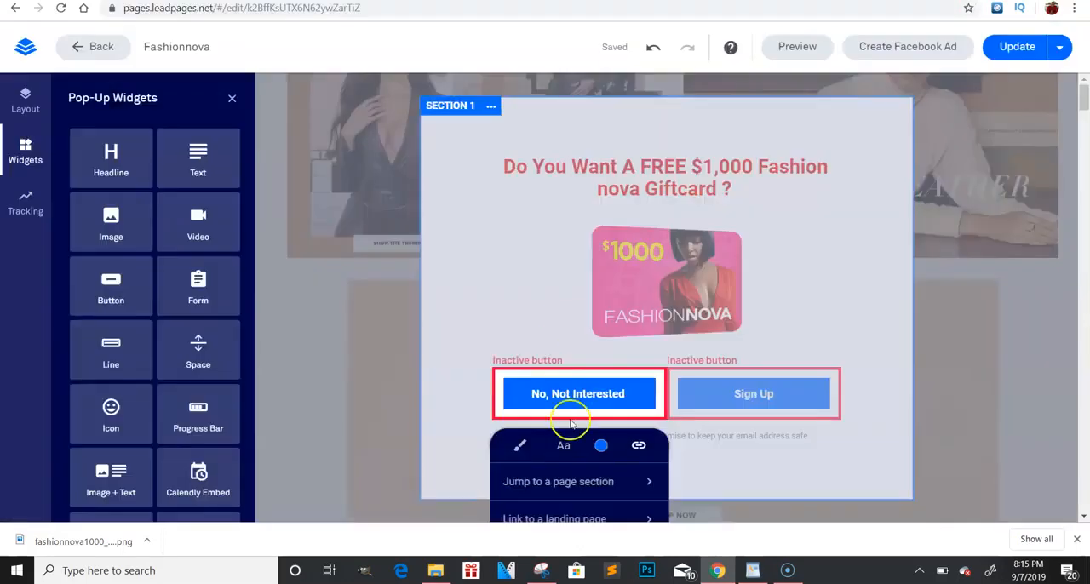
Link the No, Not Interested button to the faux-leather-suede-collection external URL and save
{"action": "scroll", "scroll_direction": "down", "scroll_amount": 3}
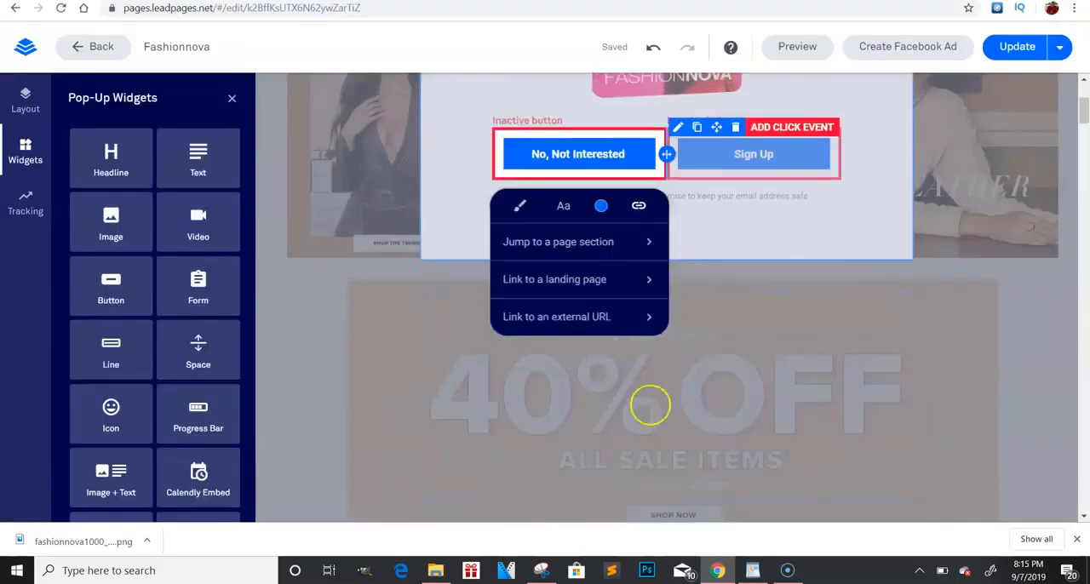
{"action": "left_click", "coordinate": [556, 317]}
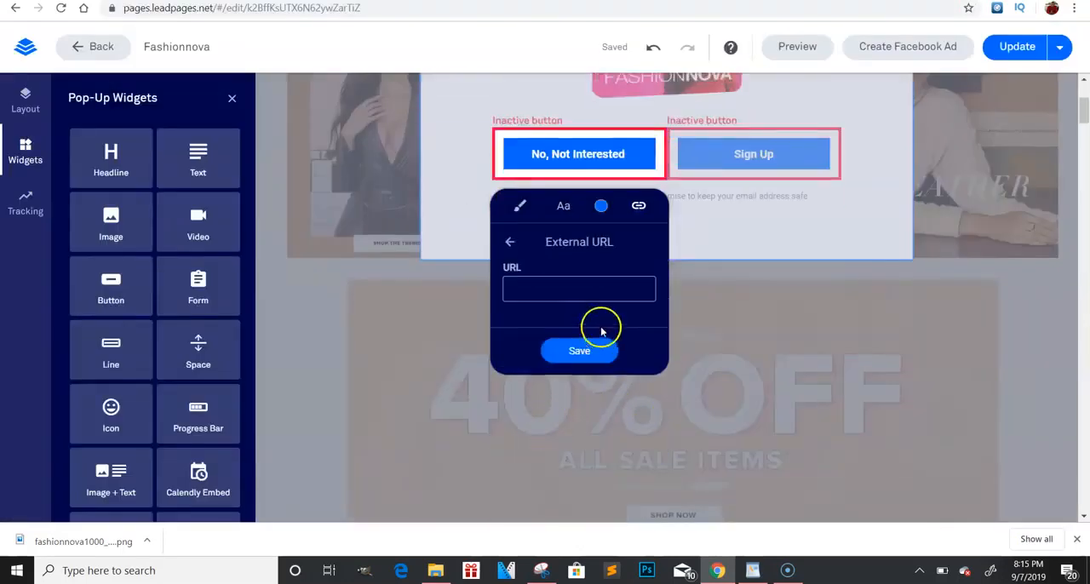
{"action": "type", "text": "ux-leather-suede-collection"}
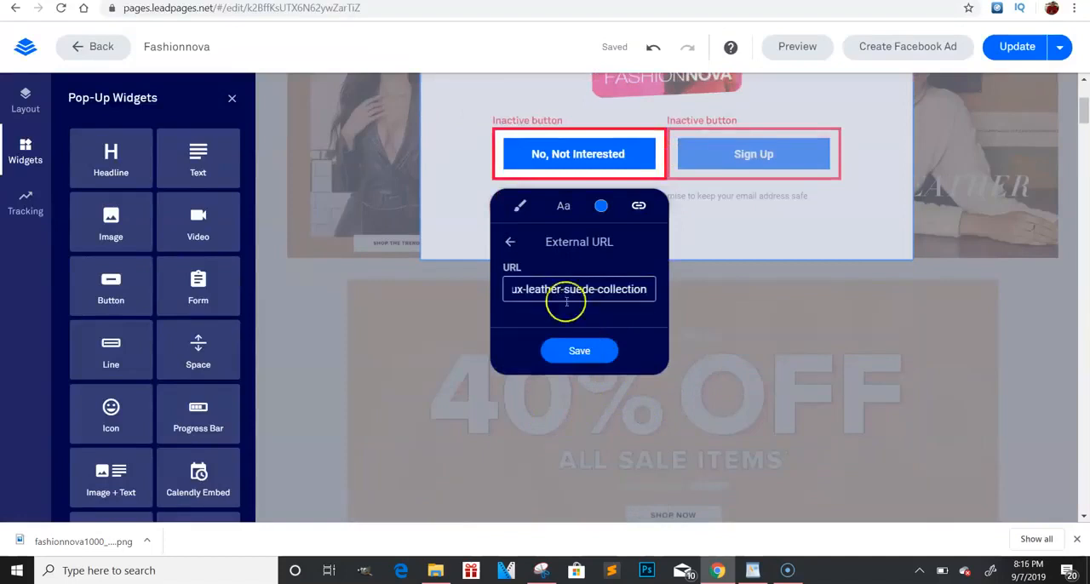
{"action": "left_click", "coordinate": [579, 351]}
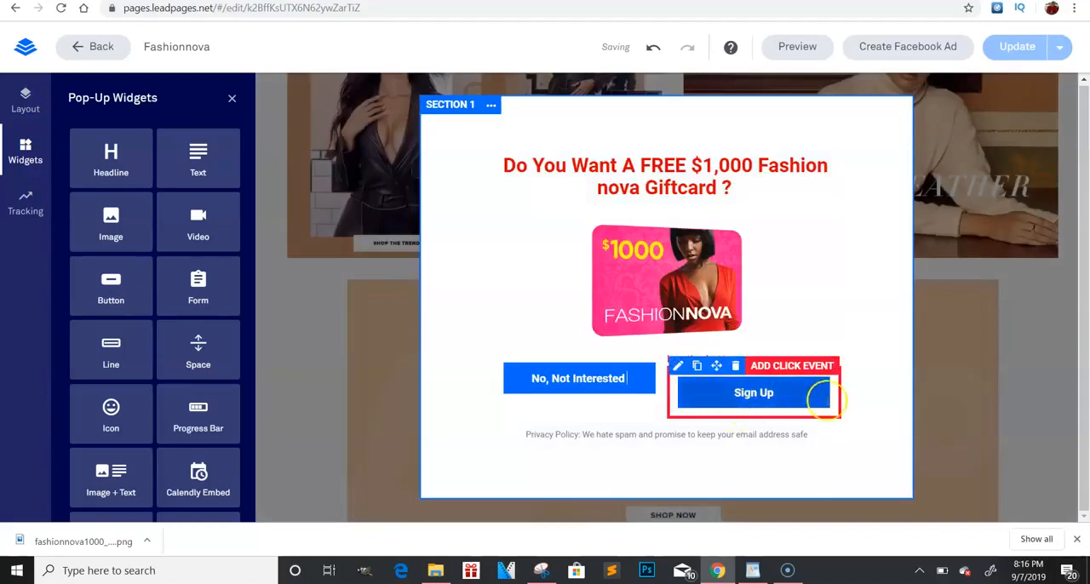
Relabel the second button 'Yes, Sign Me Up' and give it a pink background colour
{"action": "left_click", "coordinate": [753, 392]}
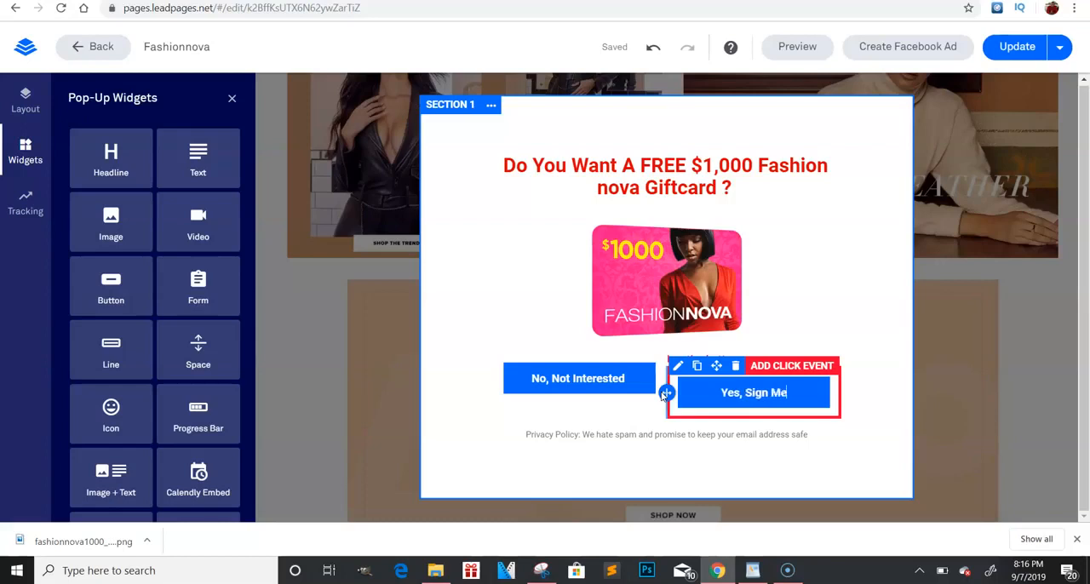
{"action": "left_click", "coordinate": [858, 305]}
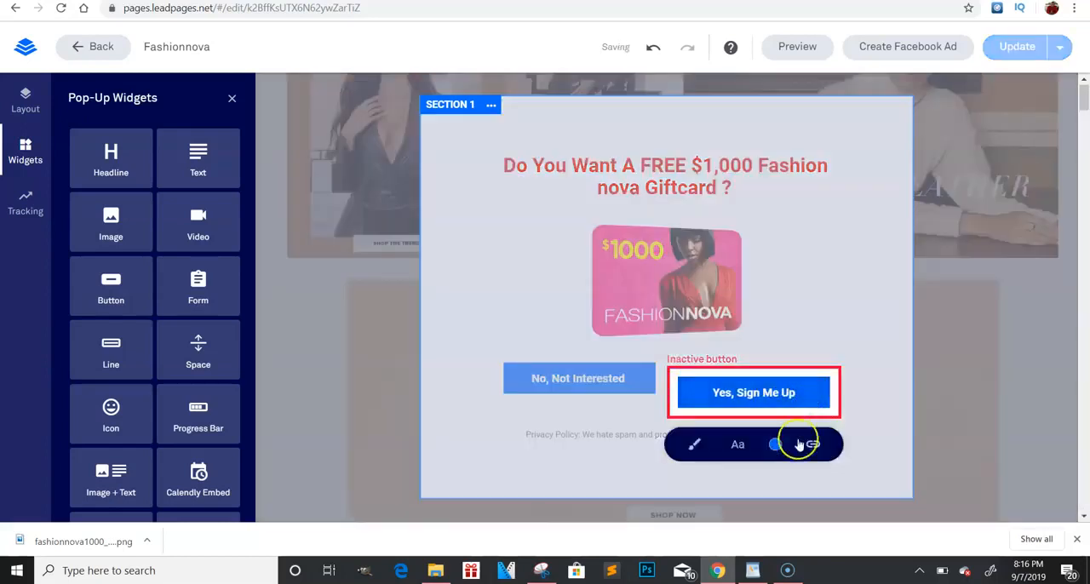
{"action": "left_click", "coordinate": [775, 445]}
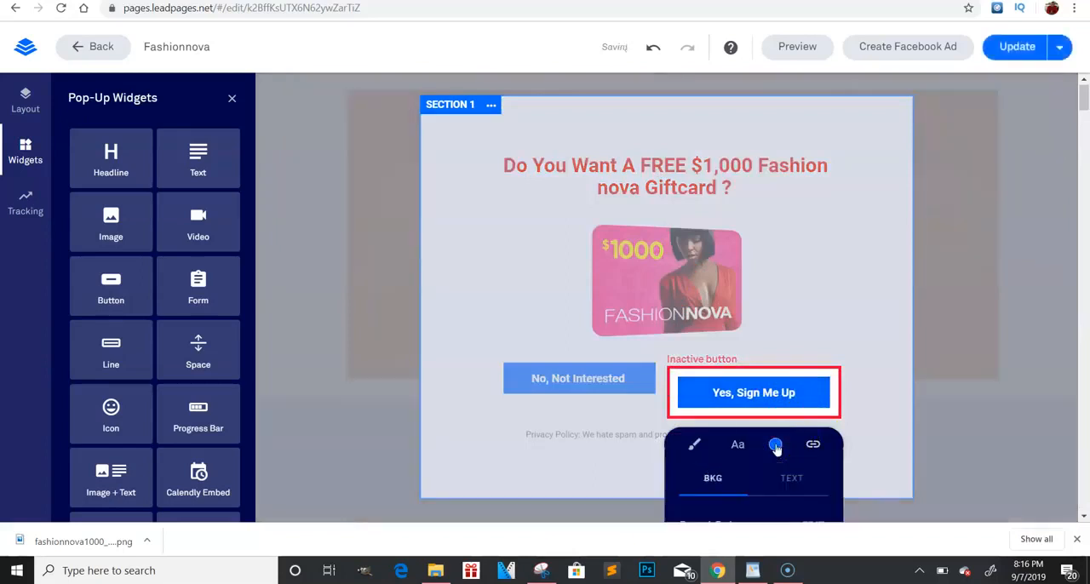
{"action": "left_click", "coordinate": [775, 443]}
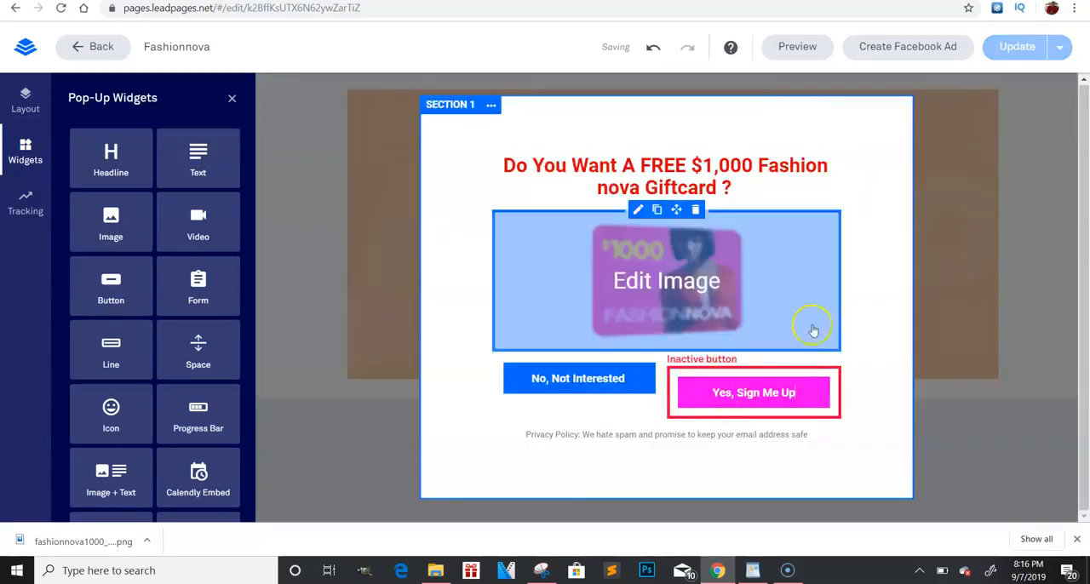
Copy the link address of the Get $1000 Fashion Nova Gift Card offer in CPAGrip
{"action": "left_click", "coordinate": [753, 392]}
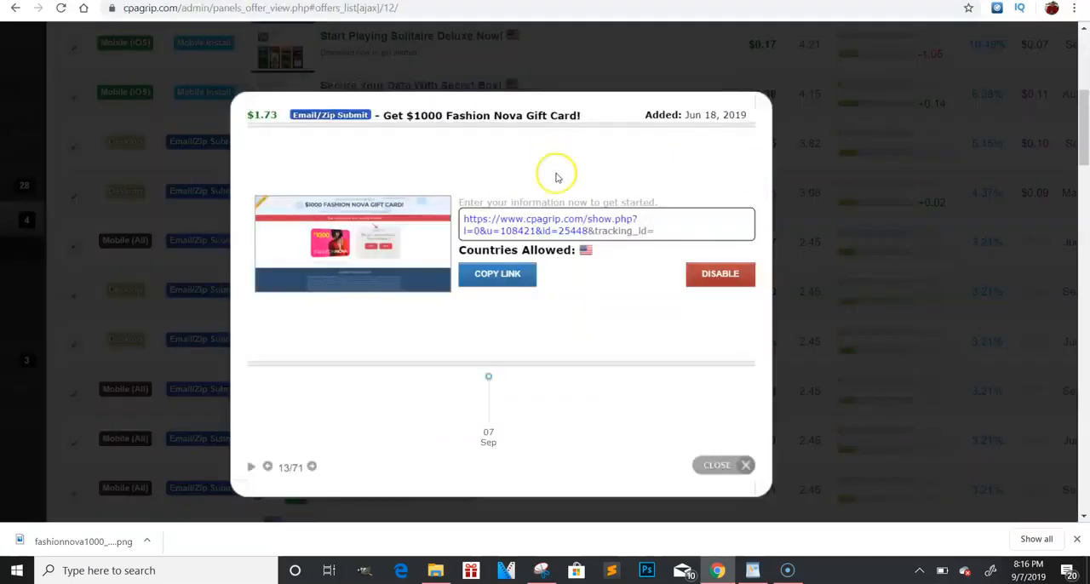
{"action": "right_click", "coordinate": [497, 272]}
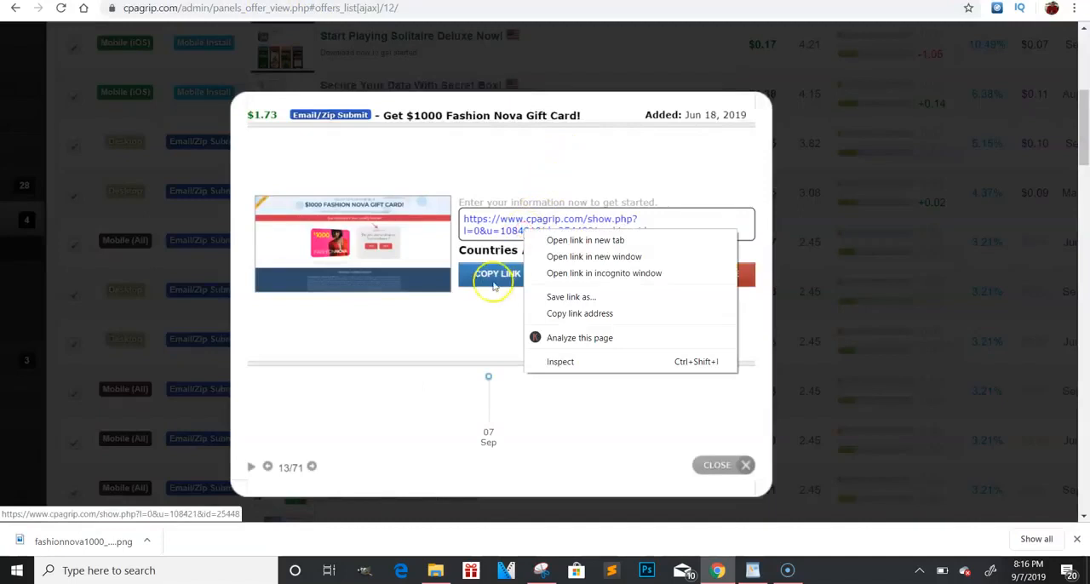
{"action": "left_click", "coordinate": [667, 225]}
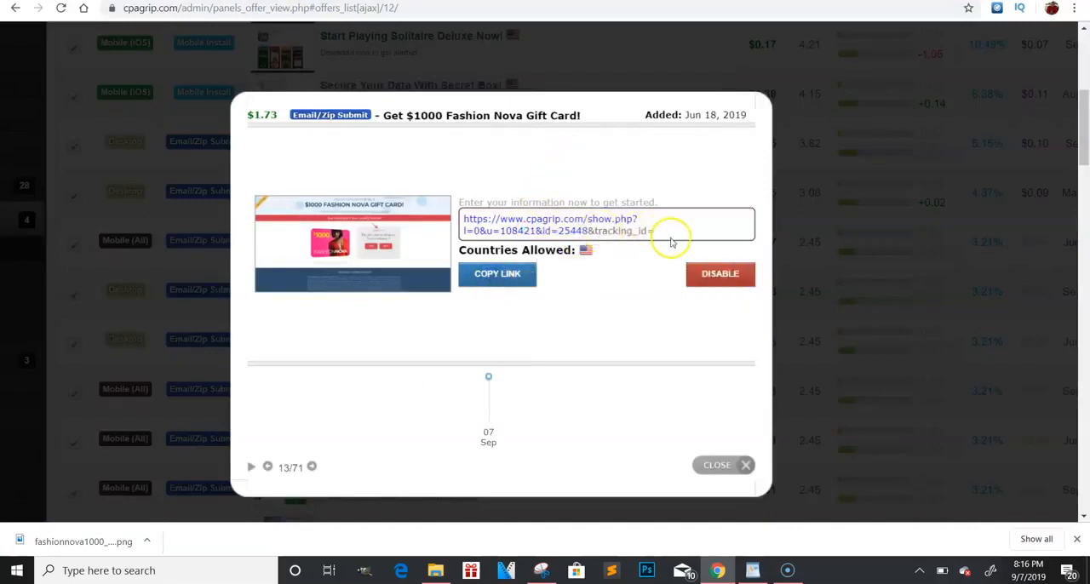
{"action": "mouse_move", "coordinate": [907, 7]}
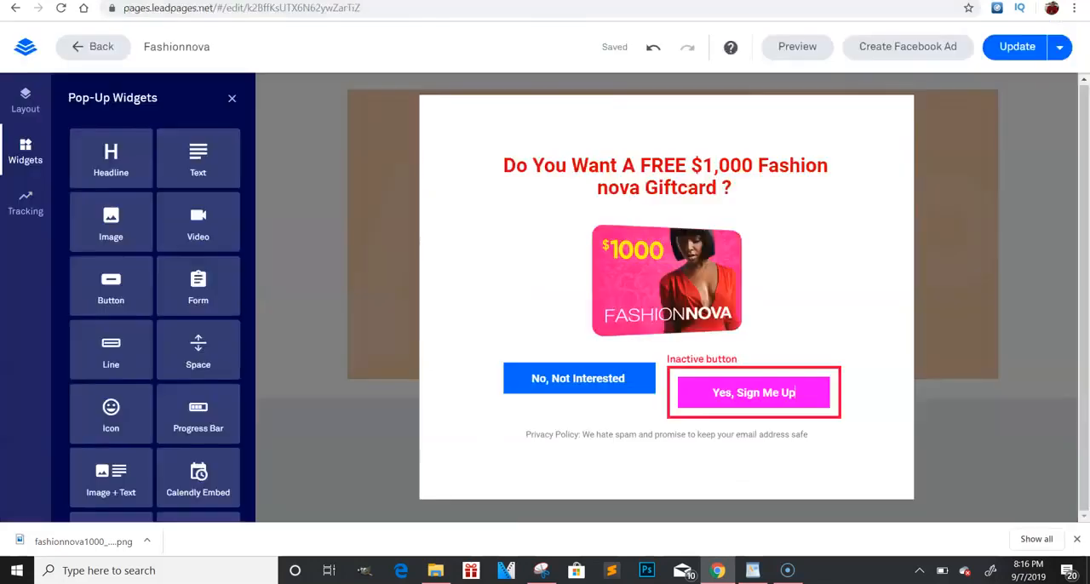
{"action": "left_click", "coordinate": [753, 392]}
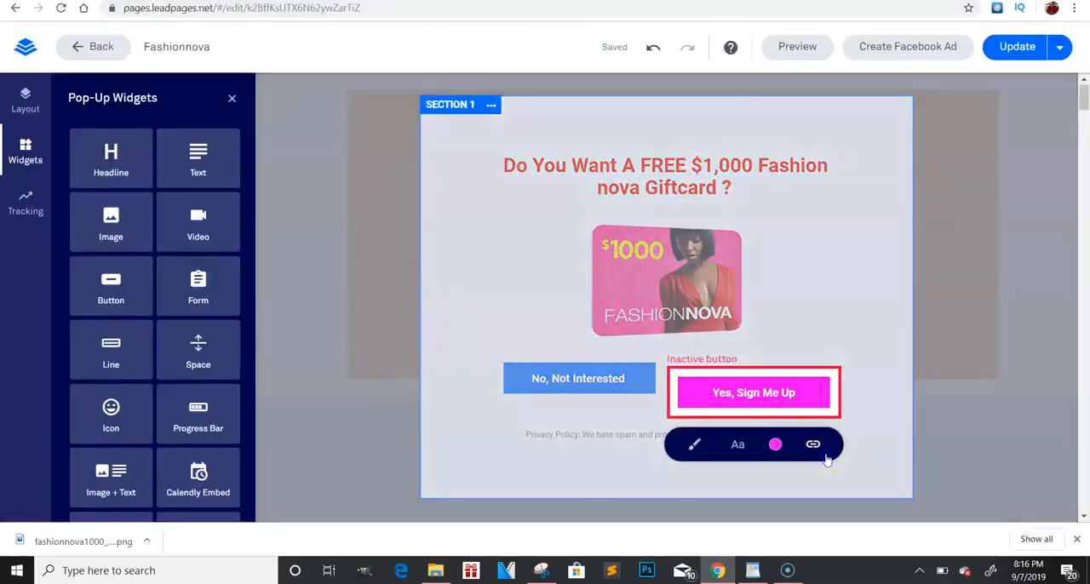
{"action": "left_click", "coordinate": [813, 443]}
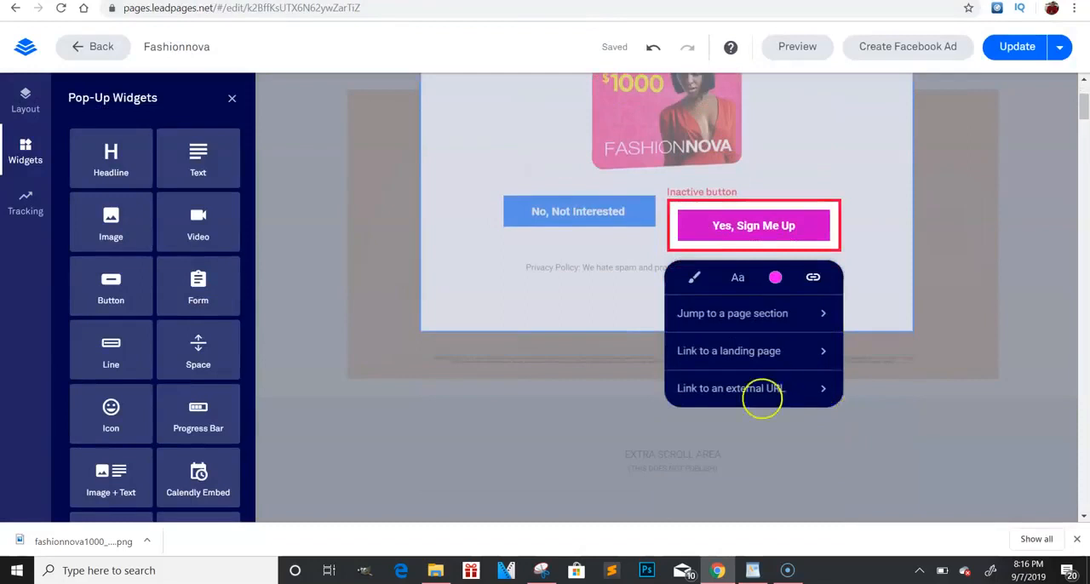
{"action": "left_click", "coordinate": [729, 389]}
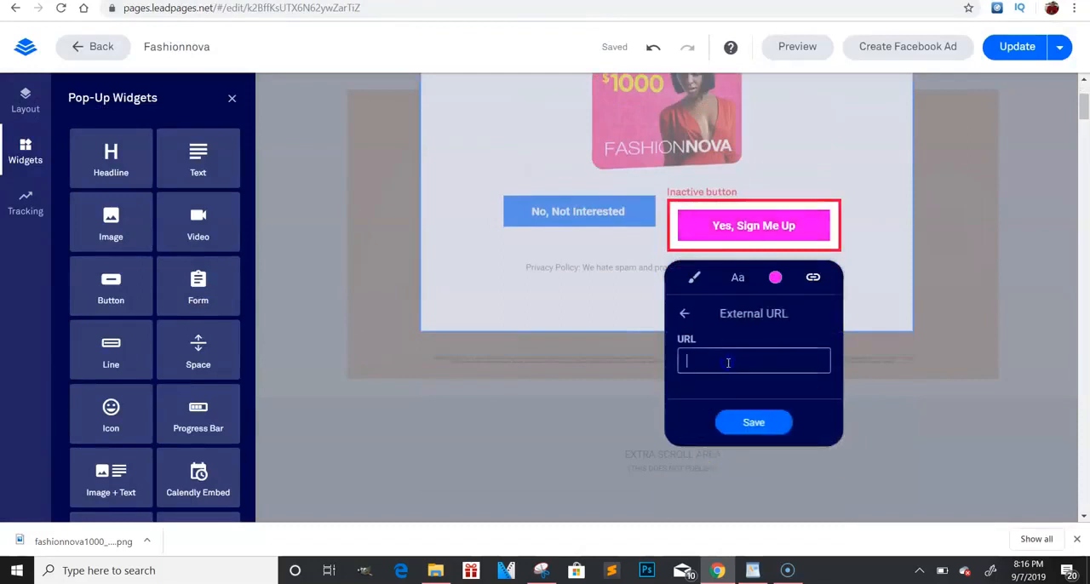
{"action": "type", "text": "https://www.cpagrip.com/"}
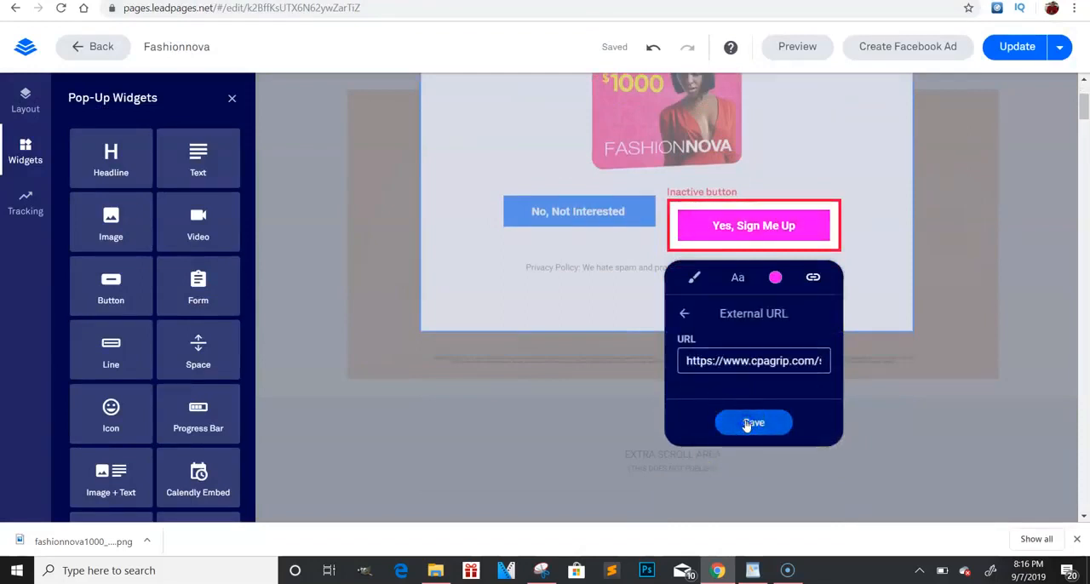
{"action": "left_click", "coordinate": [753, 423]}
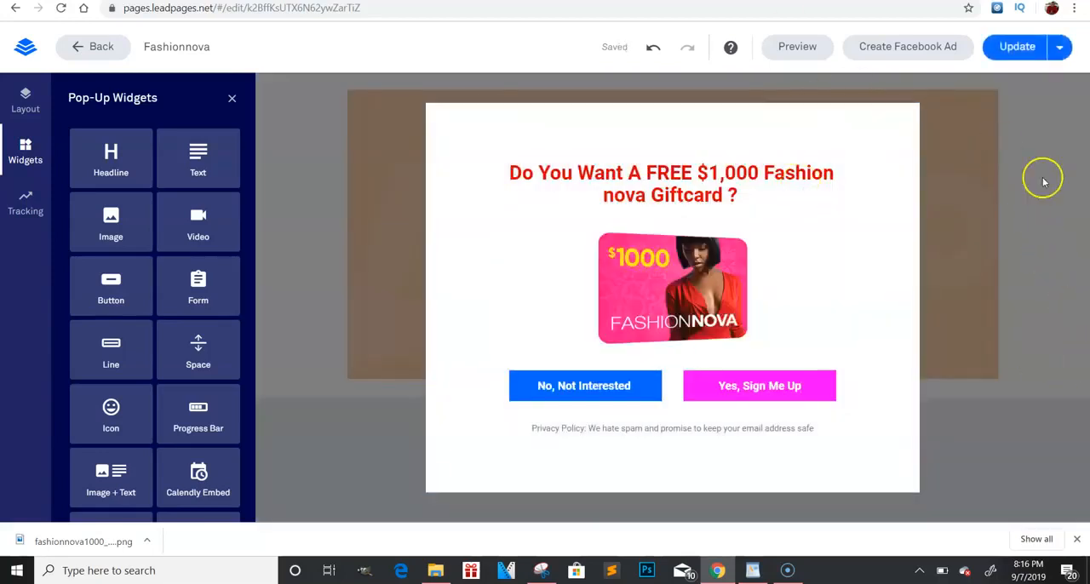
{"action": "mouse_move", "coordinate": [1065, 215]}
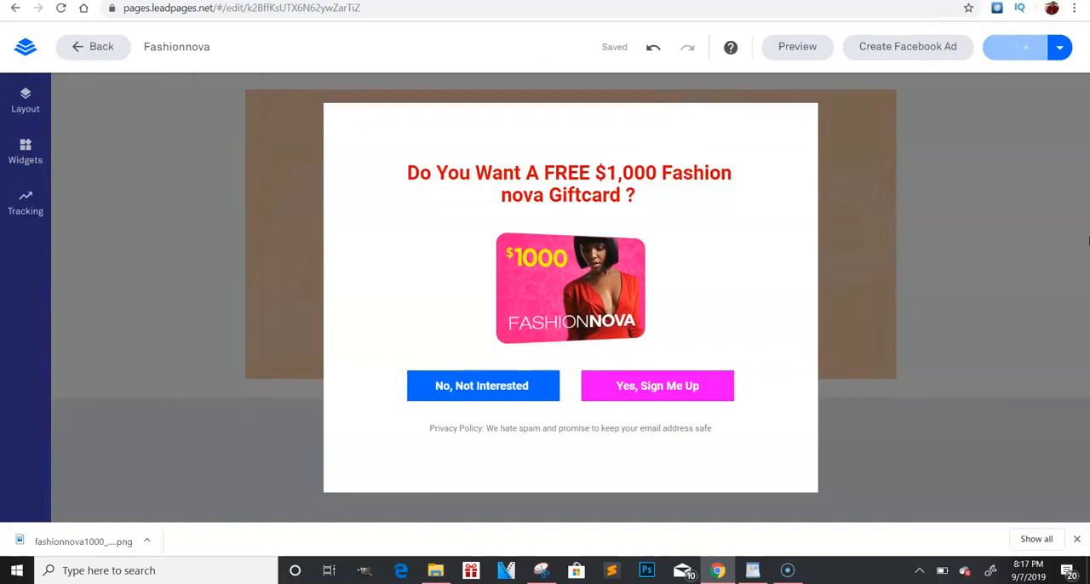
Update the published page and view its live version
{"action": "left_click", "coordinate": [1013, 48]}
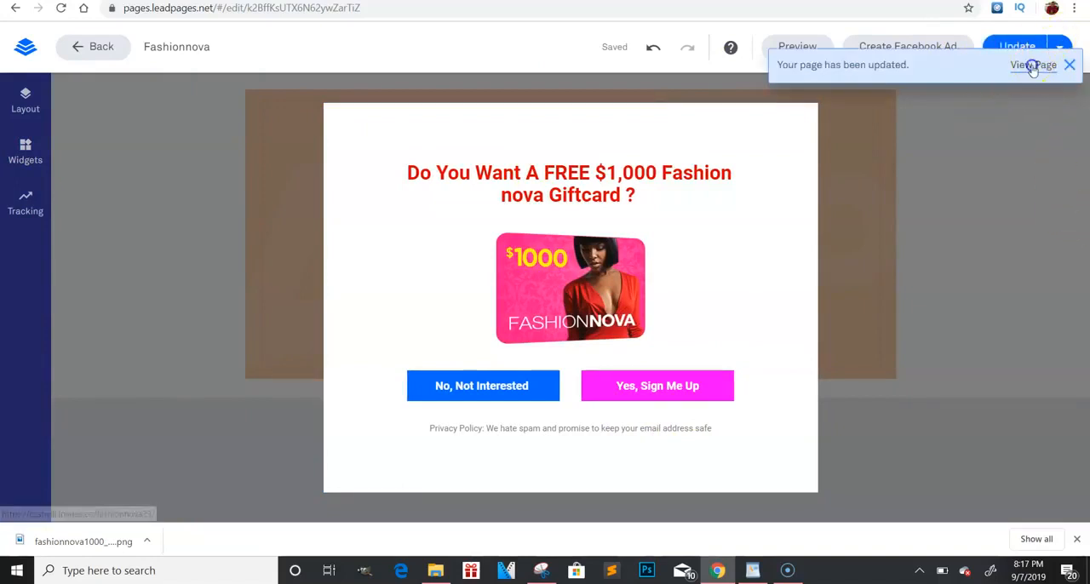
{"action": "left_click", "coordinate": [1032, 64]}
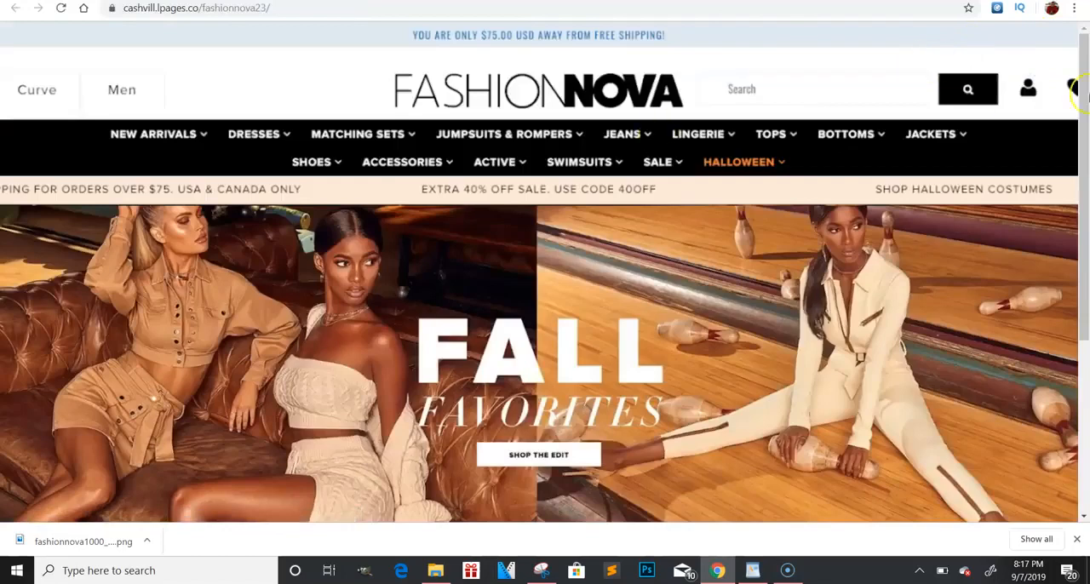
On the live page, check where the No, Not Interested pop-up button leads
{"action": "scroll", "scroll_direction": "down", "scroll_amount": 3}
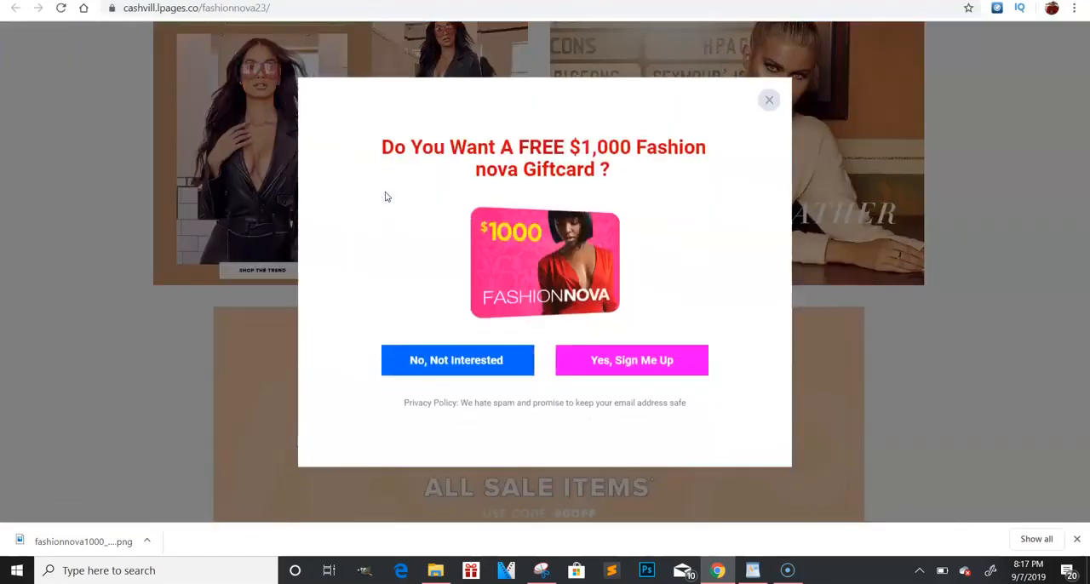
{"action": "left_click", "coordinate": [769, 100]}
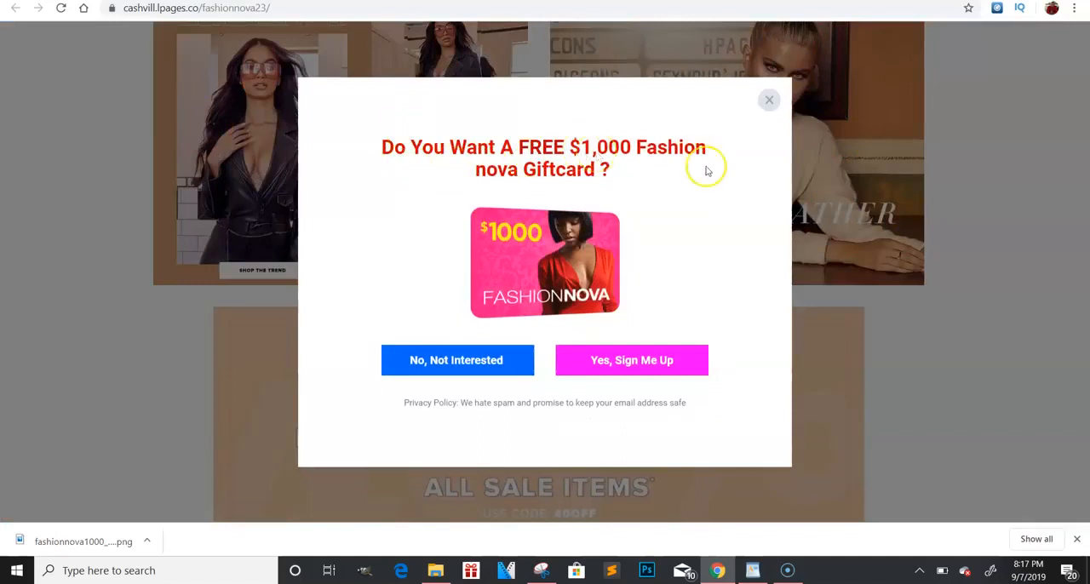
{"action": "mouse_move", "coordinate": [569, 195]}
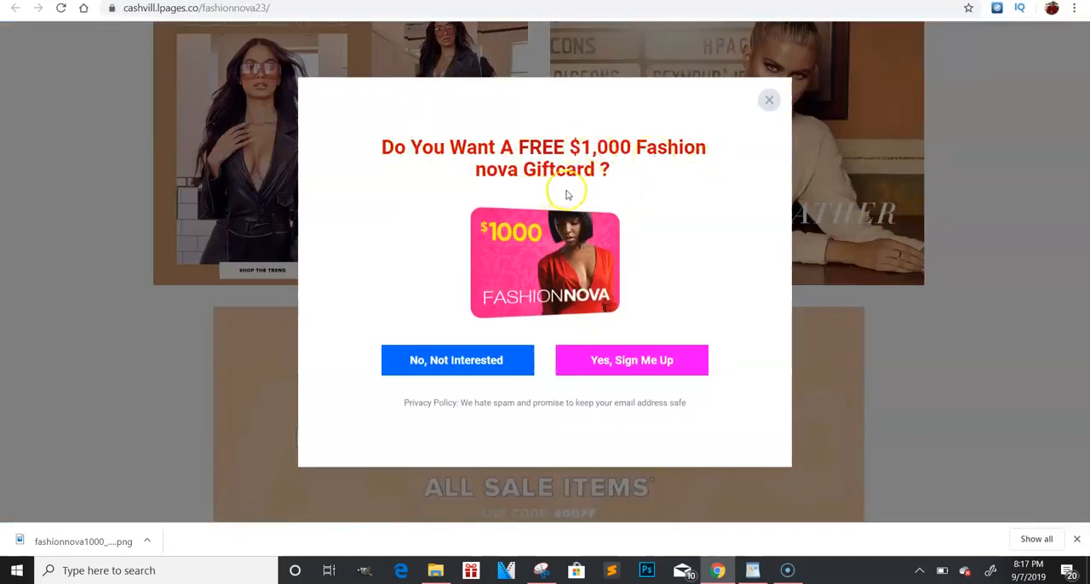
{"action": "left_click", "coordinate": [457, 360]}
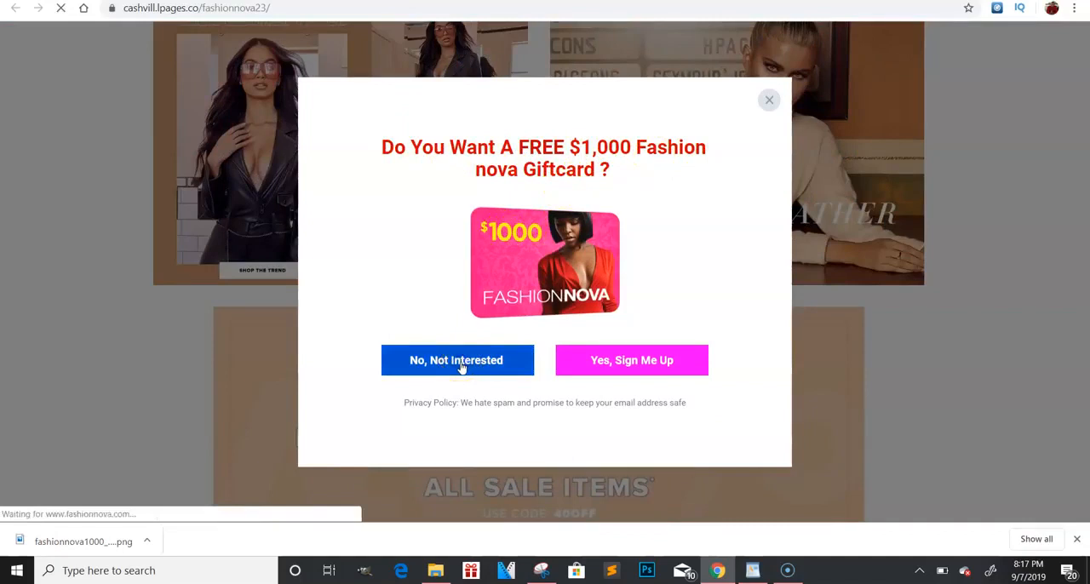
{"action": "left_click", "coordinate": [457, 361]}
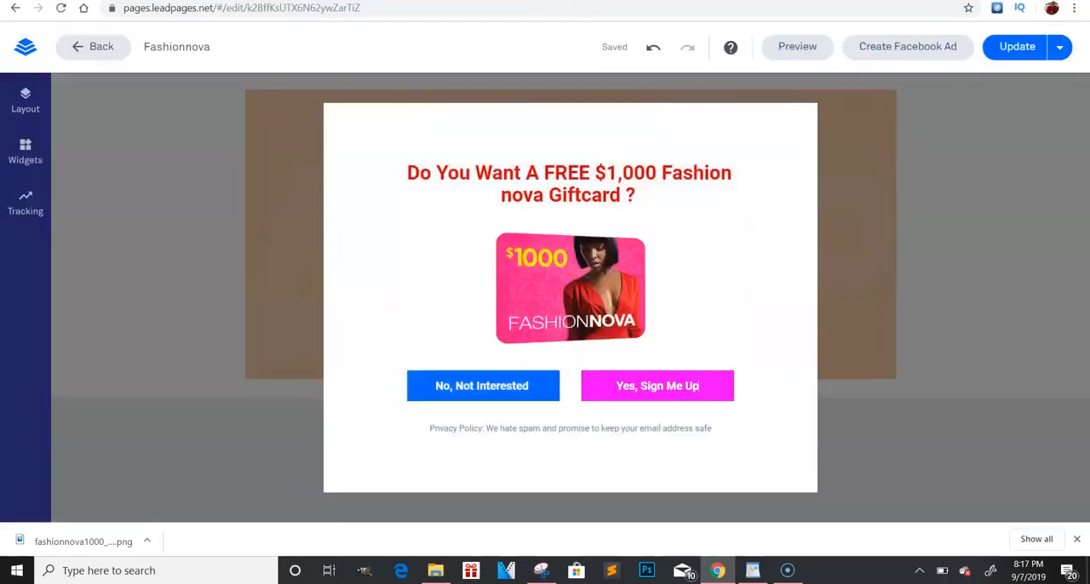
{"action": "mouse_move", "coordinate": [658, 12]}
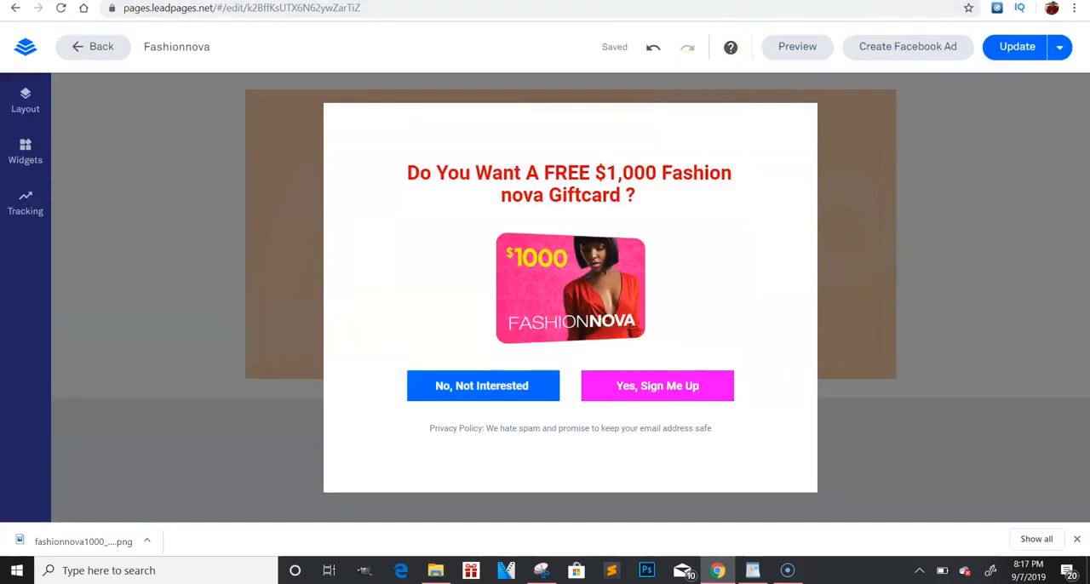
Return to the live page and check where the Yes, Sign Me Up button leads
{"action": "left_click", "coordinate": [797, 46]}
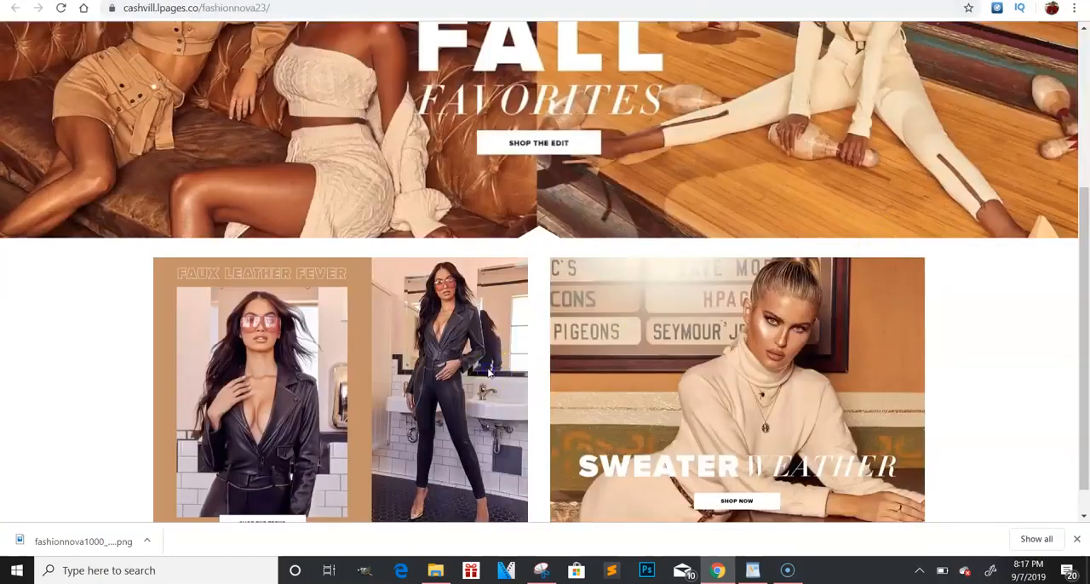
{"action": "scroll", "scroll_direction": "up", "scroll_amount": 3}
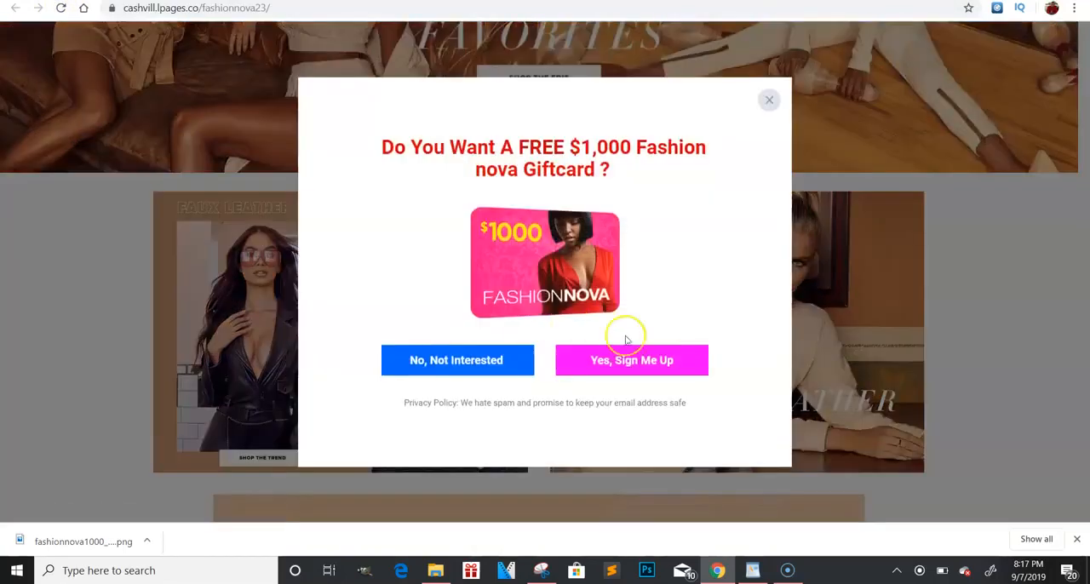
{"action": "left_click", "coordinate": [632, 360]}
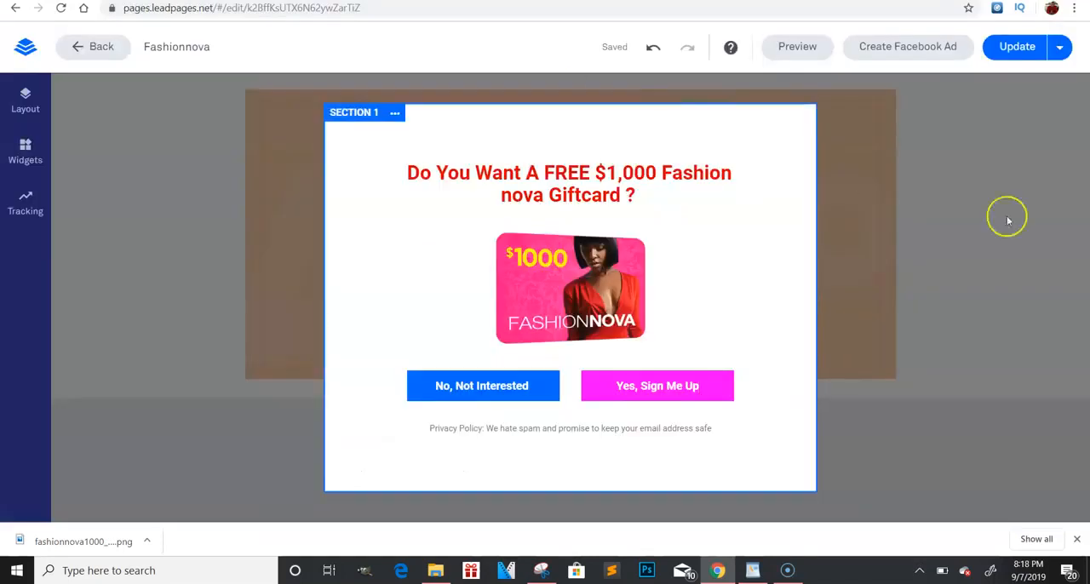
Scroll back through the main page and select its category navigation menu row
{"action": "scroll", "scroll_direction": "down", "scroll_amount": 3}
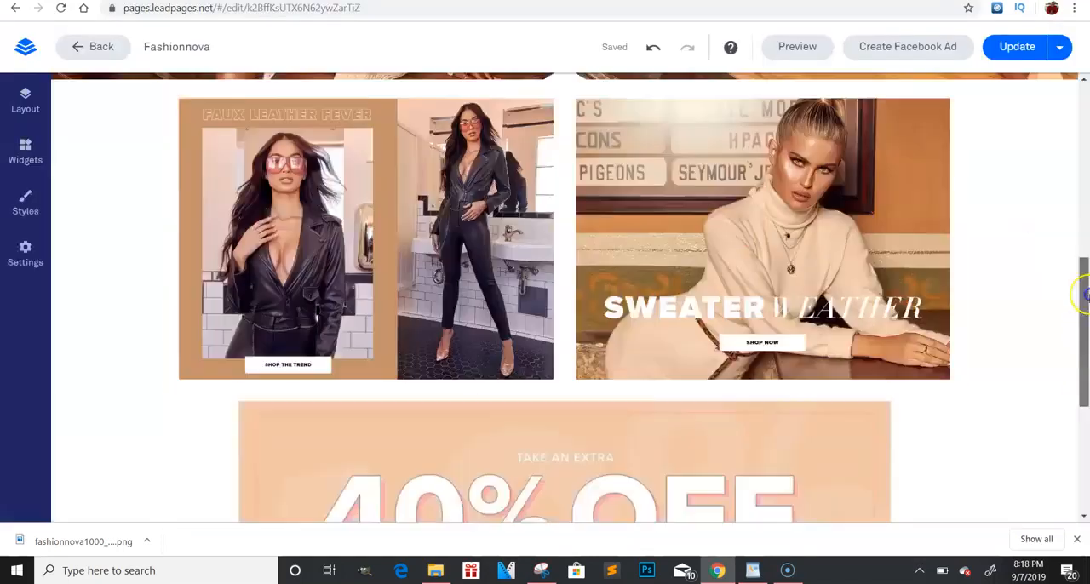
{"action": "scroll", "scroll_direction": "down", "scroll_amount": 3}
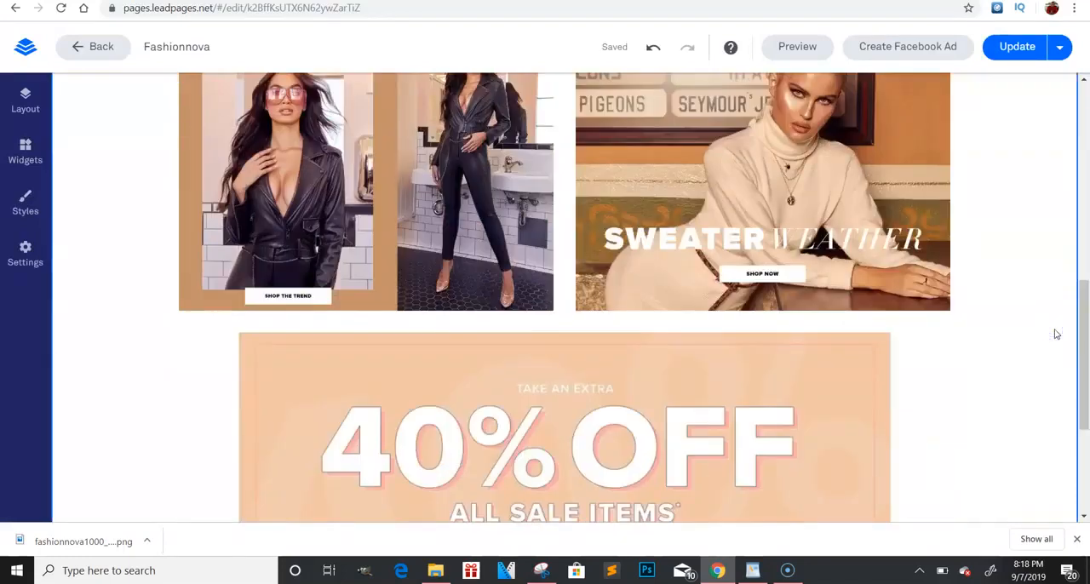
{"action": "scroll", "scroll_direction": "up", "scroll_amount": 3}
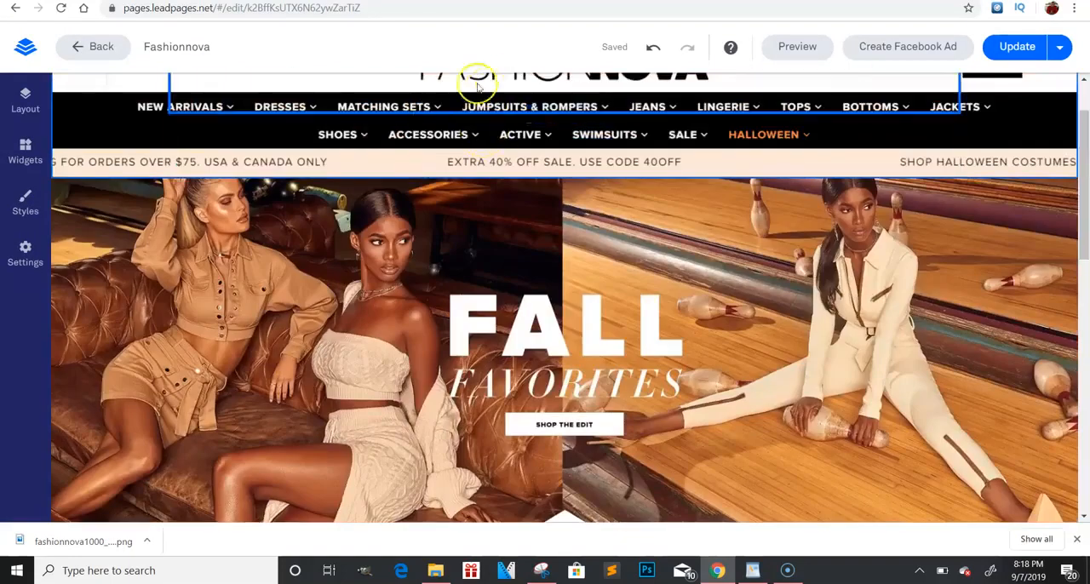
{"action": "left_click", "coordinate": [259, 133]}
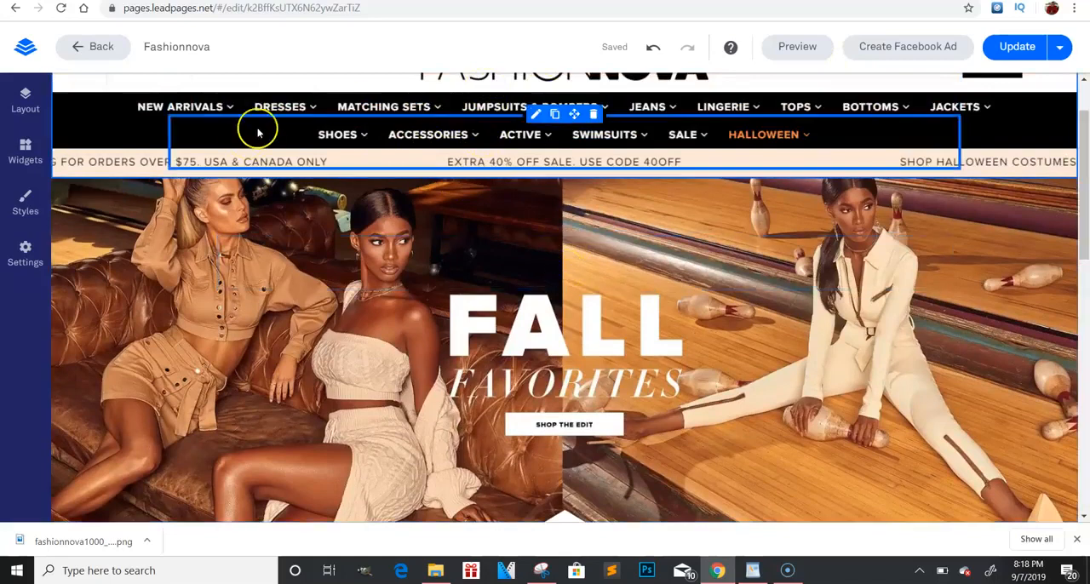
{"action": "scroll", "scroll_direction": "up", "scroll_amount": 3}
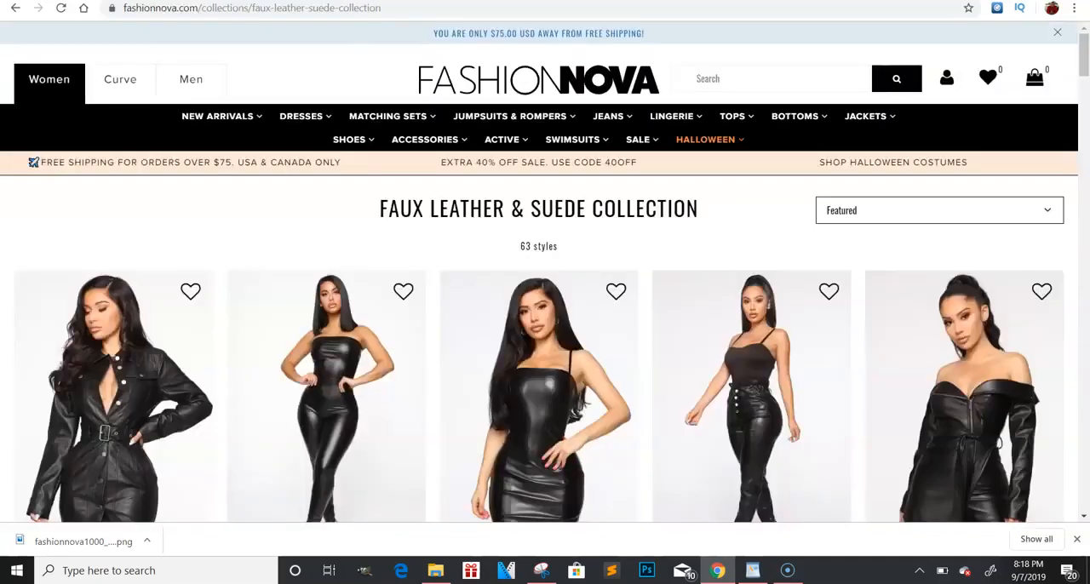
{"action": "mouse_move", "coordinate": [388, 116]}
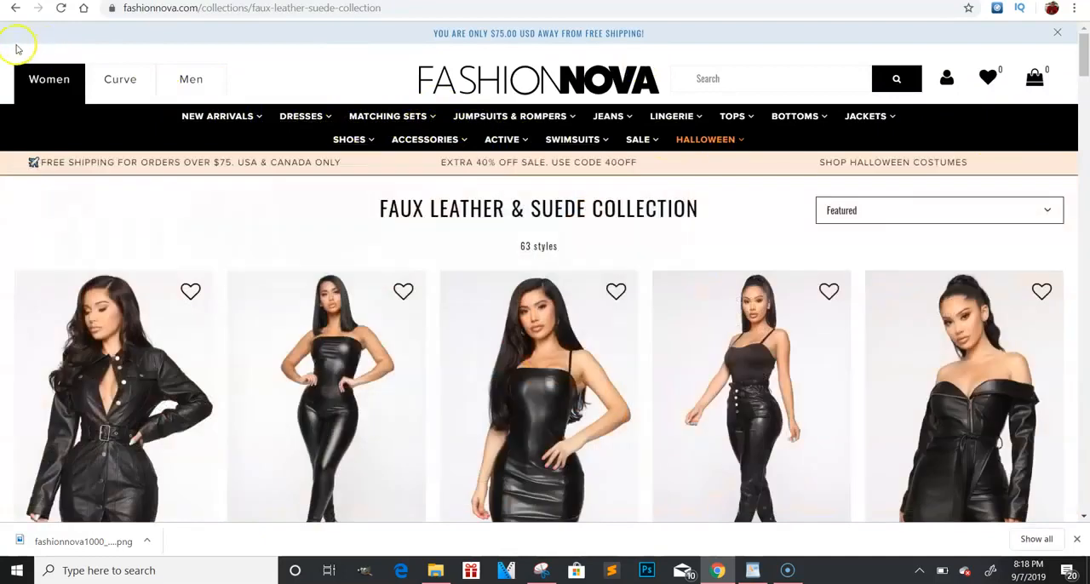
{"action": "mouse_move", "coordinate": [1018, 168]}
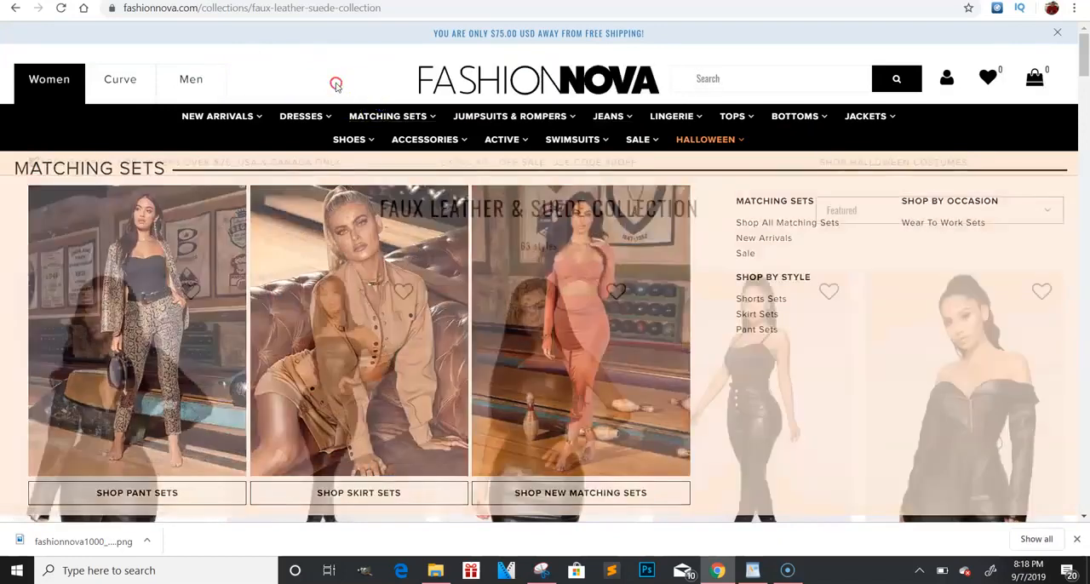
{"action": "key", "text": "F12"}
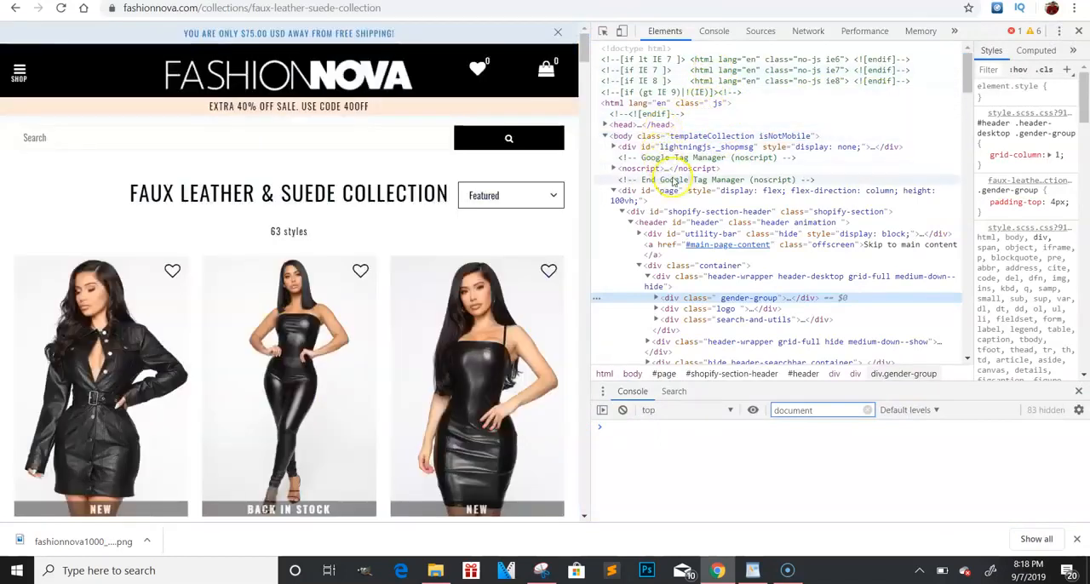
{"action": "mouse_move", "coordinate": [698, 221]}
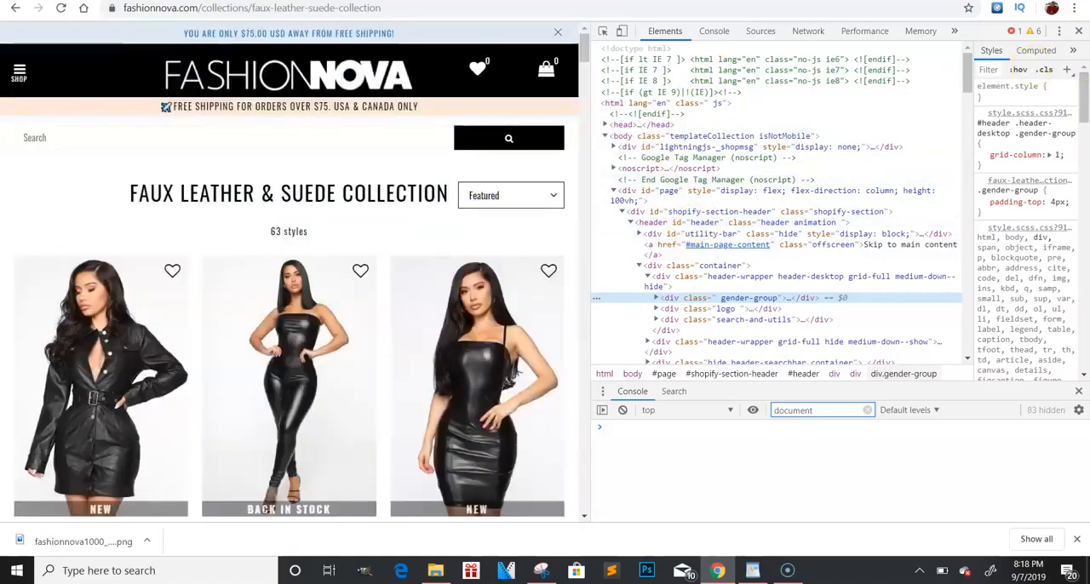
{"action": "left_click", "coordinate": [1066, 36]}
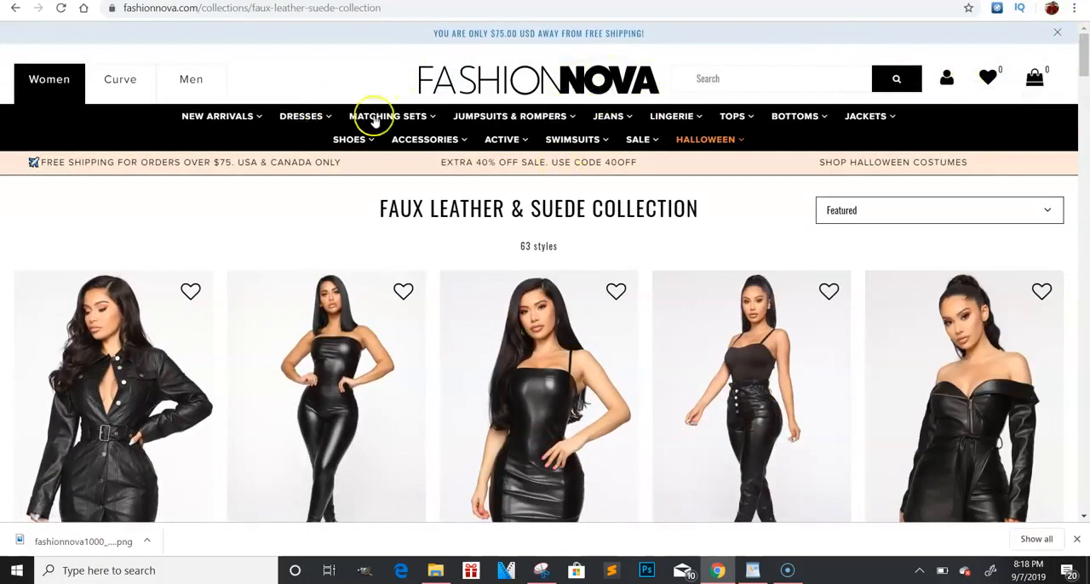
{"action": "mouse_move", "coordinate": [882, 532]}
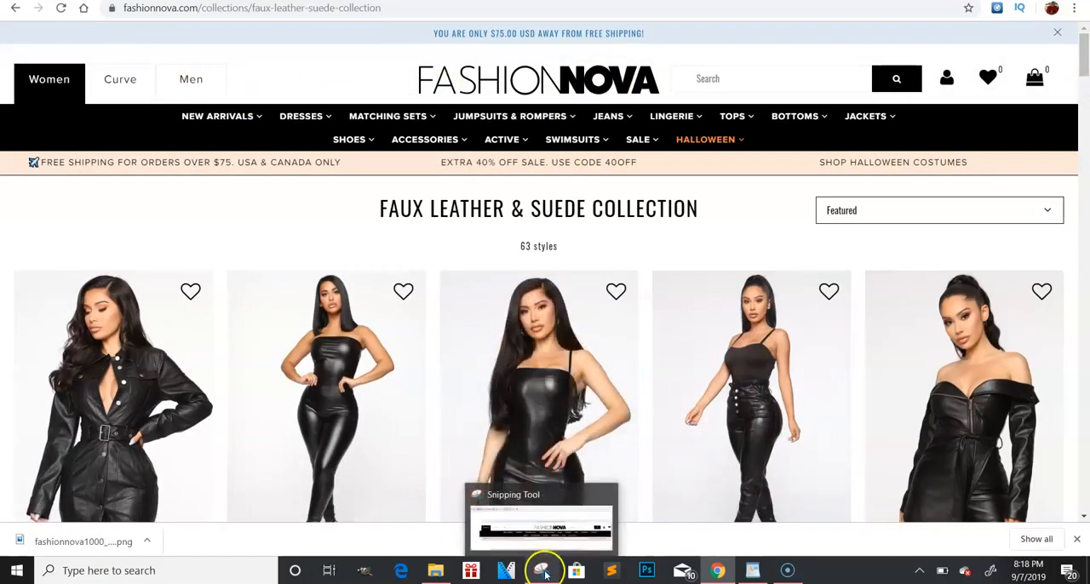
{"action": "left_click", "coordinate": [542, 569]}
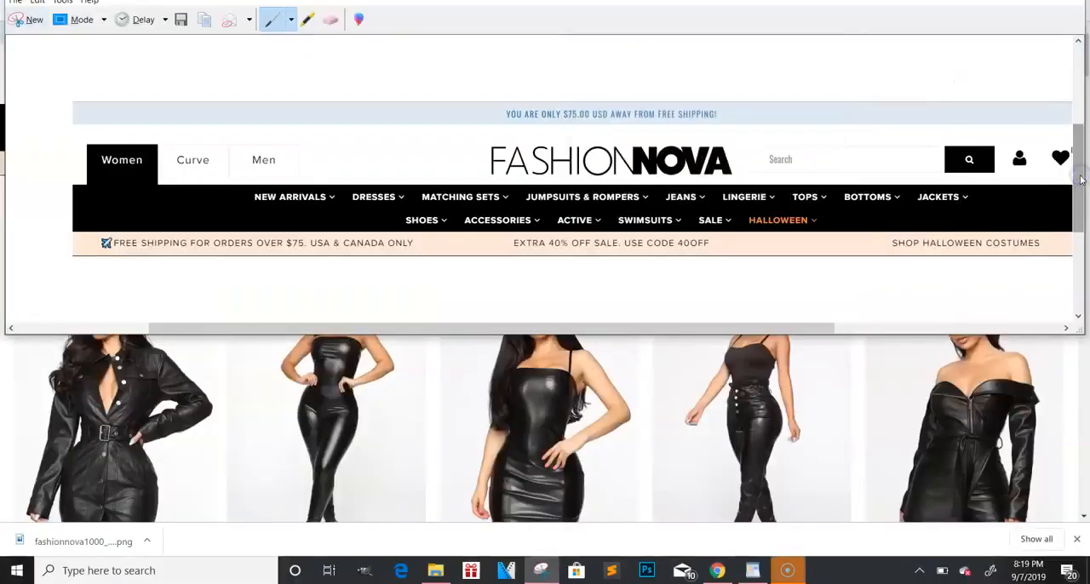
{"action": "mouse_move", "coordinate": [1073, 24]}
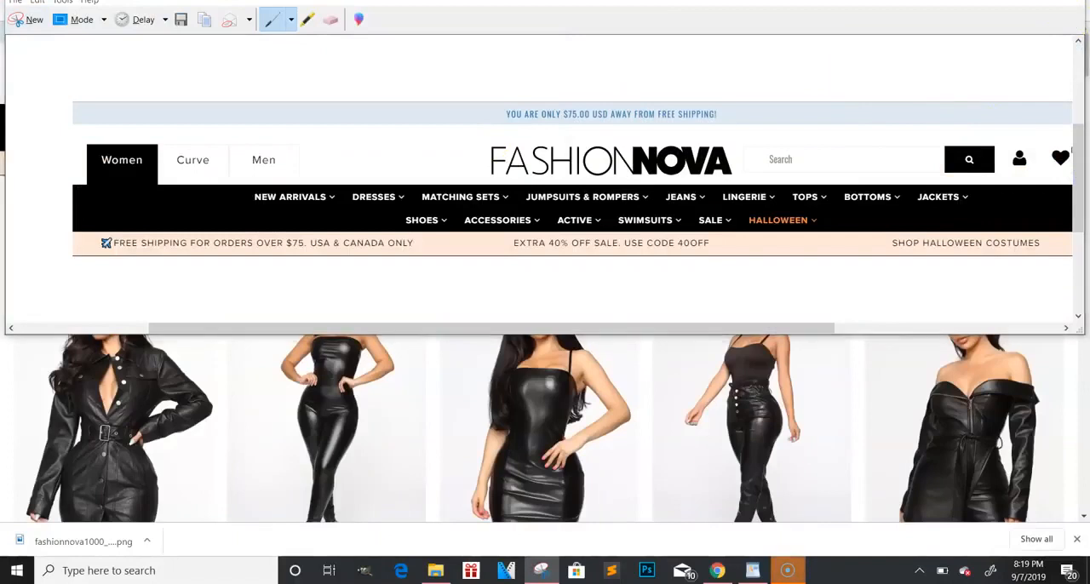
{"action": "left_click", "coordinate": [34, 19]}
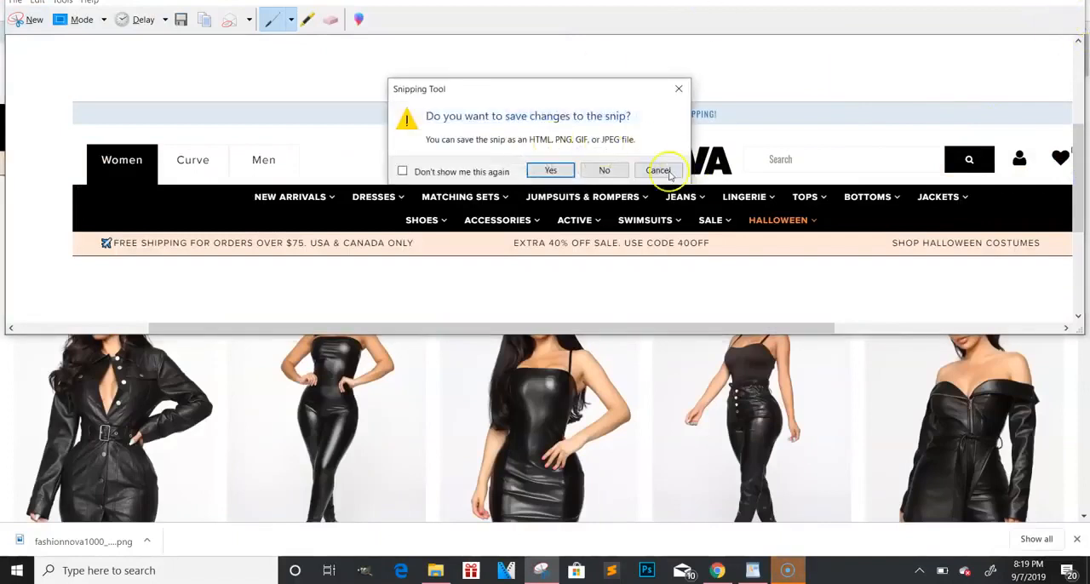
{"action": "left_click", "coordinate": [658, 170]}
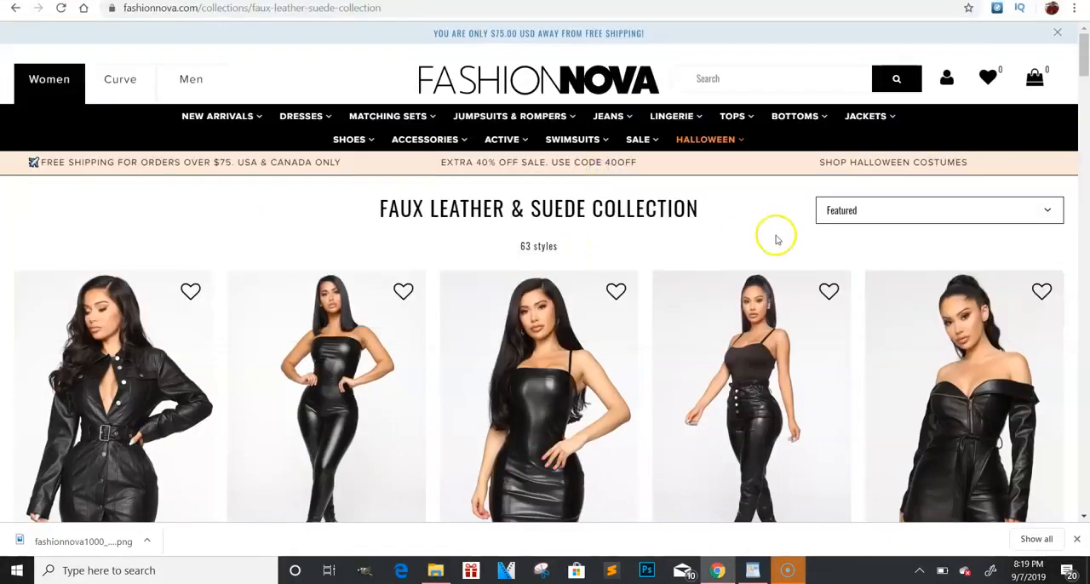
{"action": "mouse_move", "coordinate": [477, 314]}
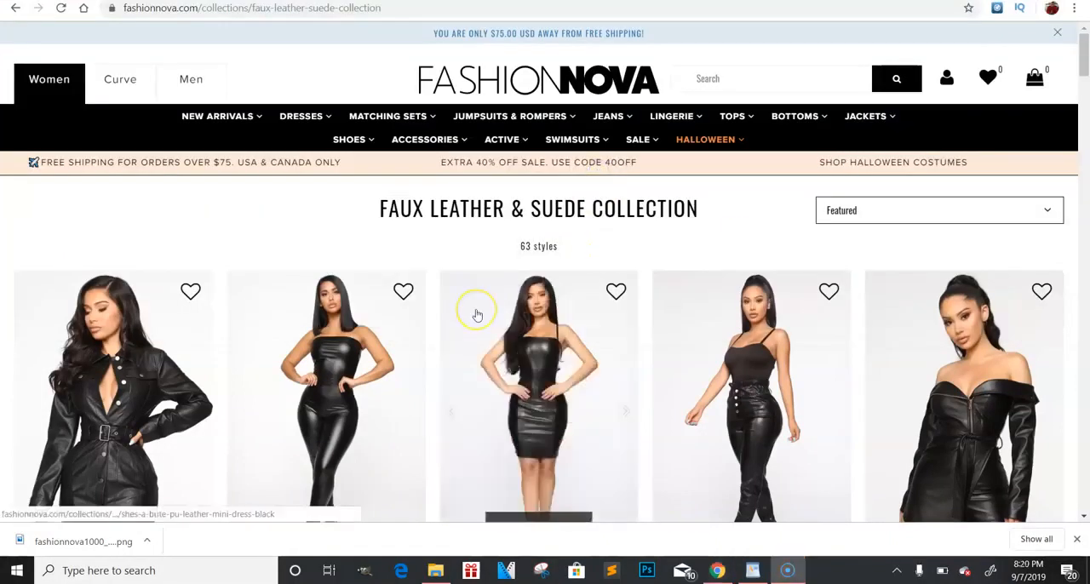
{"action": "mouse_move", "coordinate": [477, 316]}
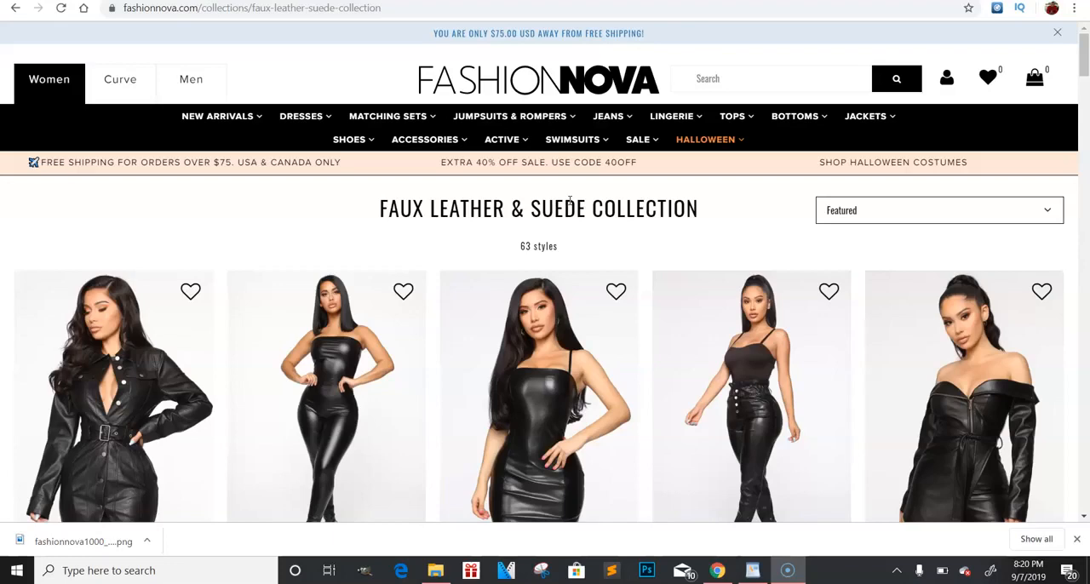
Scroll through the Faux Leather & Suede product grid and back to the top
{"action": "scroll", "scroll_direction": "down", "scroll_amount": 3}
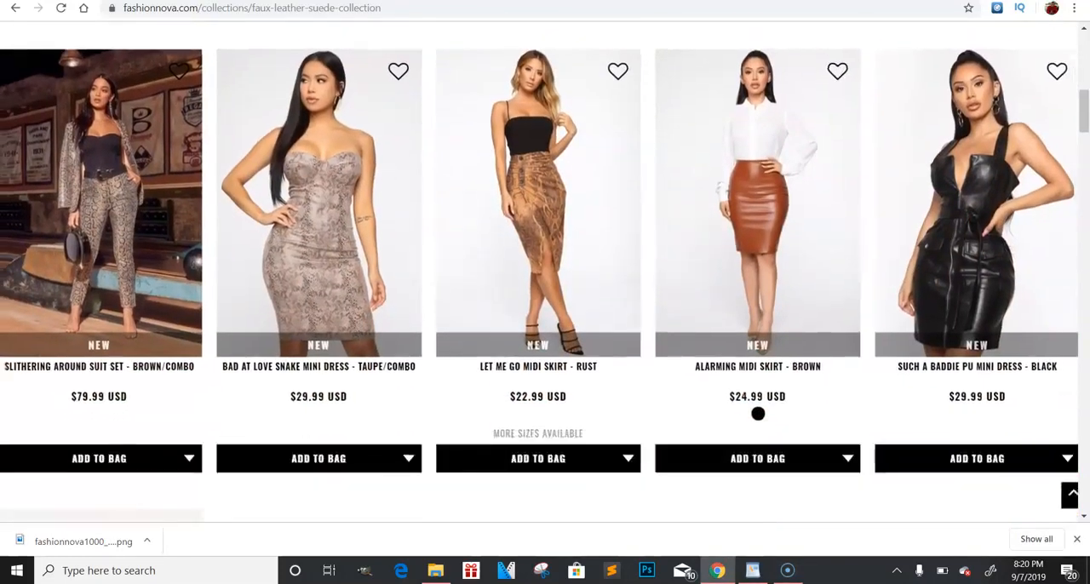
{"action": "scroll", "scroll_direction": "up", "scroll_amount": 3}
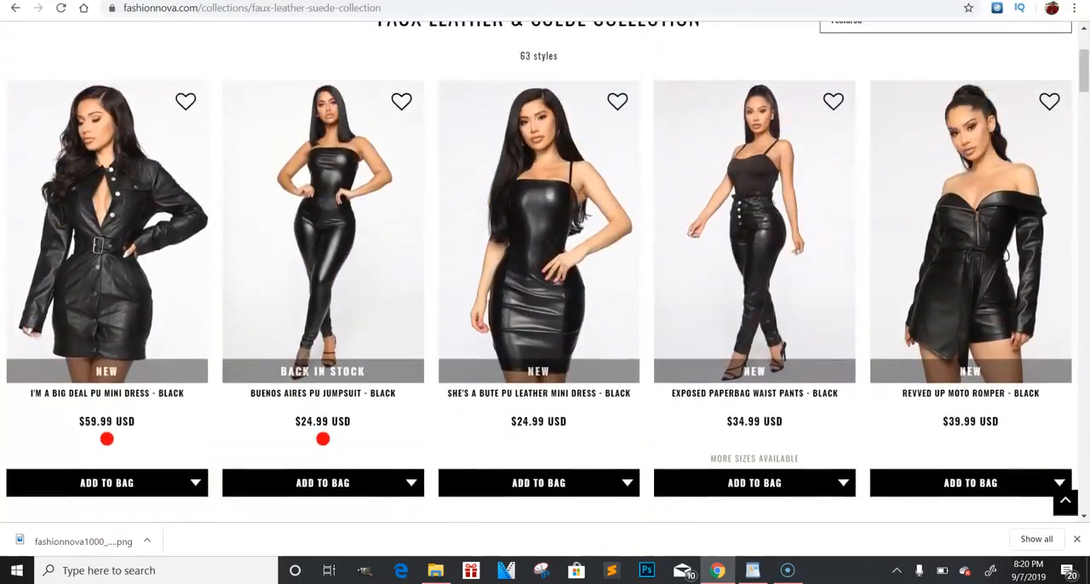
{"action": "scroll", "scroll_direction": "up", "scroll_amount": 3}
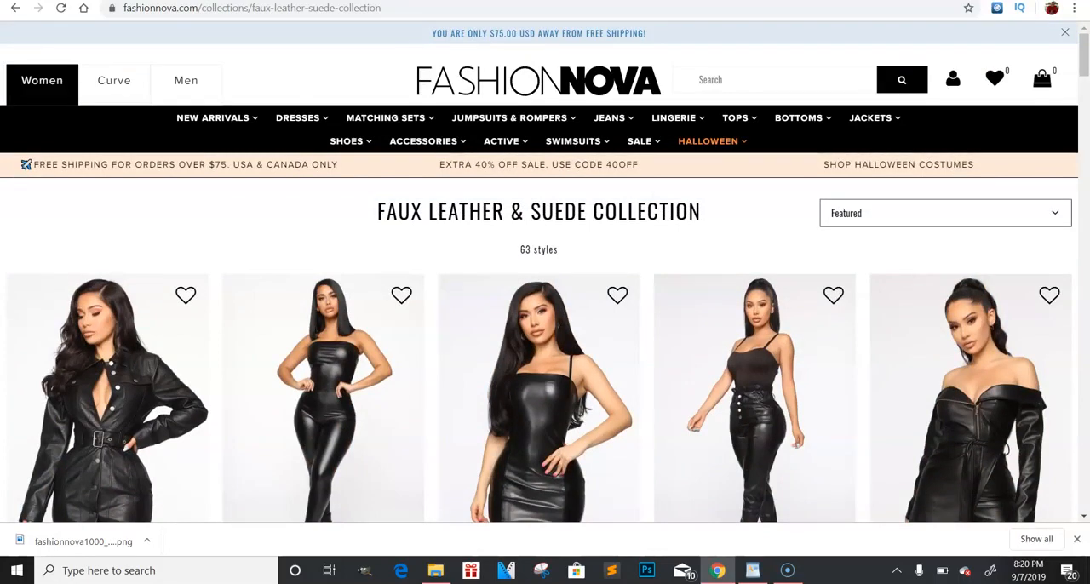
{"action": "mouse_move", "coordinate": [616, 174]}
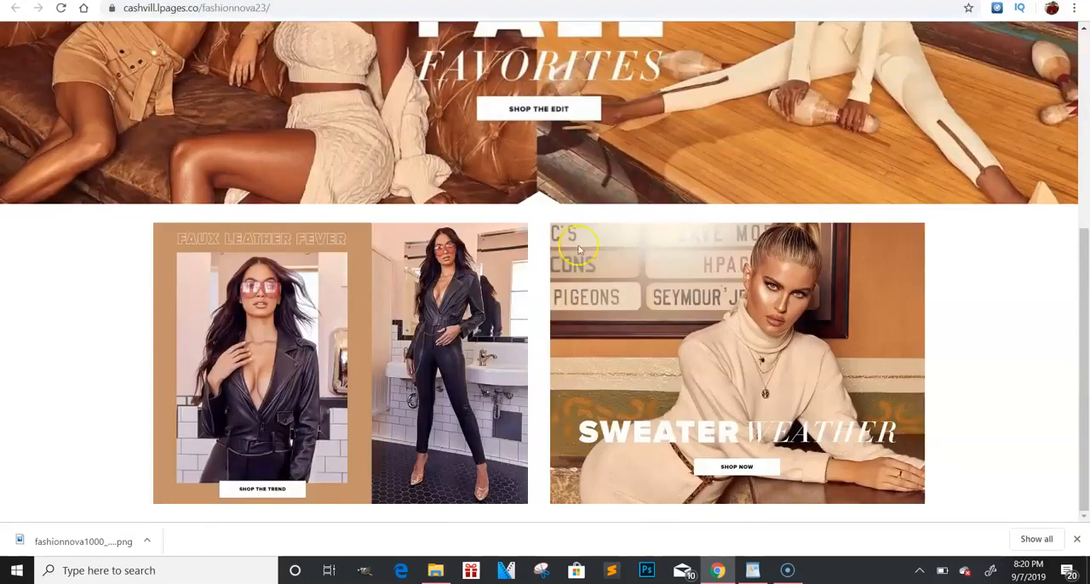
Scroll the published clone page around its Fall Favorites banner before returning to the editor
{"action": "scroll", "scroll_direction": "up", "scroll_amount": 3}
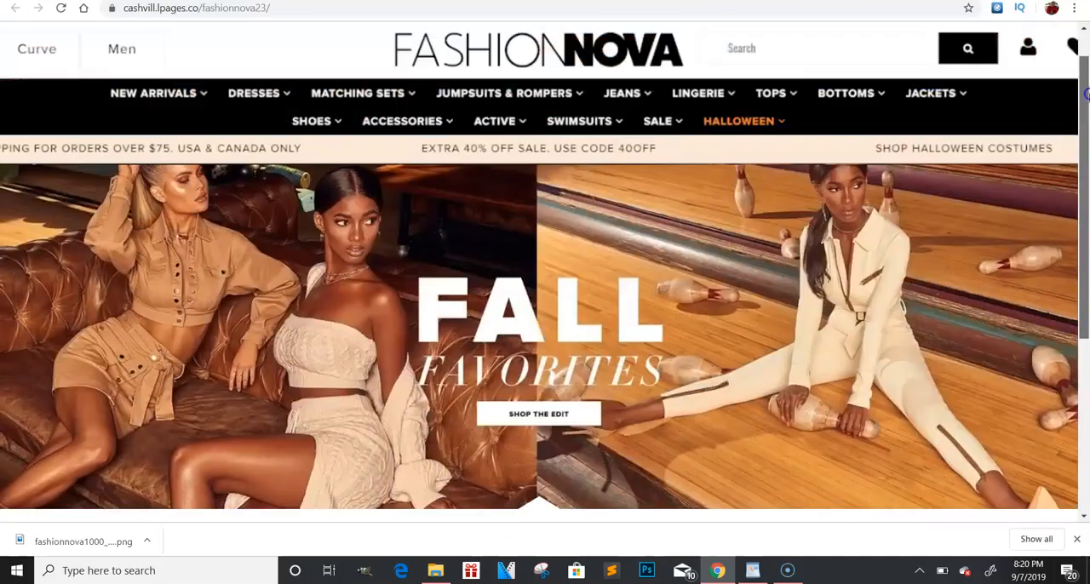
{"action": "scroll", "scroll_direction": "down", "scroll_amount": 3}
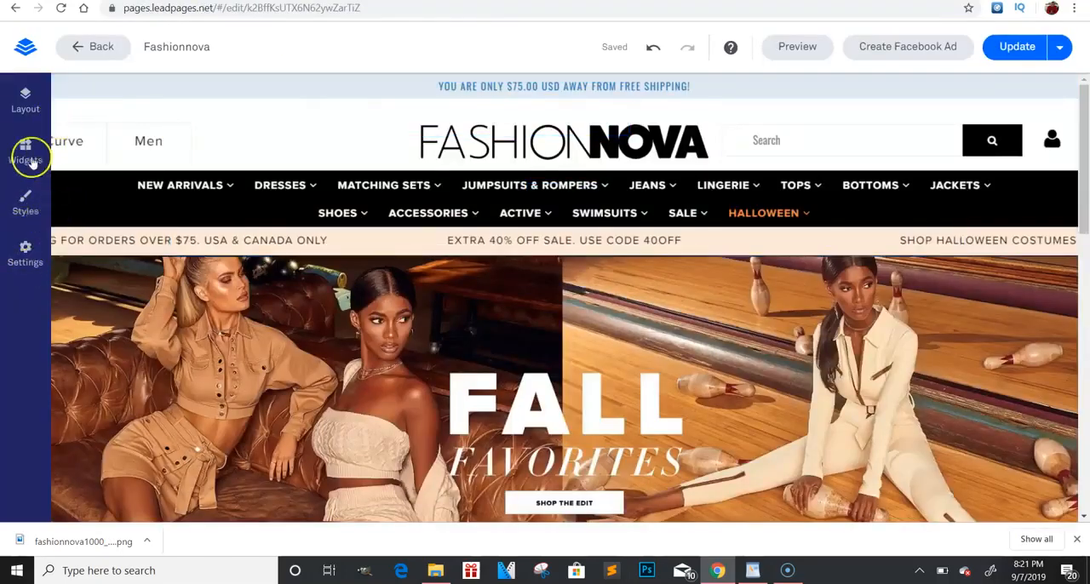
Check the hero section's background settings, then return to the page-wide Styles panel
{"action": "left_click", "coordinate": [24, 201]}
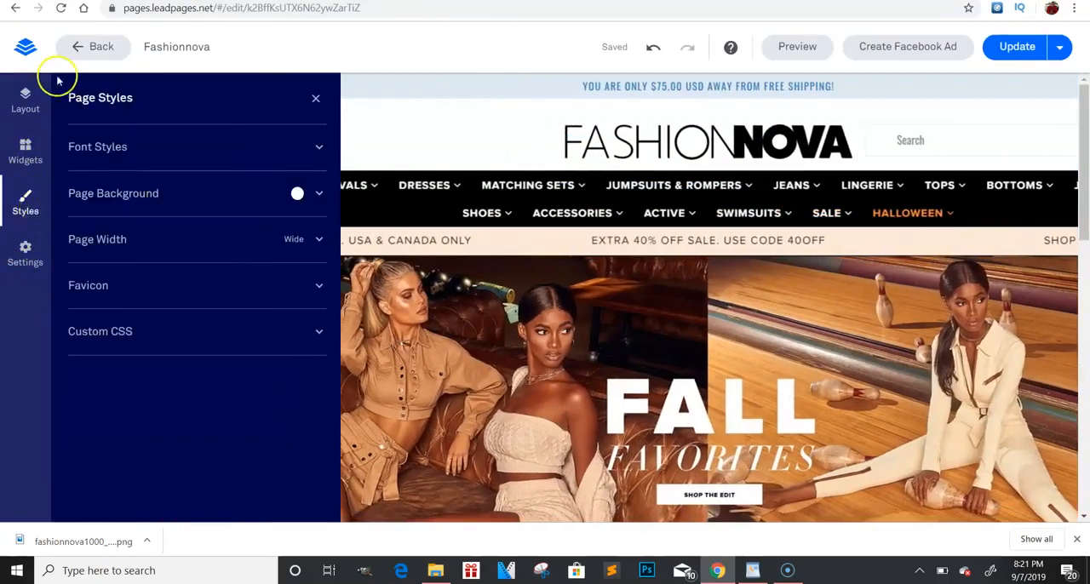
{"action": "left_click", "coordinate": [24, 151]}
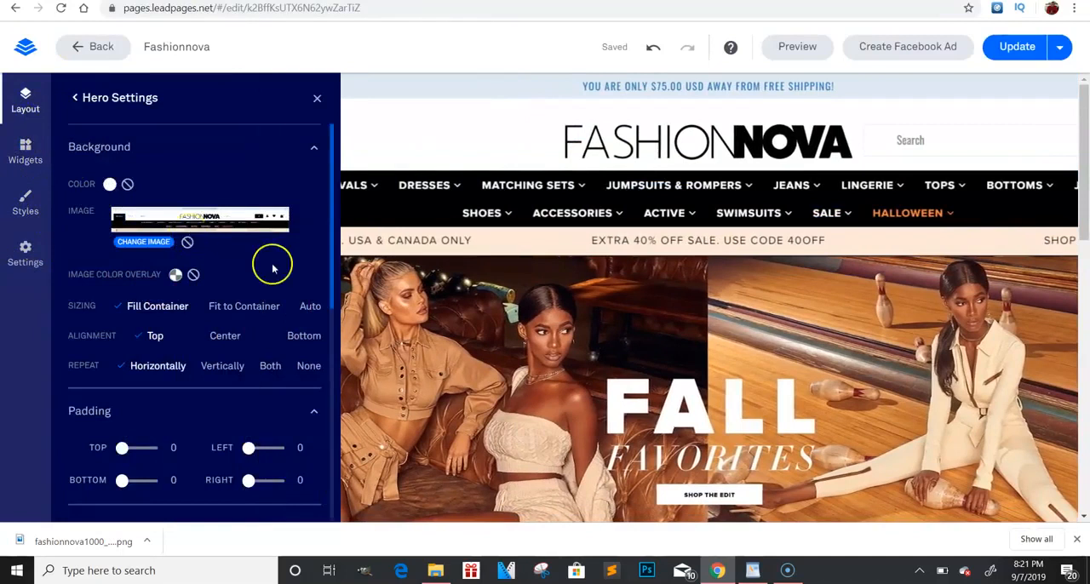
{"action": "left_click", "coordinate": [24, 201]}
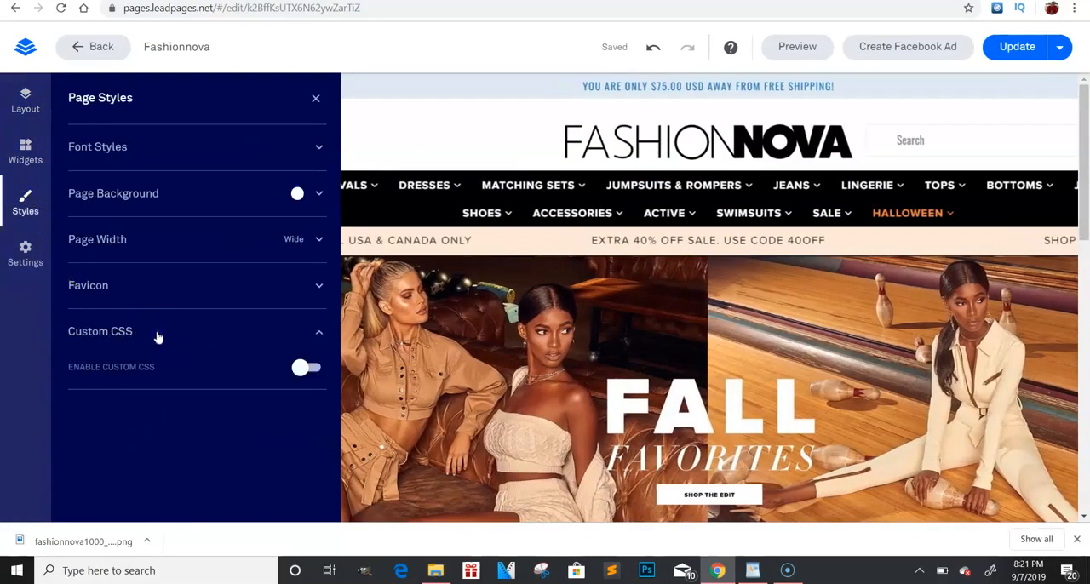
{"action": "mouse_move", "coordinate": [45, 35]}
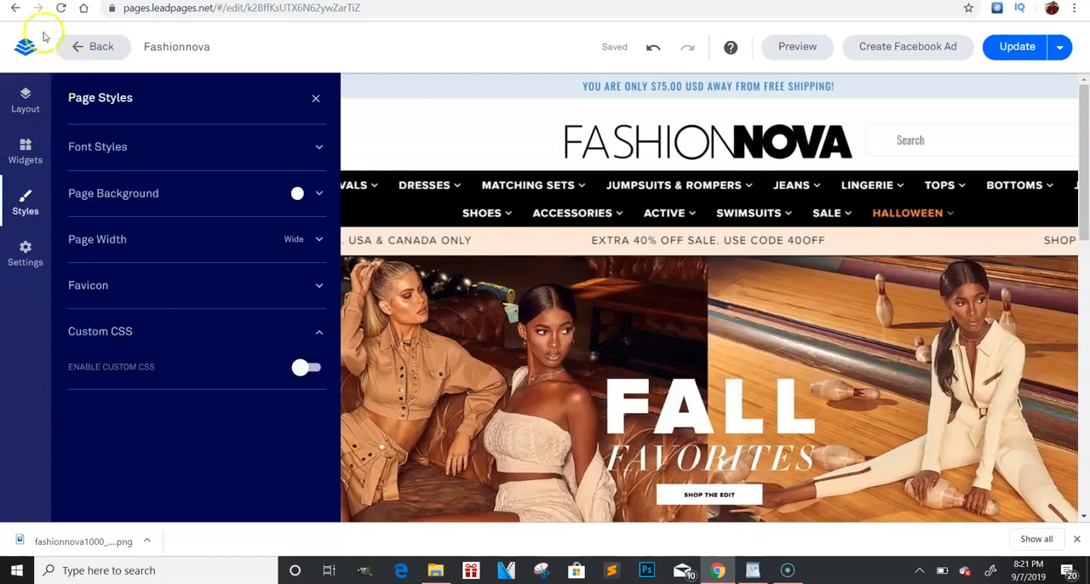
Show the page's SEO settings with its preview and title
{"action": "left_click", "coordinate": [24, 252]}
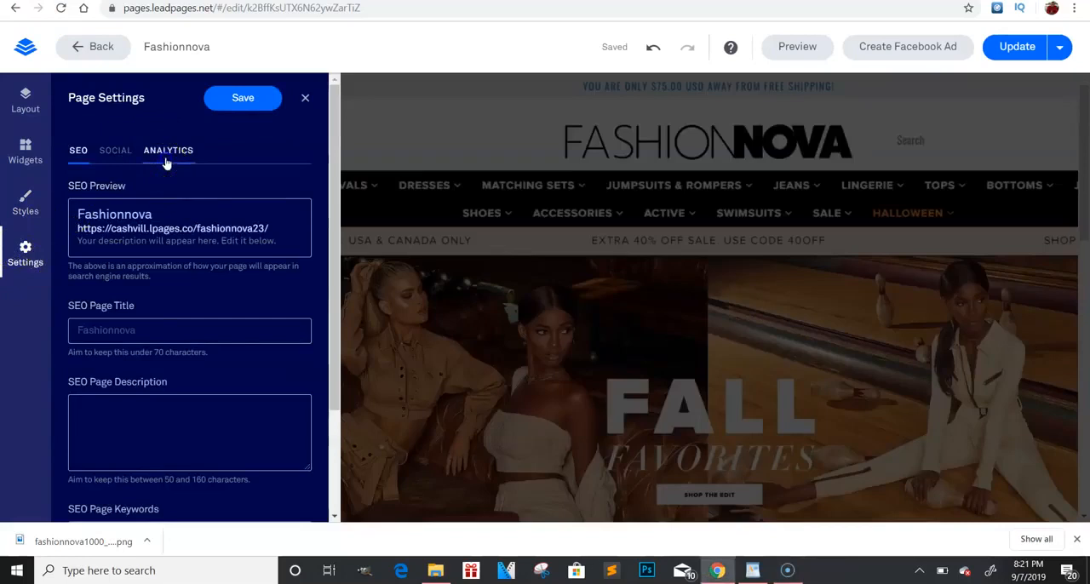
Show the Social settings and focus the empty Social Page Title field
{"action": "left_click", "coordinate": [167, 149]}
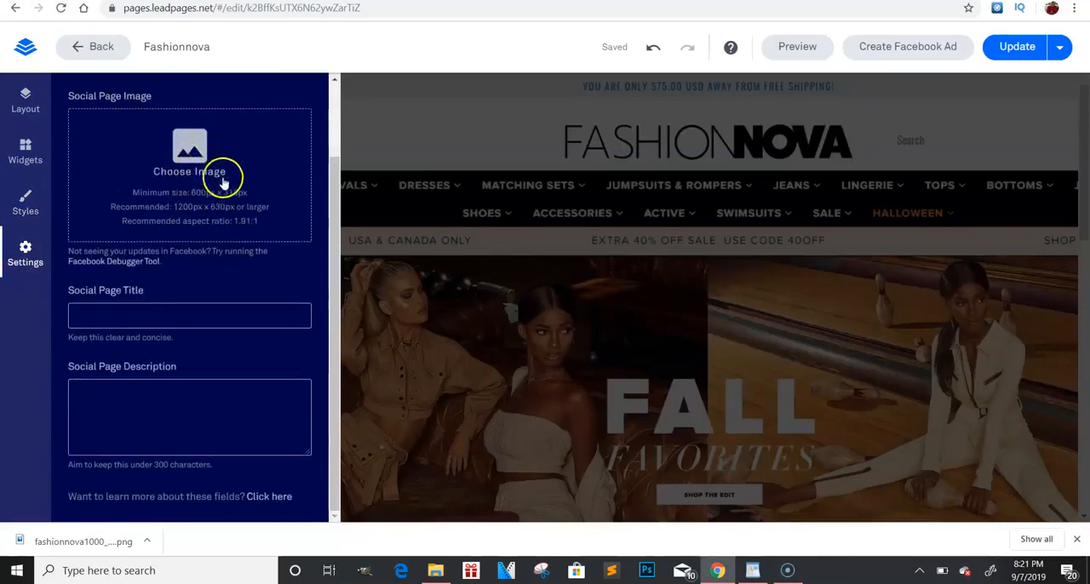
{"action": "mouse_move", "coordinate": [266, 98]}
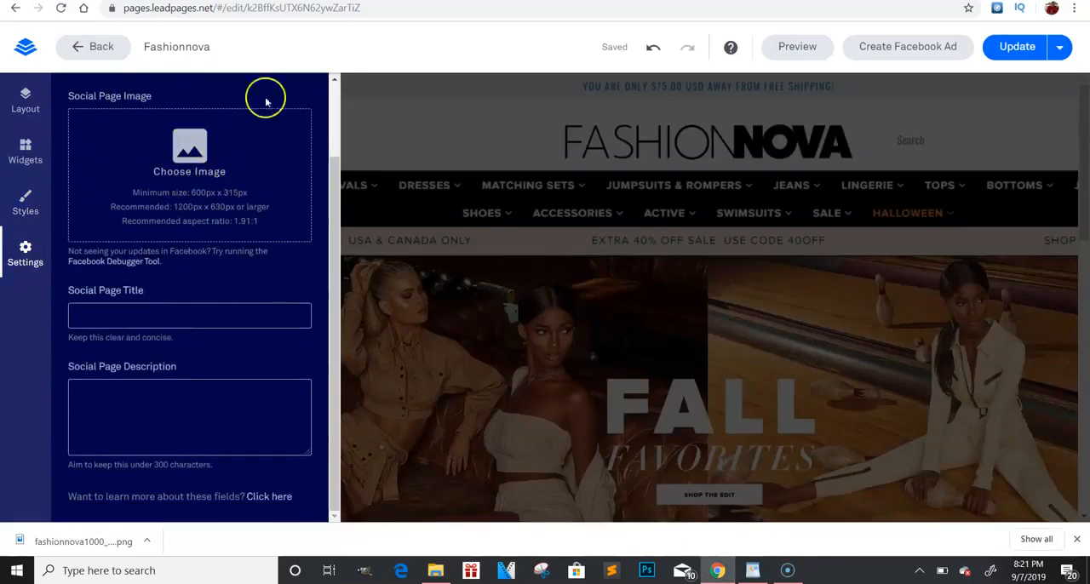
{"action": "left_click", "coordinate": [189, 316]}
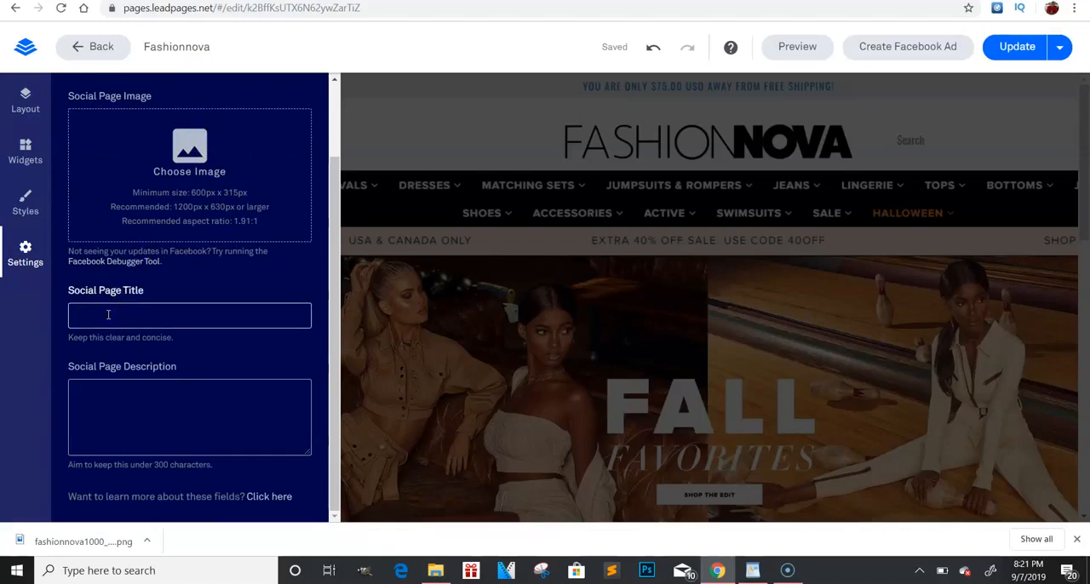
Enter the social page title 'FASHION NOVA GIVES AWAY $1000'
{"action": "type", "text": "FA"}
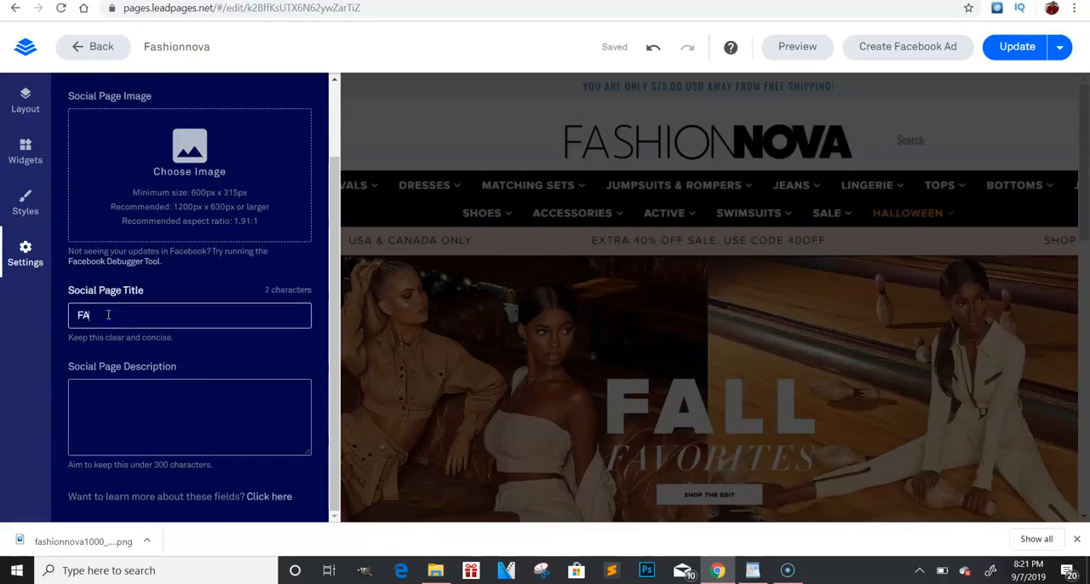
{"action": "type", "text": "SHION NO"}
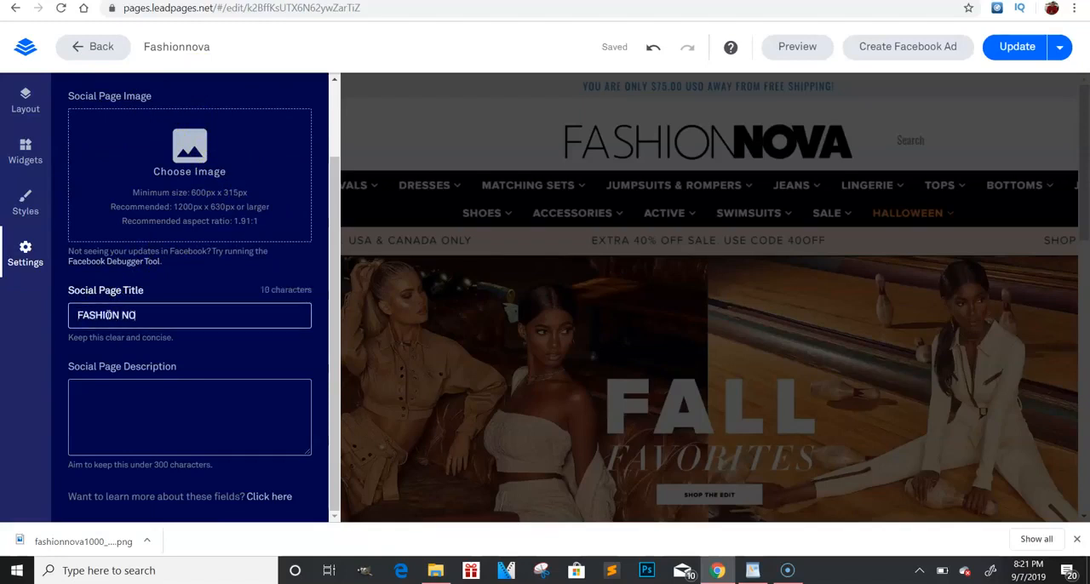
{"action": "type", "text": "VA"}
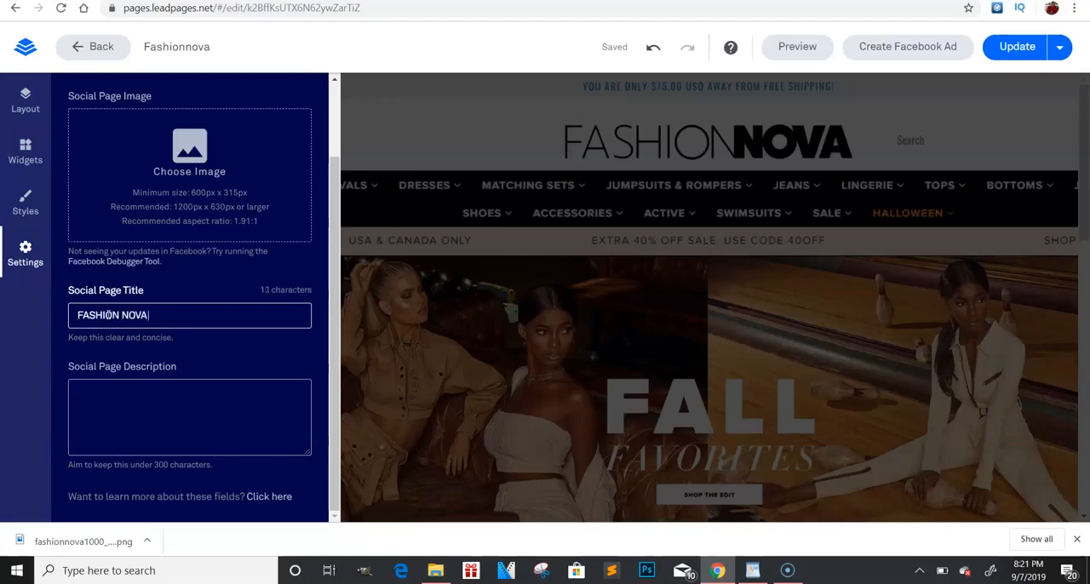
{"action": "type", "text": "GIVES A"}
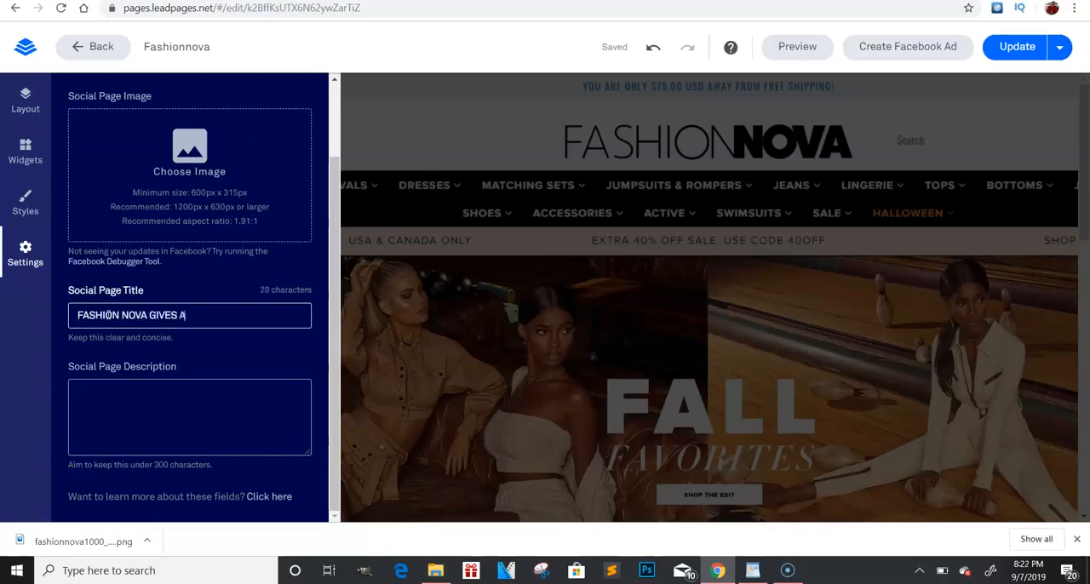
{"action": "type", "text": "WAY $10"}
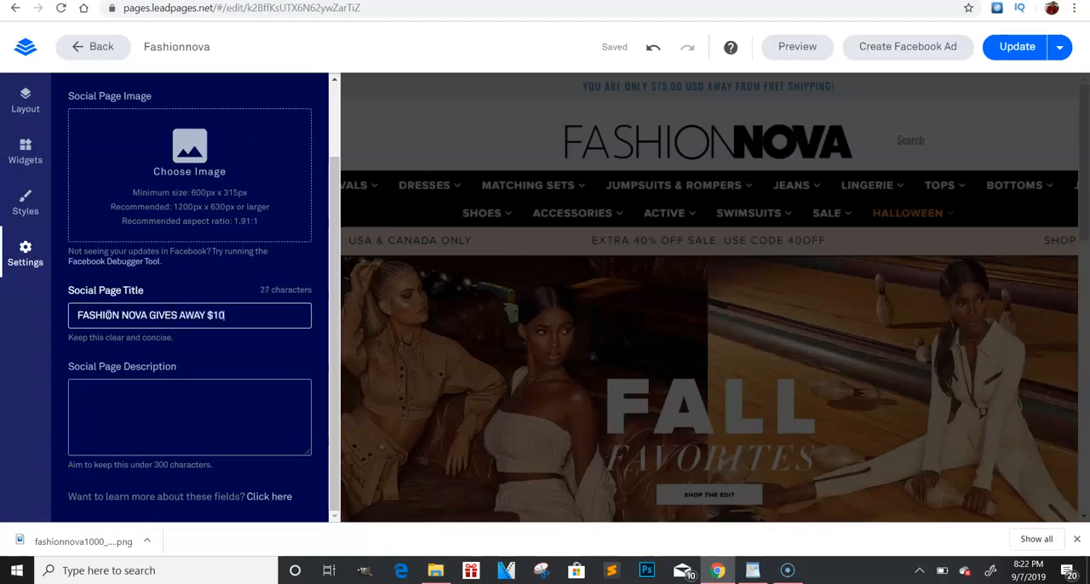
{"action": "type", "text": "00"}
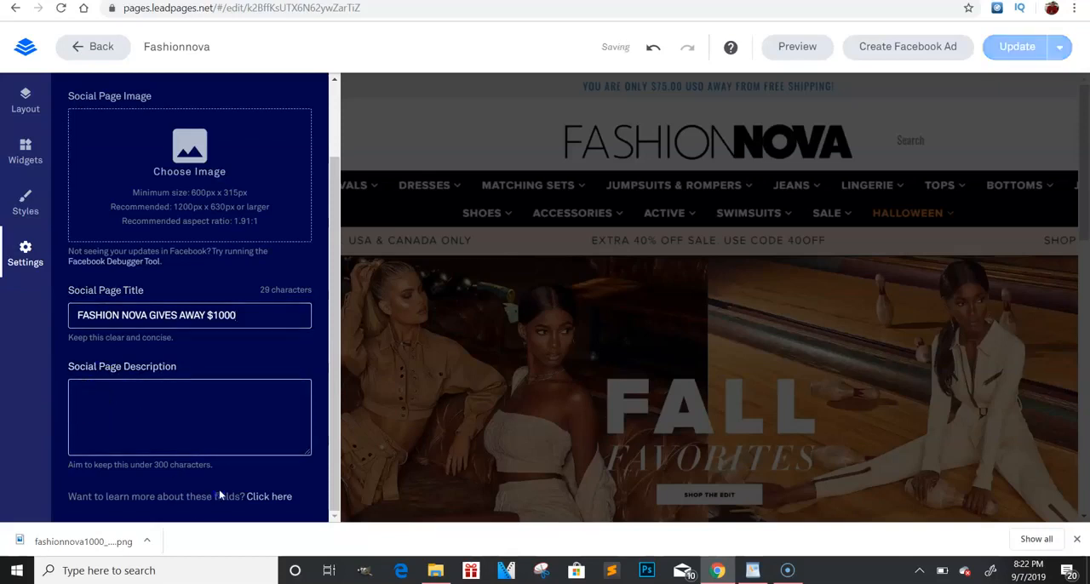
{"action": "mouse_move", "coordinate": [356, 162]}
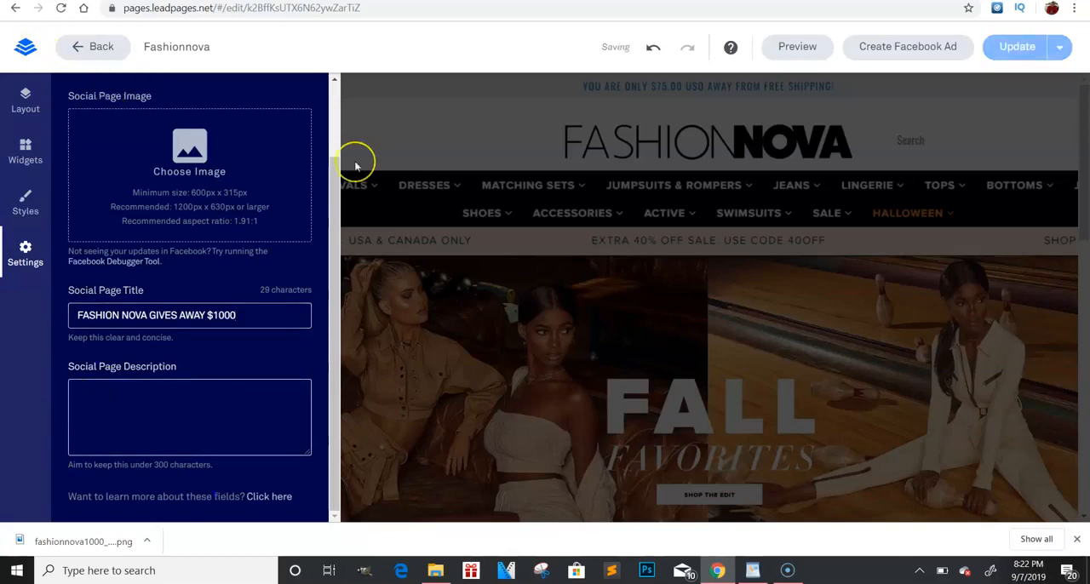
Move into the Social Page Description box to begin writing it
{"action": "left_click", "coordinate": [190, 417]}
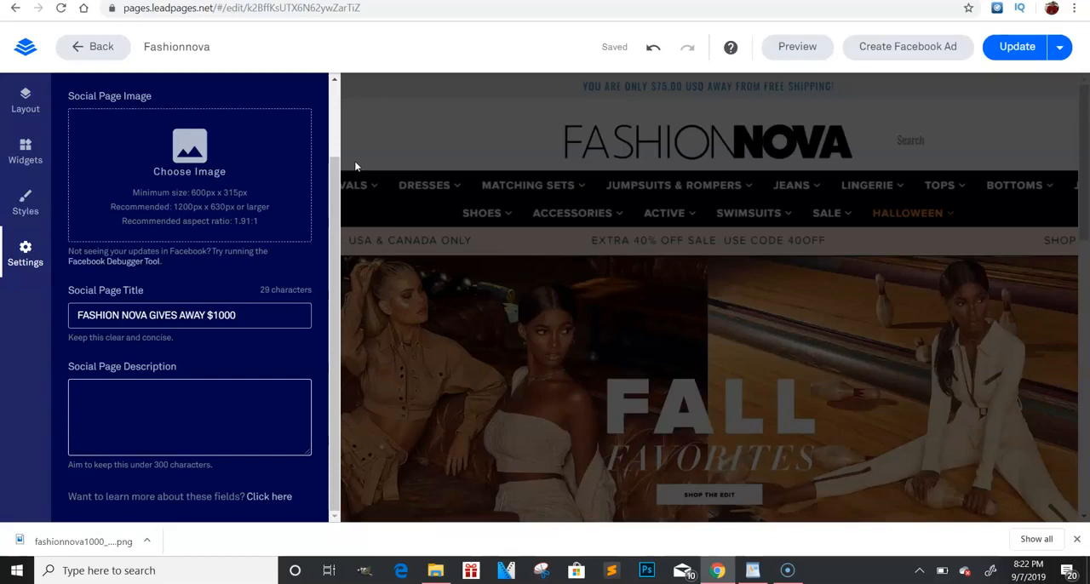
{"action": "mouse_move", "coordinate": [348, 109]}
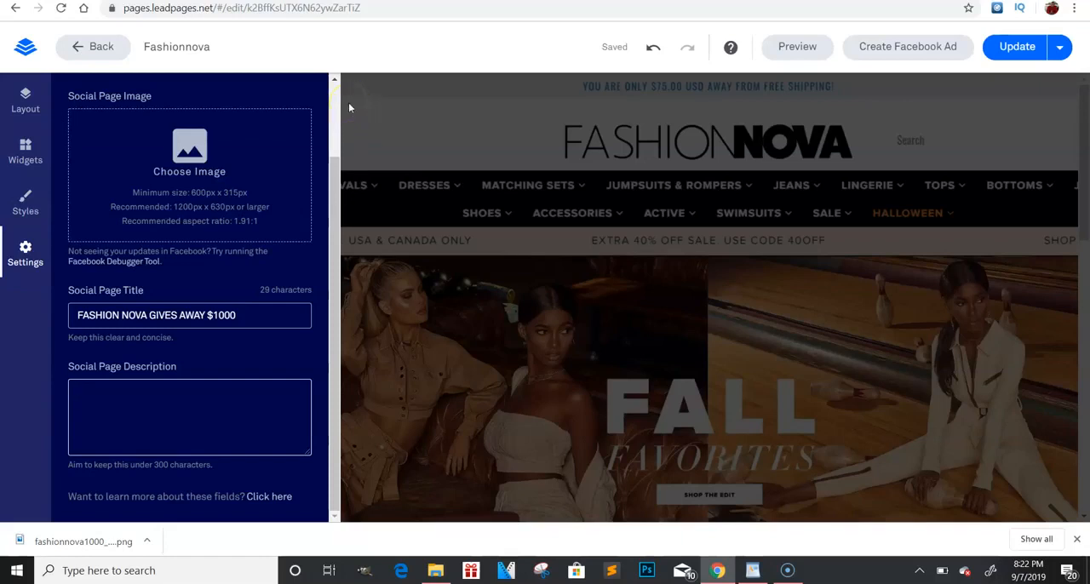
{"action": "left_click", "coordinate": [189, 417]}
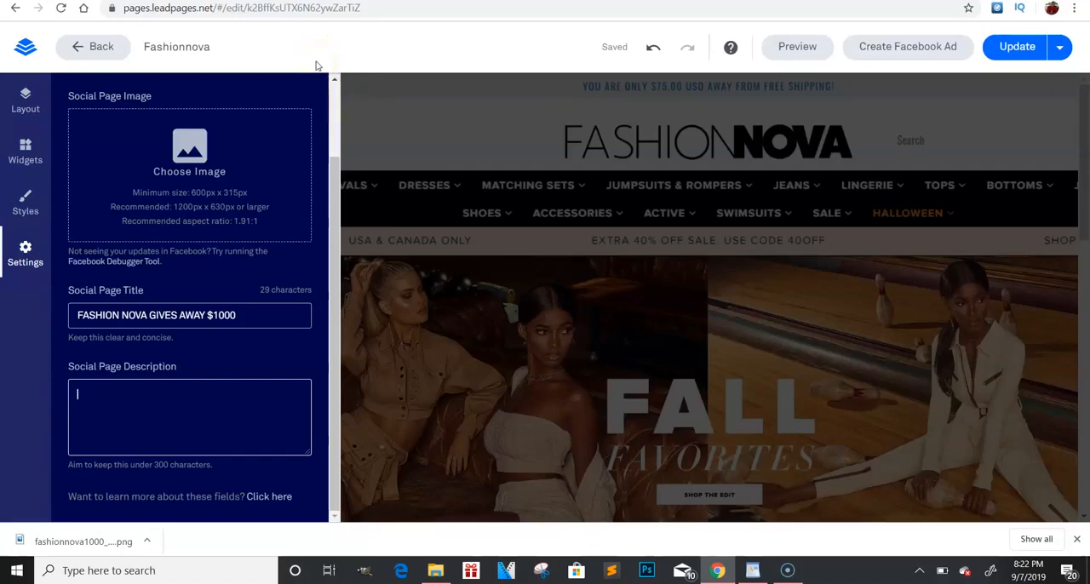
{"action": "mouse_move", "coordinate": [269, 28]}
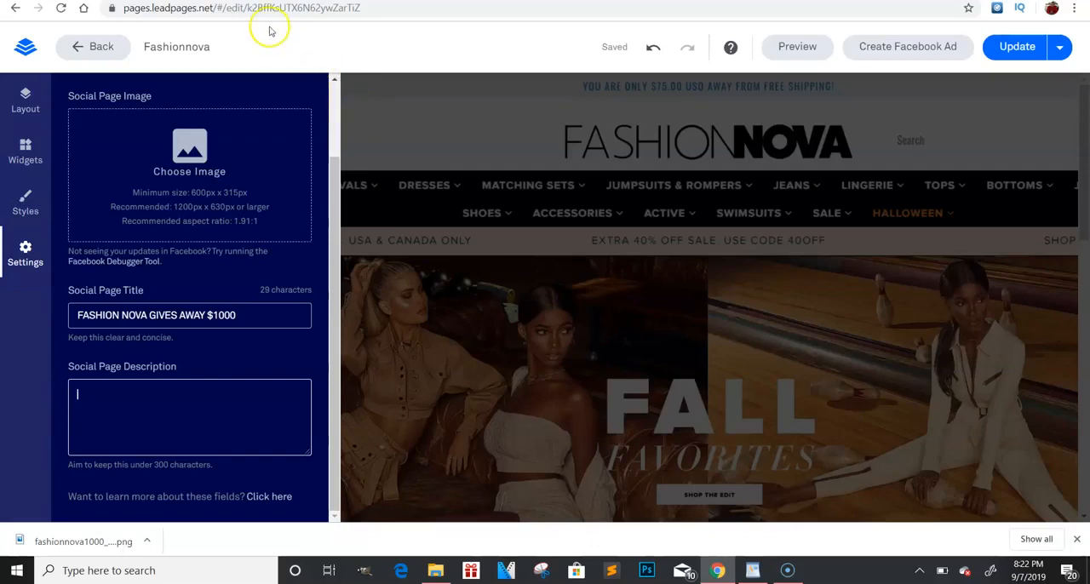
{"action": "mouse_move", "coordinate": [224, 48]}
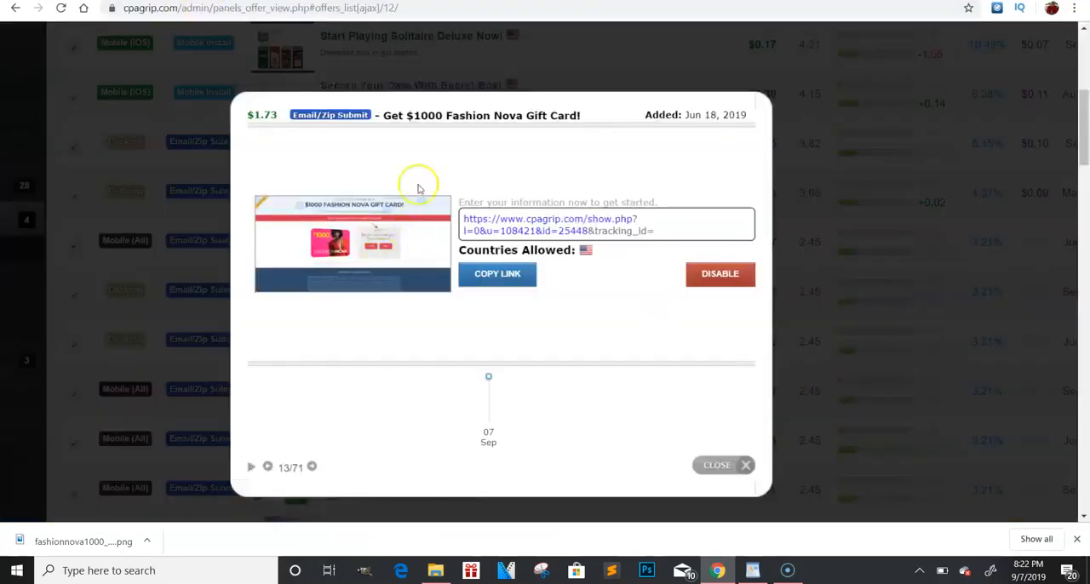
{"action": "mouse_move", "coordinate": [453, 214]}
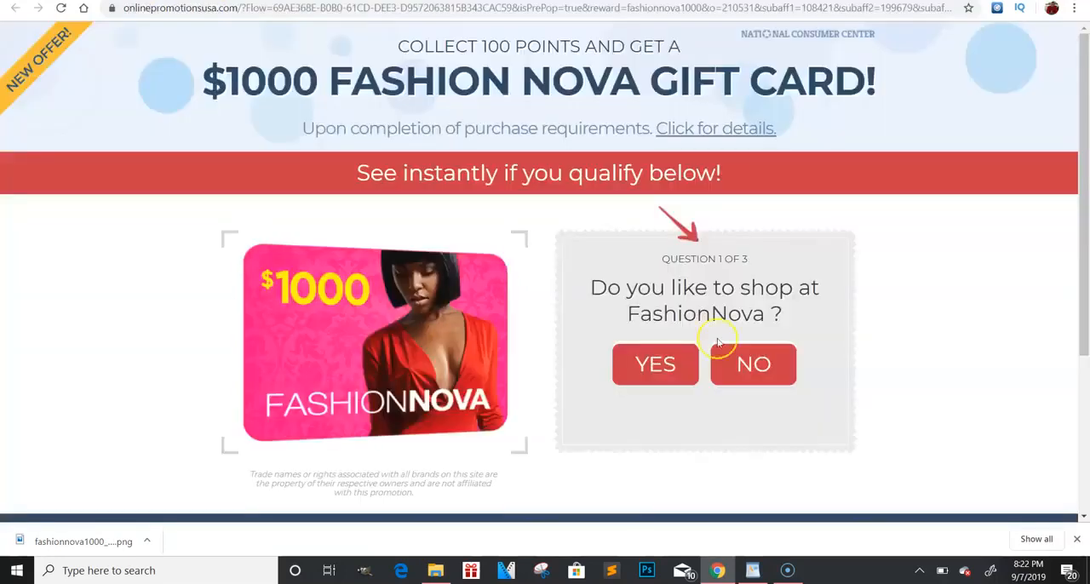
{"action": "mouse_move", "coordinate": [586, 269]}
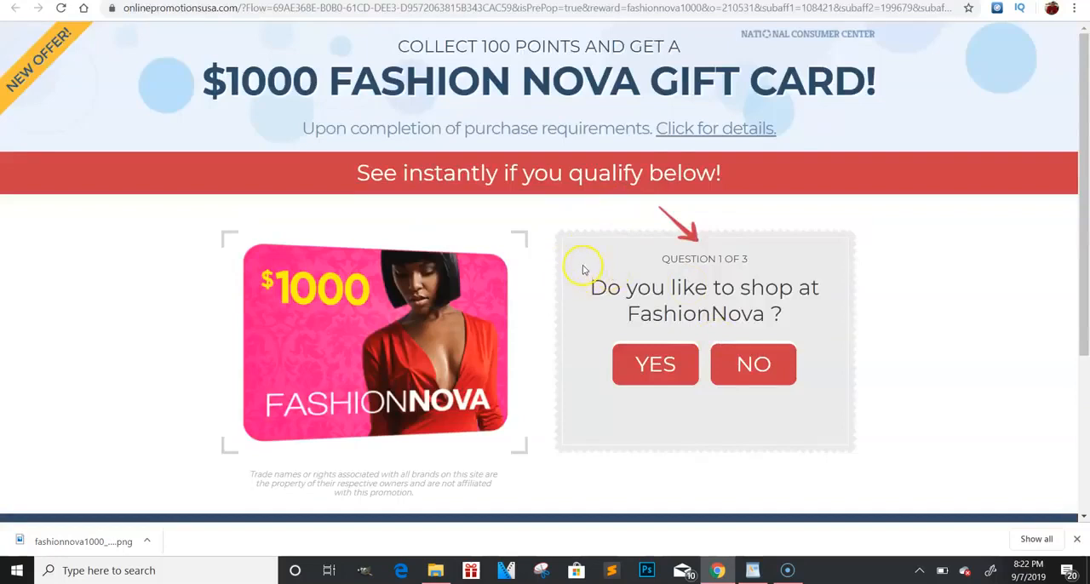
{"action": "mouse_move", "coordinate": [627, 266]}
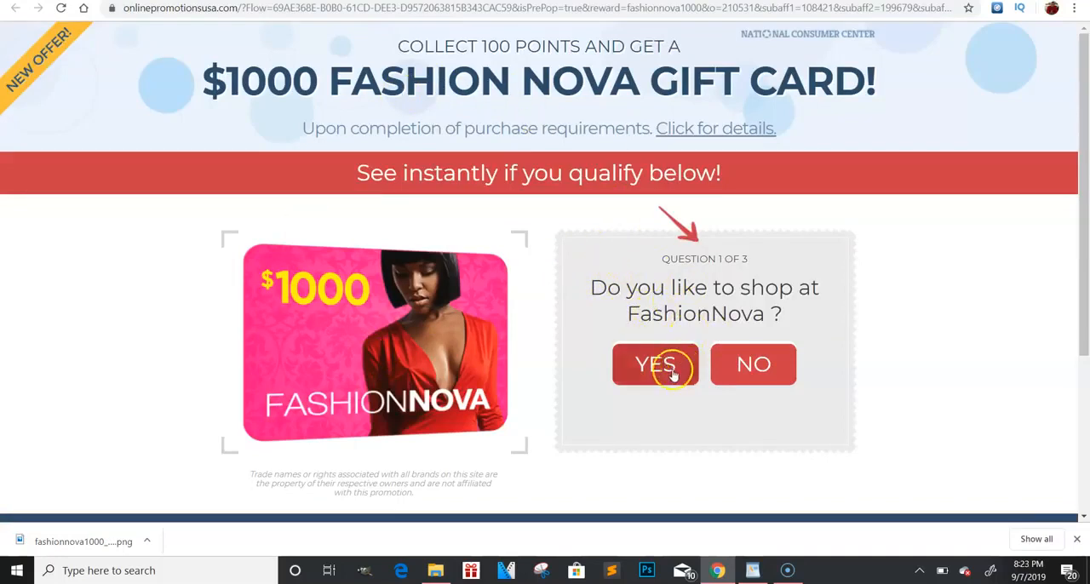
Answer yes to shopping at FashionNova and choose the lowest weekly Facebook usage
{"action": "left_click", "coordinate": [656, 365]}
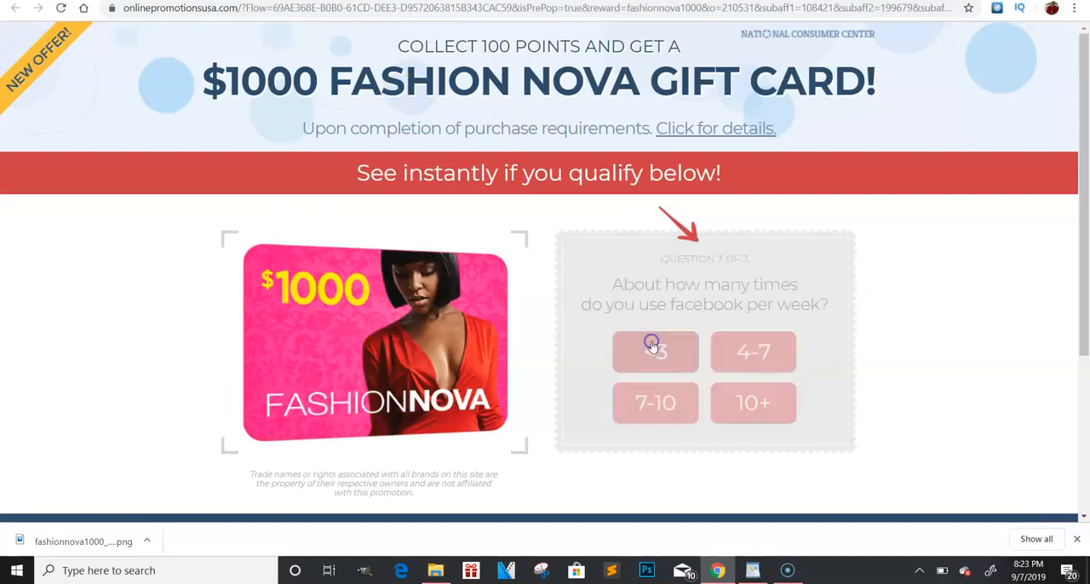
{"action": "left_click", "coordinate": [655, 351]}
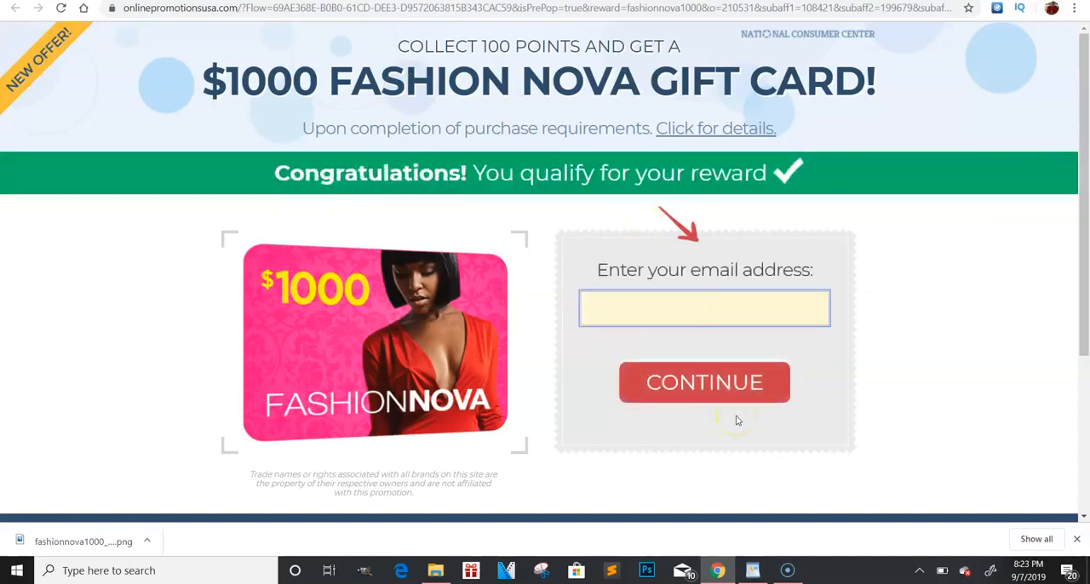
Advance through the remaining quiz prompts until the email entry step appears
{"action": "left_click", "coordinate": [705, 308]}
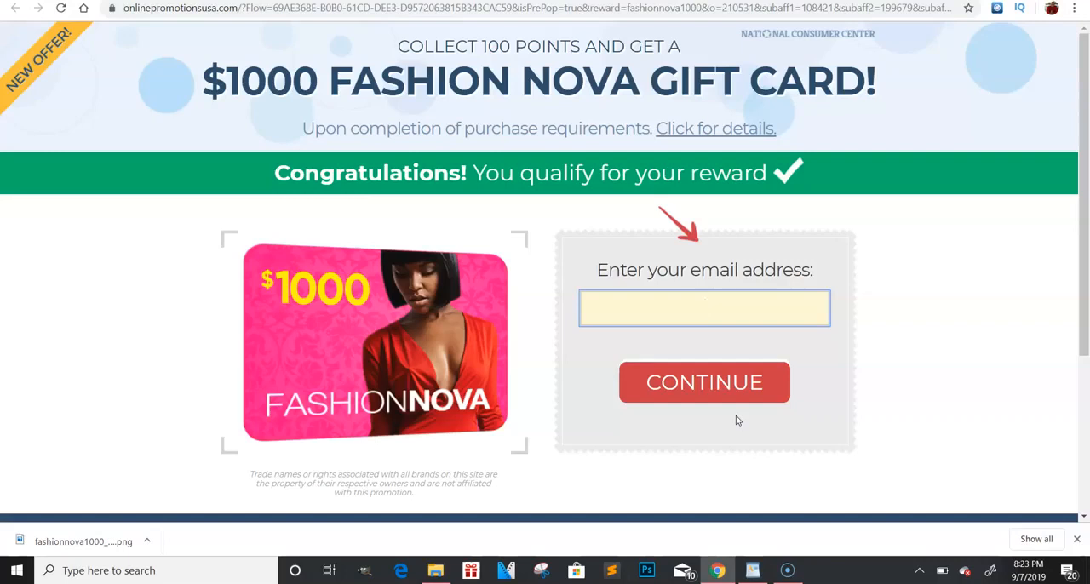
{"action": "left_click", "coordinate": [705, 309]}
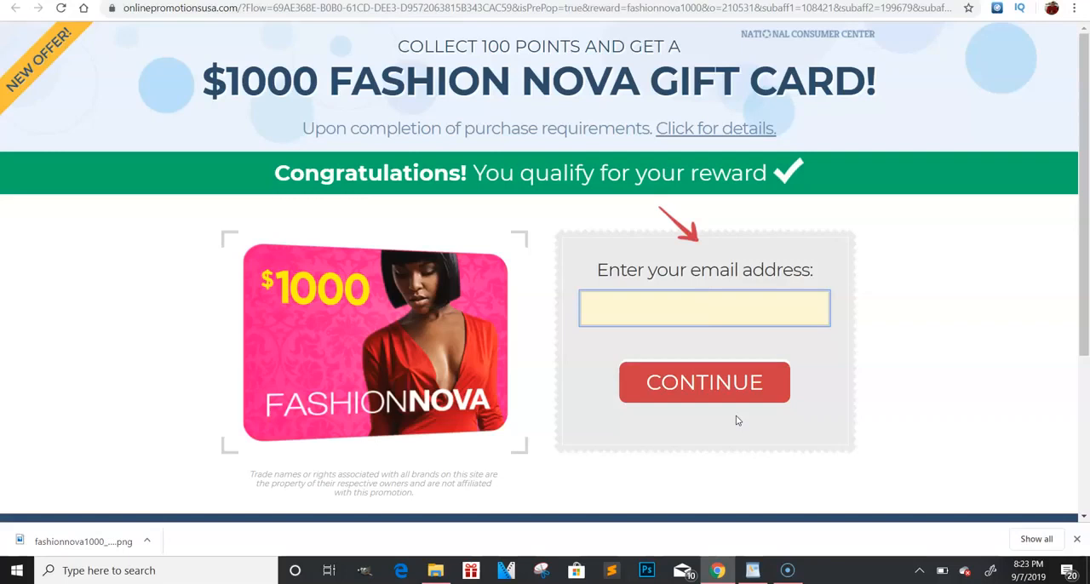
{"action": "left_click", "coordinate": [705, 308]}
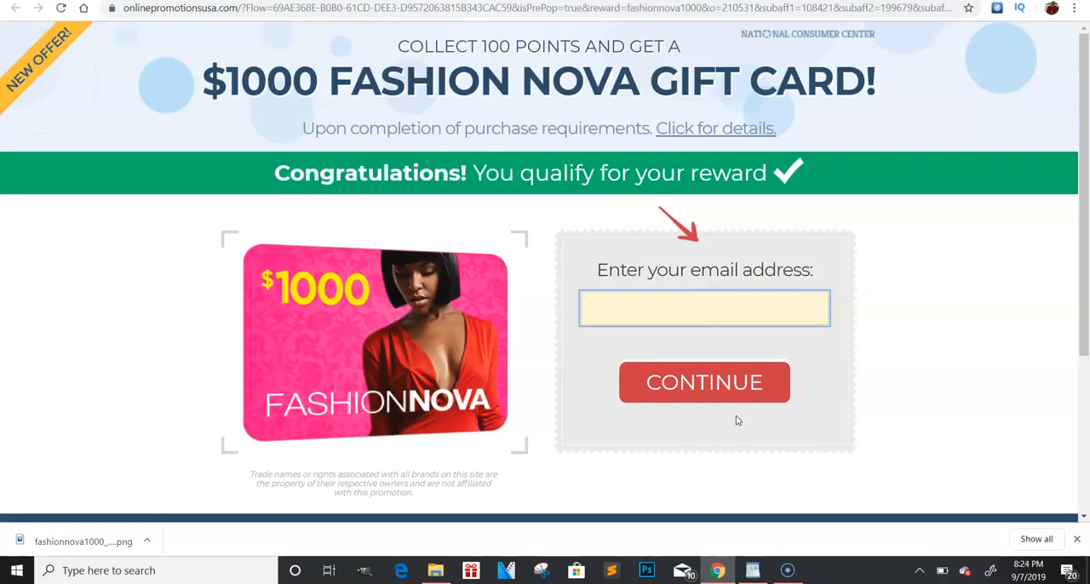
{"action": "left_click", "coordinate": [705, 308]}
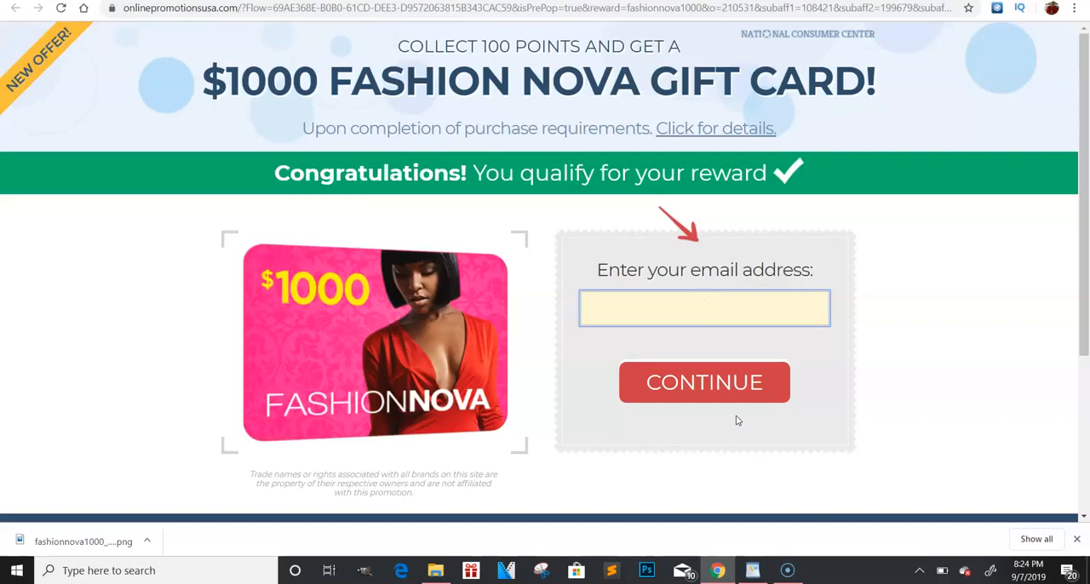
{"action": "left_click", "coordinate": [705, 309]}
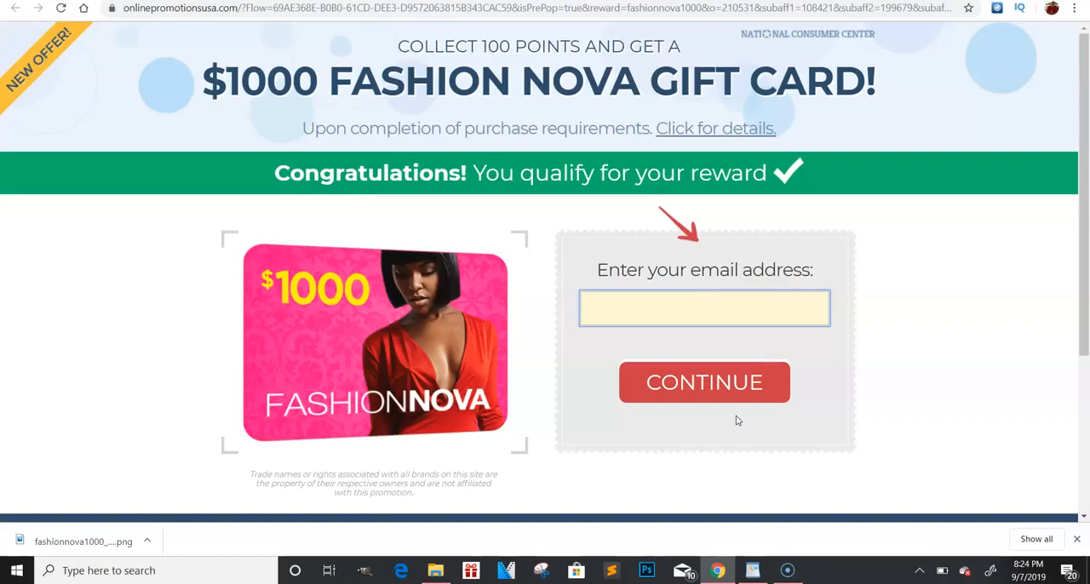
{"action": "left_click", "coordinate": [706, 309]}
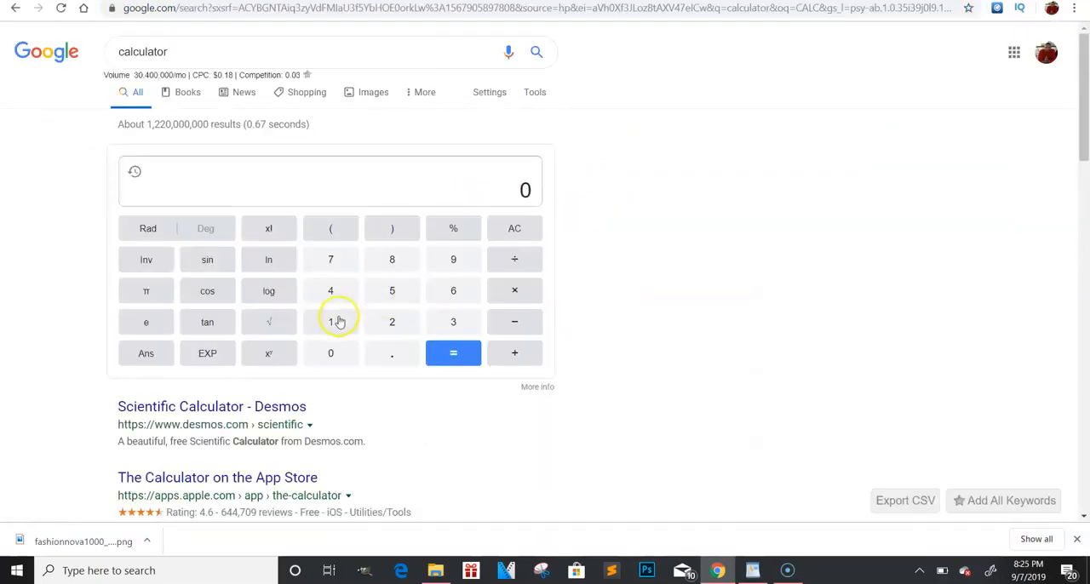
Compute 1.73 × 500 and then 1.73 × 650 on Google's calculator
{"action": "left_click", "coordinate": [330, 320]}
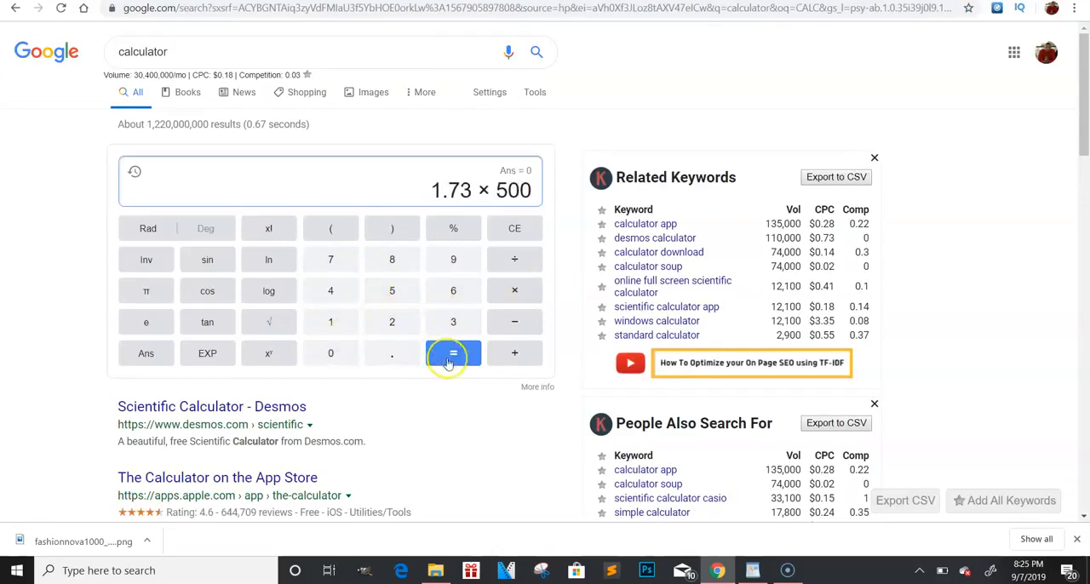
{"action": "left_click", "coordinate": [453, 353]}
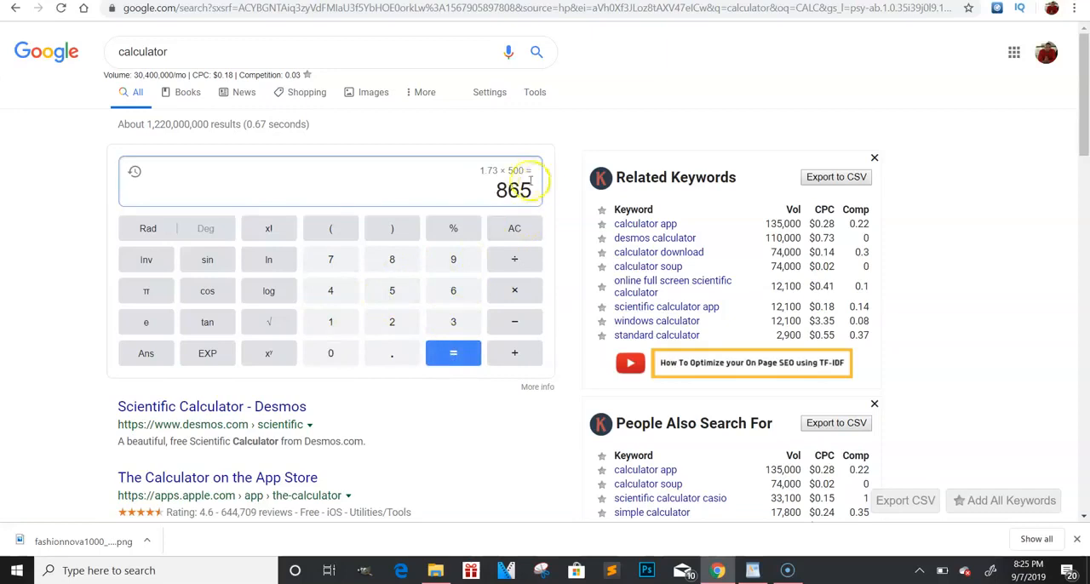
{"action": "mouse_move", "coordinate": [526, 180]}
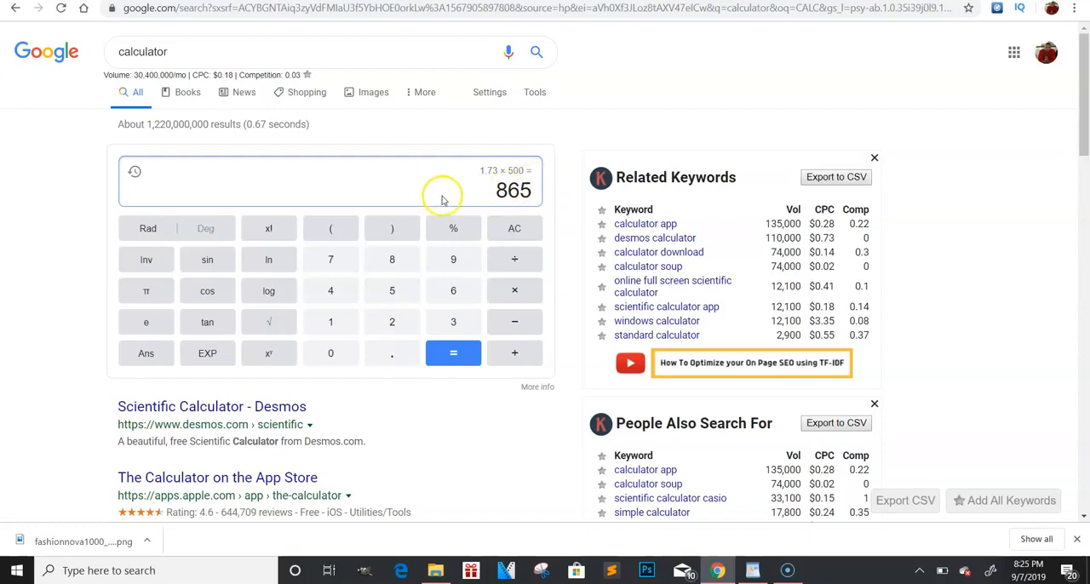
{"action": "mouse_move", "coordinate": [334, 150]}
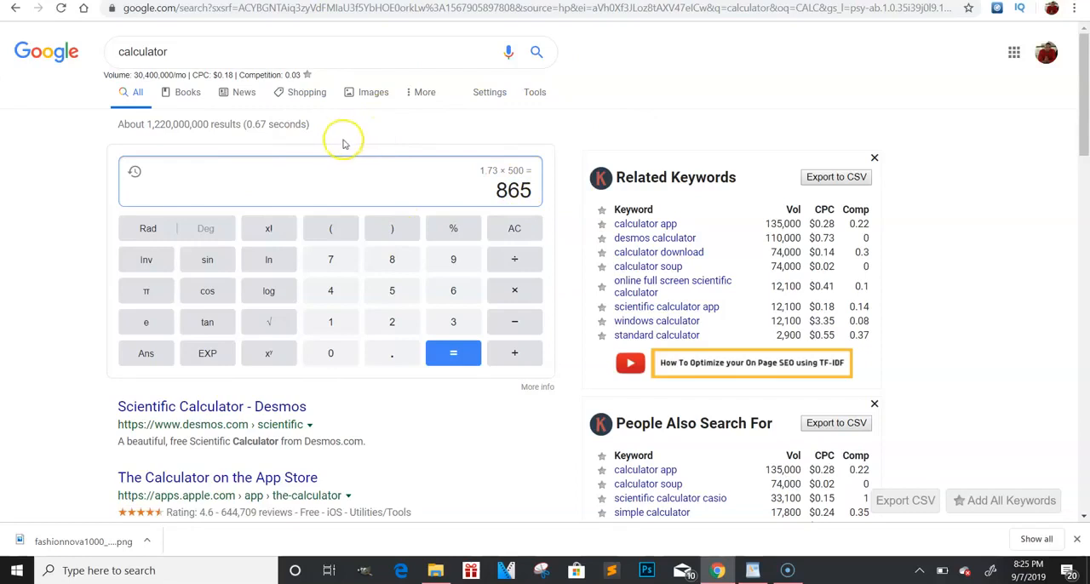
{"action": "mouse_move", "coordinate": [453, 174]}
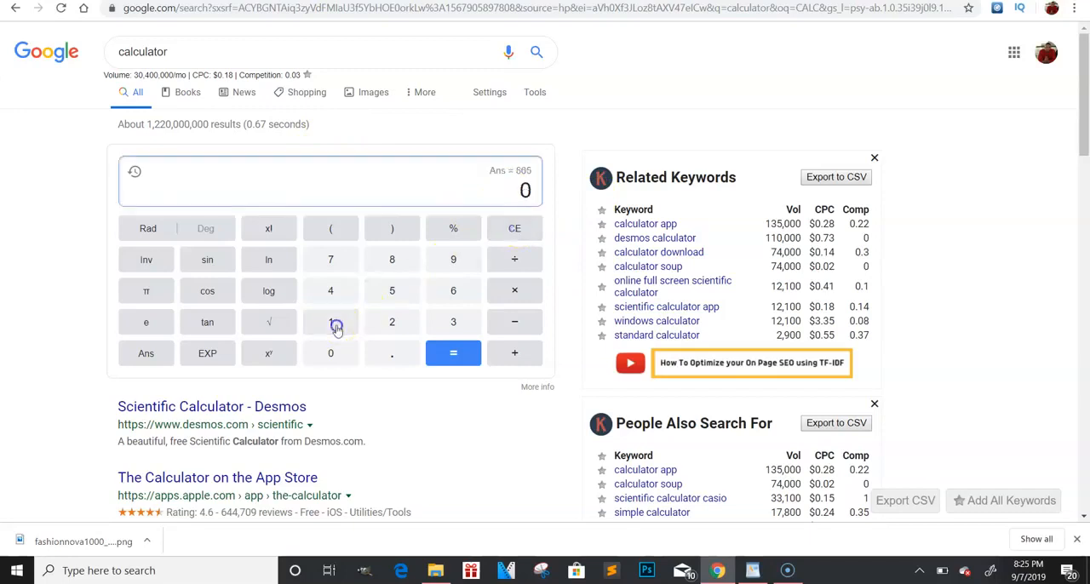
{"action": "left_click", "coordinate": [330, 321]}
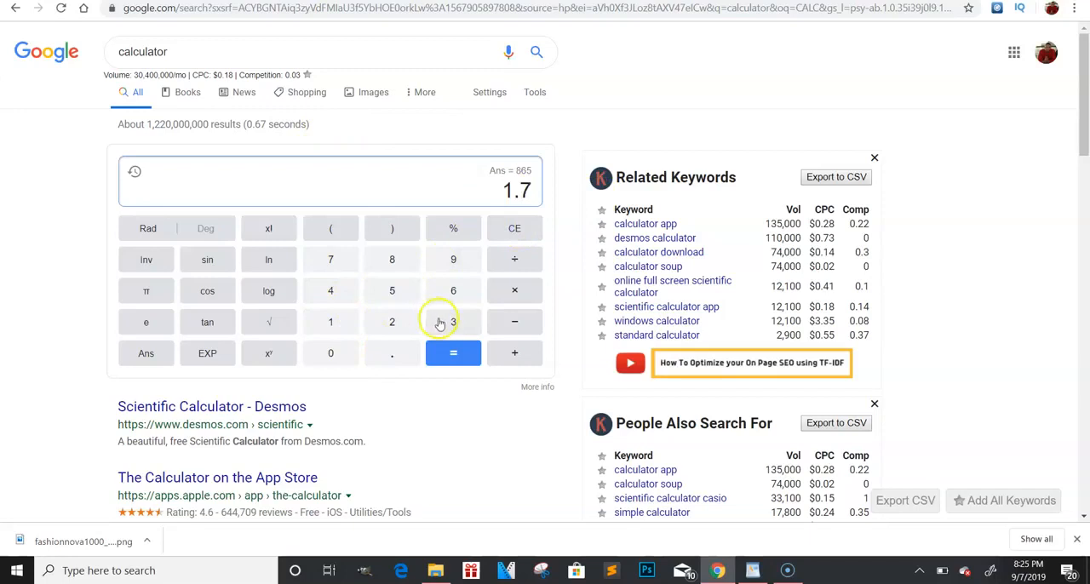
{"action": "left_click", "coordinate": [453, 322]}
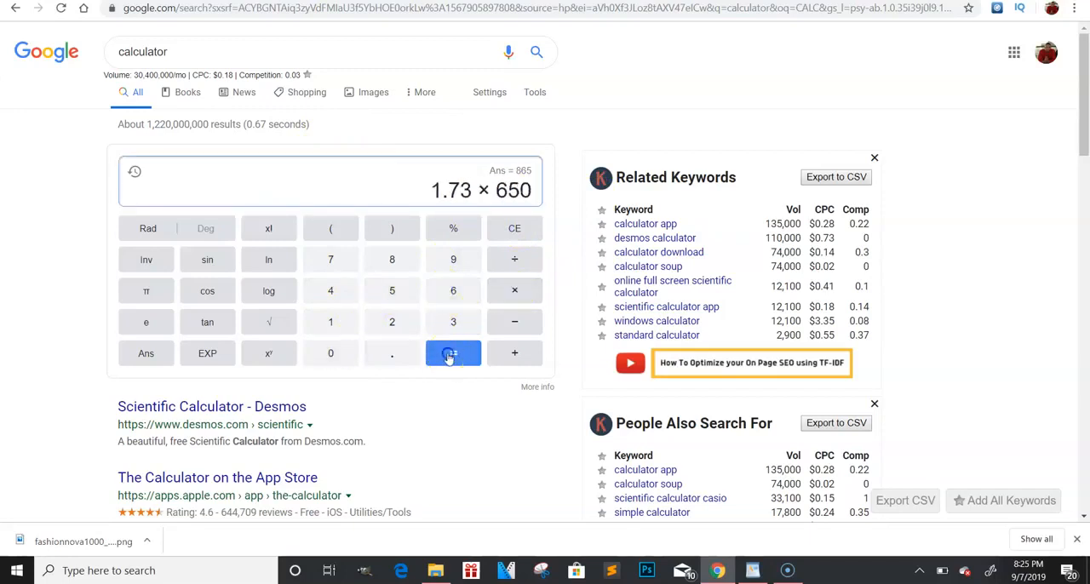
{"action": "left_click", "coordinate": [453, 353]}
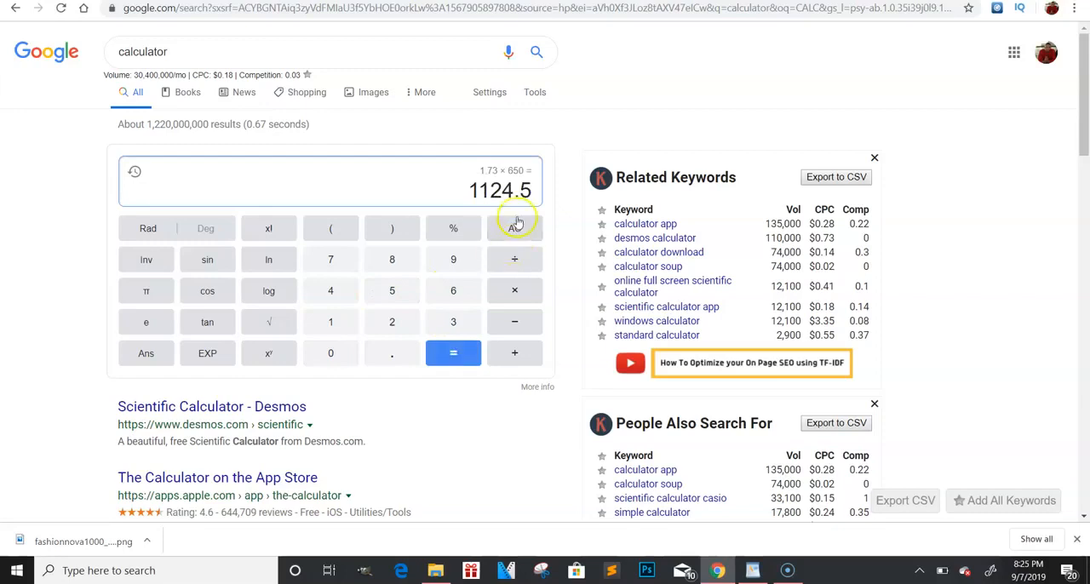
Clear the result and compute 1.73 × 600 = 1038
{"action": "left_click", "coordinate": [331, 322]}
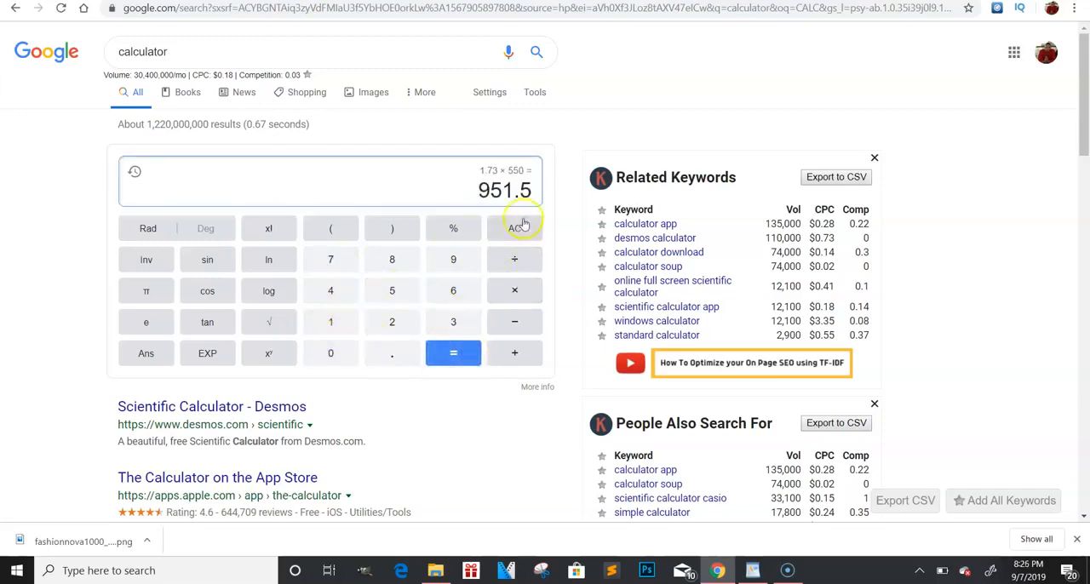
{"action": "left_click", "coordinate": [331, 320]}
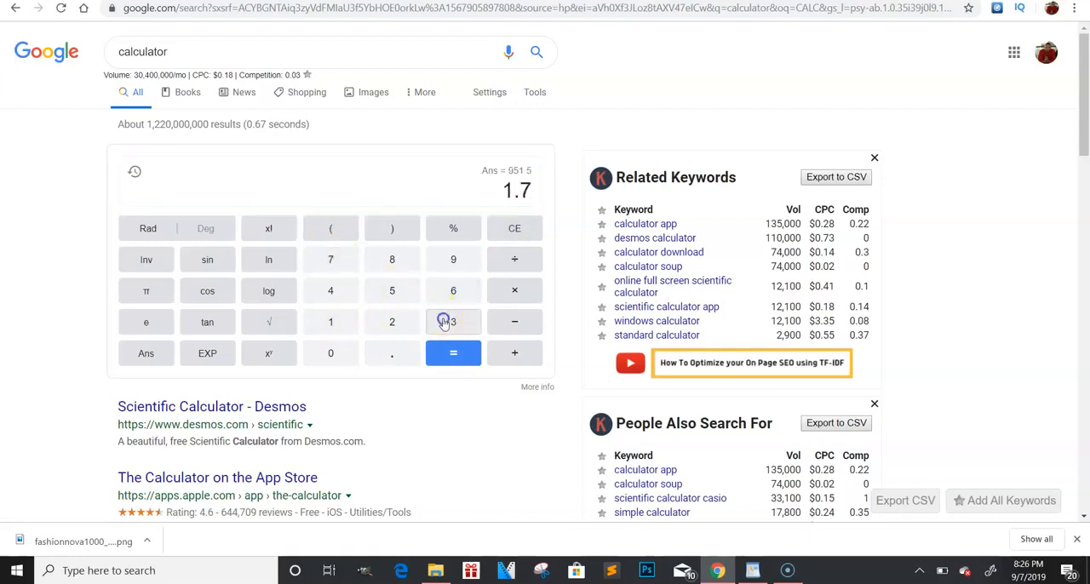
{"action": "left_click", "coordinate": [453, 320]}
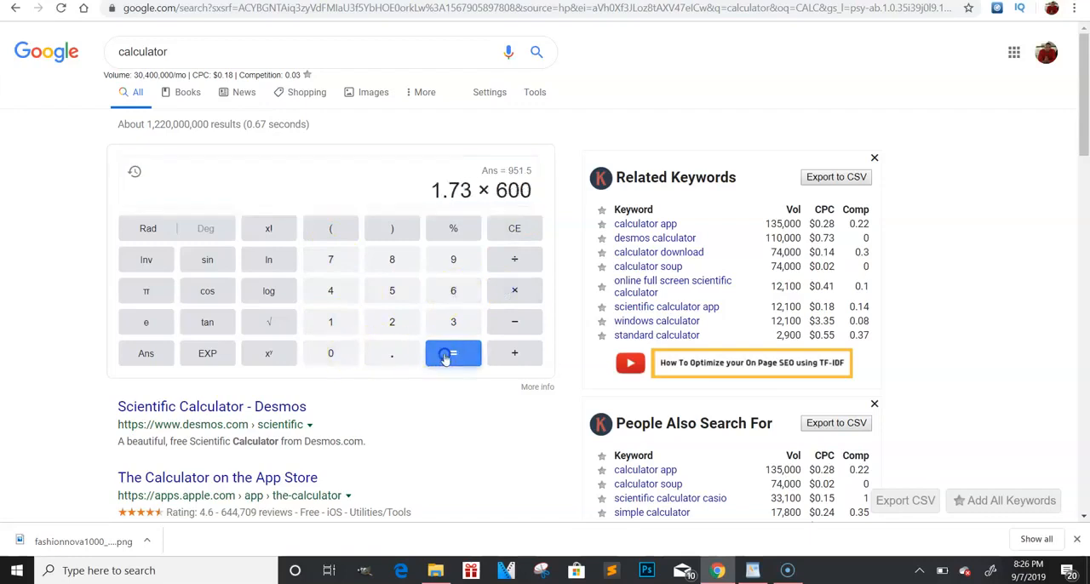
{"action": "left_click", "coordinate": [453, 354]}
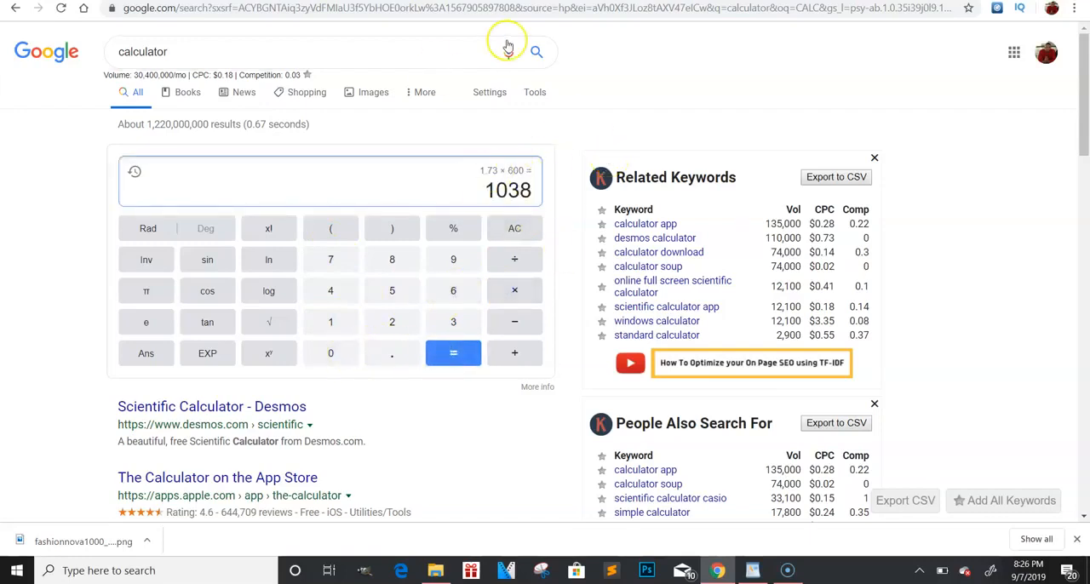
{"action": "mouse_move", "coordinate": [508, 51]}
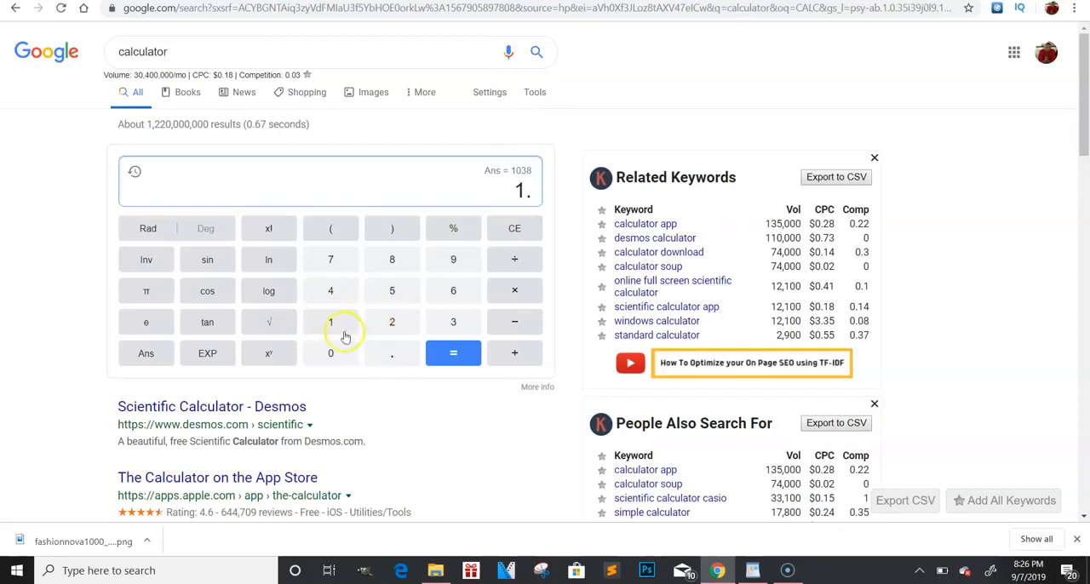
Compute 1.73 × 1500 = 2595, removing the extra zero from 15000
{"action": "left_click", "coordinate": [330, 259]}
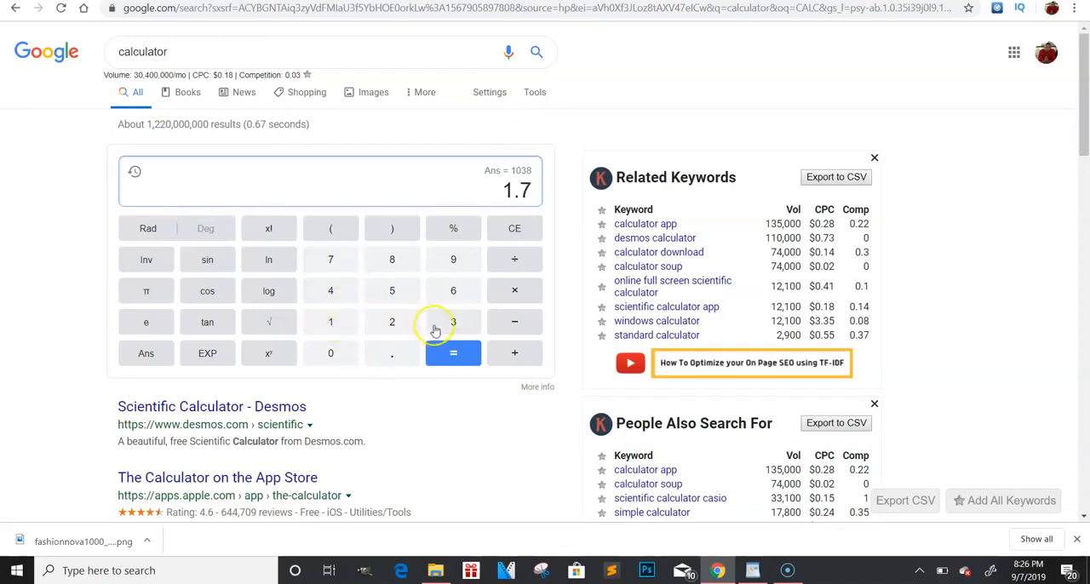
{"action": "left_click", "coordinate": [453, 322]}
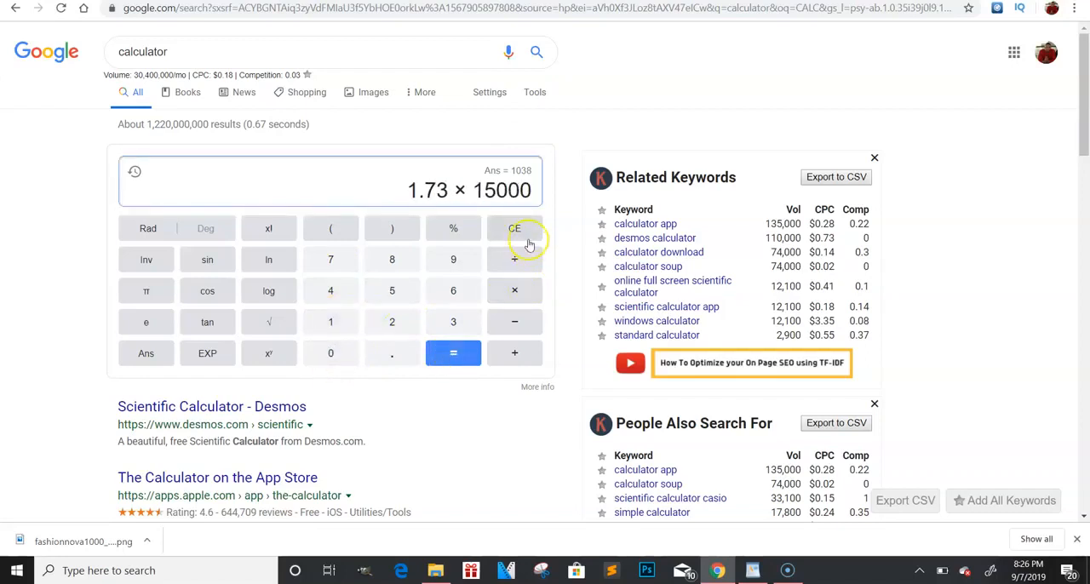
{"action": "left_click", "coordinate": [514, 229]}
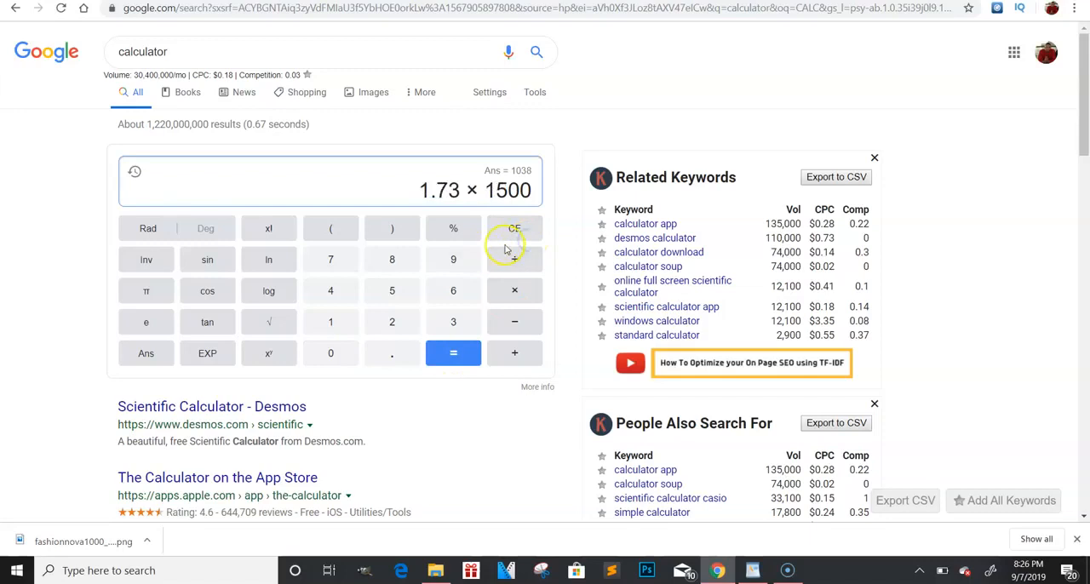
{"action": "left_click", "coordinate": [453, 352]}
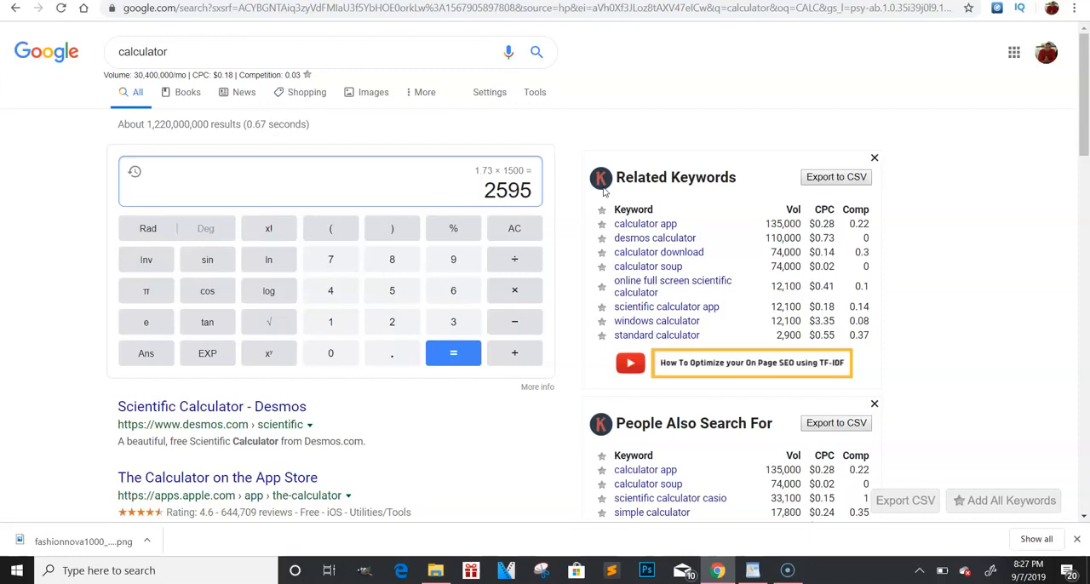
{"action": "mouse_move", "coordinate": [605, 193]}
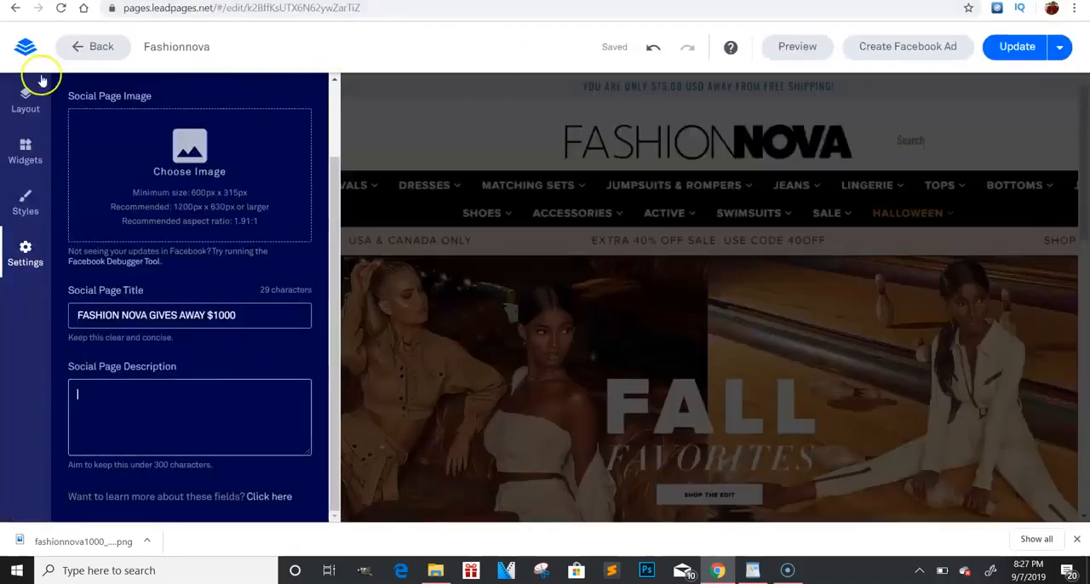
Return to the Leadpages editor tab showing the social sharing title
{"action": "left_click", "coordinate": [94, 46]}
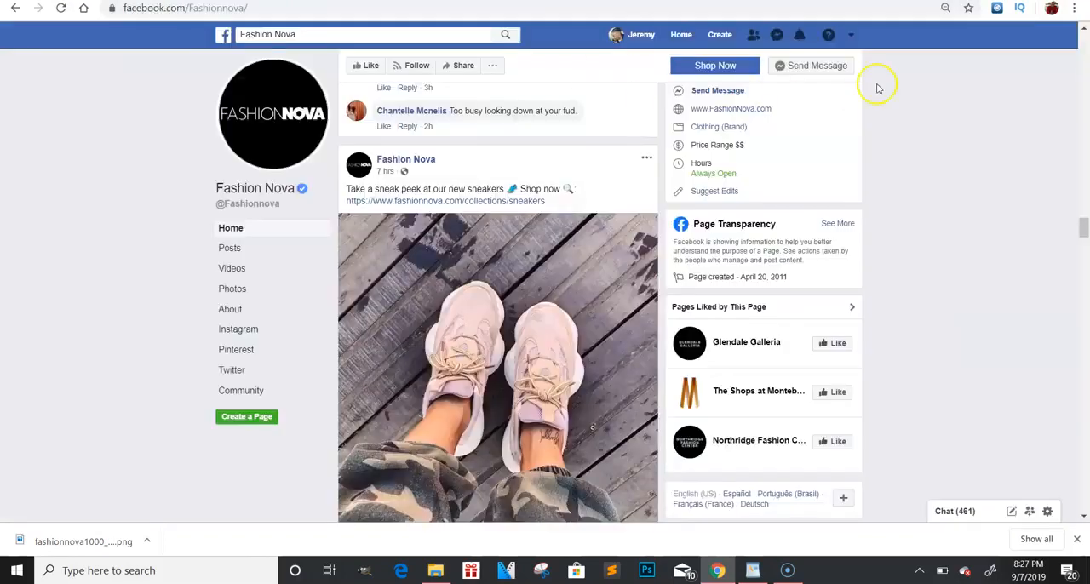
Scroll the Fashion Nova Facebook feed and play the pink dress video post
{"action": "scroll", "scroll_direction": "down", "scroll_amount": 3}
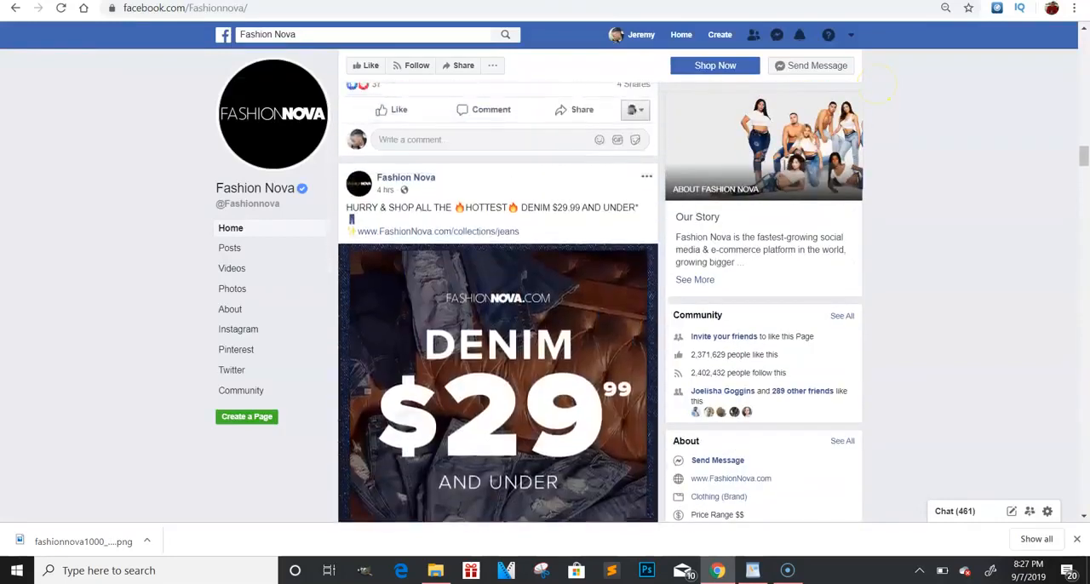
{"action": "scroll", "scroll_direction": "up", "scroll_amount": 3}
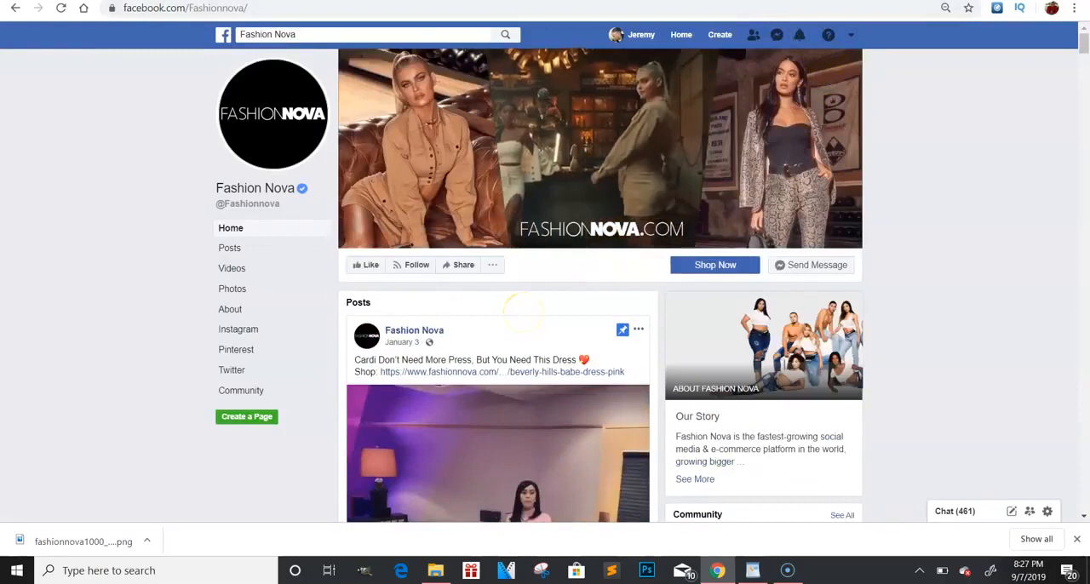
{"action": "scroll", "scroll_direction": "down", "scroll_amount": 3}
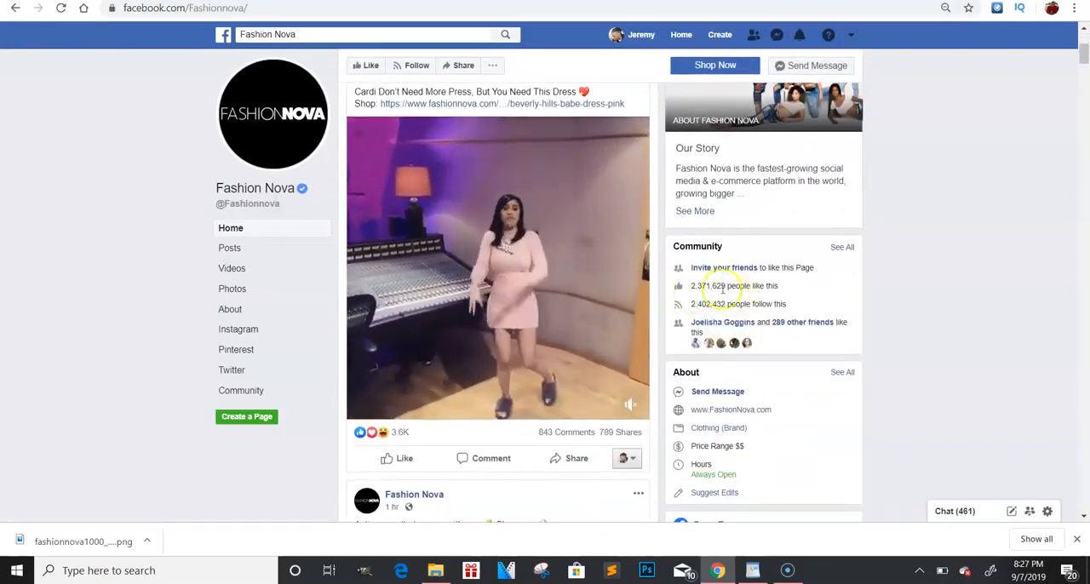
{"action": "left_click", "coordinate": [498, 269]}
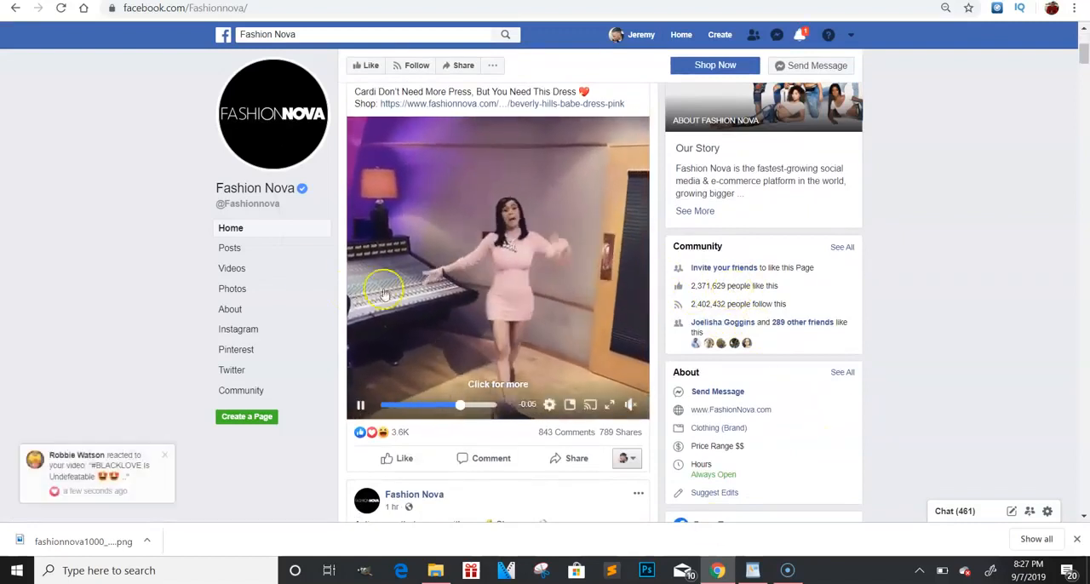
{"action": "mouse_move", "coordinate": [593, 237]}
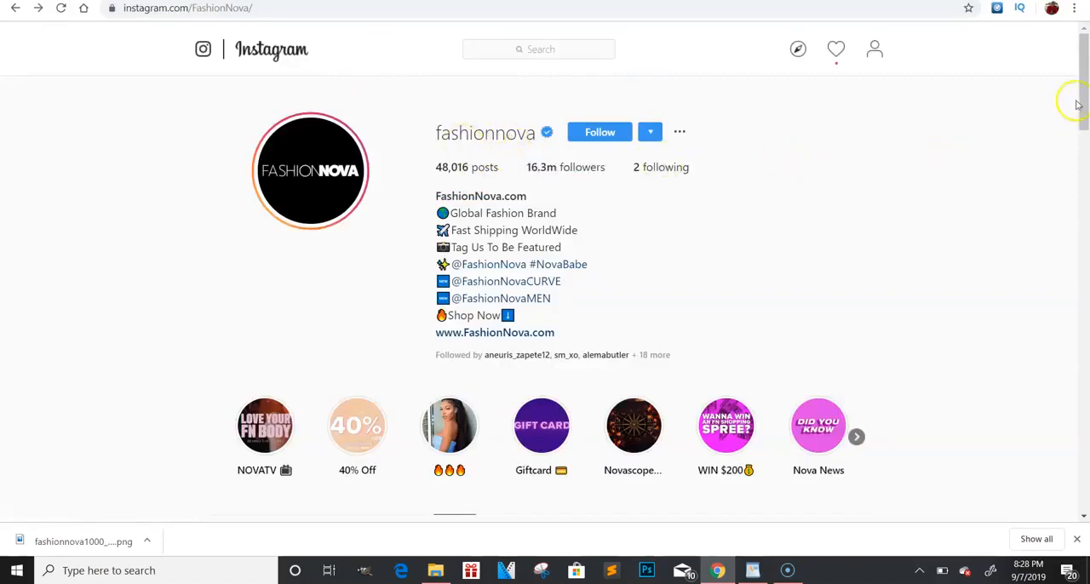
Scroll down through the fashionnova Instagram posts grid and back up
{"action": "scroll", "scroll_direction": "down", "scroll_amount": 3}
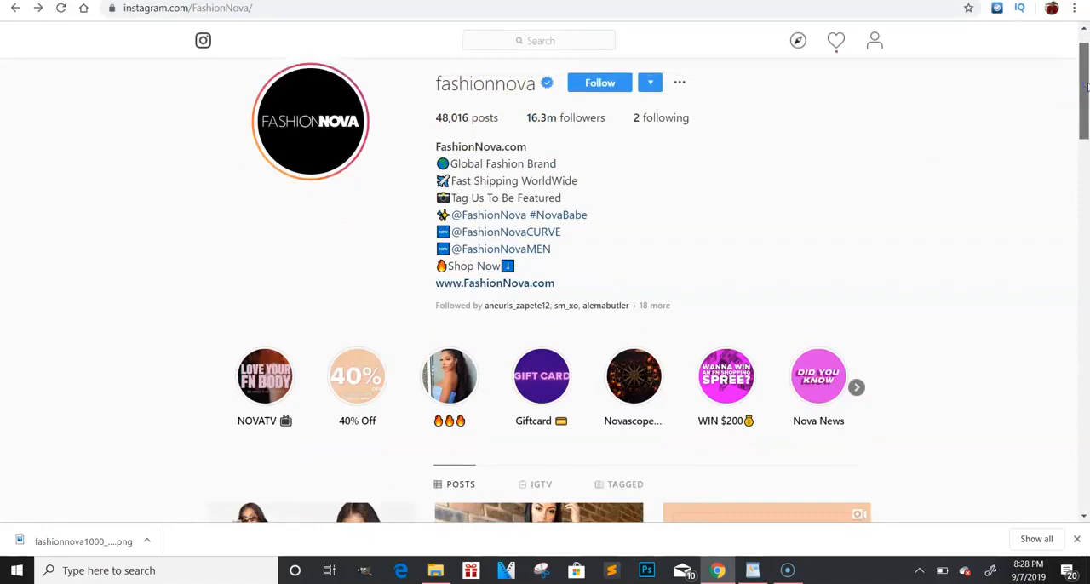
{"action": "scroll", "scroll_direction": "down", "scroll_amount": 3}
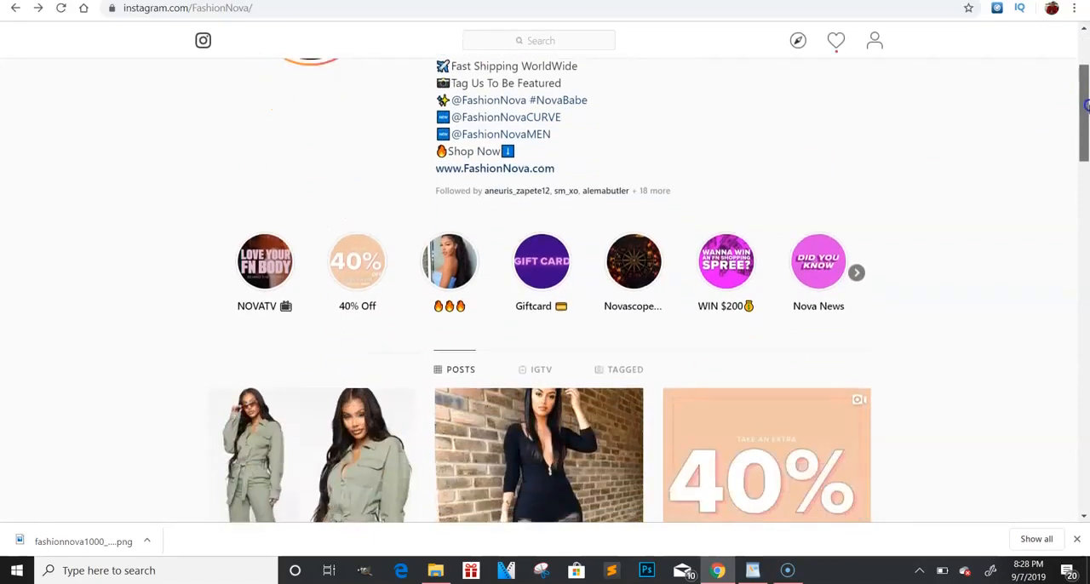
{"action": "scroll", "scroll_direction": "down", "scroll_amount": 3}
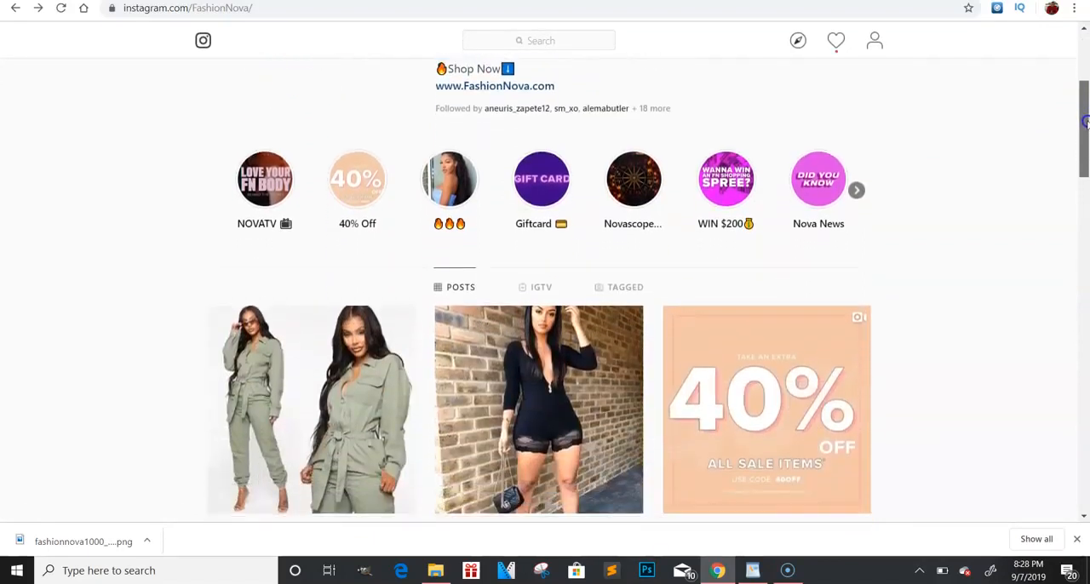
{"action": "scroll", "scroll_direction": "down", "scroll_amount": 3}
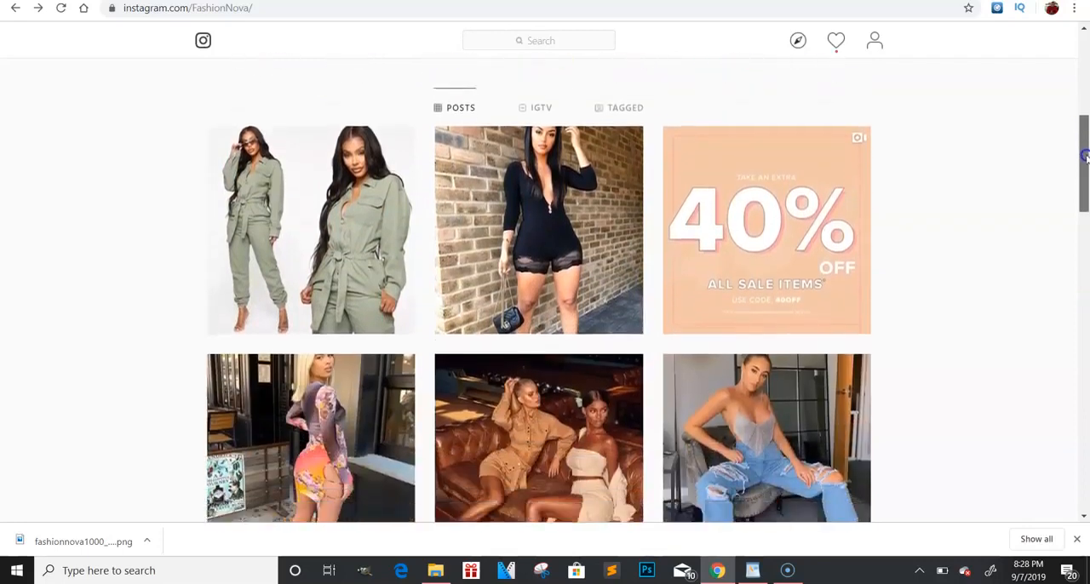
{"action": "scroll", "scroll_direction": "up", "scroll_amount": 3}
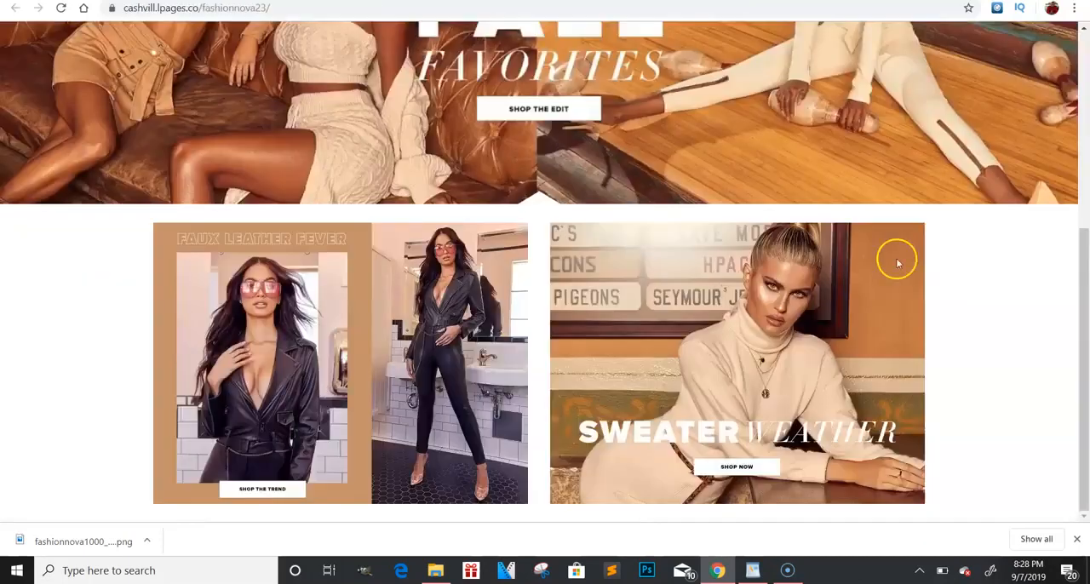
Scroll the published cashwill.lpages.co clone page up and down to review it
{"action": "scroll", "scroll_direction": "up", "scroll_amount": 3}
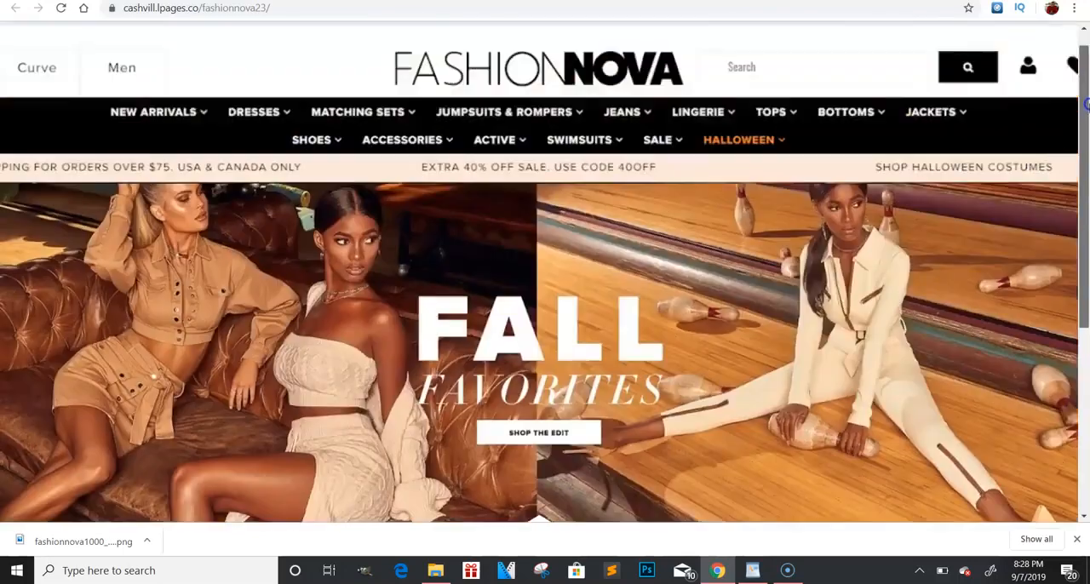
{"action": "scroll", "scroll_direction": "down", "scroll_amount": 3}
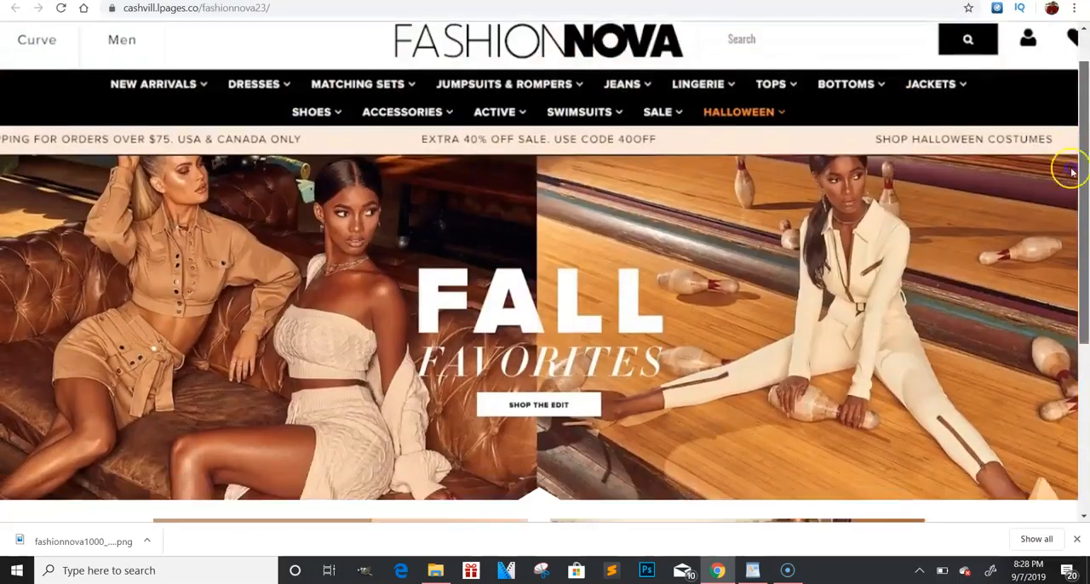
{"action": "scroll", "scroll_direction": "down", "scroll_amount": 3}
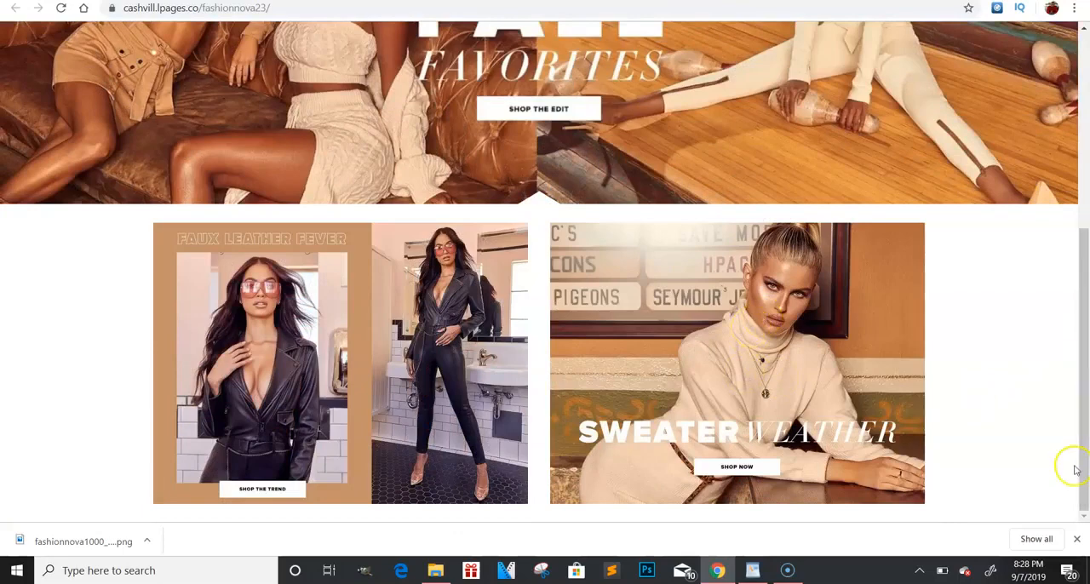
{"action": "scroll", "scroll_direction": "up", "scroll_amount": 3}
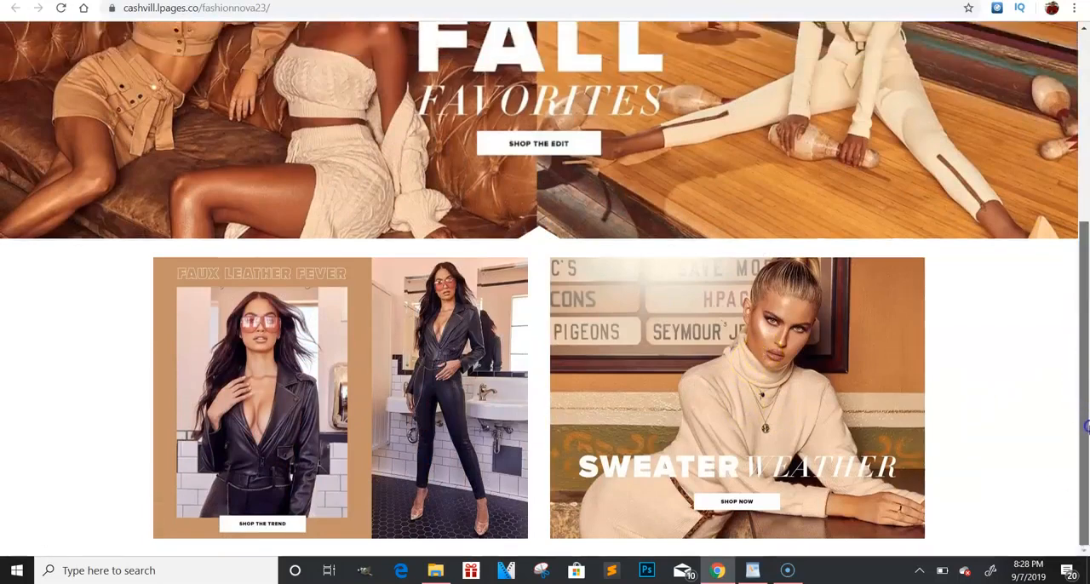
{"action": "scroll", "scroll_direction": "up", "scroll_amount": 3}
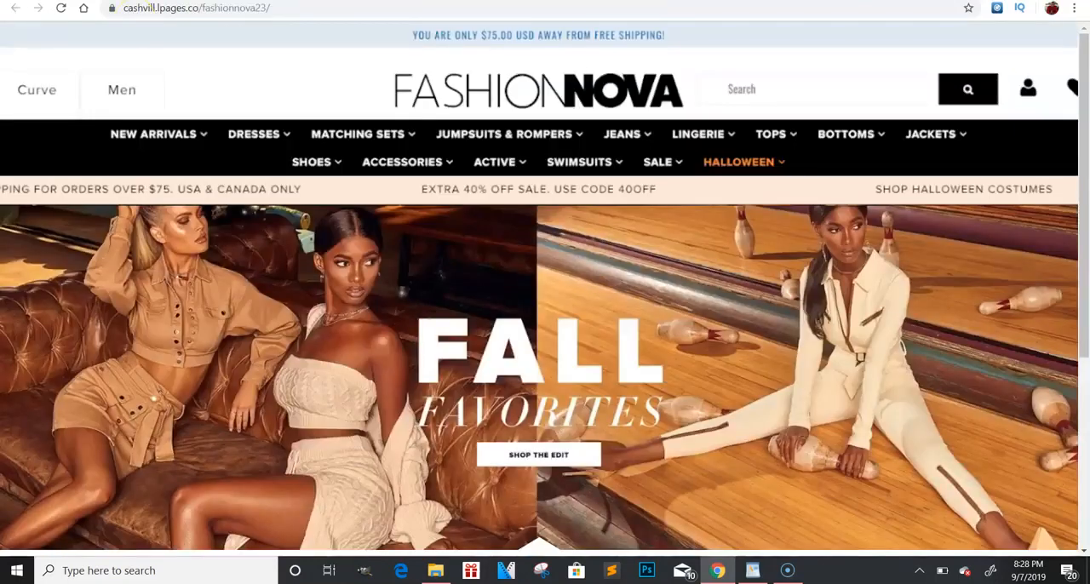
Select the address bar and start entering 'leadpages' to navigate away
{"action": "left_click", "coordinate": [196, 7]}
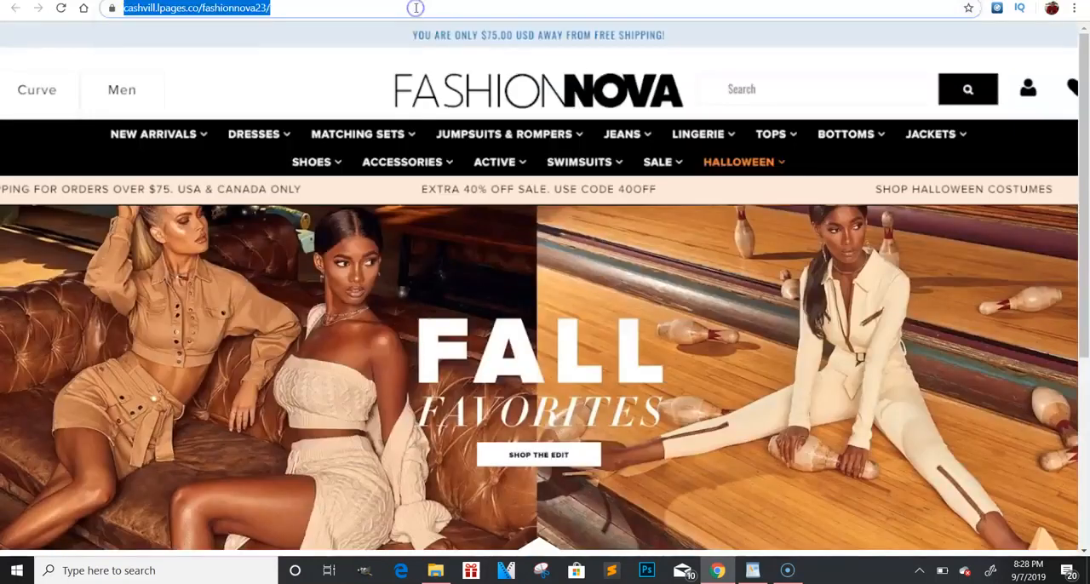
{"action": "type", "text": "+LEA"}
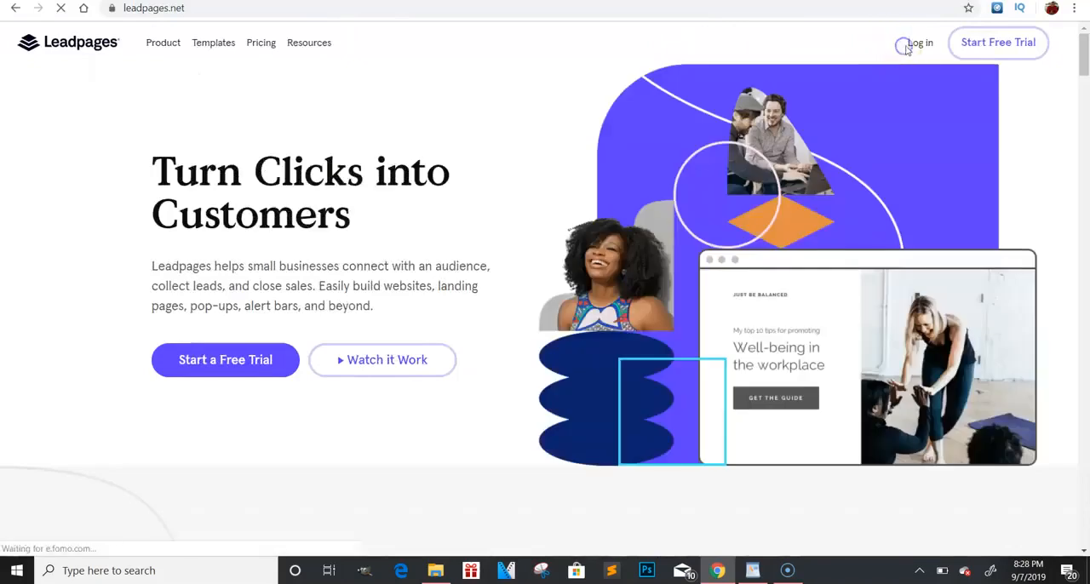
Log in on leadpages.net and open the Fashionnova page for editing
{"action": "left_click", "coordinate": [920, 42]}
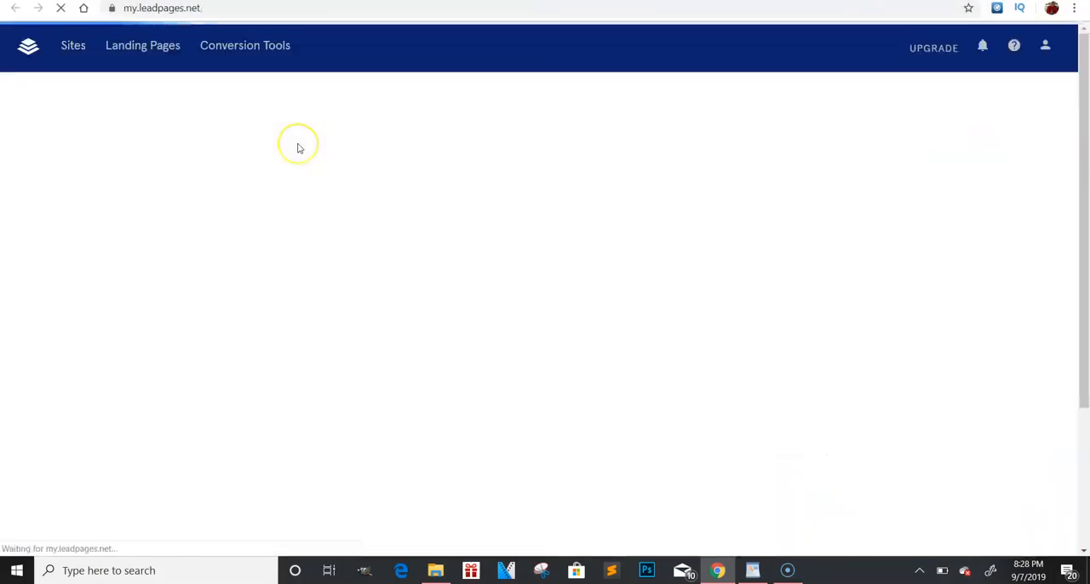
{"action": "left_click", "coordinate": [143, 45]}
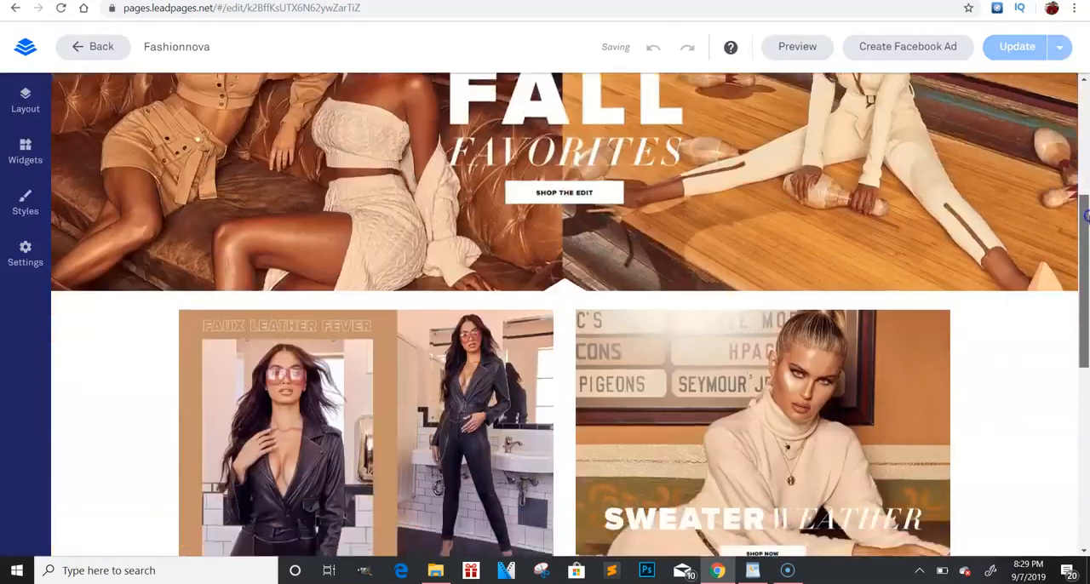
Reopen the gift-card pop-up and expand Section 1 in the Layout panel
{"action": "scroll", "scroll_direction": "down", "scroll_amount": 3}
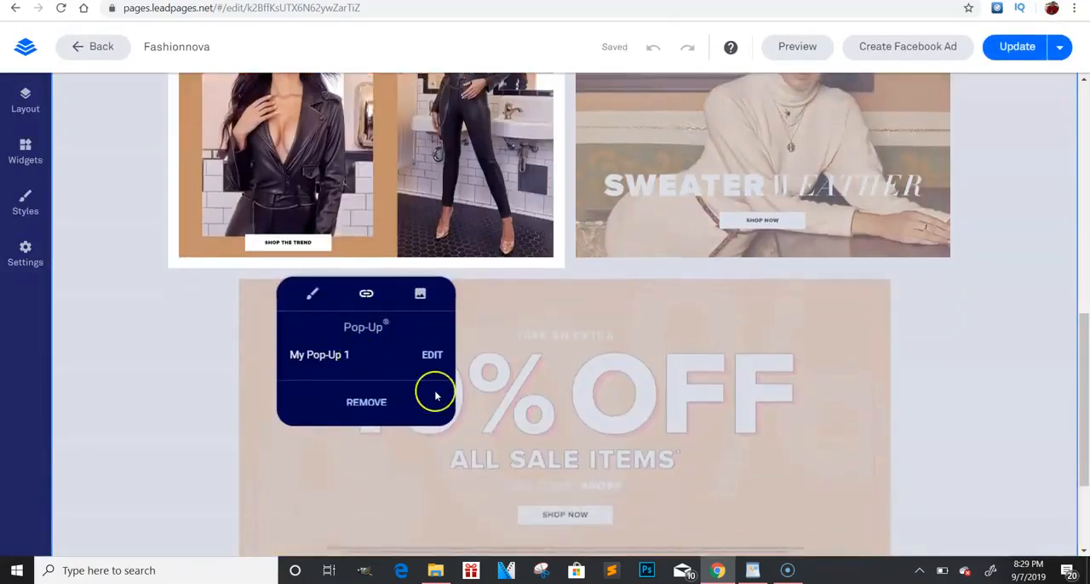
{"action": "left_click", "coordinate": [433, 354]}
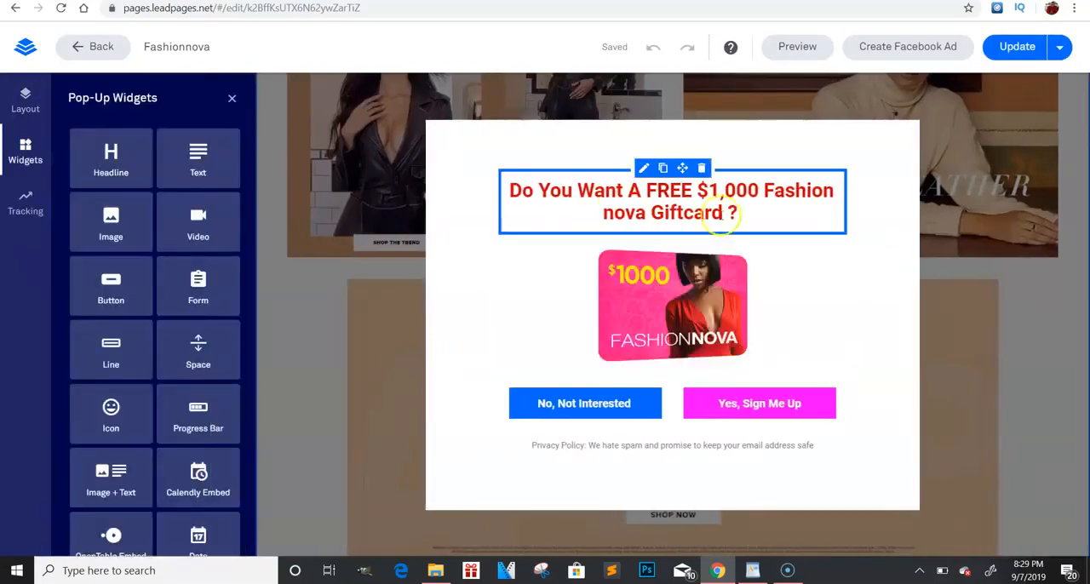
{"action": "left_click", "coordinate": [565, 113]}
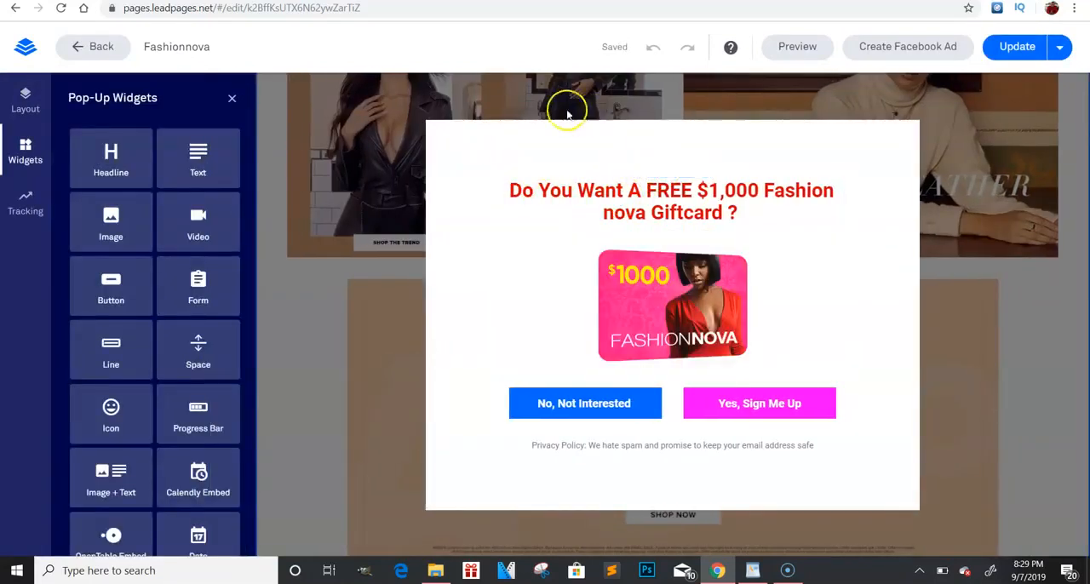
{"action": "left_click", "coordinate": [497, 129]}
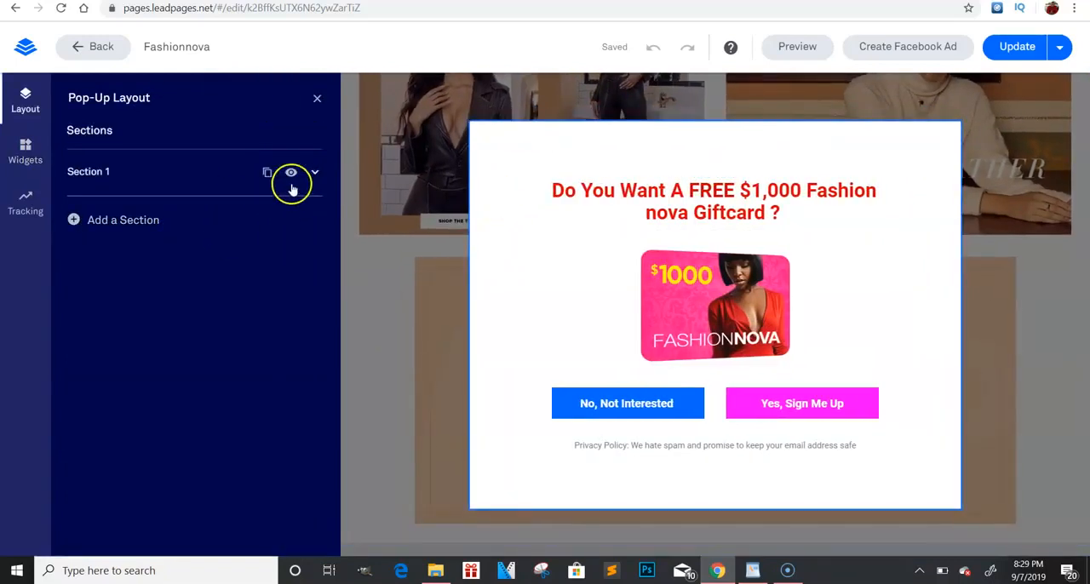
{"action": "left_click", "coordinate": [313, 172]}
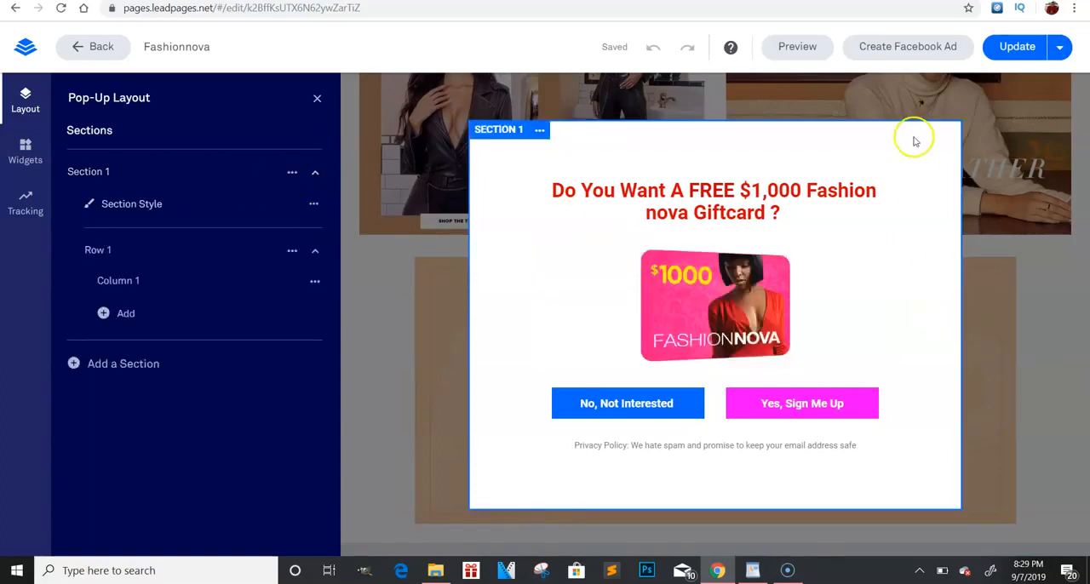
{"action": "mouse_move", "coordinate": [879, 139]}
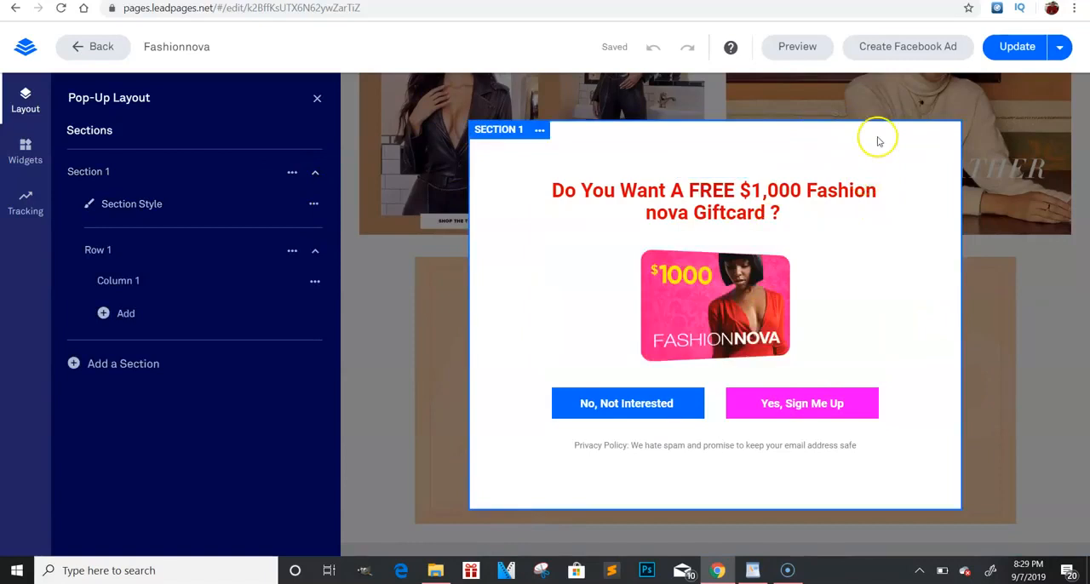
Select and deselect the gift card headline, then leave the pop-up for the main page
{"action": "left_click", "coordinate": [627, 402]}
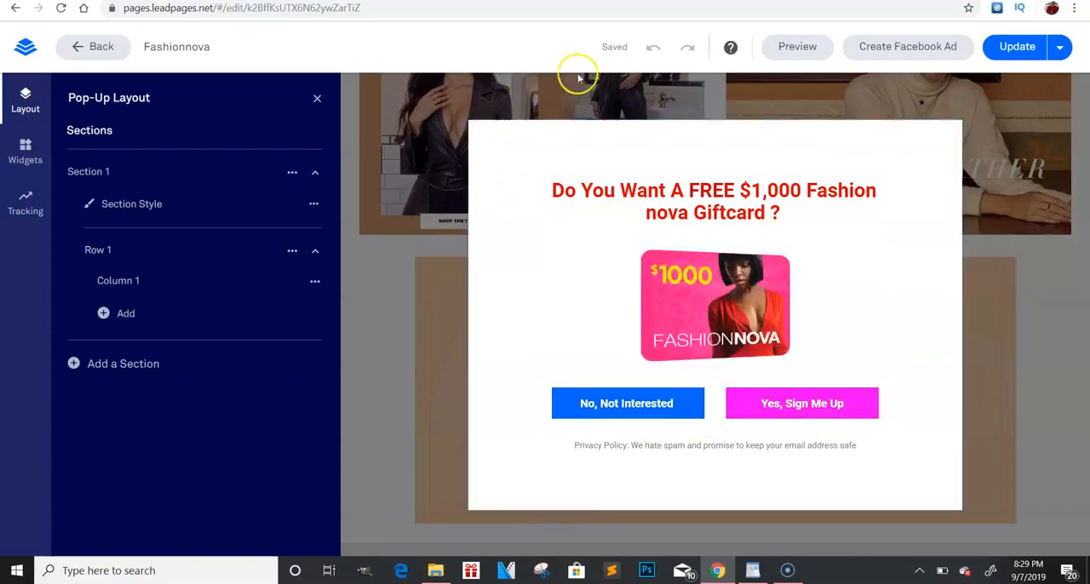
{"action": "left_click", "coordinate": [714, 201]}
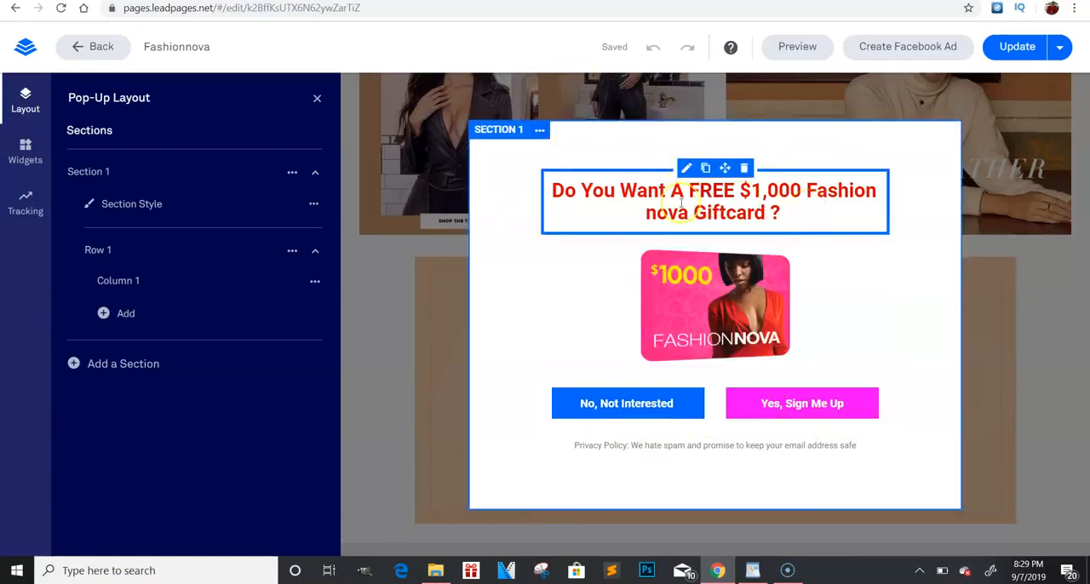
{"action": "left_click", "coordinate": [954, 310]}
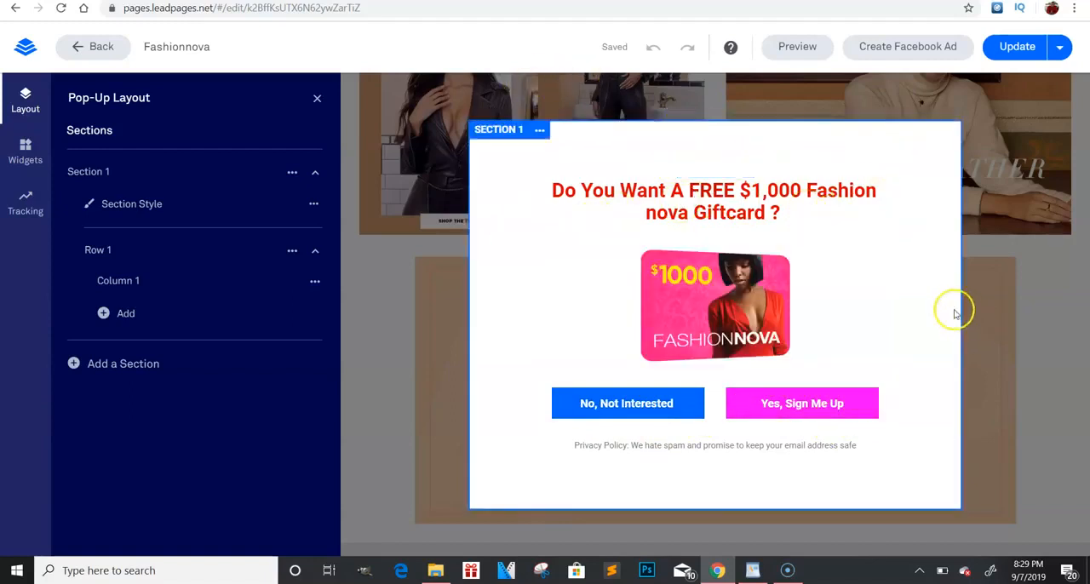
{"action": "left_click", "coordinate": [714, 201]}
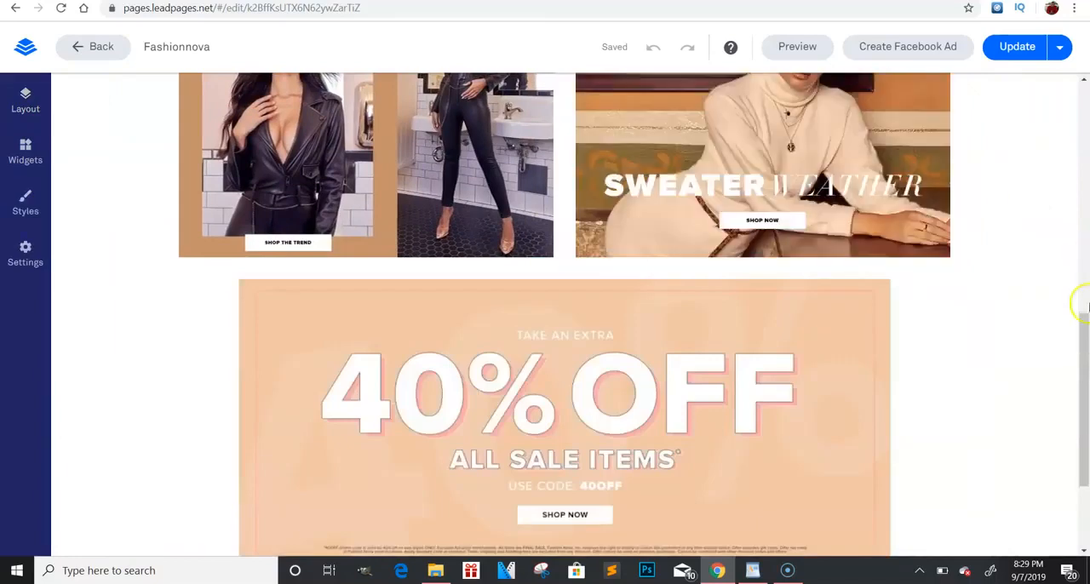
{"action": "scroll", "scroll_direction": "up", "scroll_amount": 3}
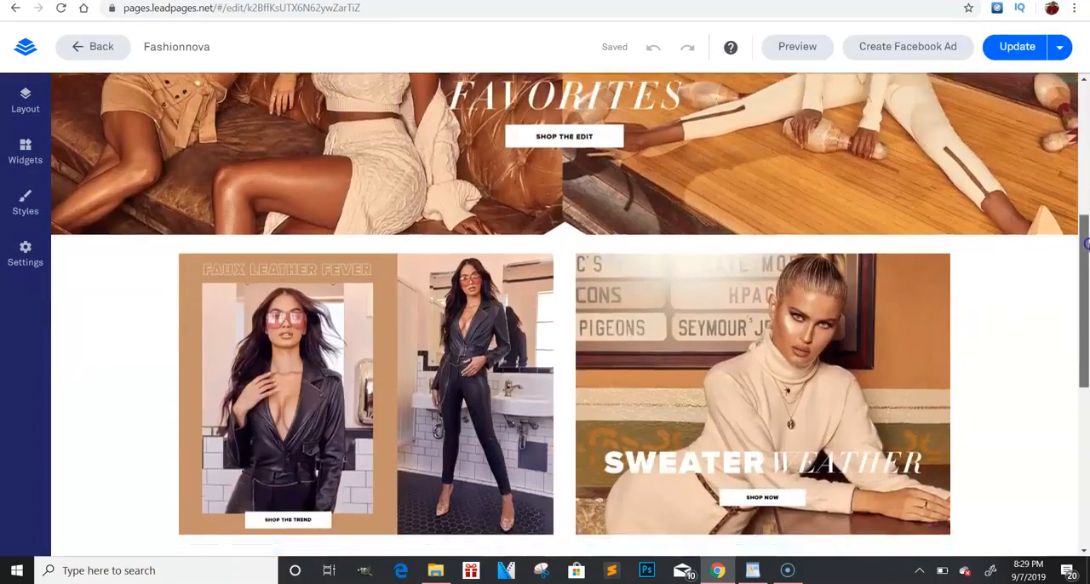
{"action": "scroll", "scroll_direction": "down", "scroll_amount": 3}
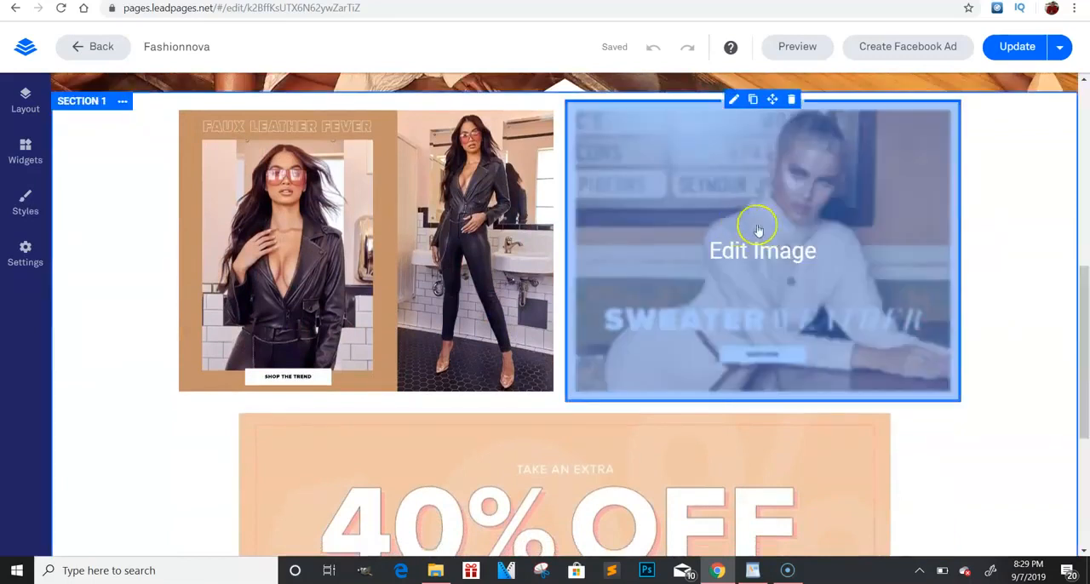
{"action": "mouse_move", "coordinate": [695, 249]}
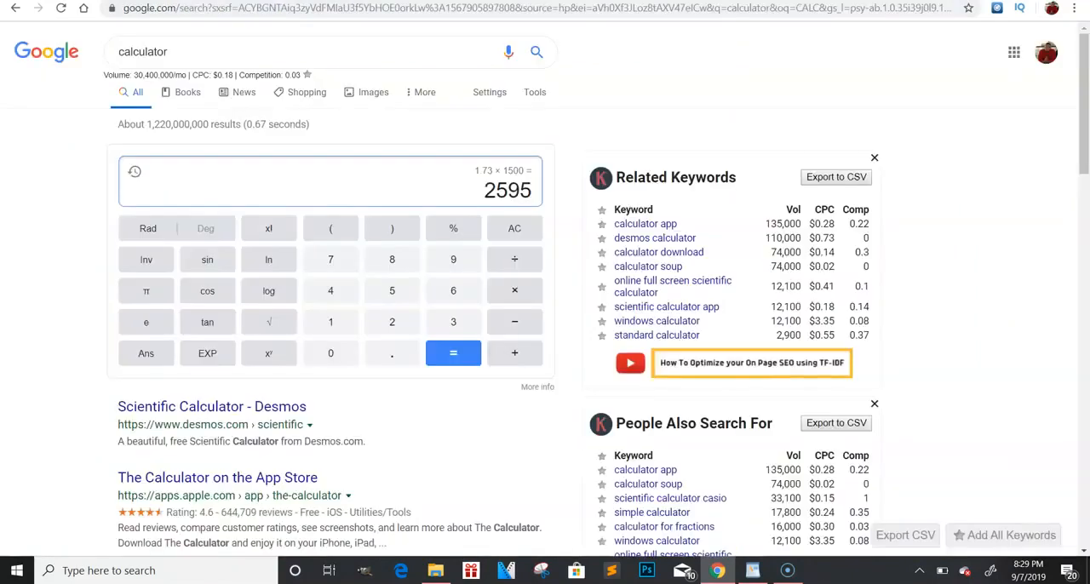
Search Google for 'fashion nova' via the suggestion and highlight its monthly search volume figure
{"action": "type", "text": "fa"}
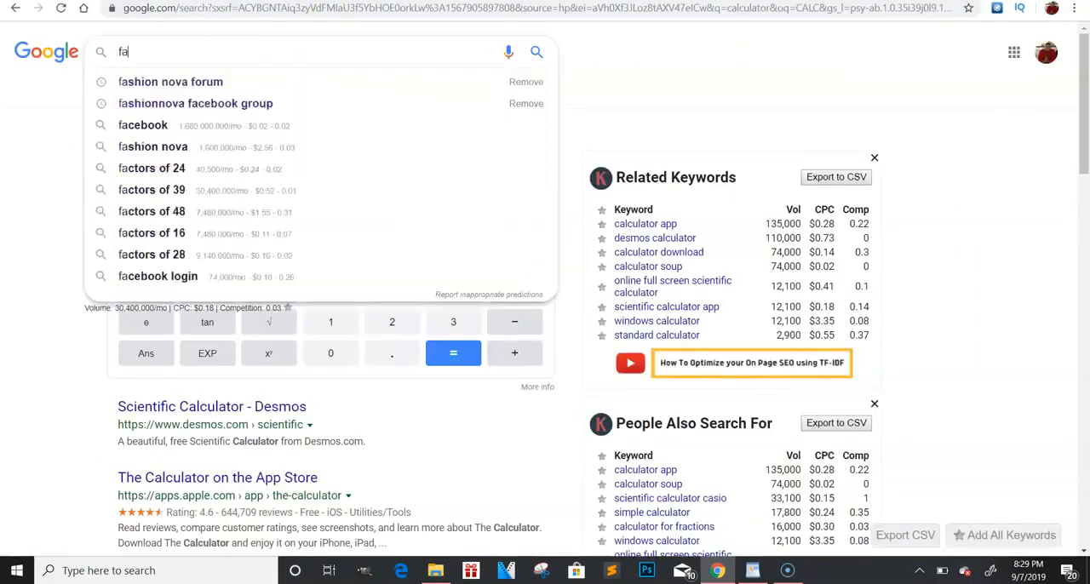
{"action": "left_click", "coordinate": [154, 147]}
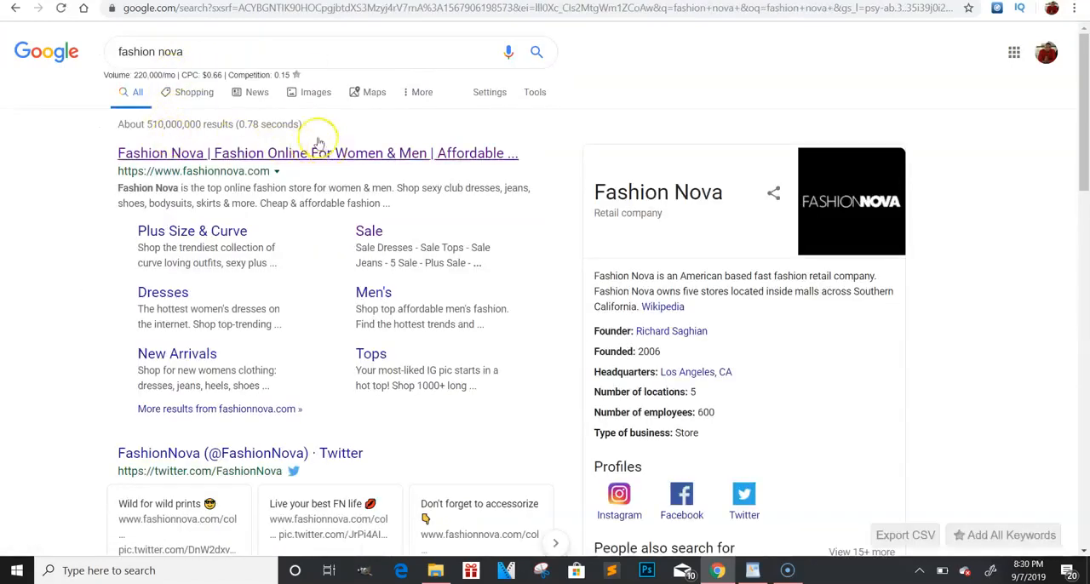
{"action": "double_click", "coordinate": [146, 75]}
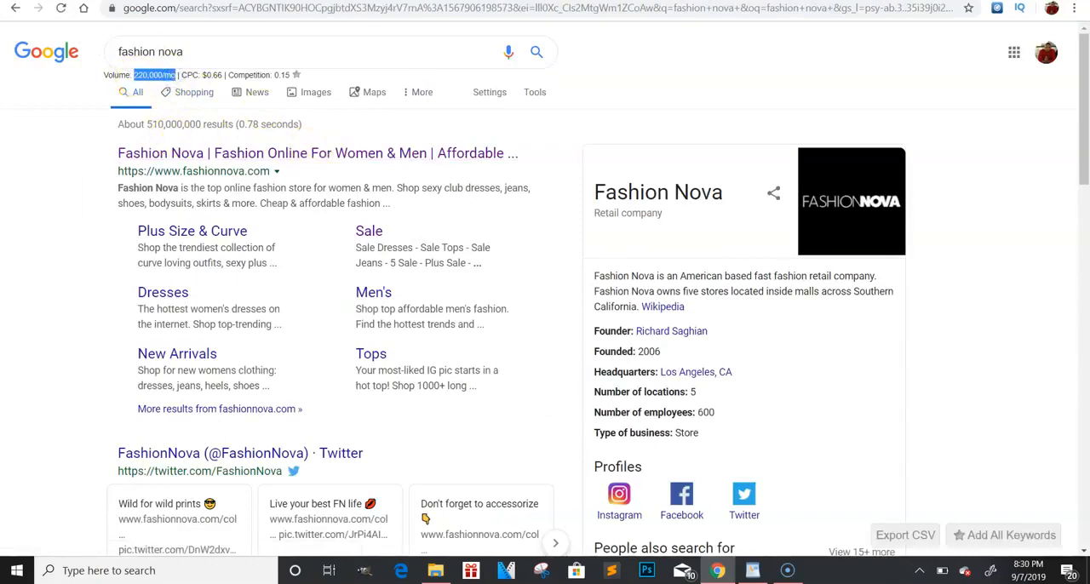
{"action": "mouse_move", "coordinate": [265, 436]}
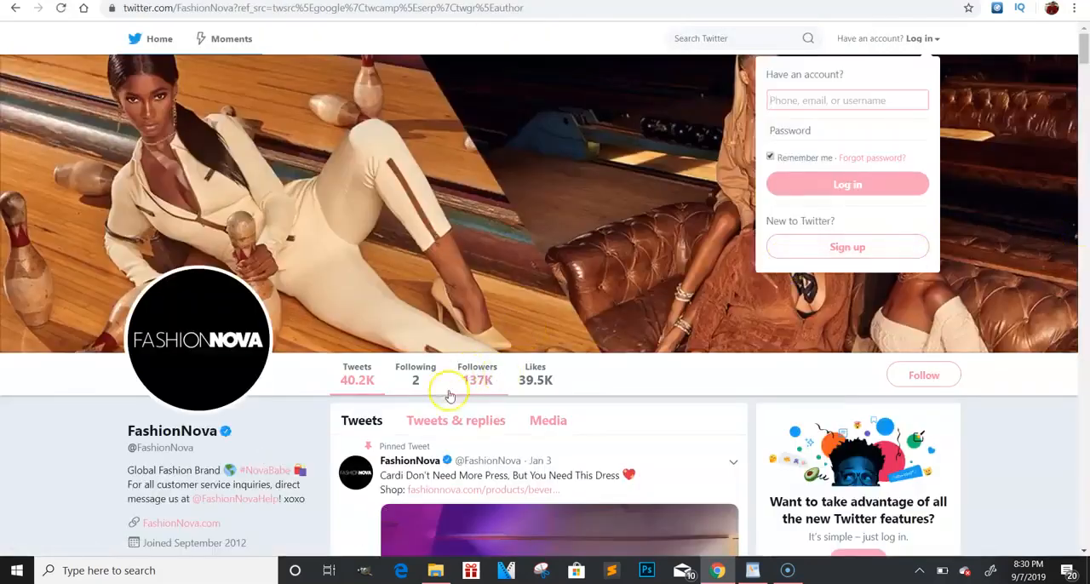
Browse the FashionNova Twitter profile's followers and pinned tweet, then return to the Leadpages editor
{"action": "scroll", "scroll_direction": "down", "scroll_amount": 3}
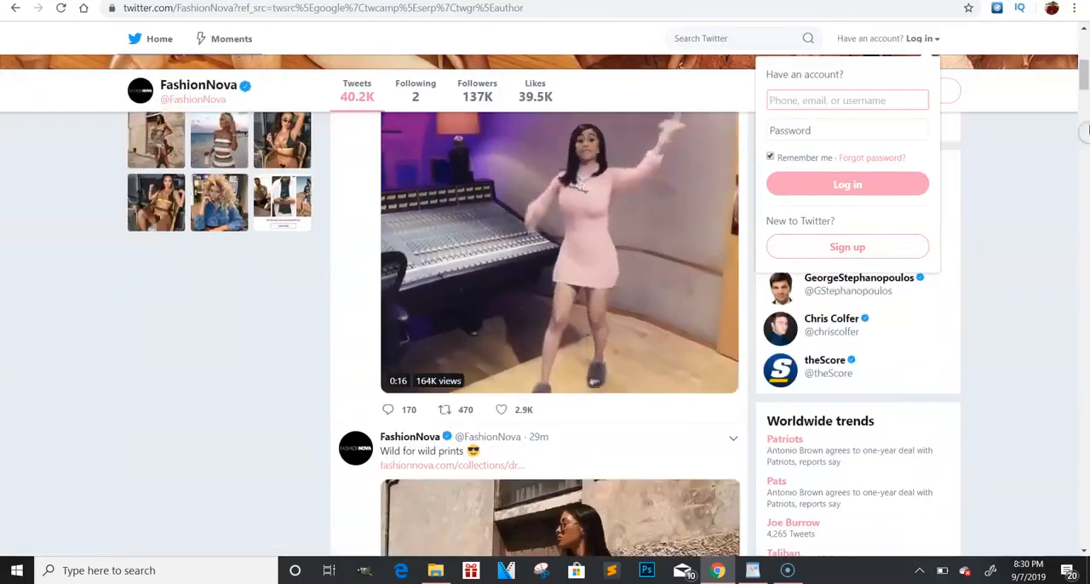
{"action": "scroll", "scroll_direction": "up", "scroll_amount": 3}
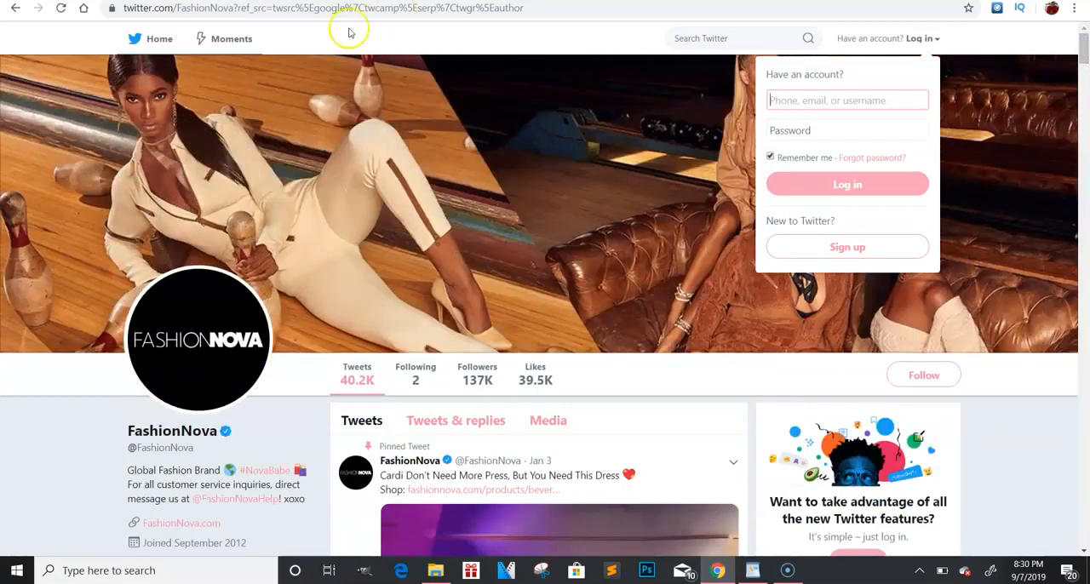
{"action": "mouse_move", "coordinate": [15, 6]}
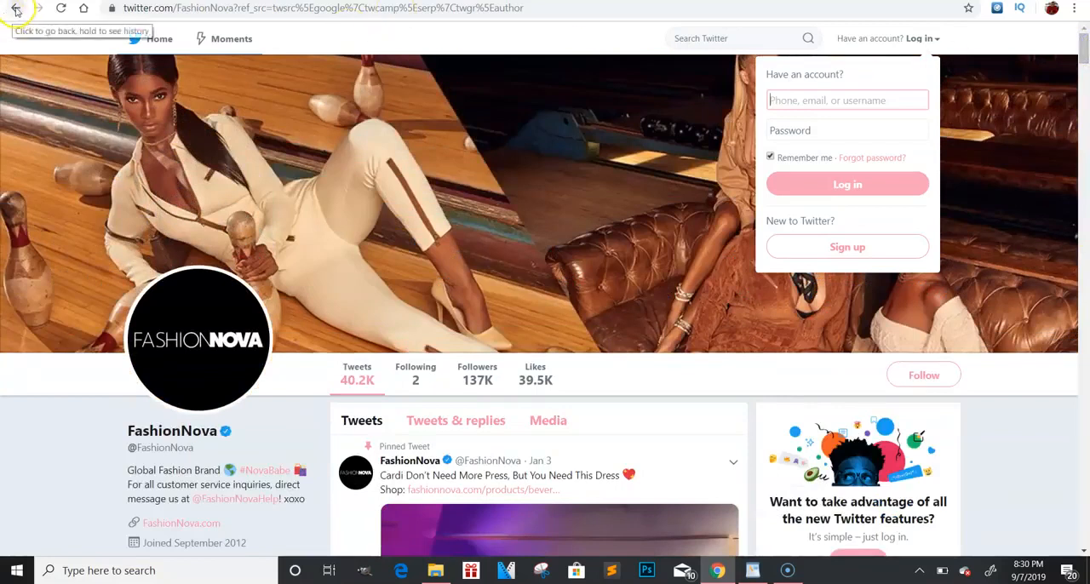
{"action": "left_click", "coordinate": [15, 7]}
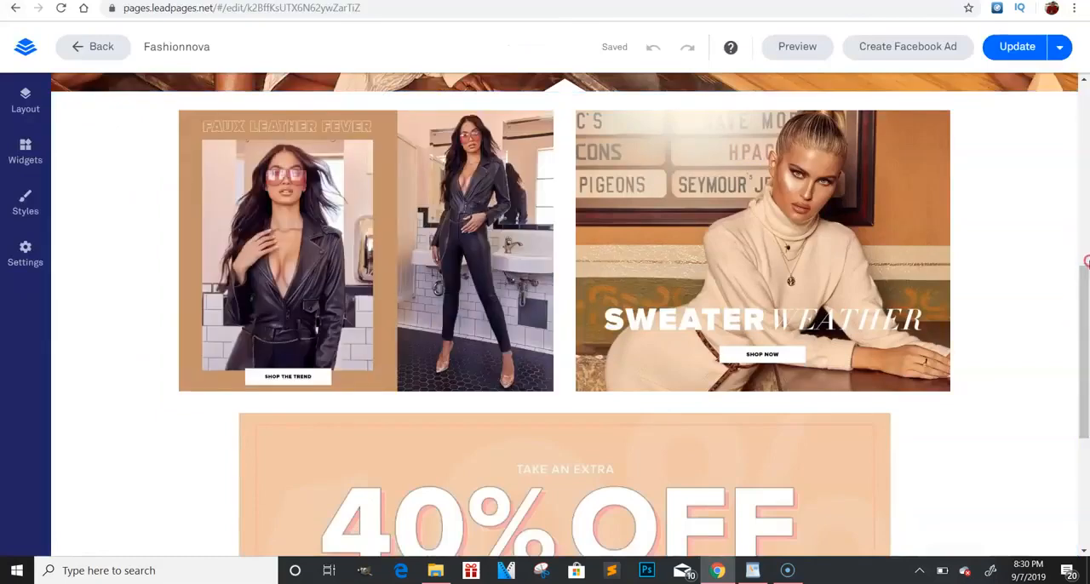
From the Faux Leather Fever image's link options, reopen My Pop-Up 1 for editing
{"action": "scroll", "scroll_direction": "up", "scroll_amount": 3}
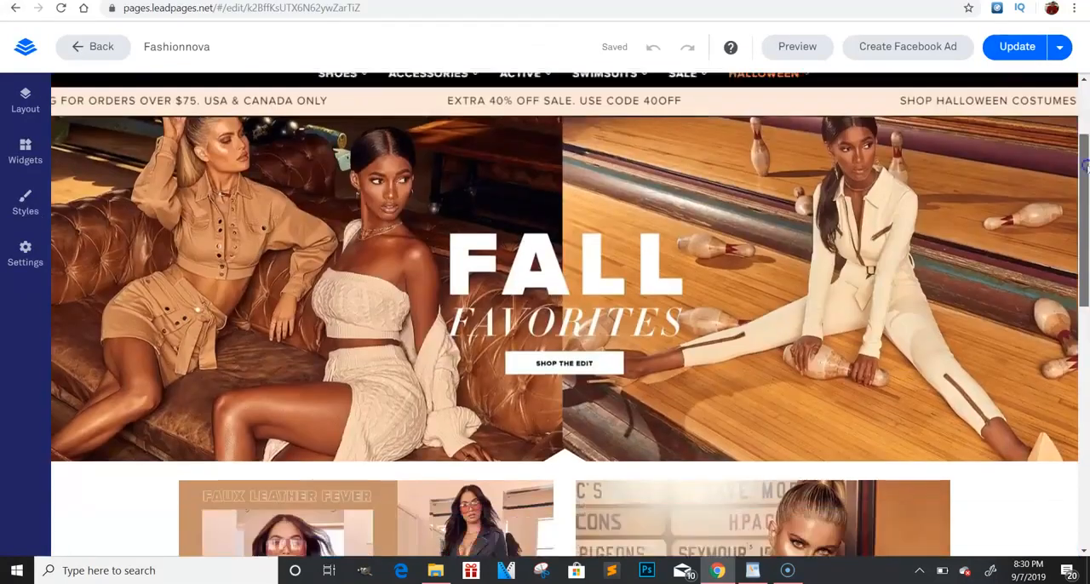
{"action": "scroll", "scroll_direction": "down", "scroll_amount": 3}
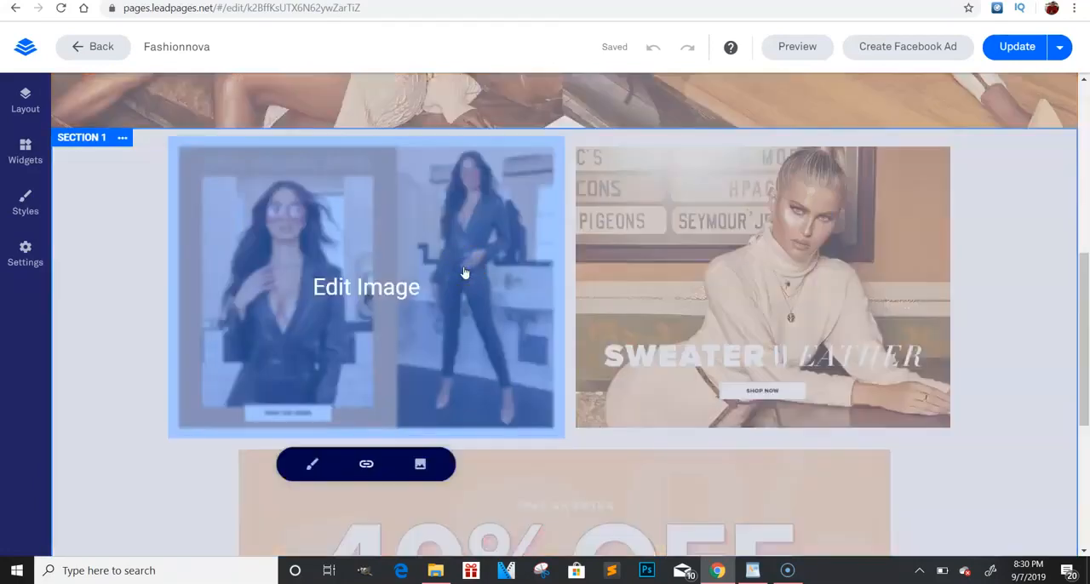
{"action": "left_click", "coordinate": [367, 463]}
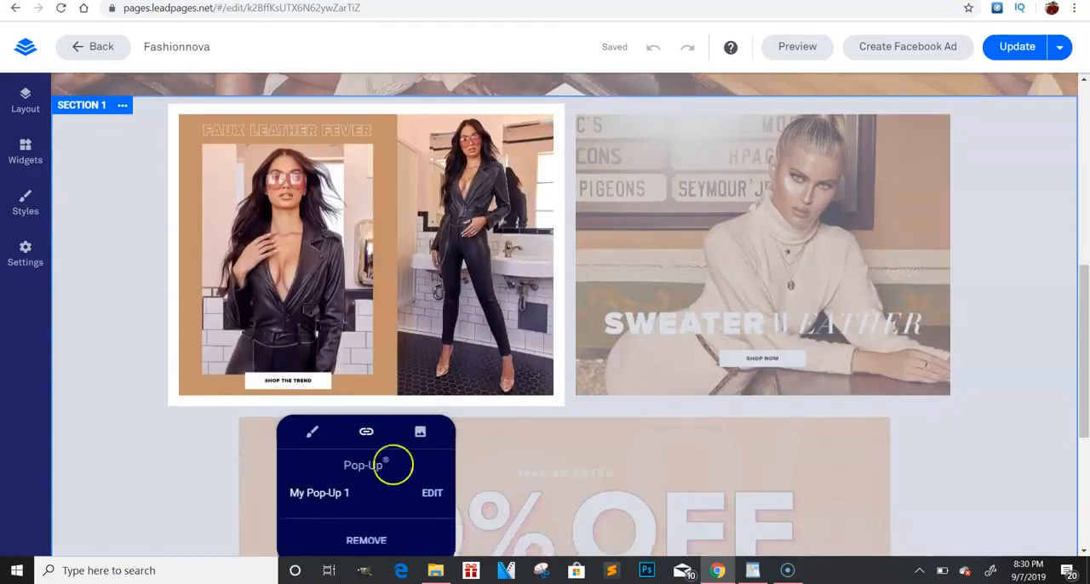
{"action": "left_click", "coordinate": [432, 494]}
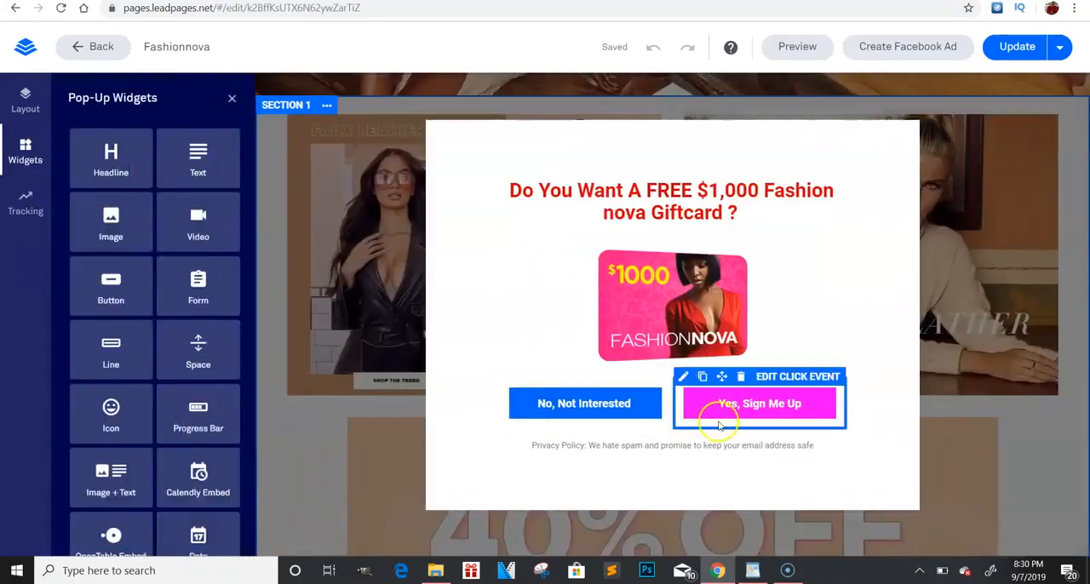
Inspect the pop-up's 'Yes, Sign Me Up' and 'No, Not Interested' buttons
{"action": "left_click", "coordinate": [671, 201]}
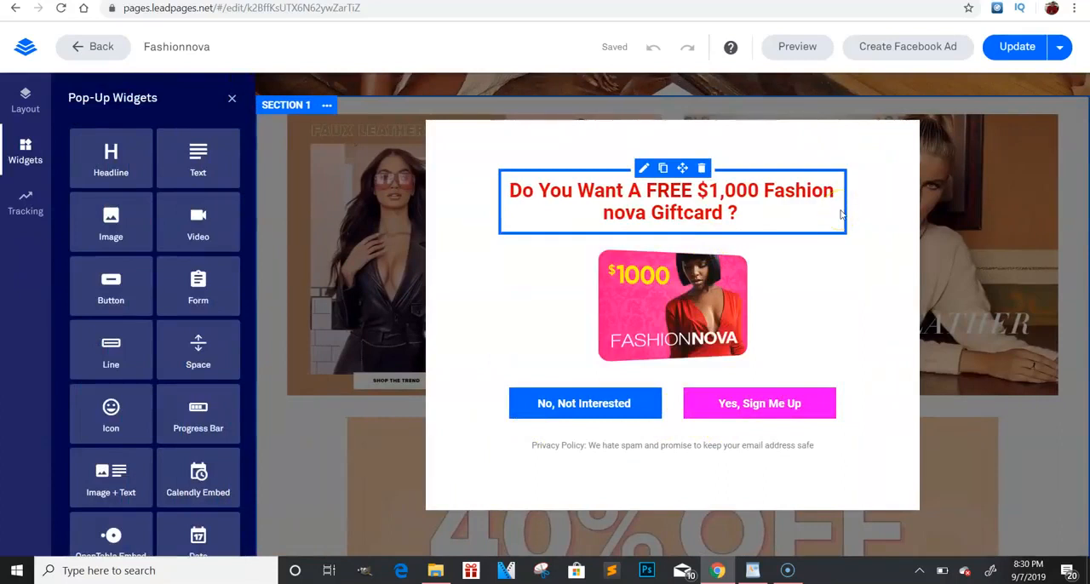
{"action": "left_click", "coordinate": [584, 402]}
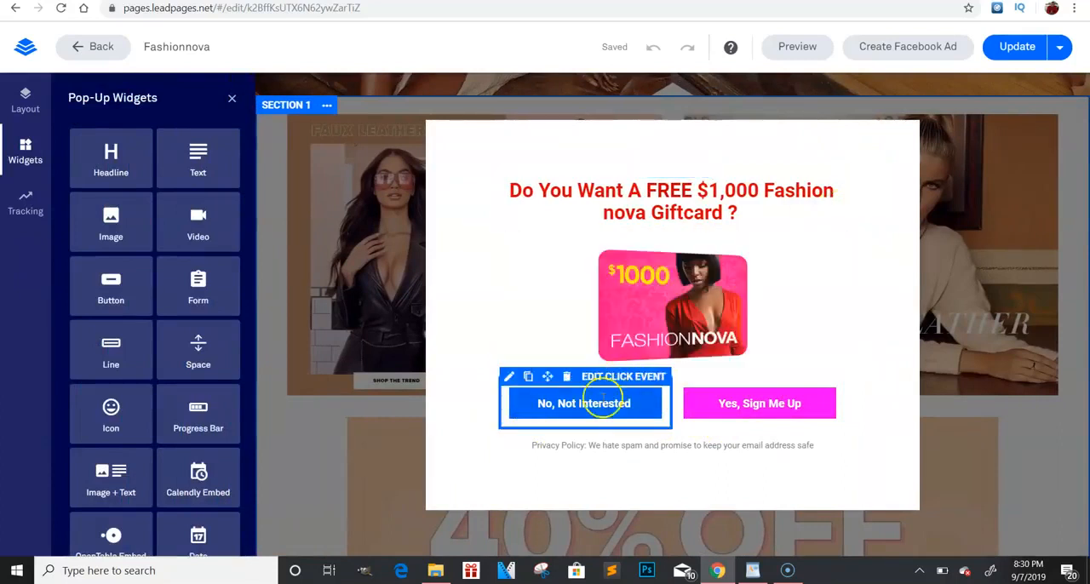